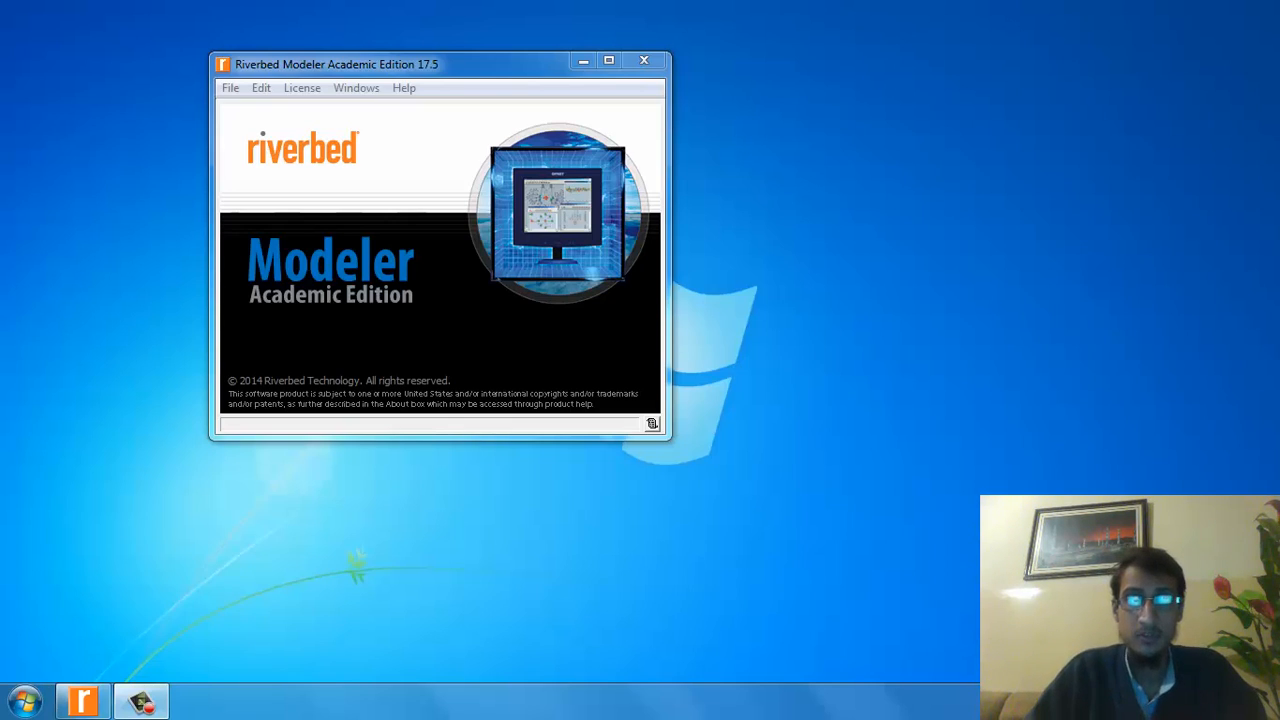
{"action": "mouse_move", "coordinate": [736, 388]}
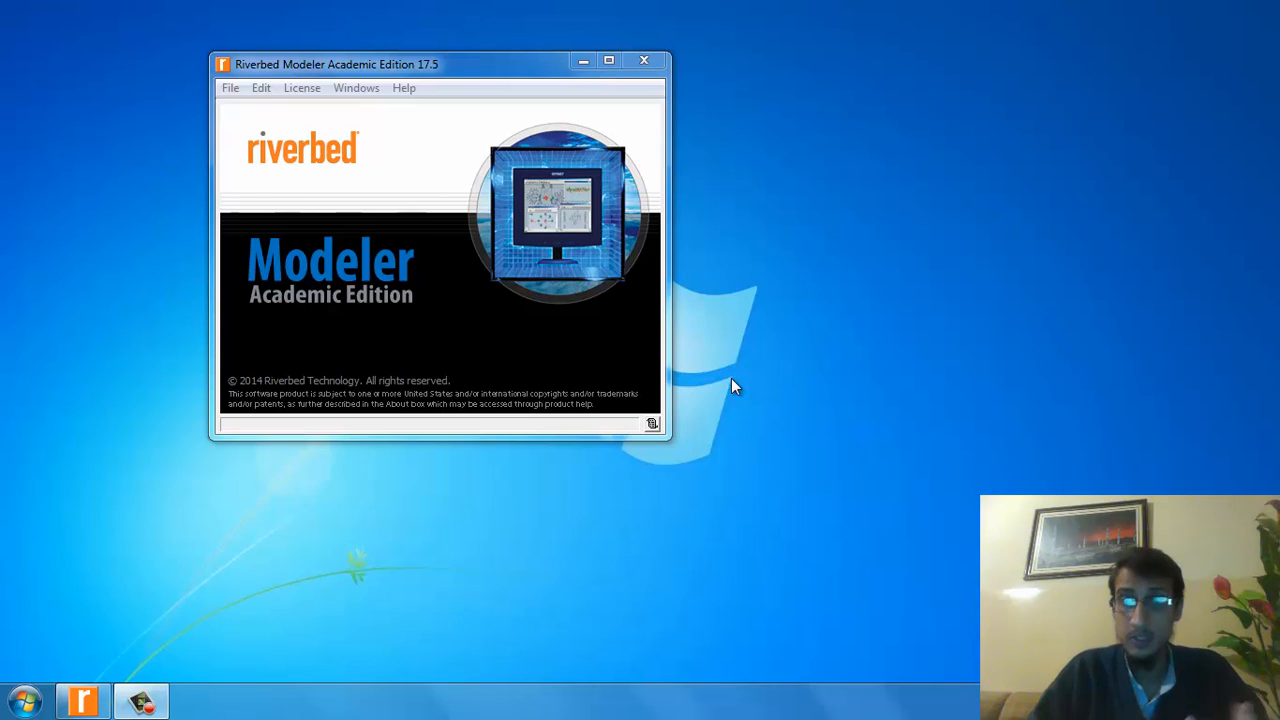
{"action": "mouse_move", "coordinate": [810, 384]}
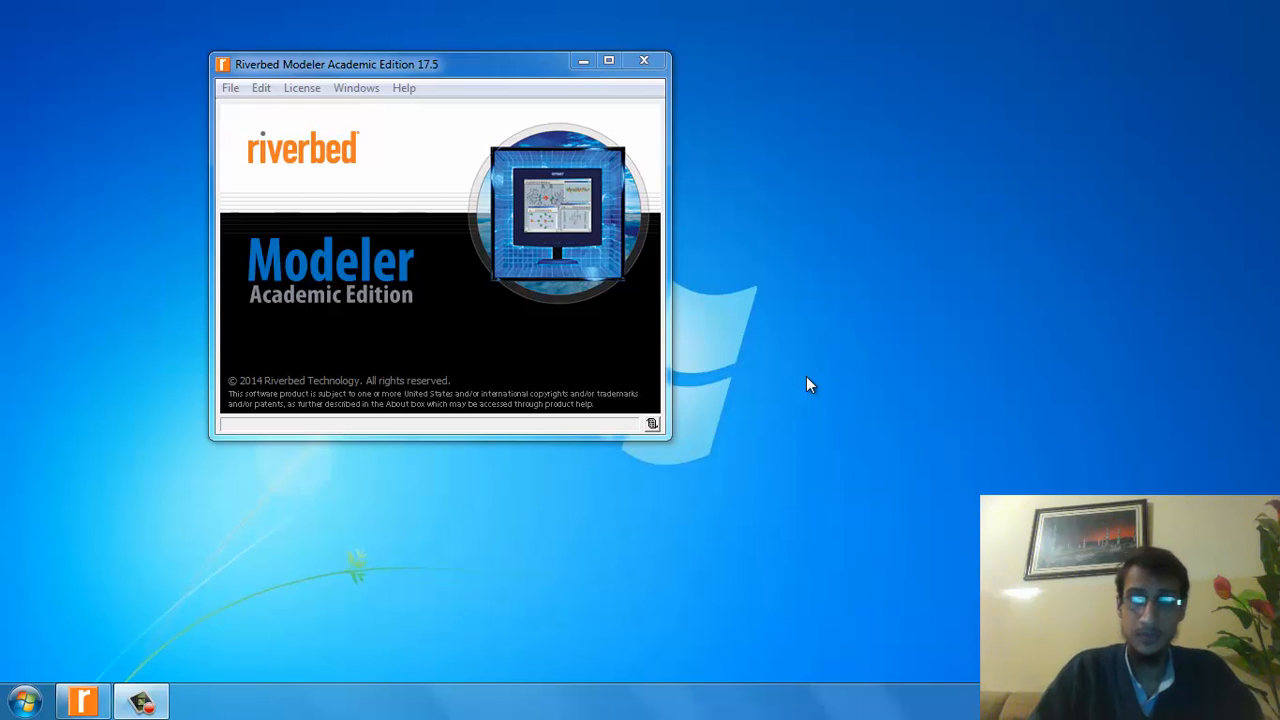
{"action": "mouse_move", "coordinate": [280, 98]}
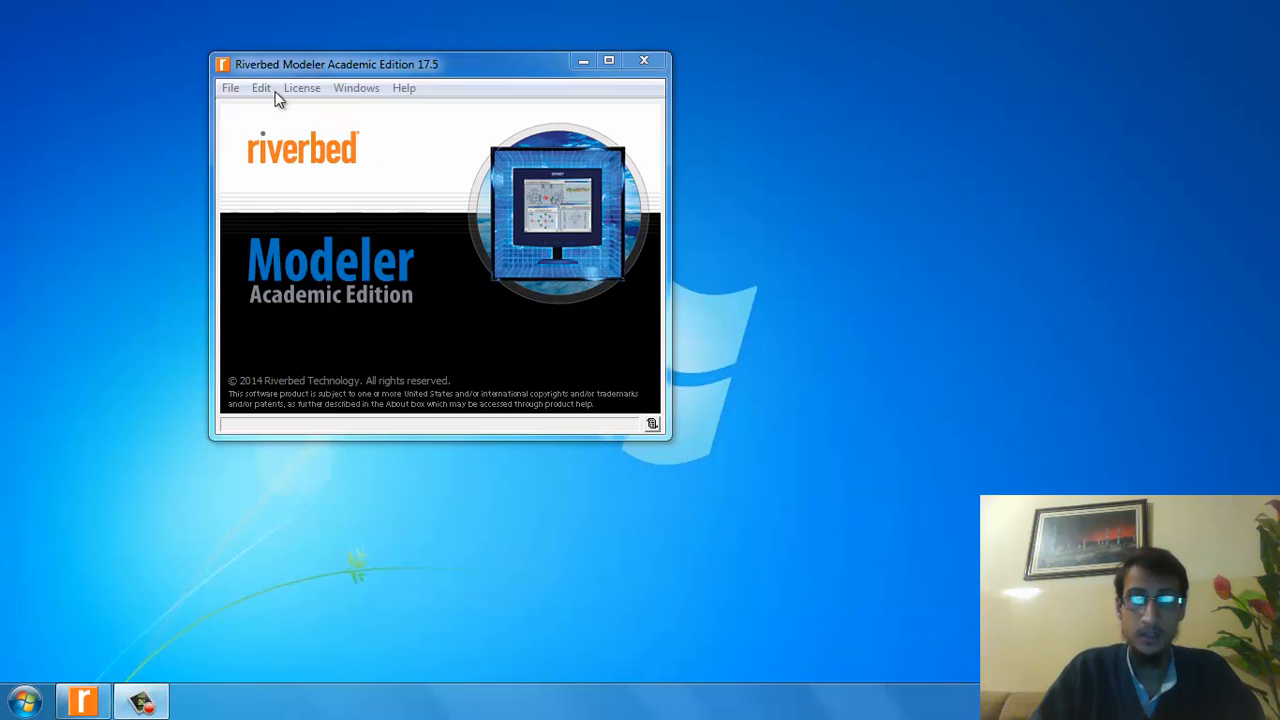
Step: Start a new Project and enter an initial project name that turns out invalid
{"action": "left_click", "coordinate": [230, 88]}
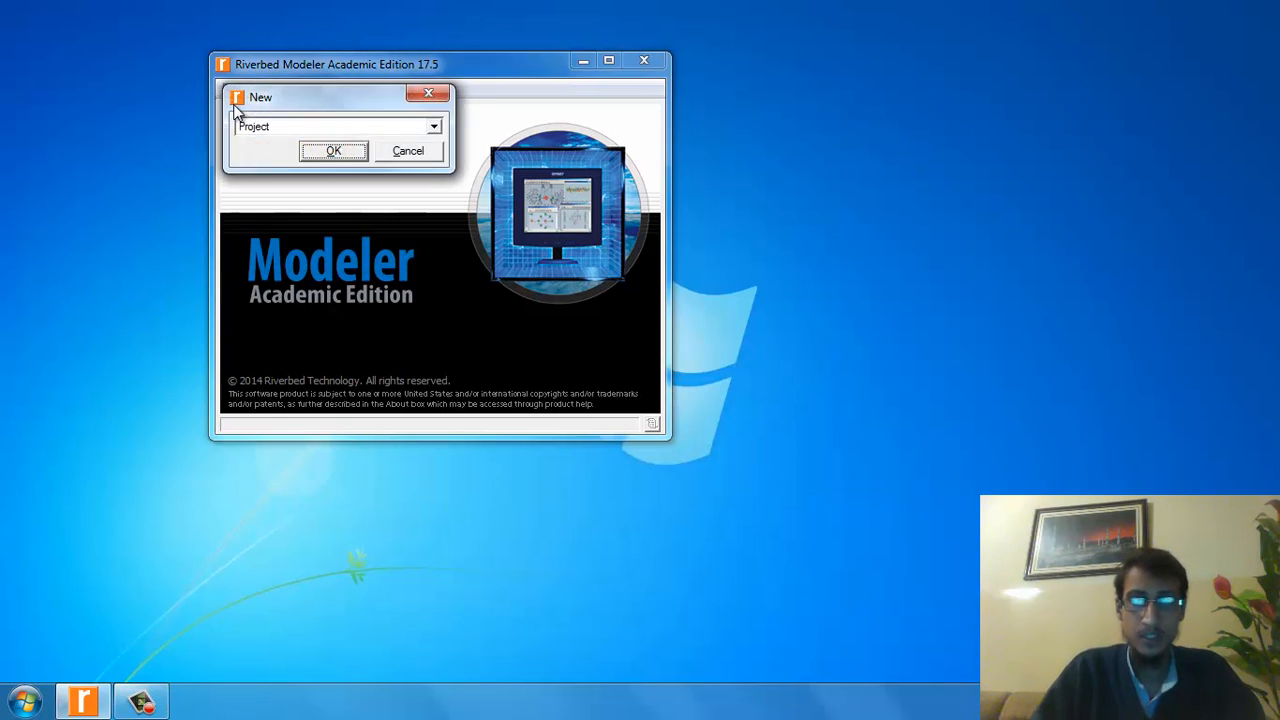
{"action": "left_click", "coordinate": [332, 150]}
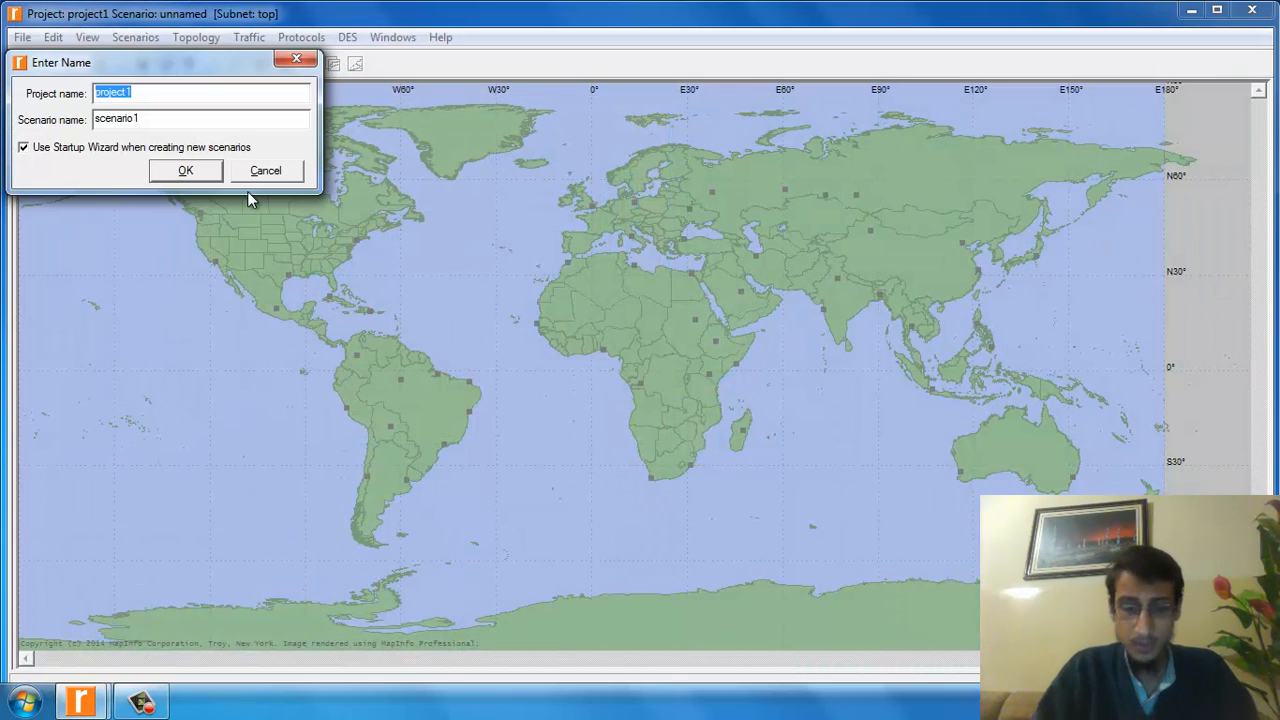
{"action": "type", "text": "FTP"}
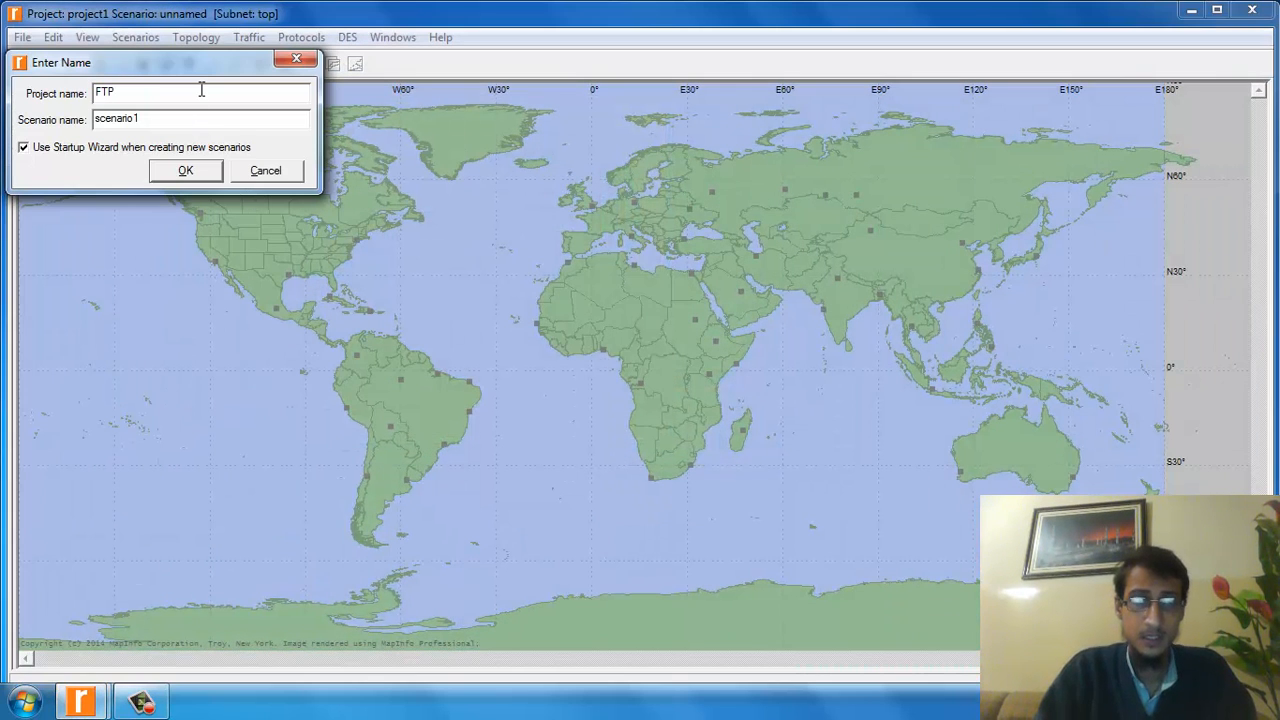
{"action": "type", "text": "Client?se"}
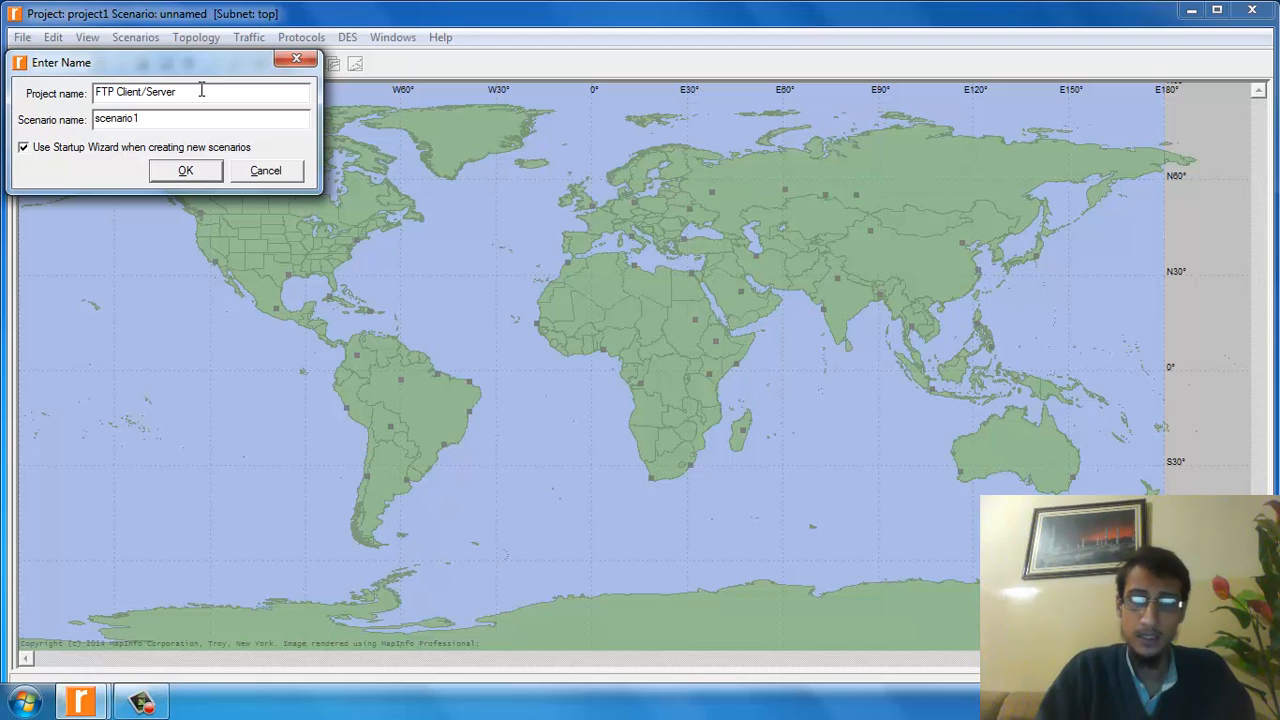
{"action": "type", "text": "IPv32 Internet"}
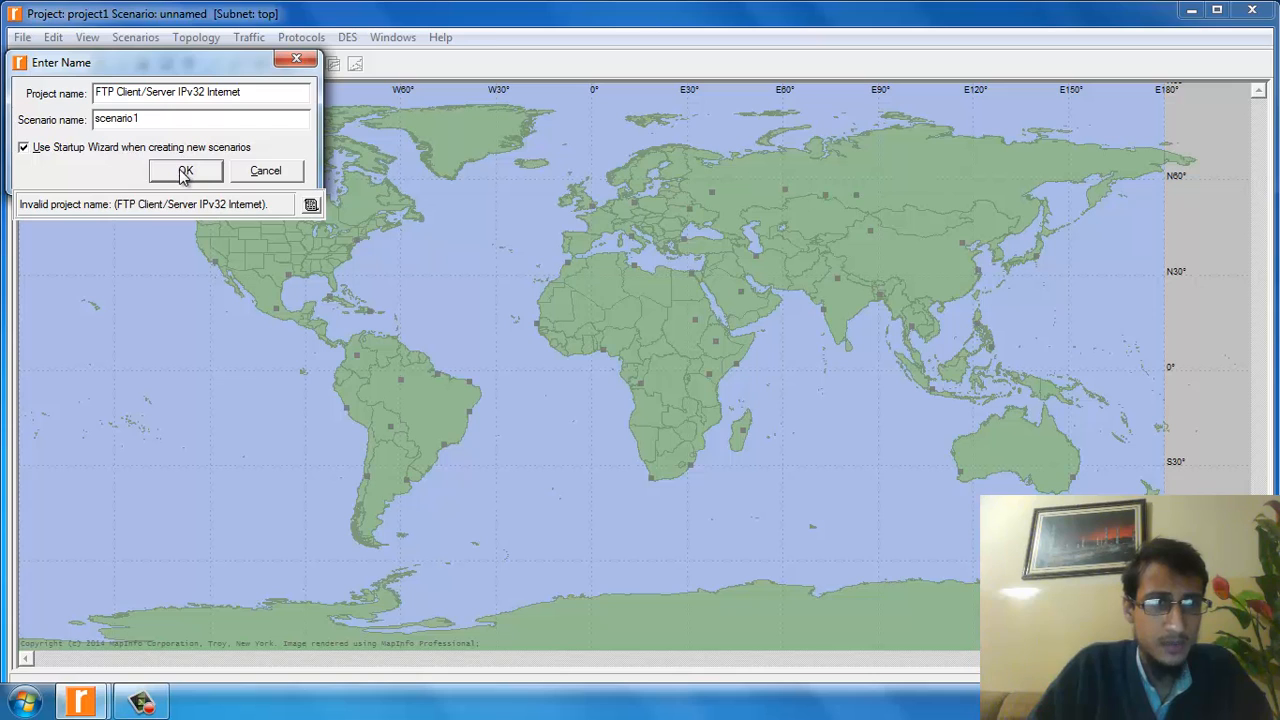
Step: Replace the name with FTPClient_serv and confirm the project with scenario1
{"action": "triple_click", "coordinate": [200, 92]}
{"action": "type", "text": "FTP"}
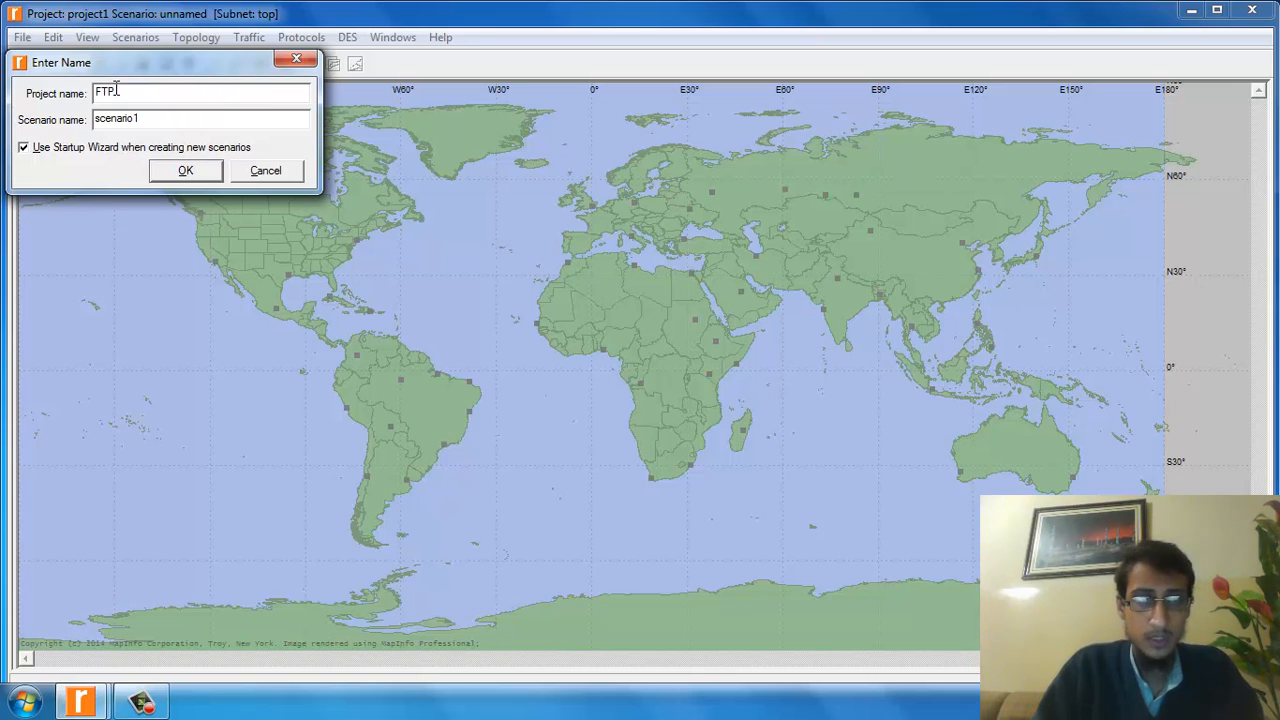
{"action": "type", "text": "Client"}
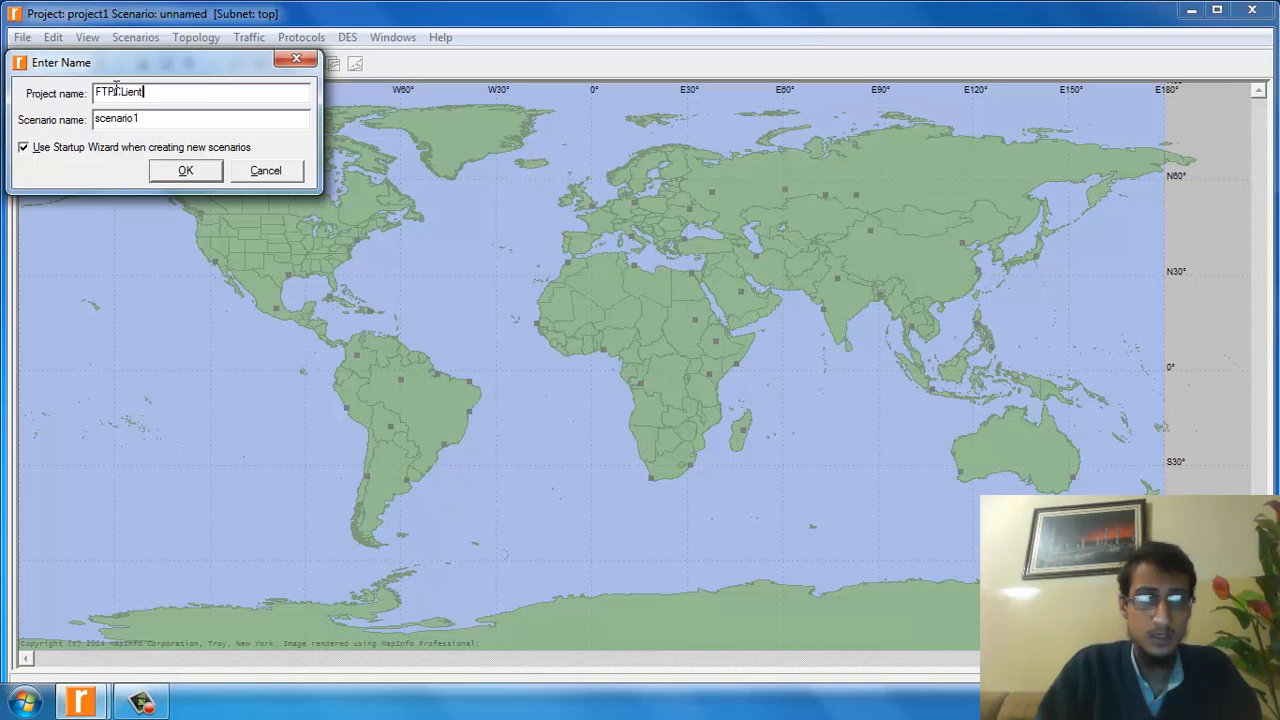
{"action": "type", "text": "_serv"}
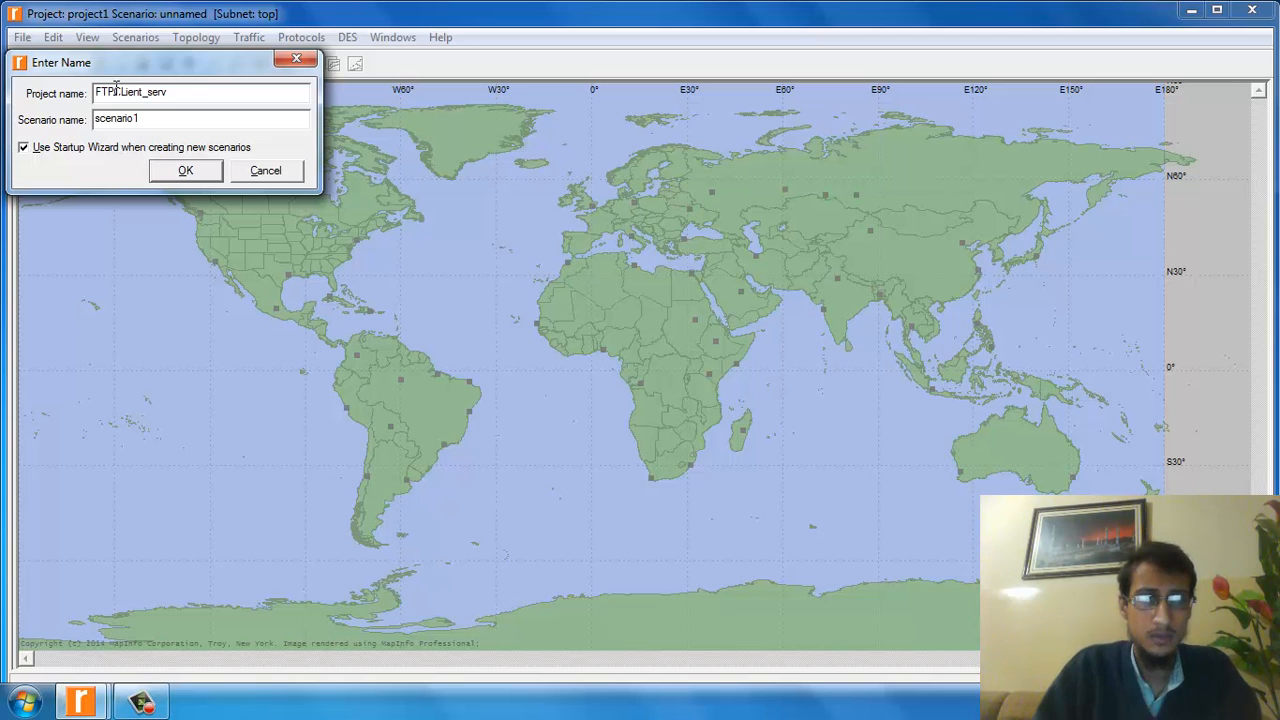
{"action": "left_click", "coordinate": [184, 170]}
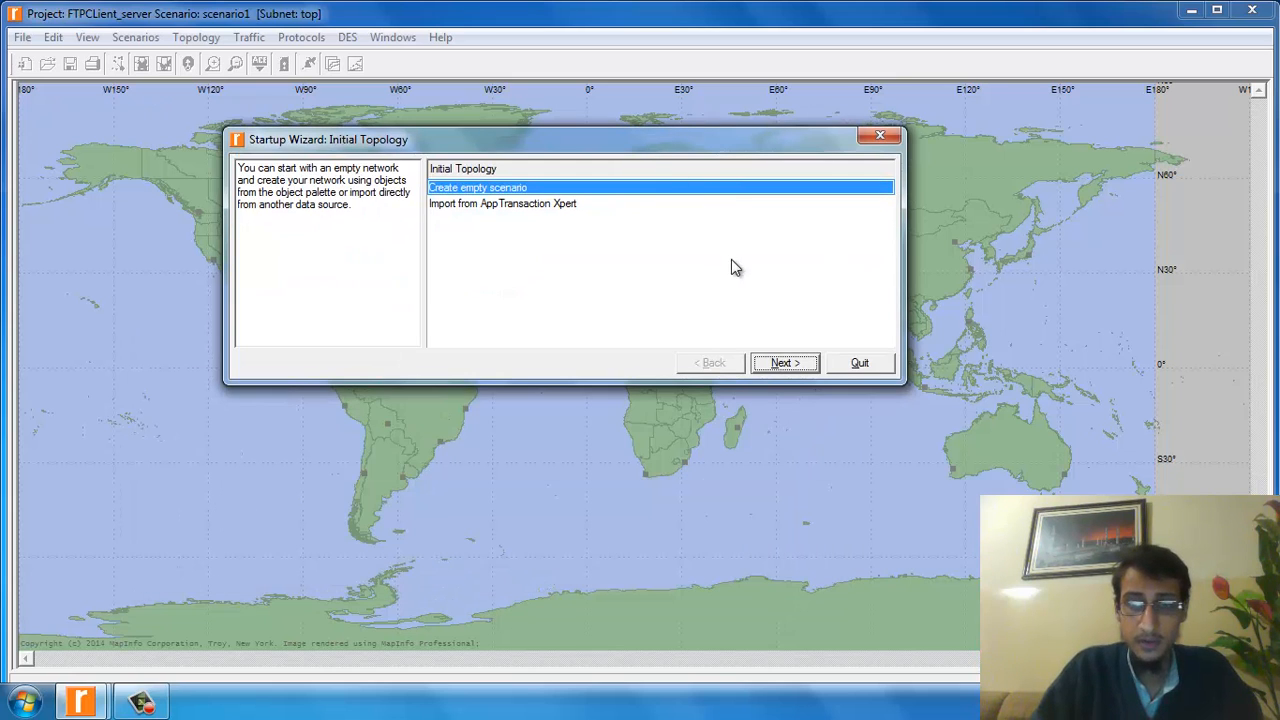
Step: Finish the Startup Wizard with an empty scenario, World scale, world map and default technologies
{"action": "left_click", "coordinate": [784, 362]}
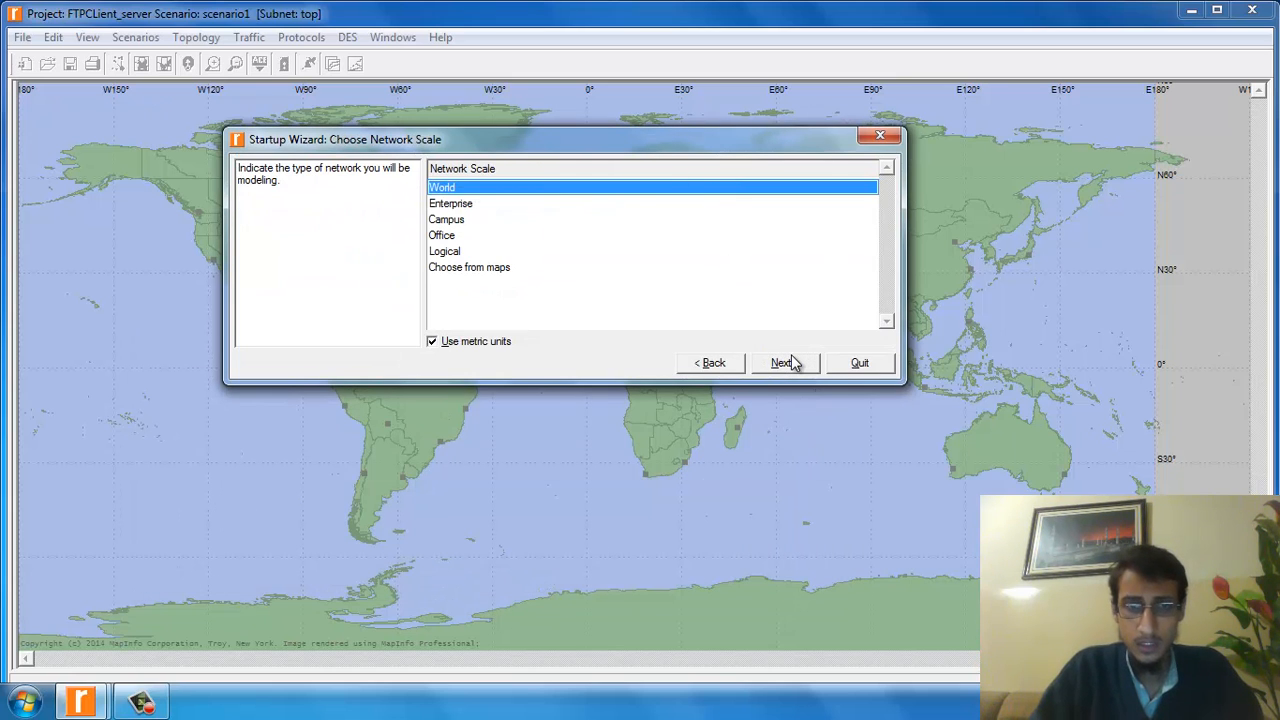
{"action": "left_click", "coordinate": [780, 362]}
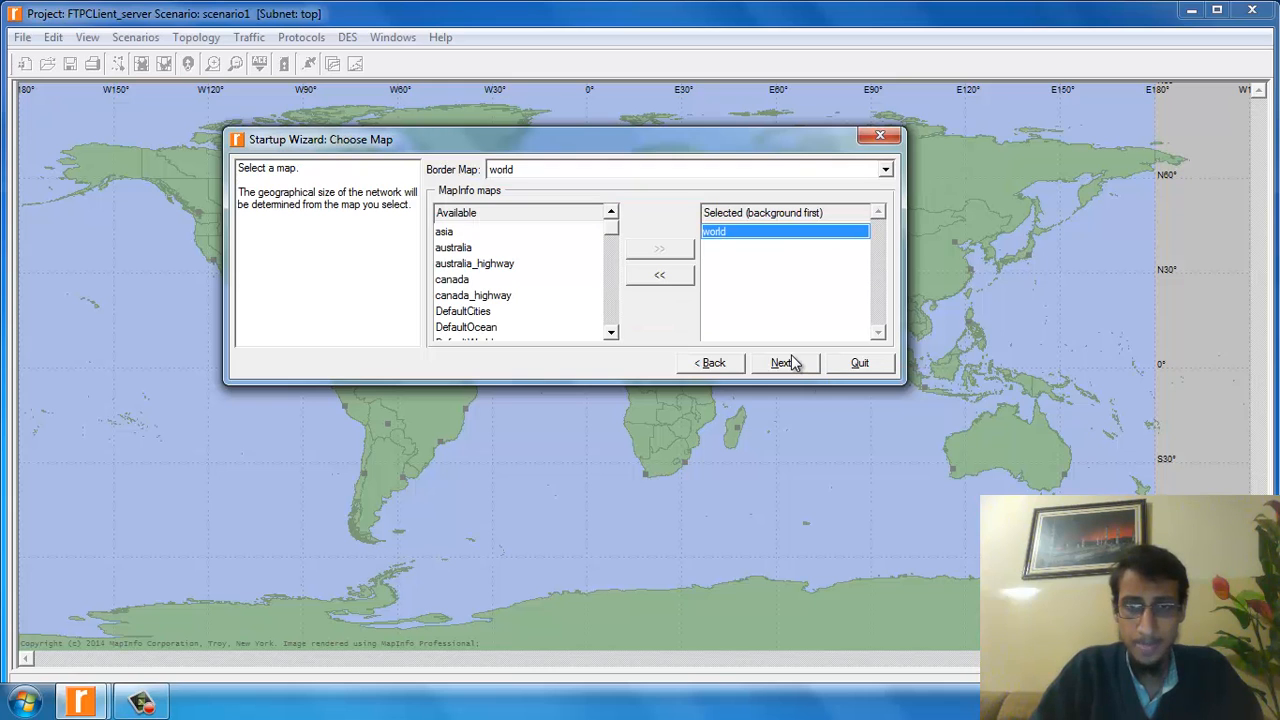
{"action": "left_click", "coordinate": [784, 362]}
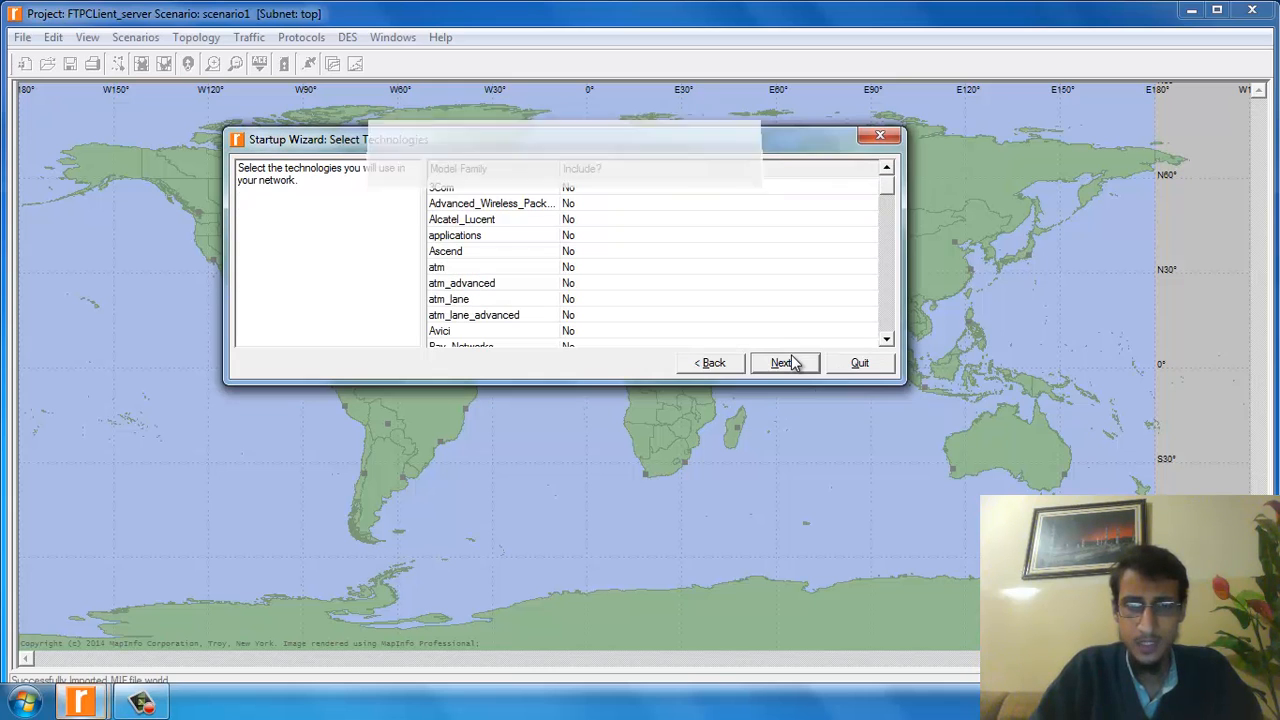
{"action": "mouse_move", "coordinate": [784, 362]}
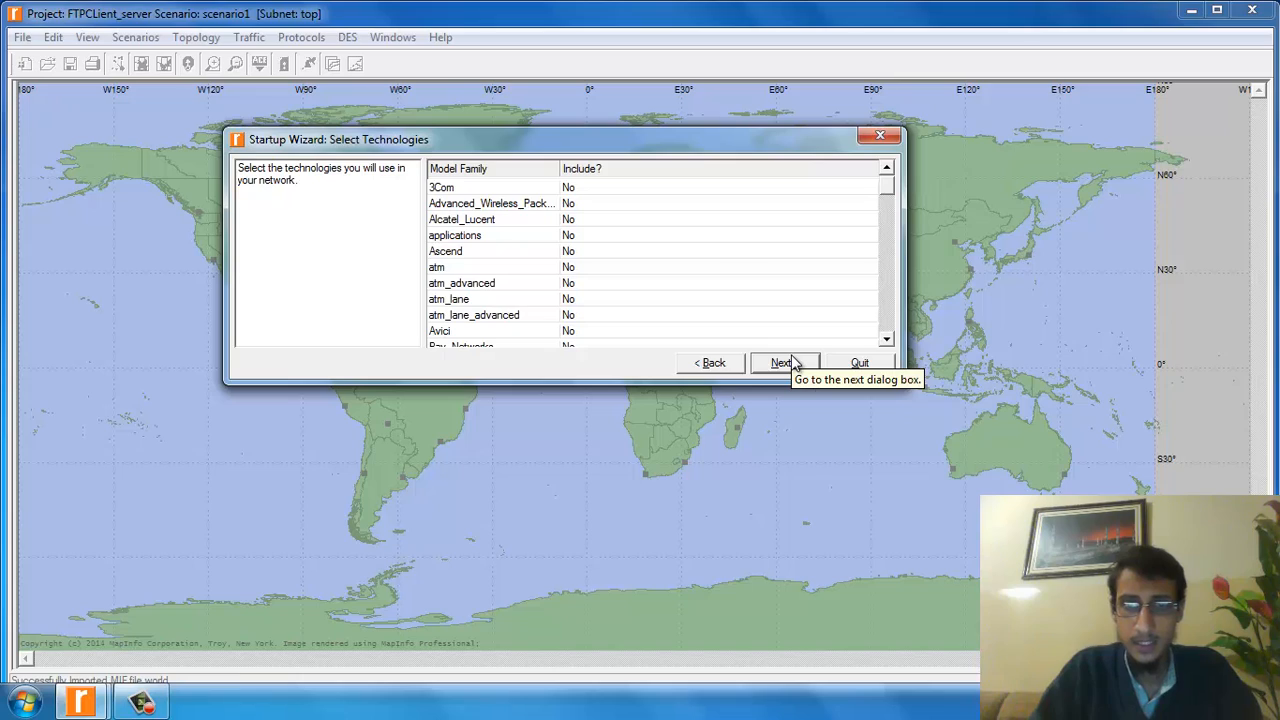
{"action": "left_click", "coordinate": [780, 362]}
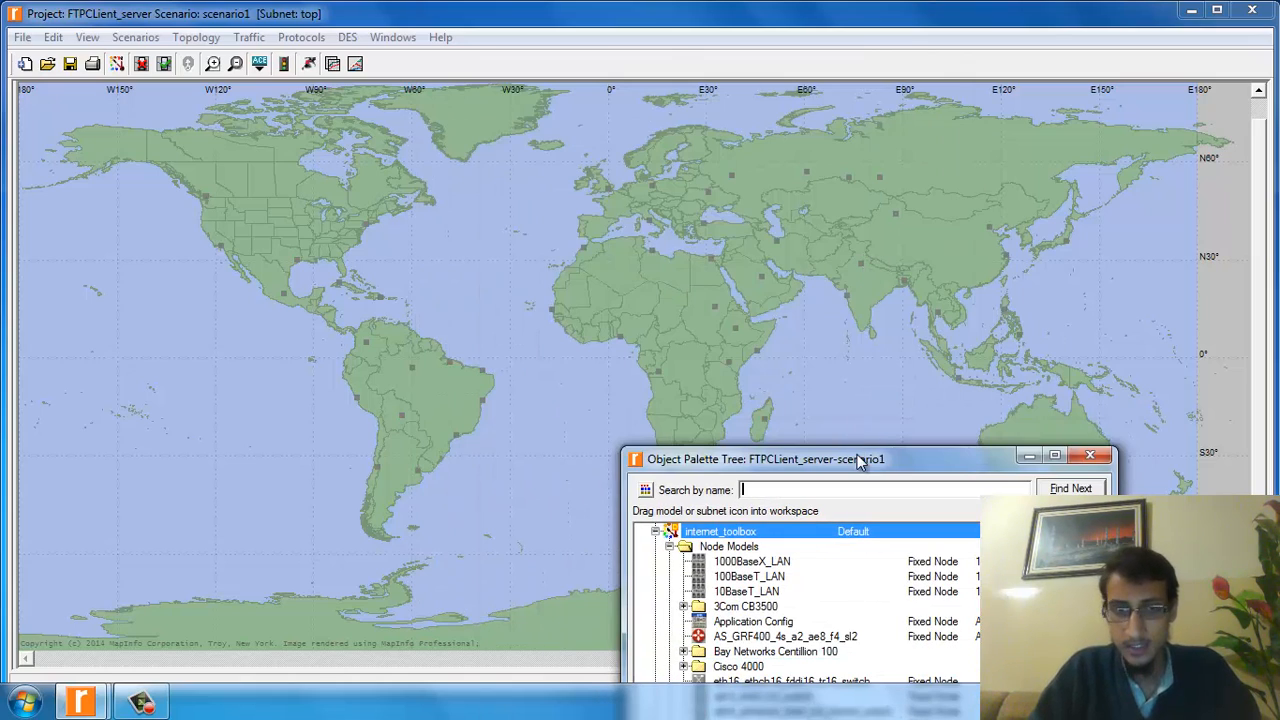
Step: Place a ppp_wkstn workstation in the Pacific west of the Americas
{"action": "left_click_drag", "start_coordinate": [856, 458], "coordinate": [784, 168]}
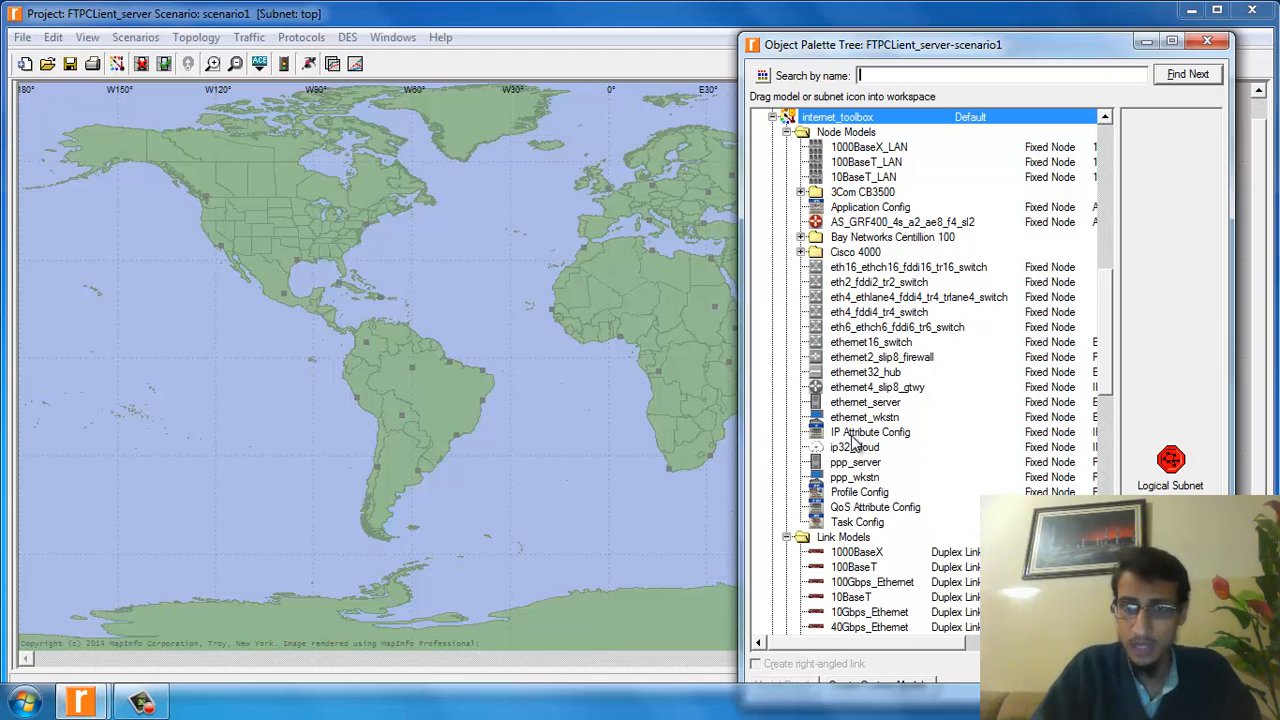
{"action": "mouse_move", "coordinate": [1116, 300]}
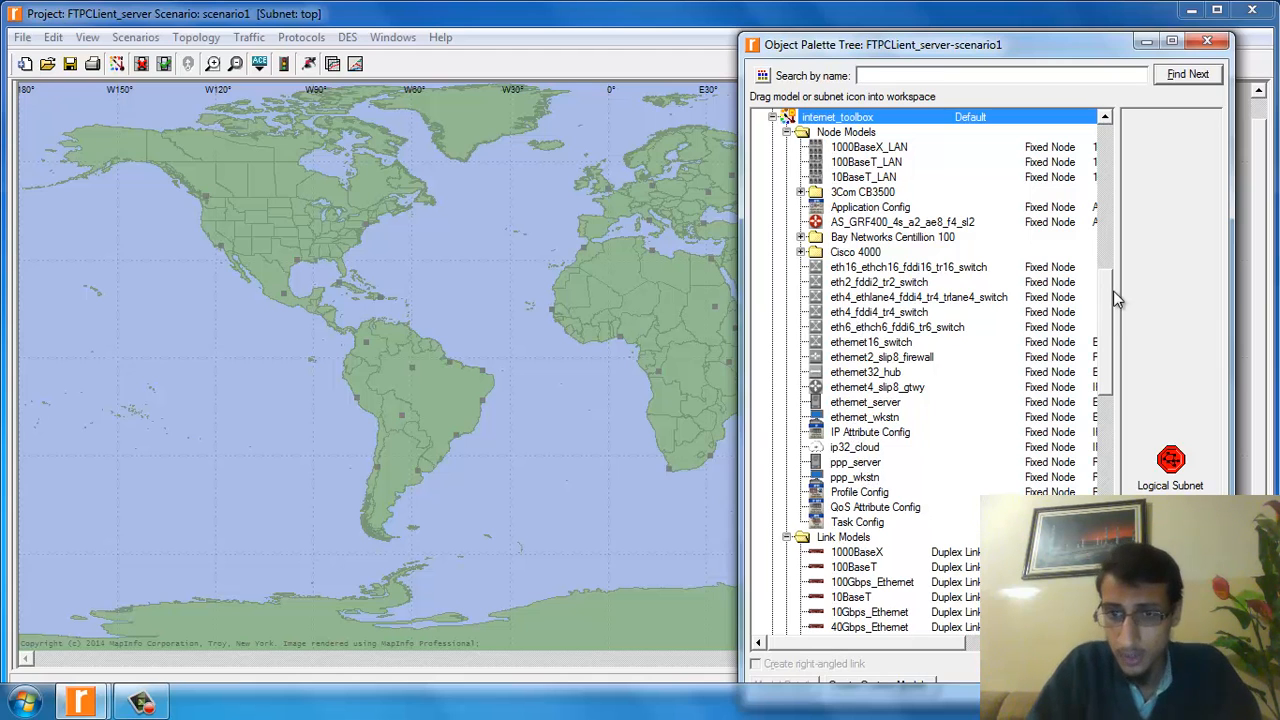
{"action": "scroll", "scroll_direction": "down", "scroll_amount": 3}
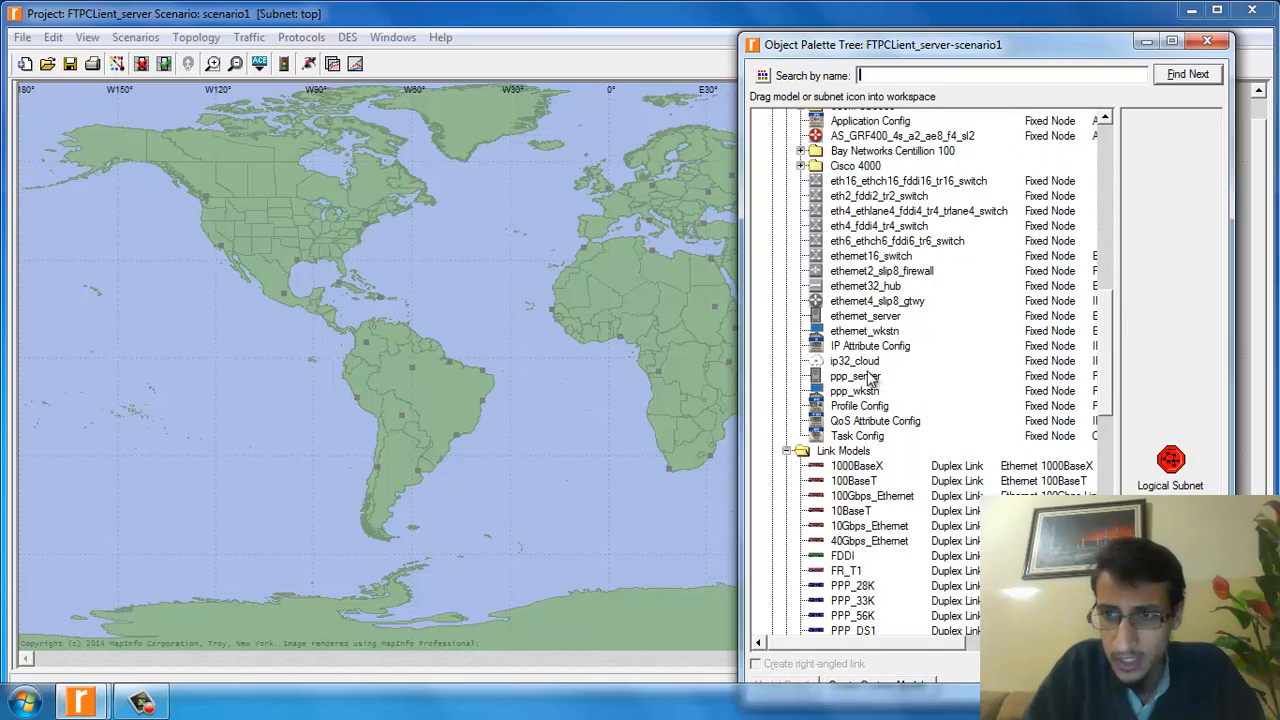
{"action": "left_click", "coordinate": [856, 376]}
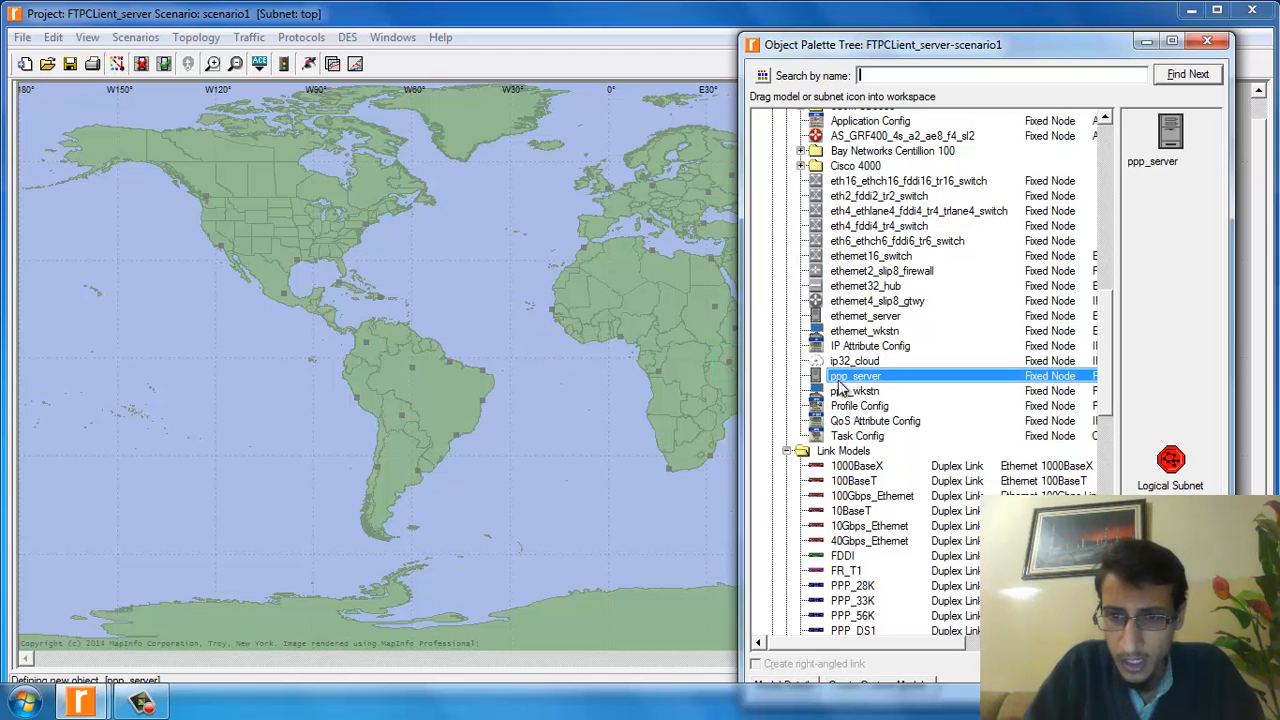
{"action": "left_click", "coordinate": [856, 390]}
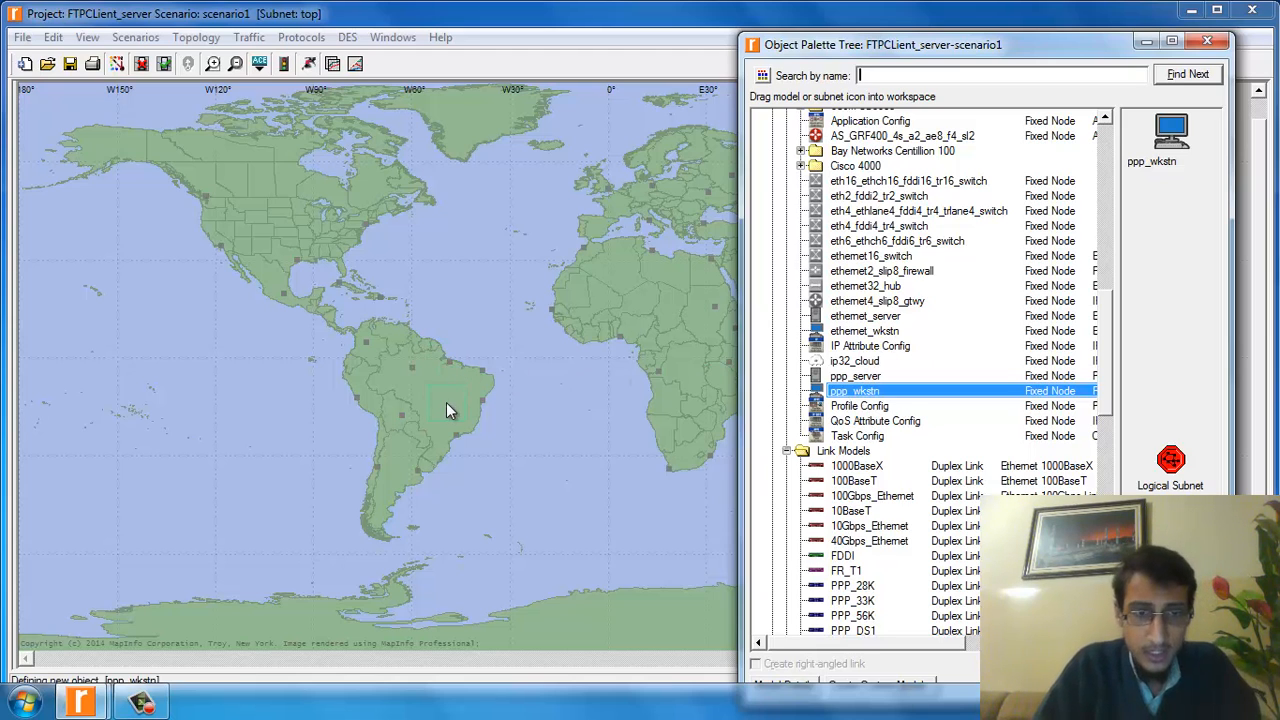
{"action": "mouse_move", "coordinate": [120, 428]}
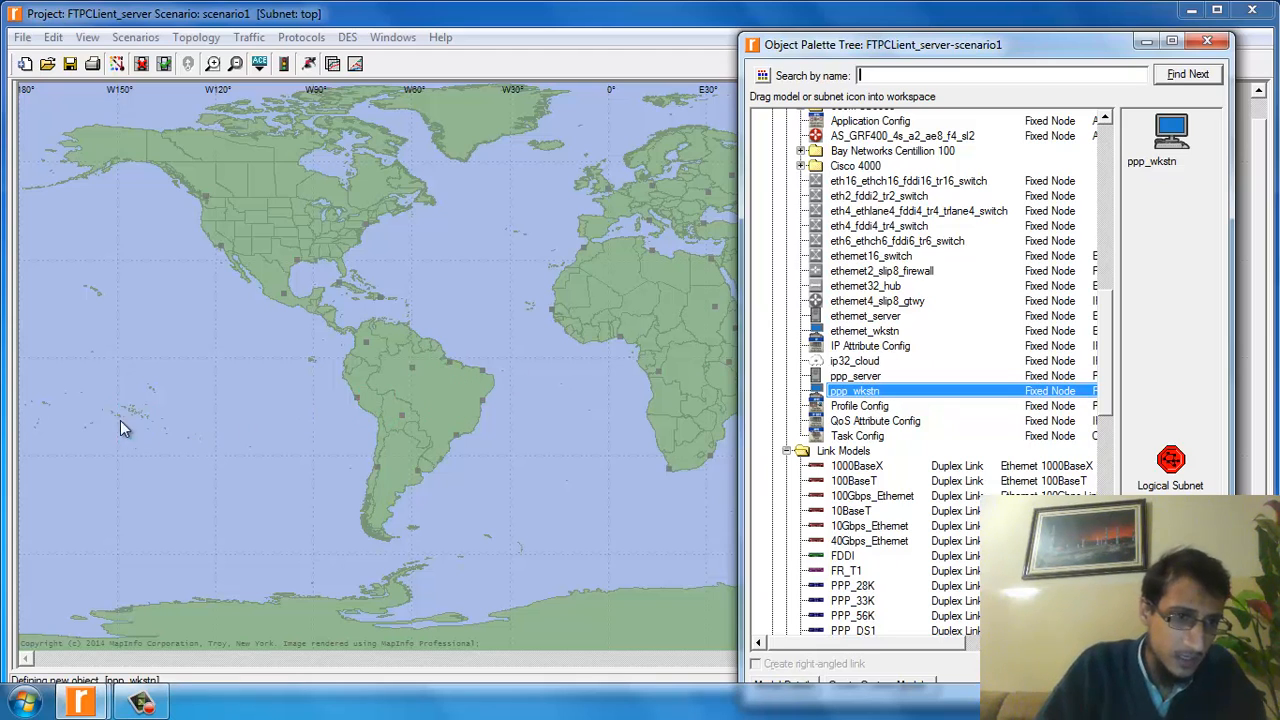
{"action": "left_click", "coordinate": [64, 384]}
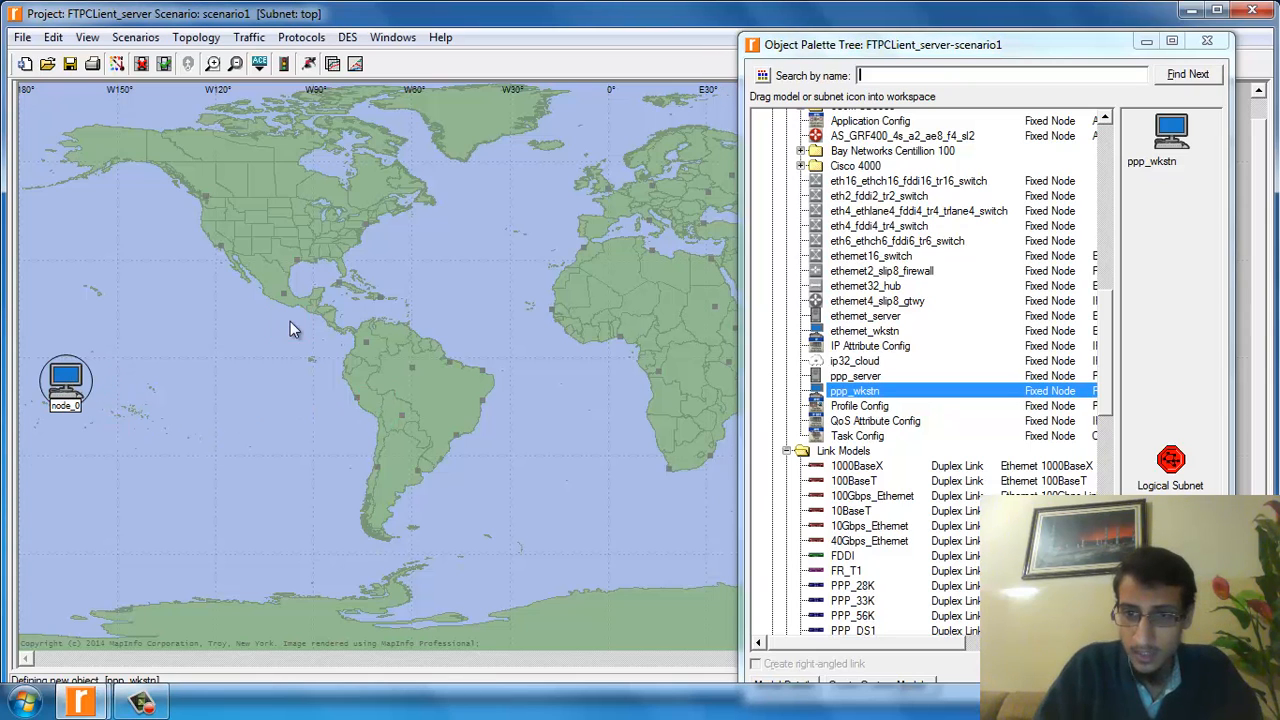
Step: Place a ppp_server above the North Atlantic and an ip32_cloud over Central America
{"action": "left_click", "coordinate": [856, 376]}
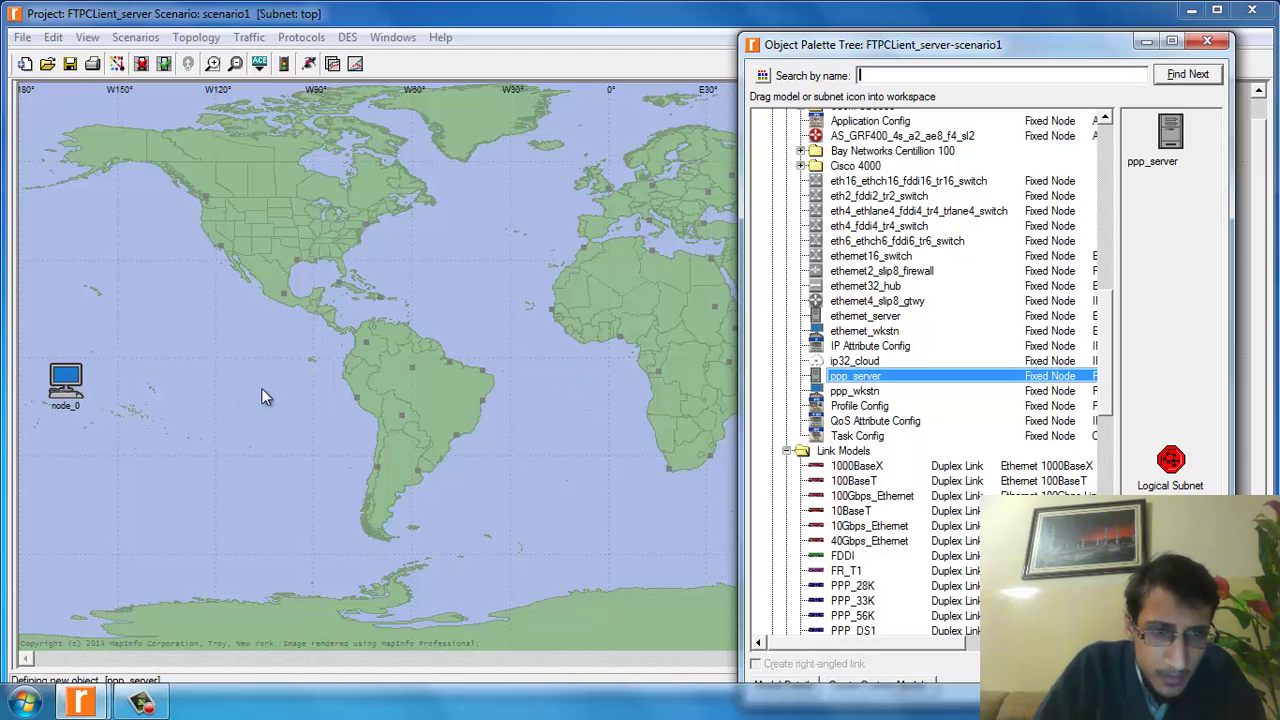
{"action": "mouse_move", "coordinate": [464, 294]}
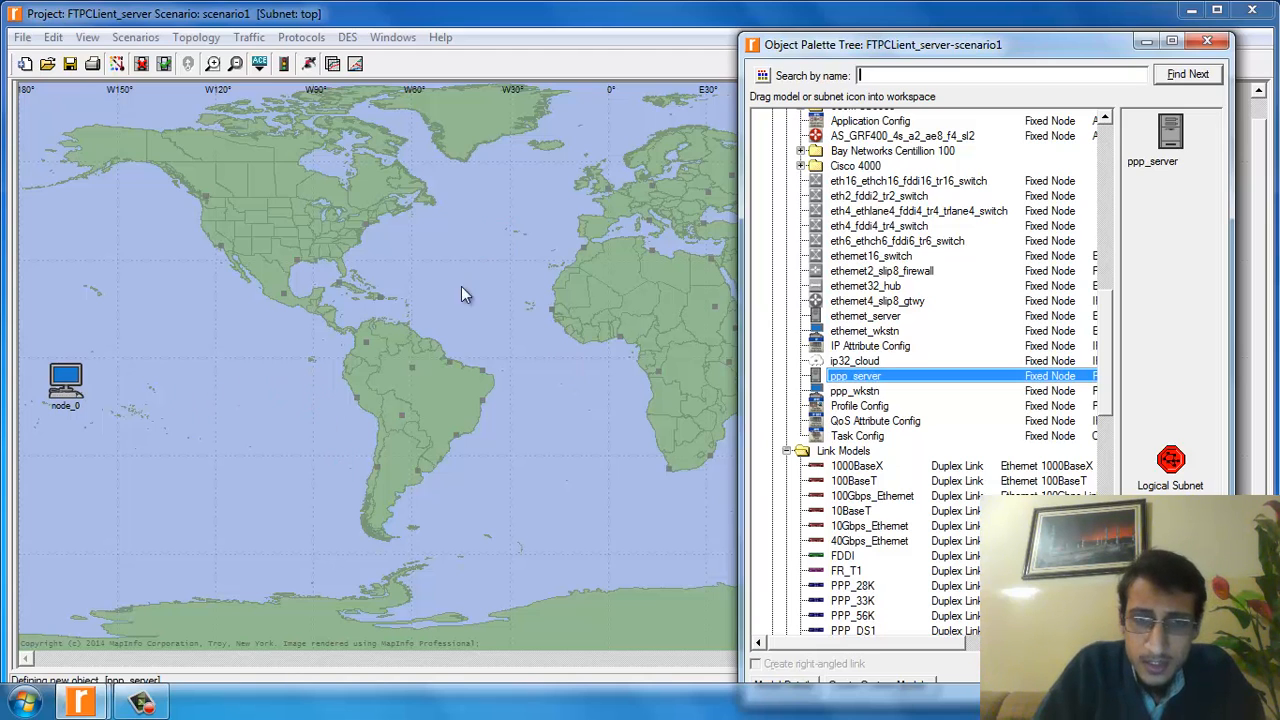
{"action": "left_click", "coordinate": [538, 190]}
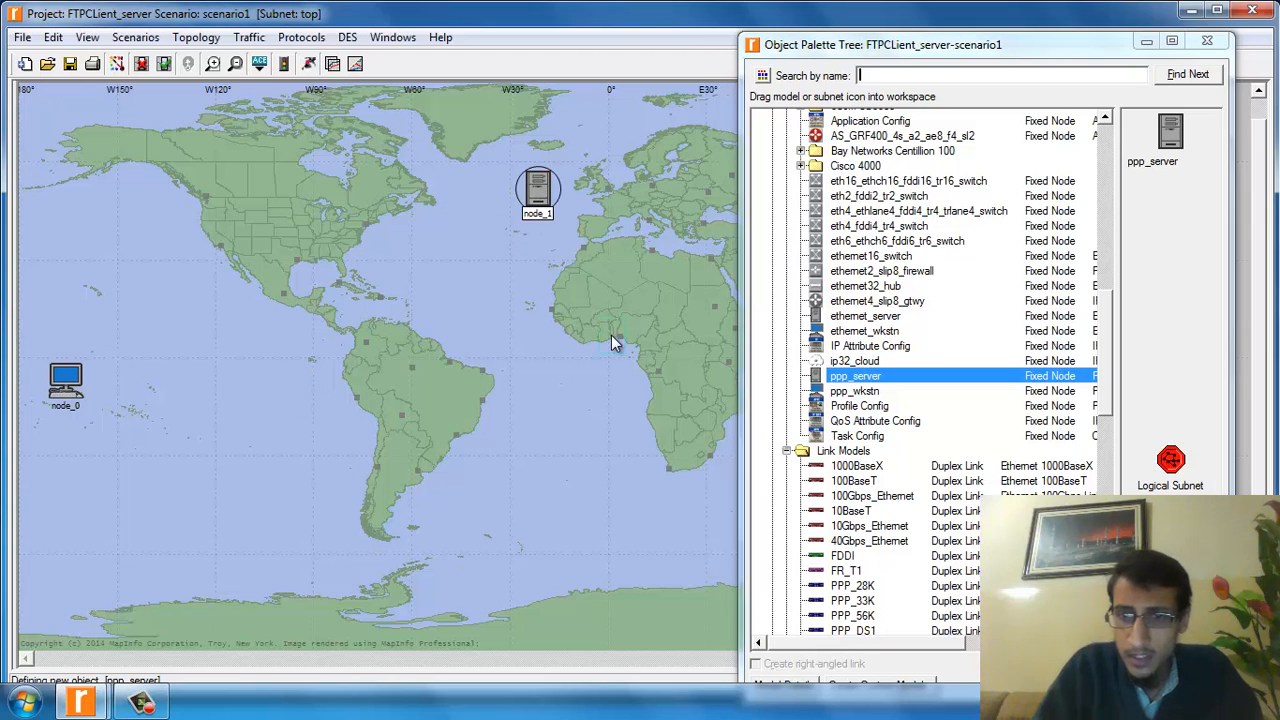
{"action": "left_click", "coordinate": [854, 360]}
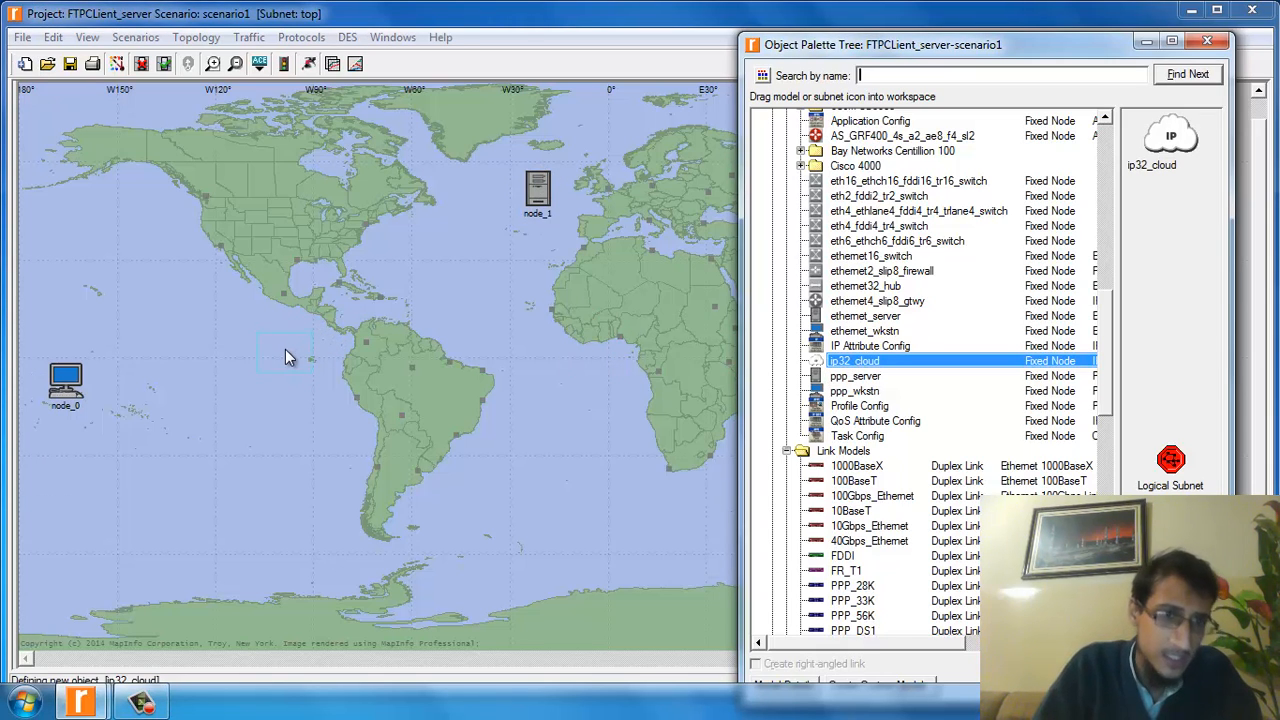
{"action": "left_click", "coordinate": [284, 348]}
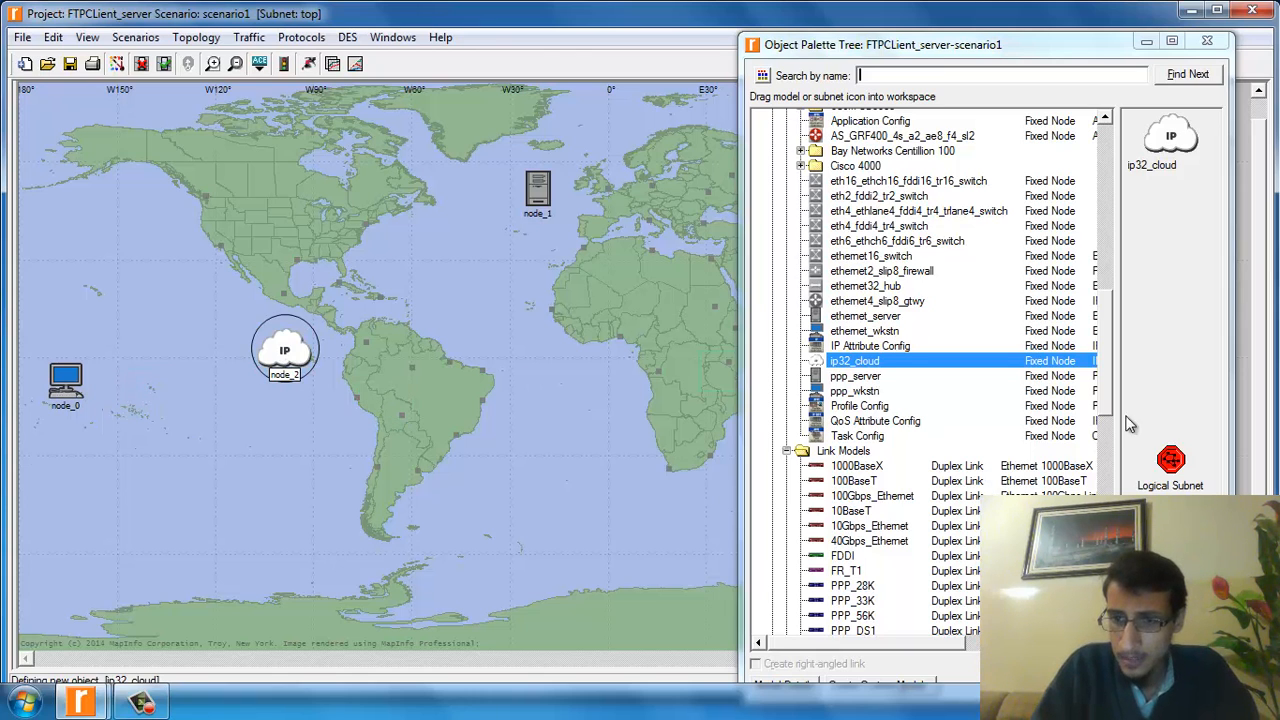
Step: Link the workstation to the cloud and the cloud to the server with PPP_DS3 links
{"action": "scroll", "scroll_direction": "down", "scroll_amount": 3}
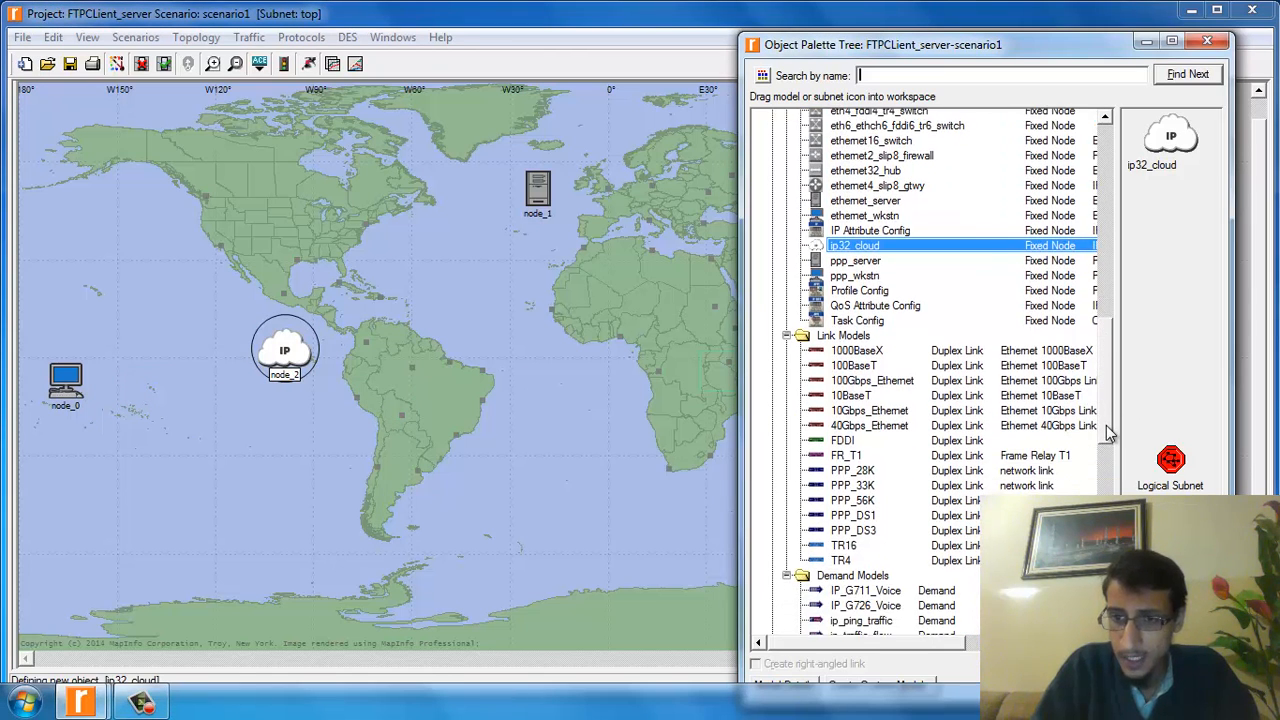
{"action": "scroll", "scroll_direction": "down", "scroll_amount": 3}
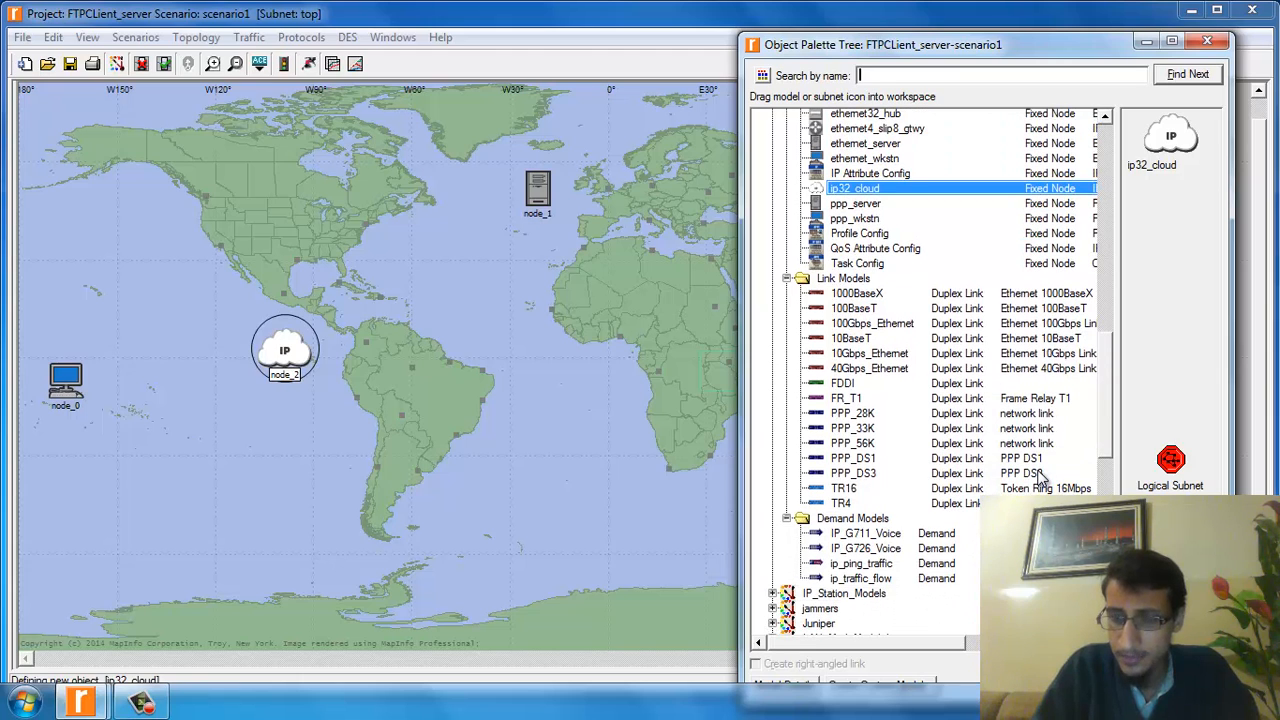
{"action": "left_click", "coordinate": [852, 472]}
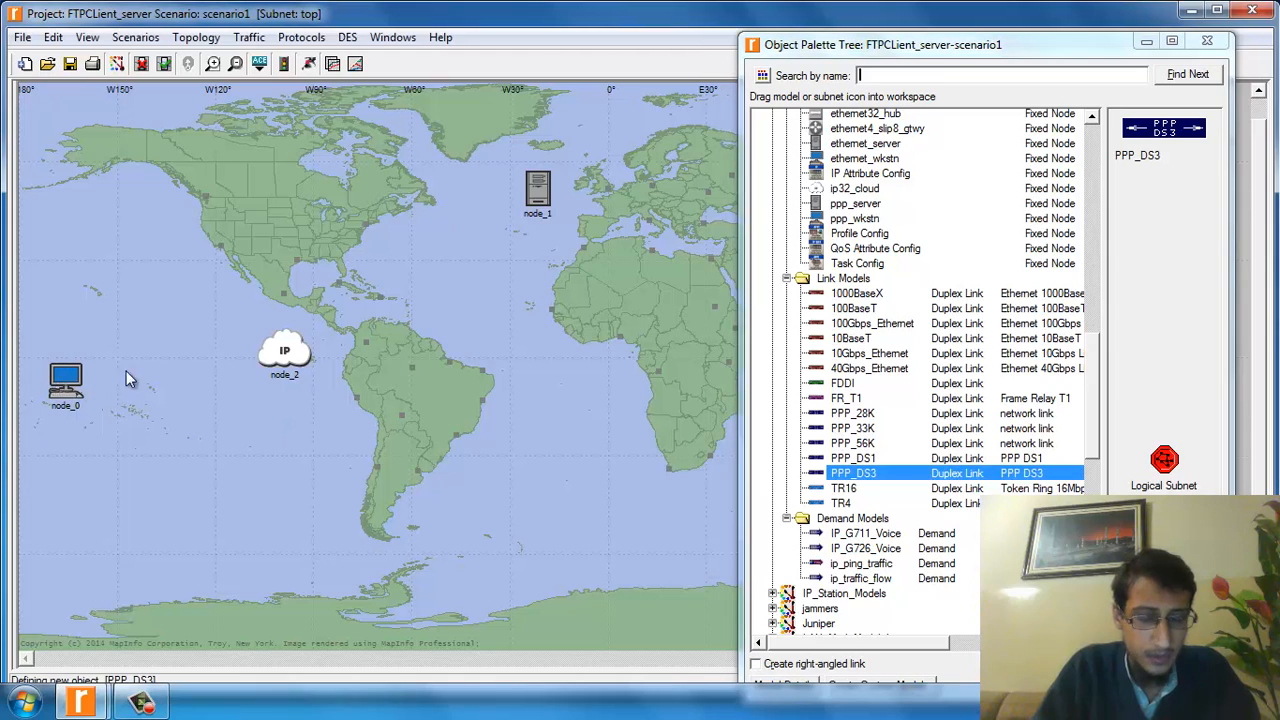
{"action": "mouse_move", "coordinate": [284, 360]}
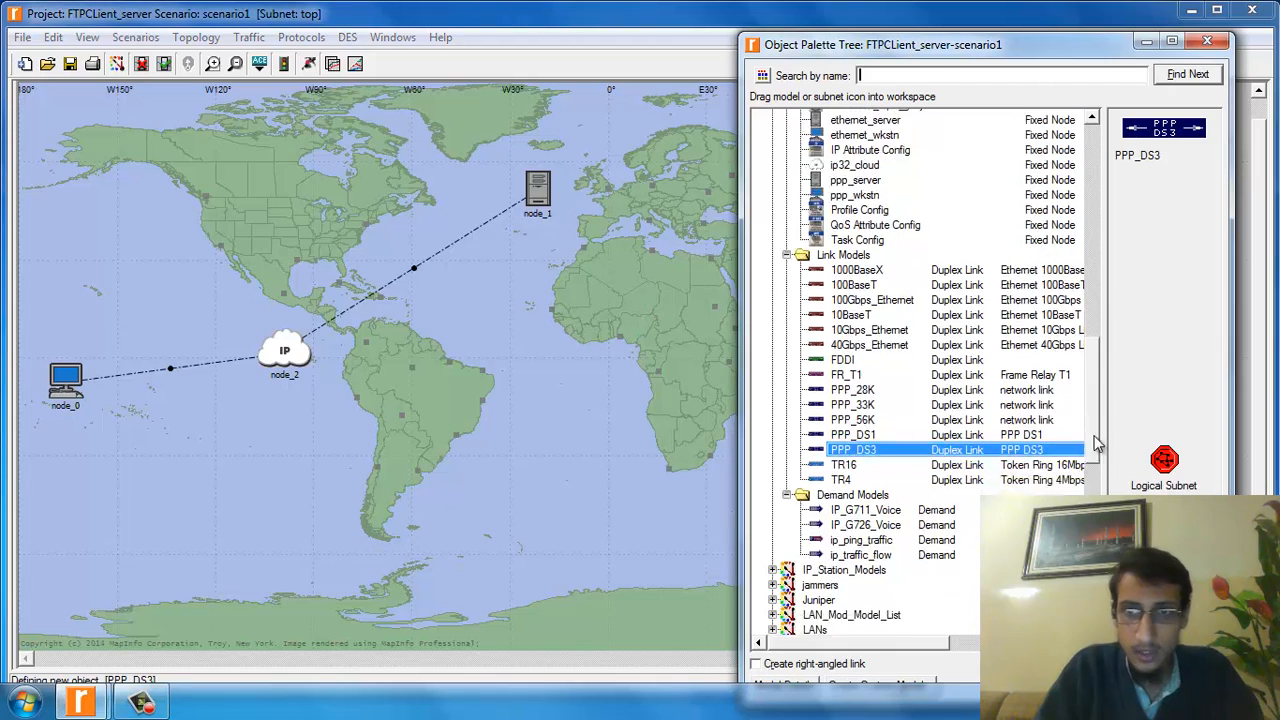
{"action": "scroll", "scroll_direction": "up", "scroll_amount": 3}
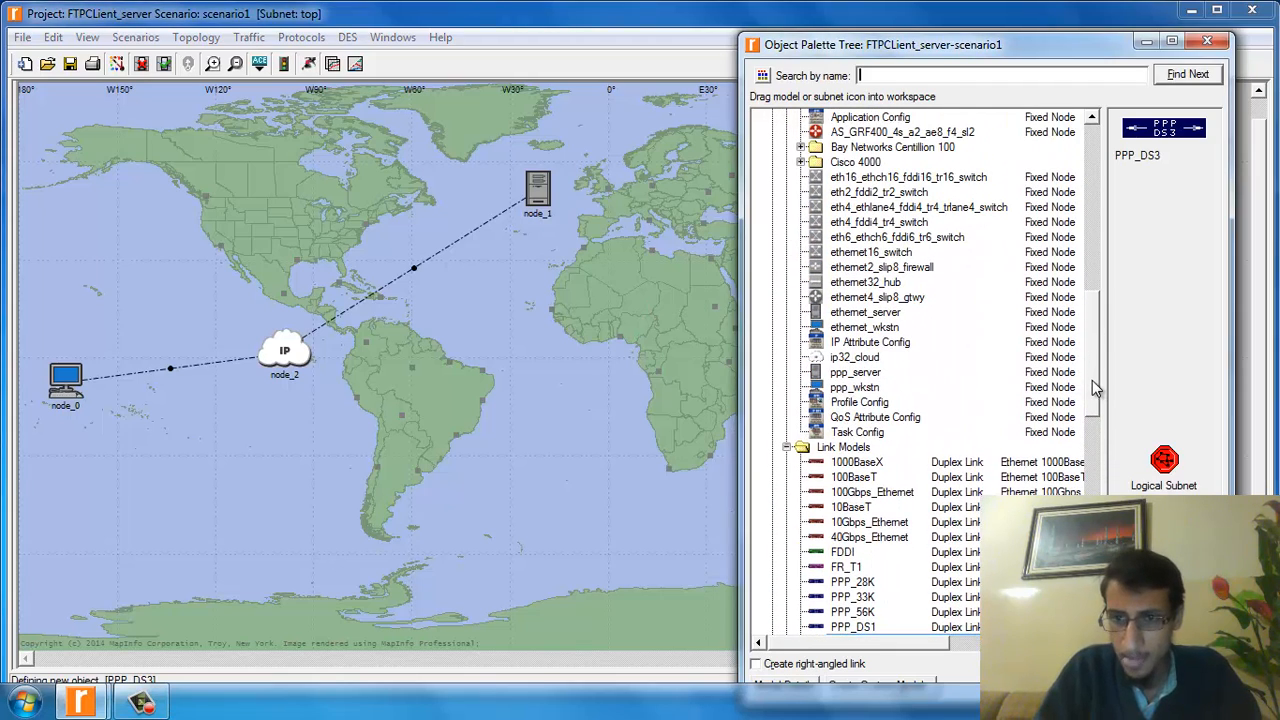
Step: Place a Profile Config below South America and an Application Config beside it
{"action": "left_click", "coordinate": [858, 402]}
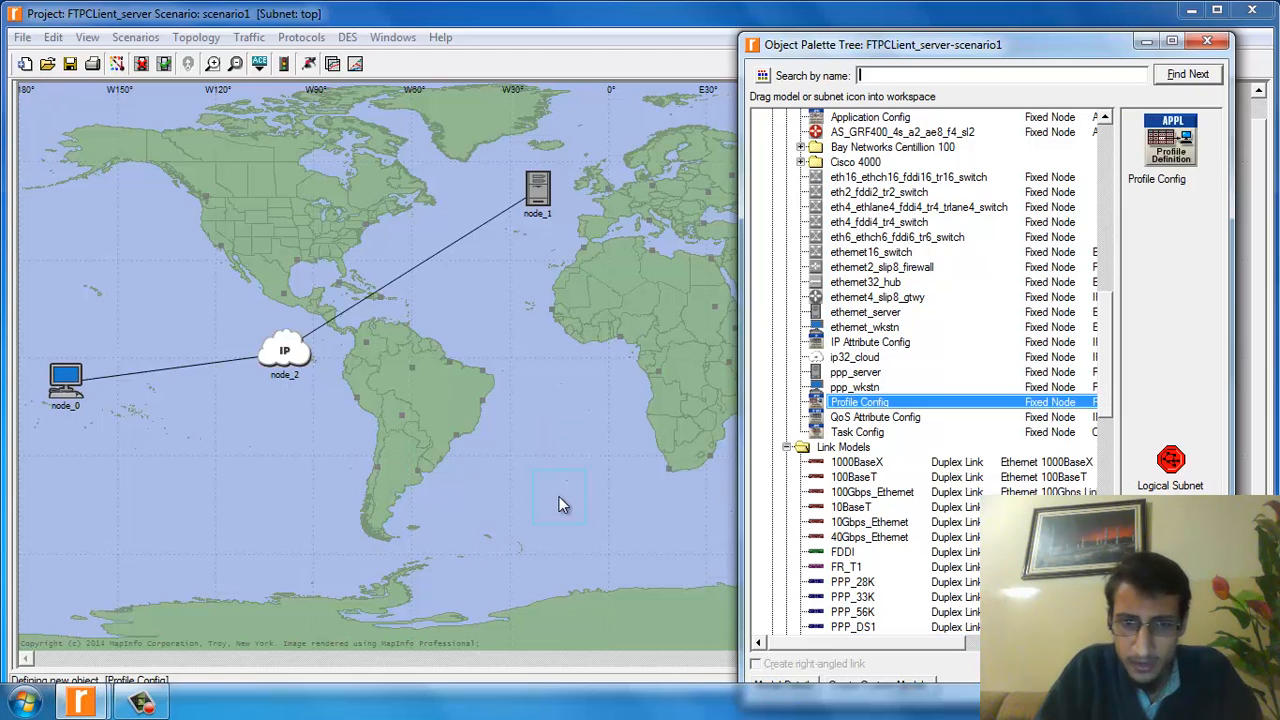
{"action": "left_click", "coordinate": [540, 504]}
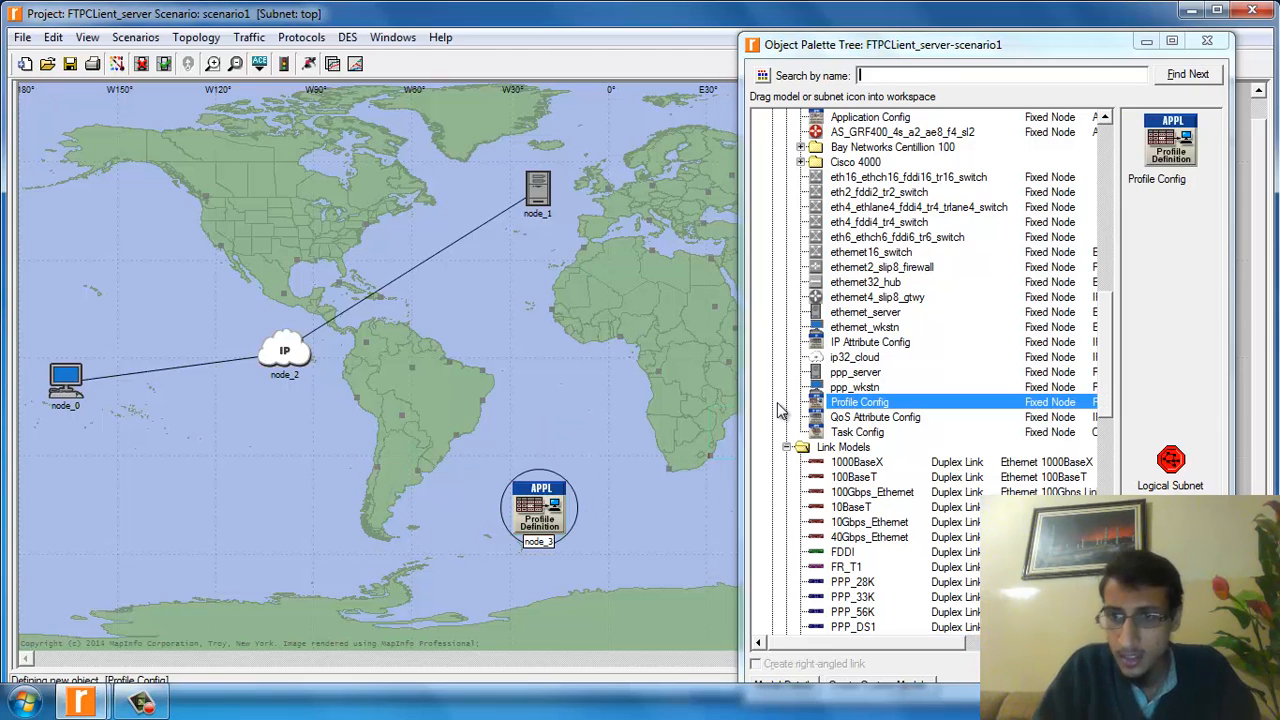
{"action": "scroll", "scroll_direction": "up", "scroll_amount": 3}
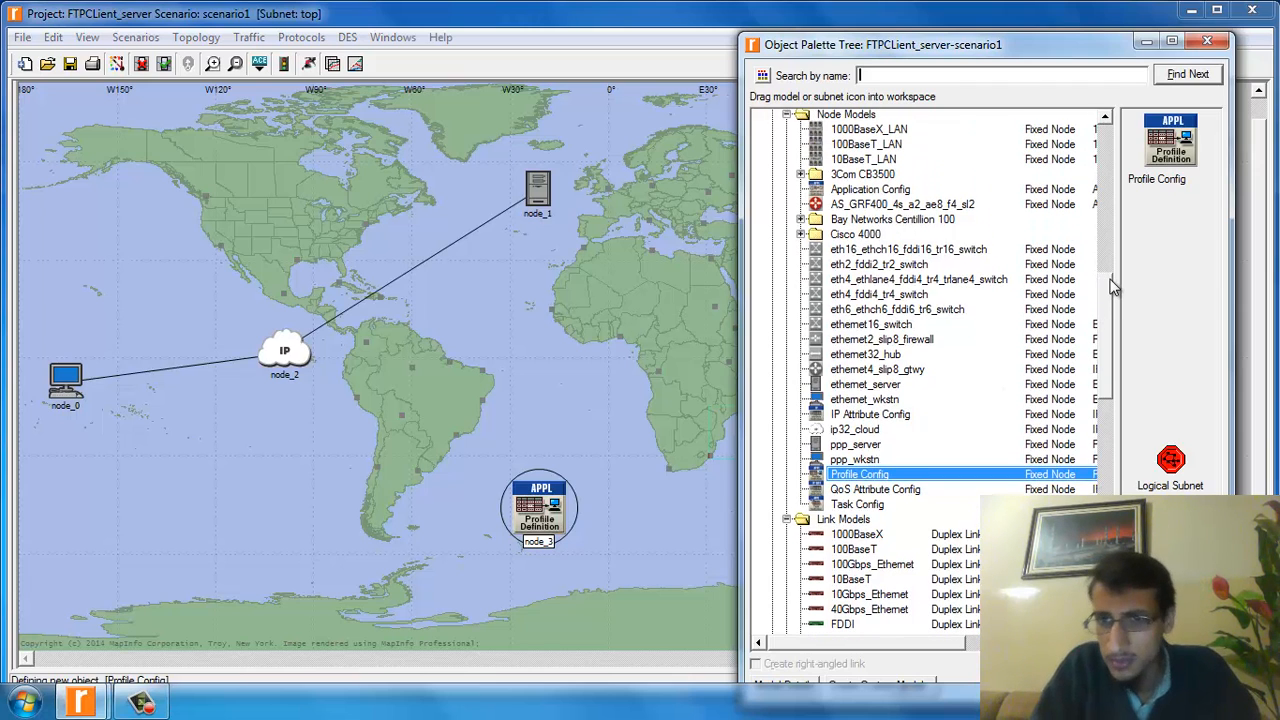
{"action": "mouse_move", "coordinate": [900, 190]}
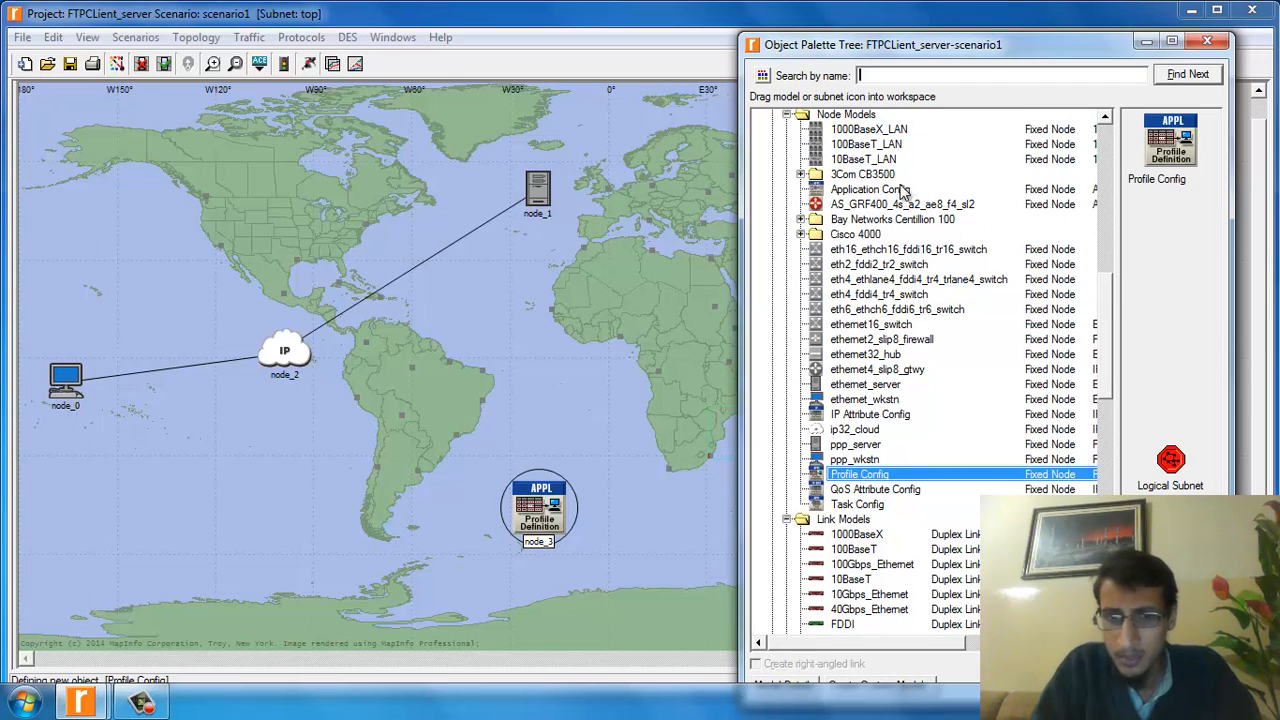
{"action": "left_click", "coordinate": [870, 188]}
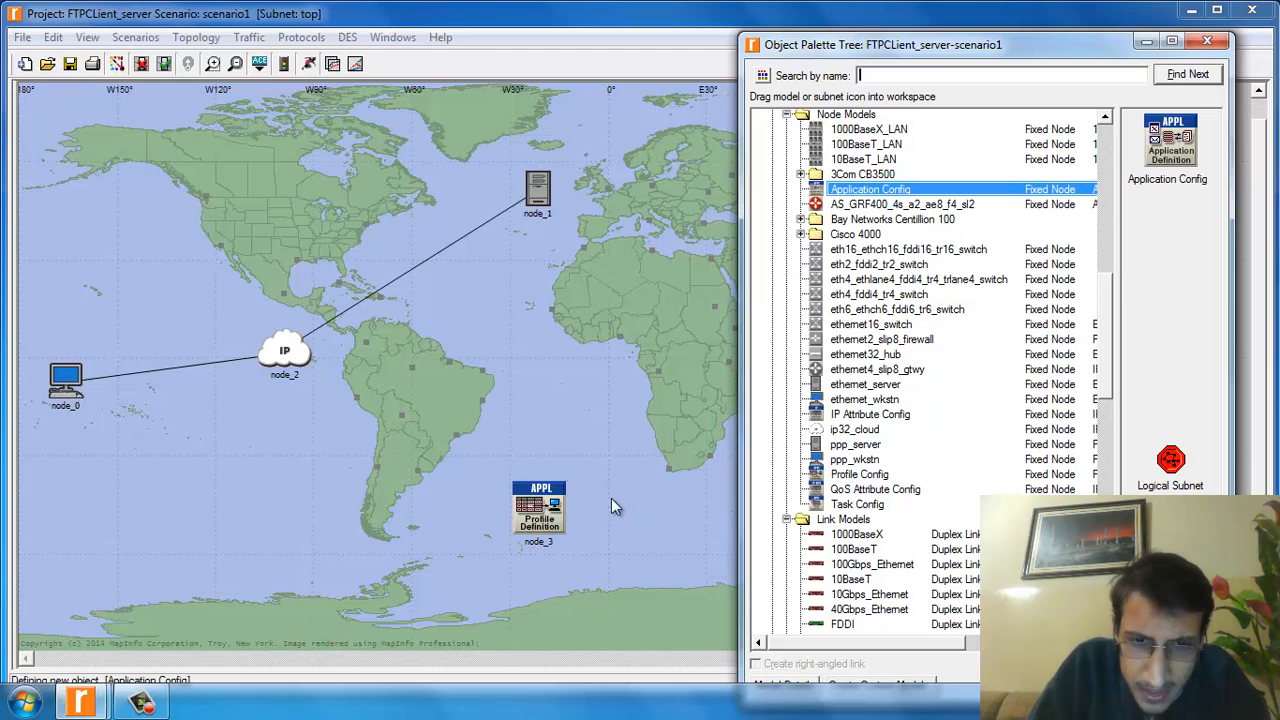
{"action": "left_click", "coordinate": [598, 504]}
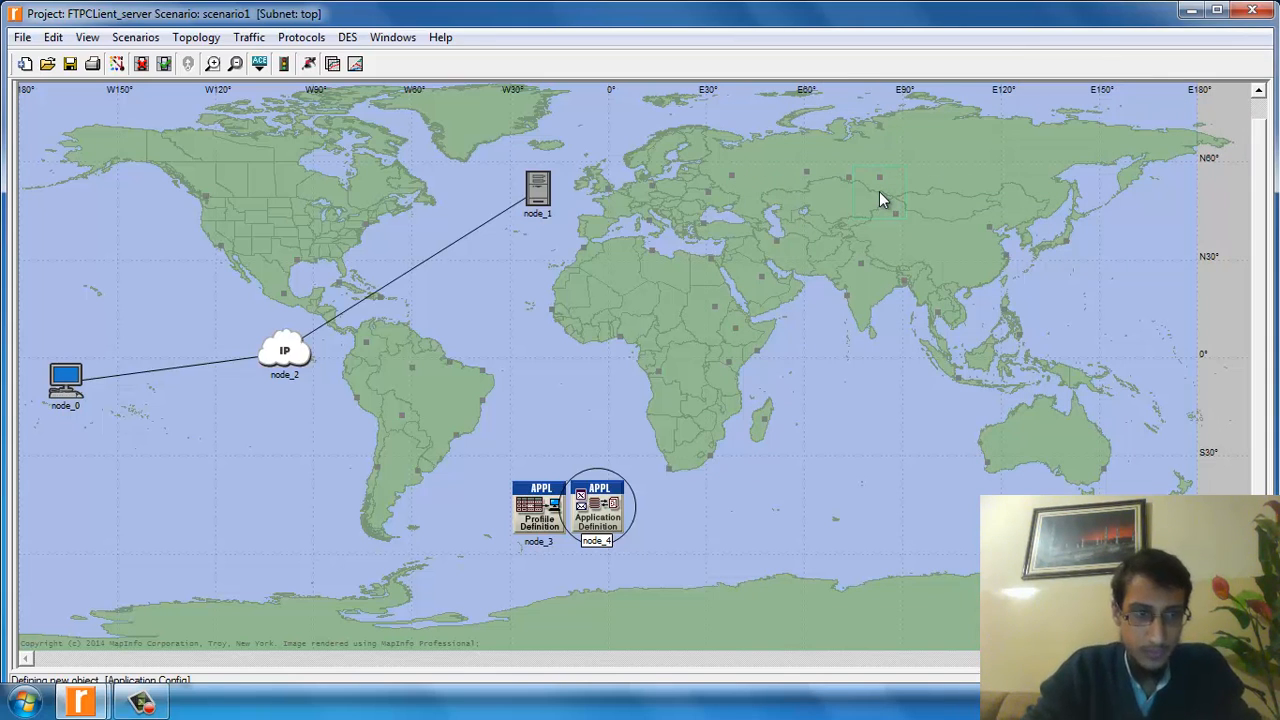
Step: Delete the Application Config objects, leaving only the Profile Config on the map
{"action": "left_click", "coordinate": [64, 384]}
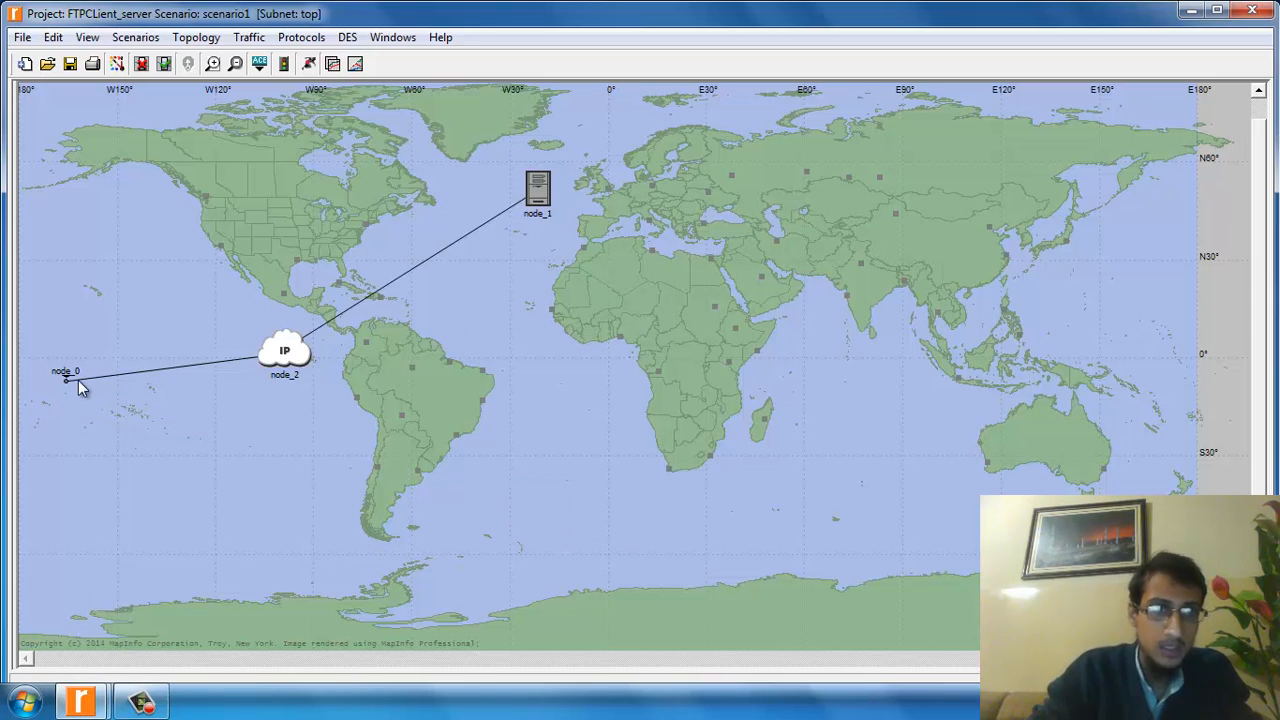
{"action": "left_click", "coordinate": [284, 62]}
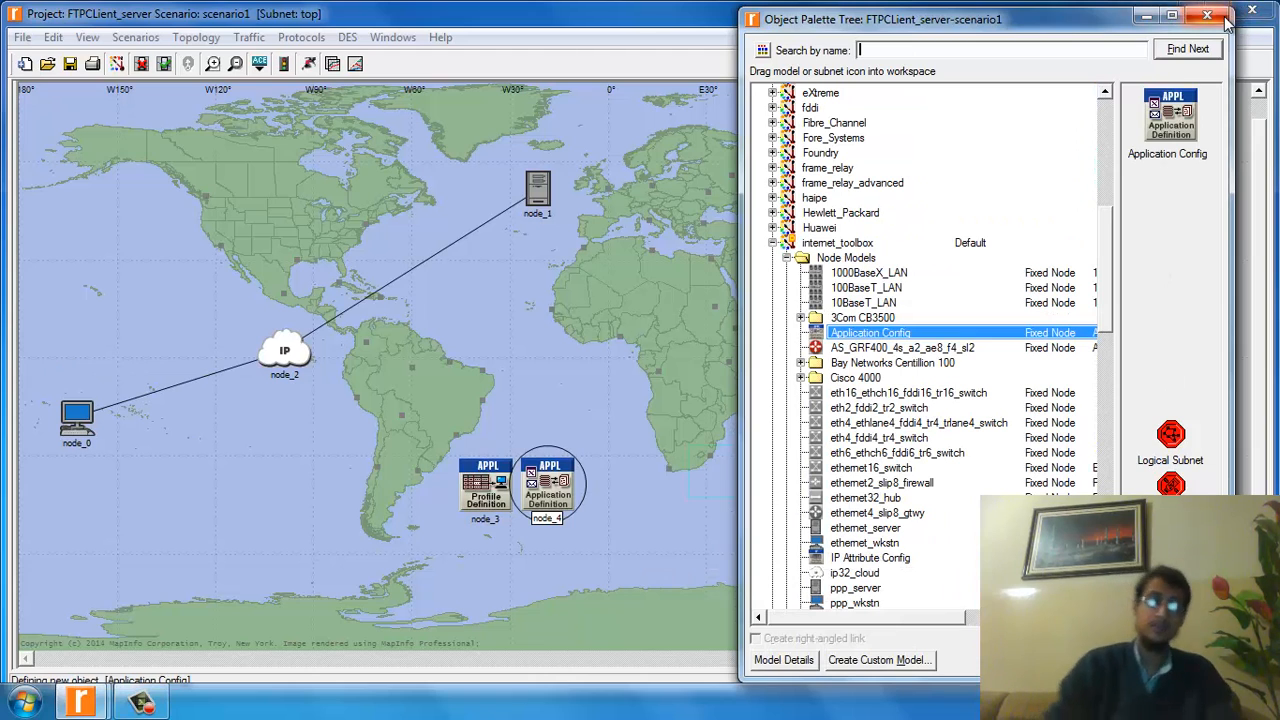
{"action": "left_click", "coordinate": [1206, 16]}
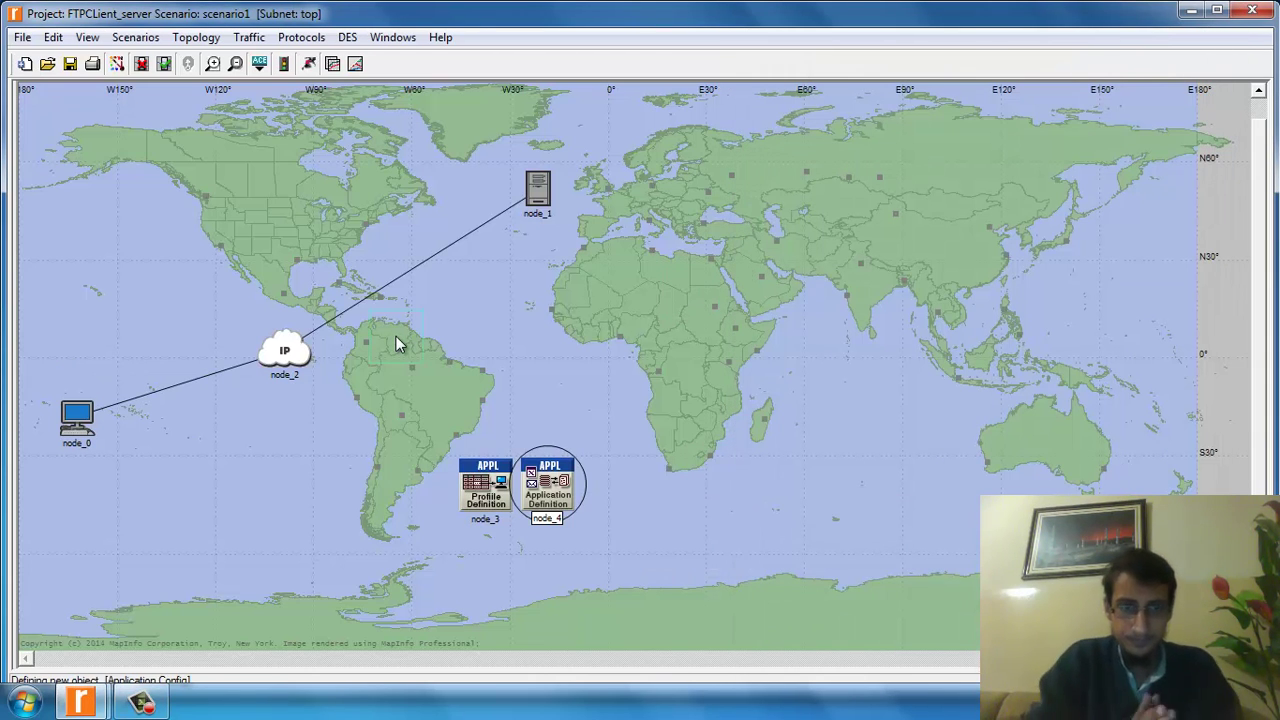
{"action": "left_click", "coordinate": [396, 336]}
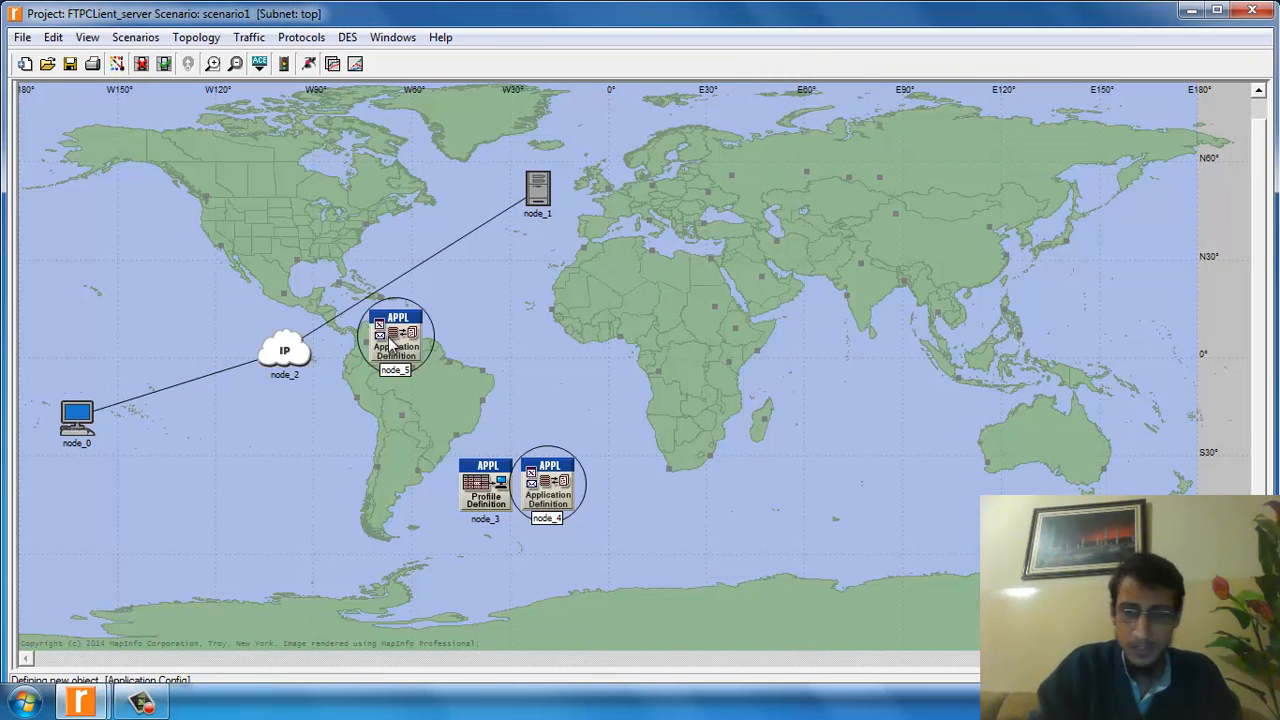
{"action": "key", "text": "Delete"}
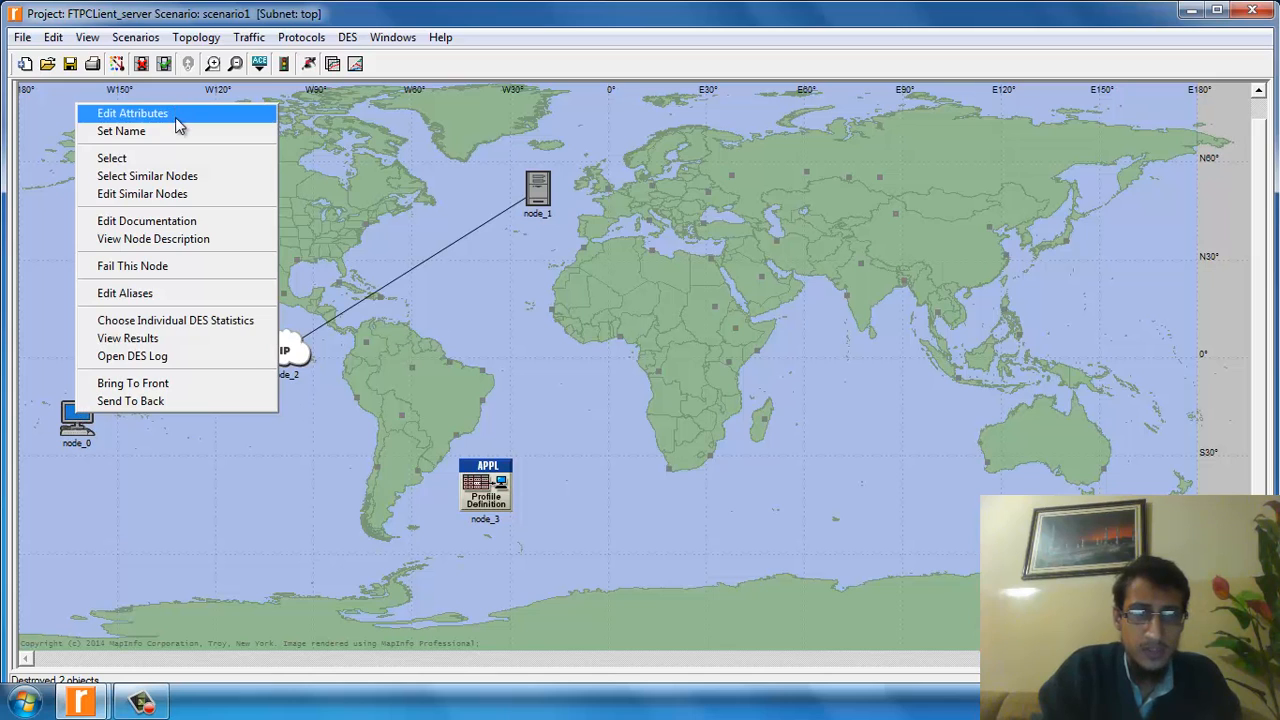
Step: Rename the workstation node to Client via Edit Attributes
{"action": "left_click", "coordinate": [132, 112]}
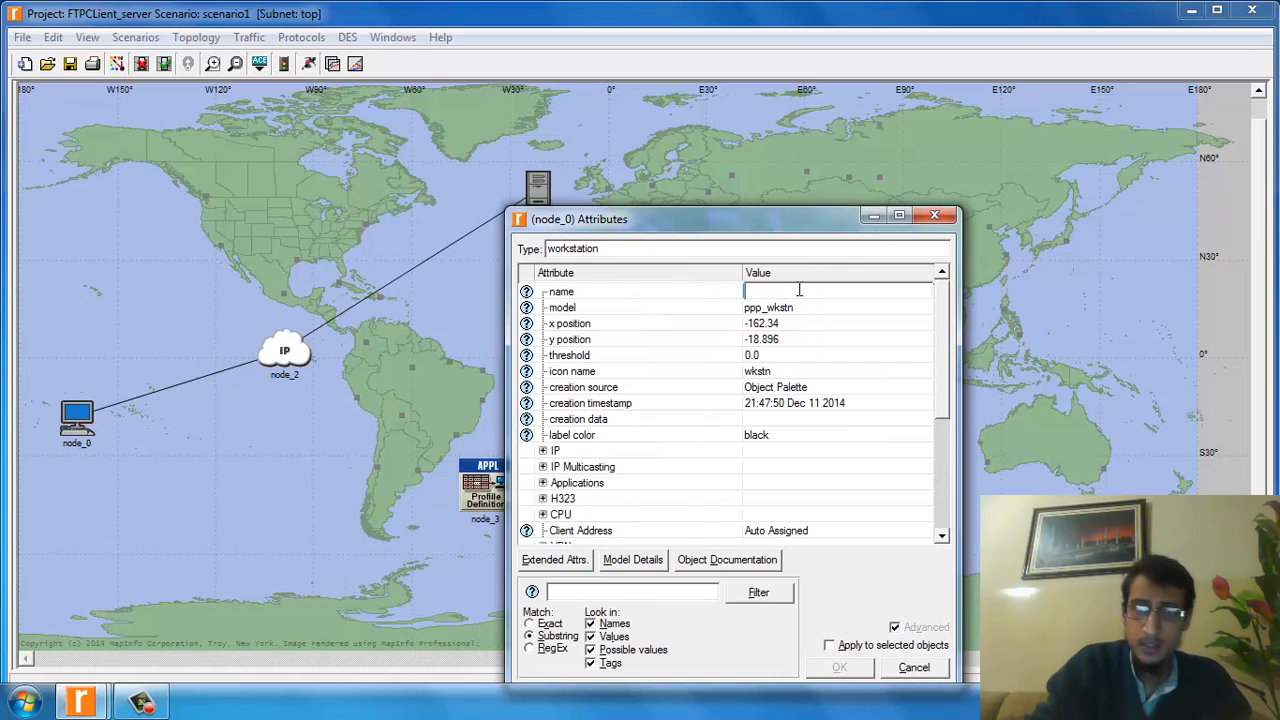
{"action": "type", "text": "Client"}
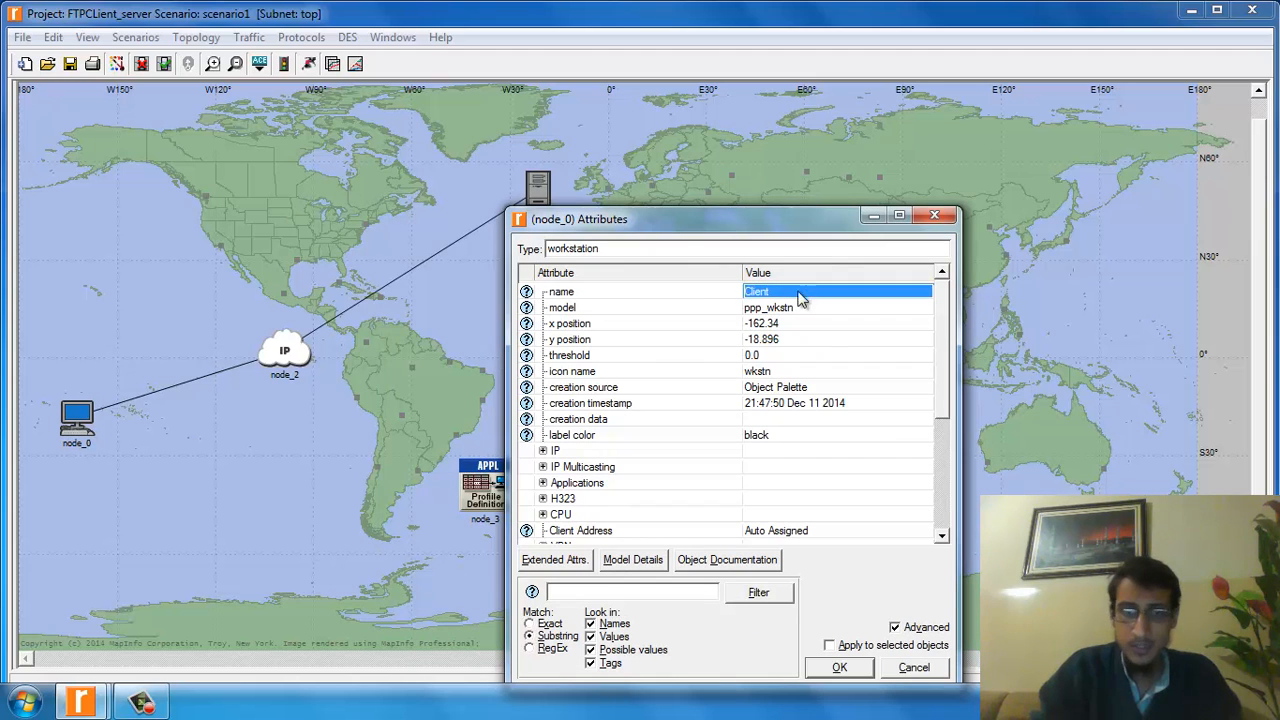
{"action": "left_click", "coordinate": [840, 668]}
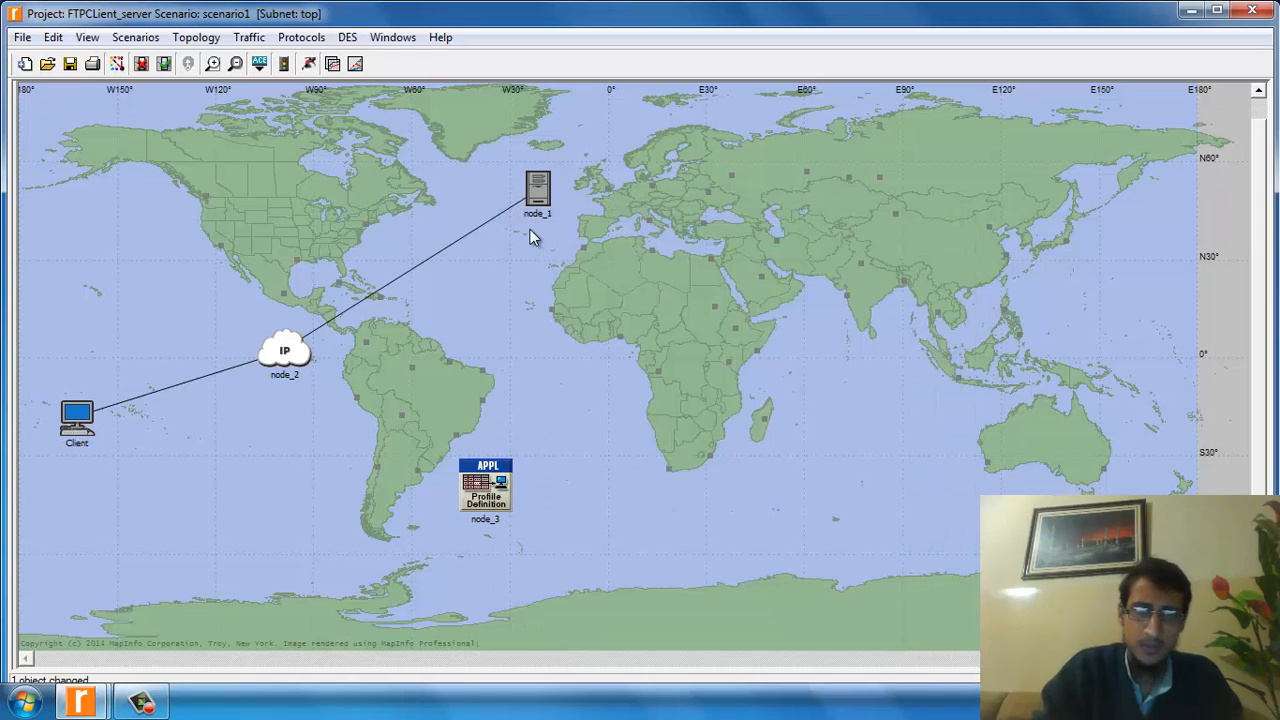
Step: Rename the server node to Server via Edit Attributes
{"action": "right_click", "coordinate": [538, 190]}
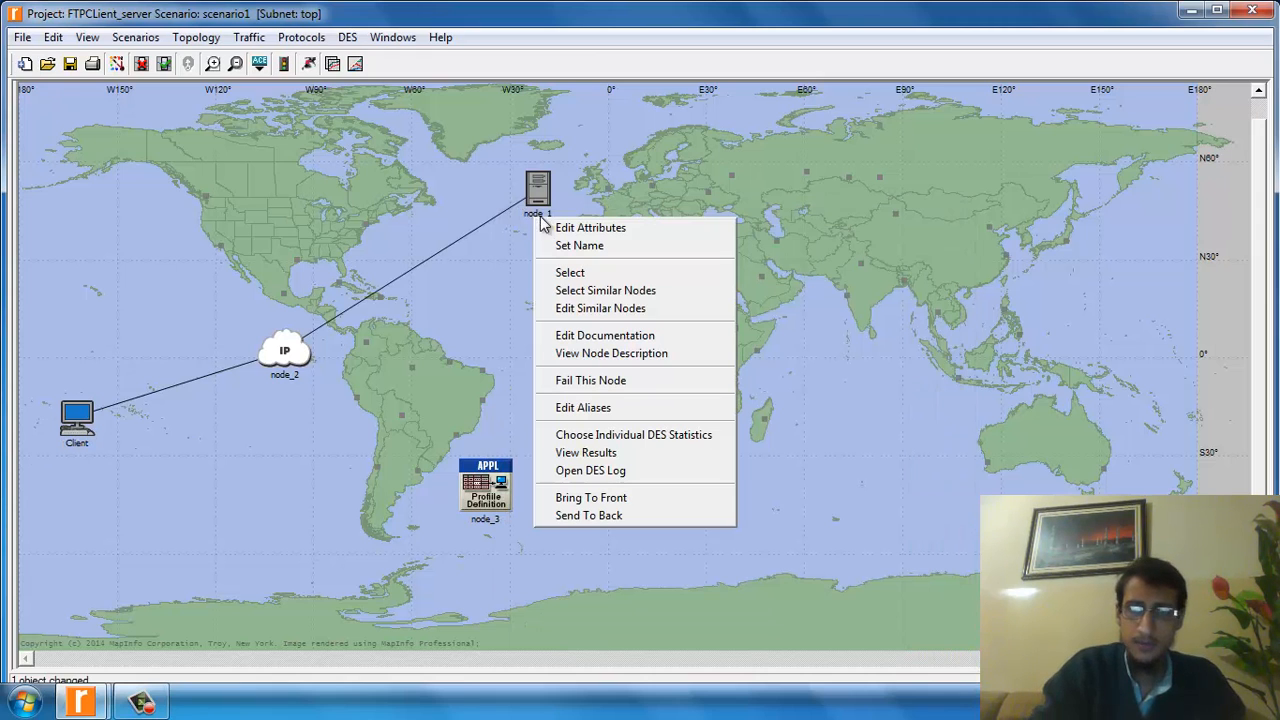
{"action": "left_click", "coordinate": [590, 228]}
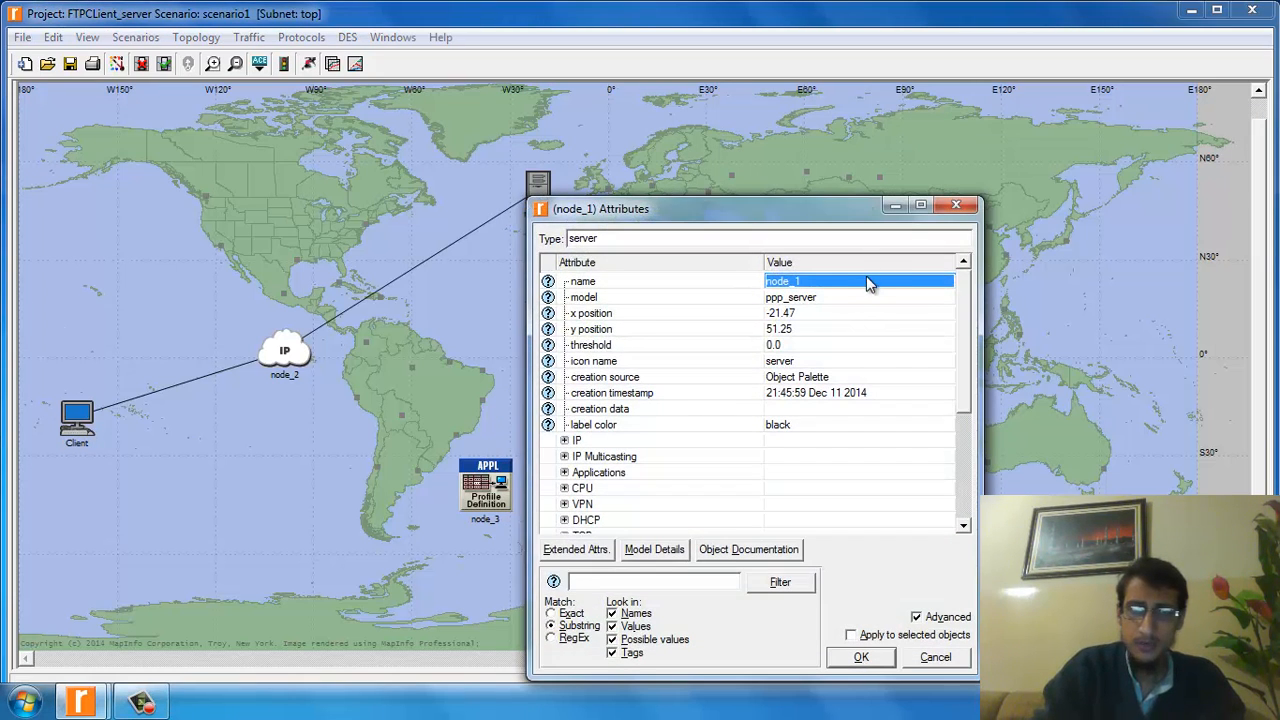
{"action": "left_click", "coordinate": [860, 280]}
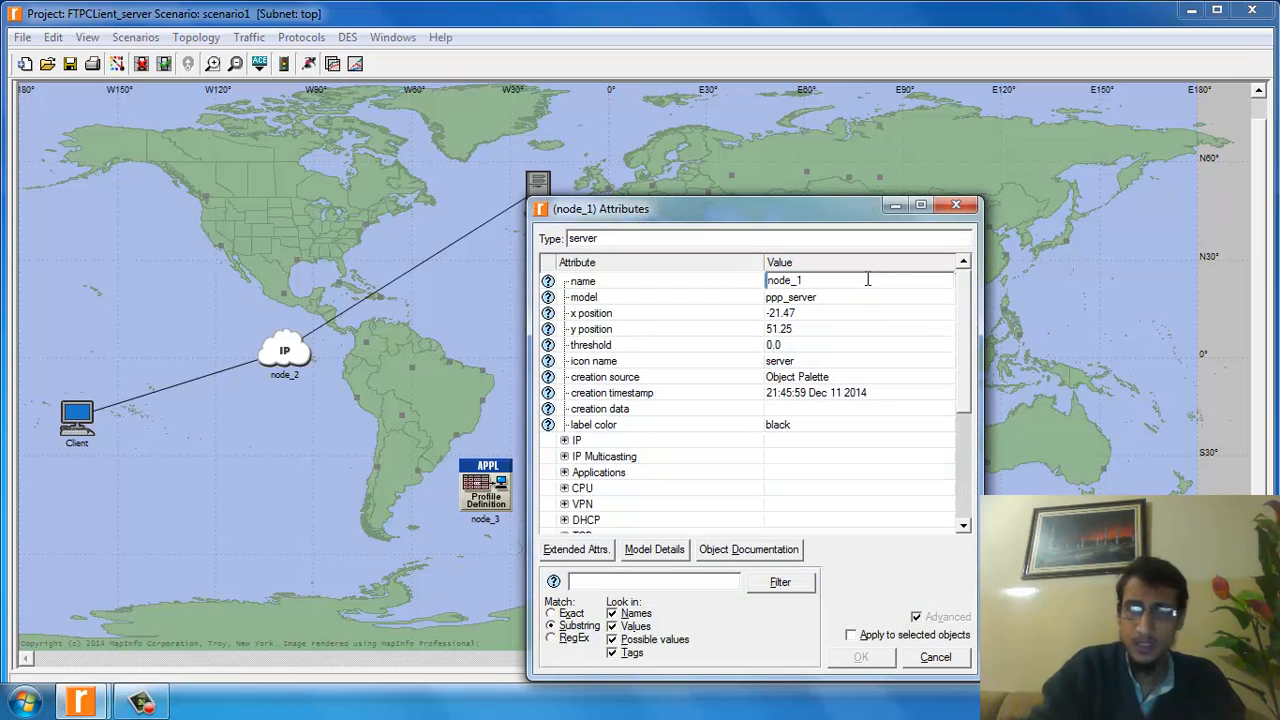
{"action": "type", "text": "Server"}
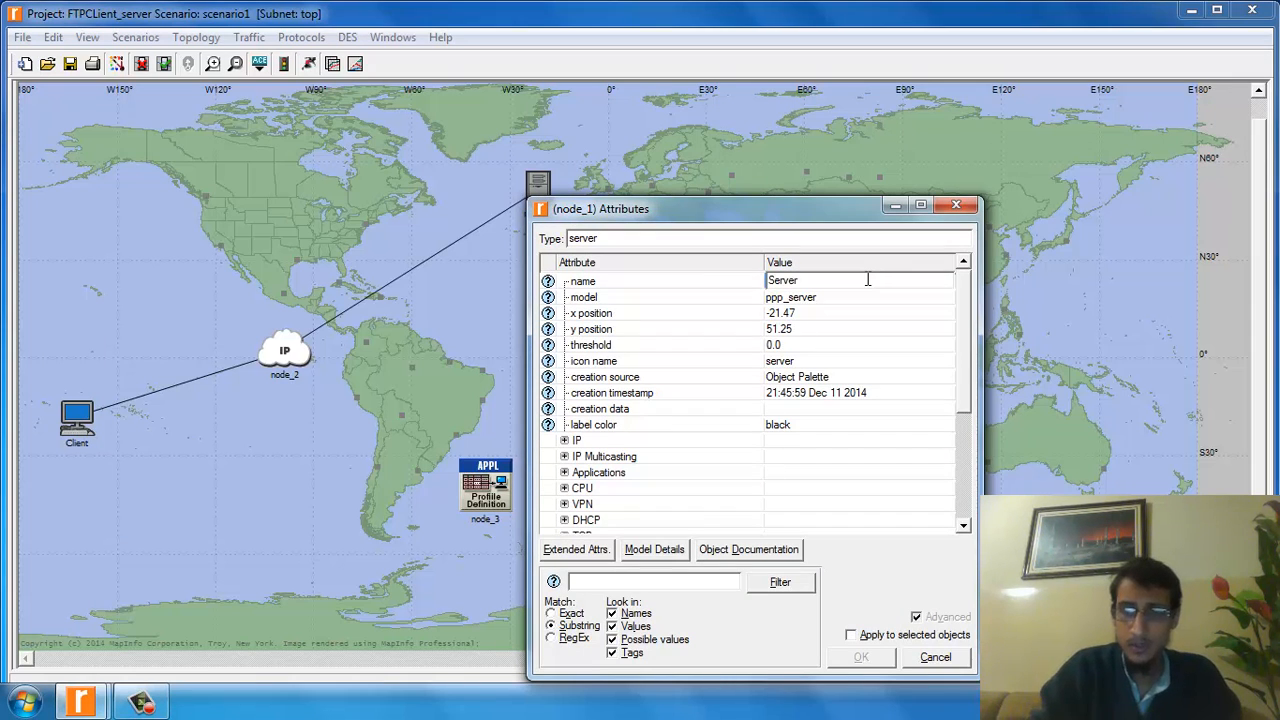
{"action": "left_click", "coordinate": [860, 656]}
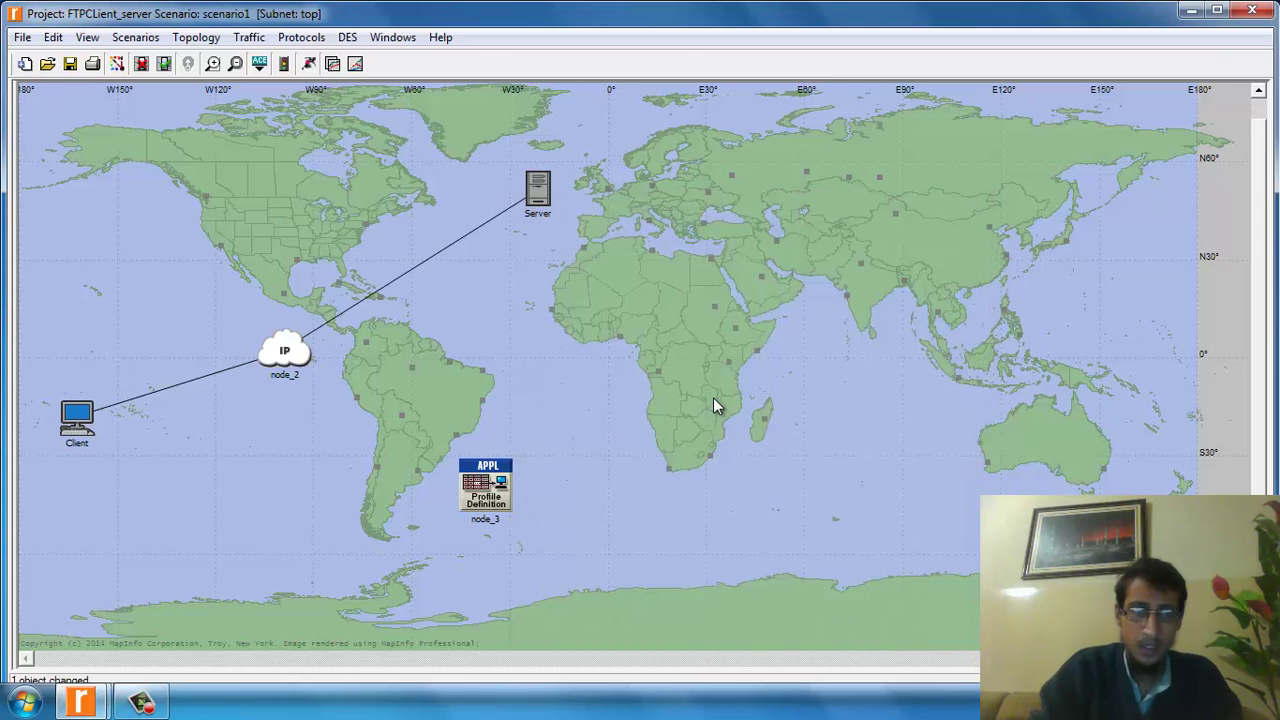
Step: Rename the IP cloud node to IPv32 Cloud via Edit Attributes
{"action": "right_click", "coordinate": [284, 352]}
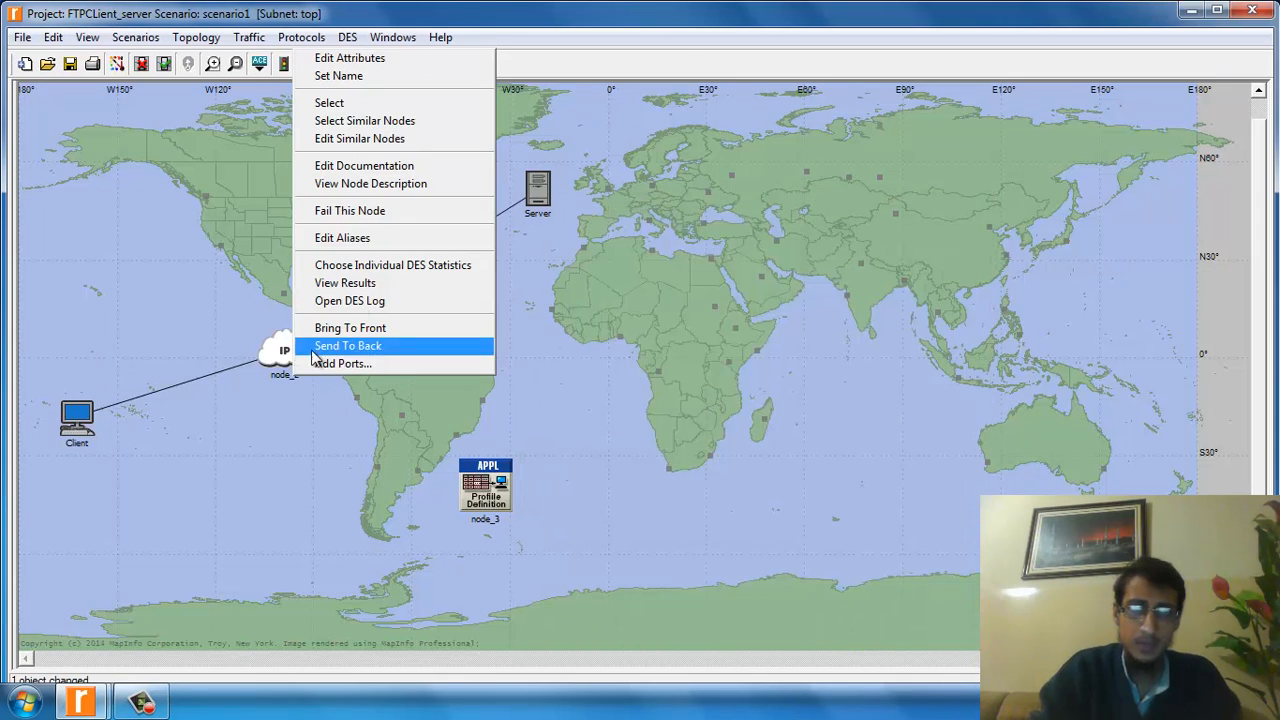
{"action": "left_click", "coordinate": [348, 56]}
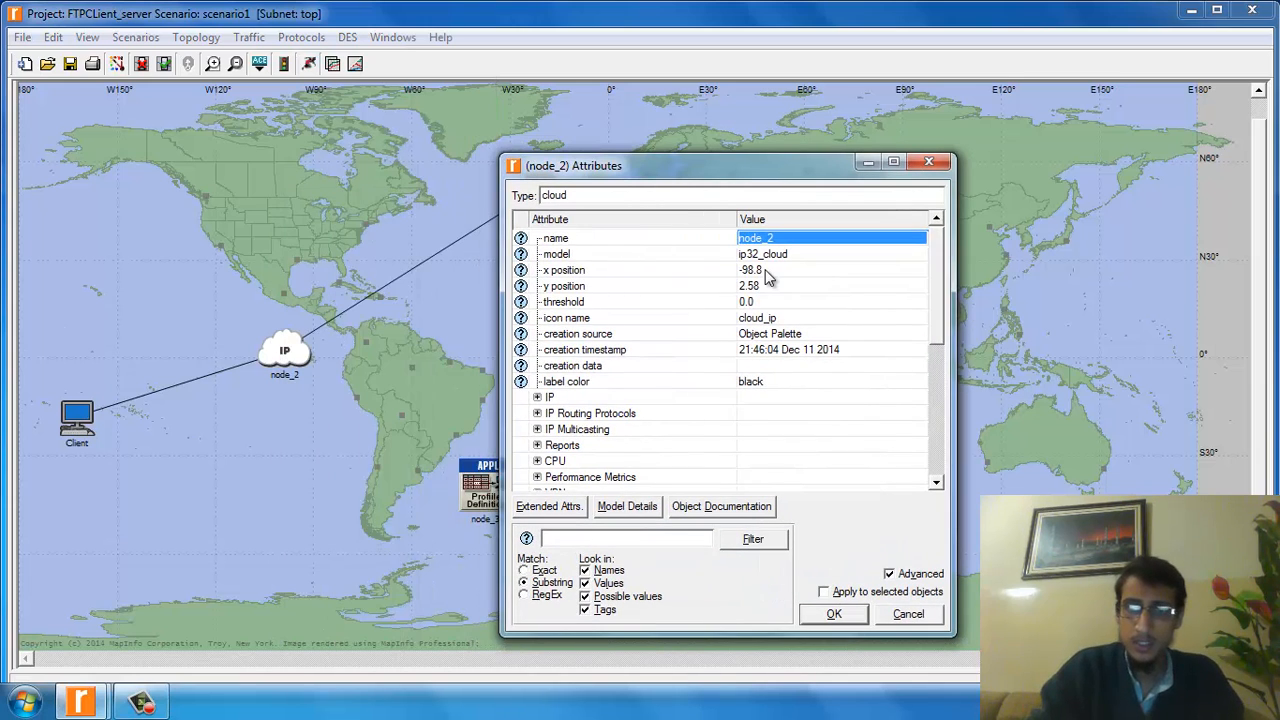
{"action": "double_click", "coordinate": [756, 236]}
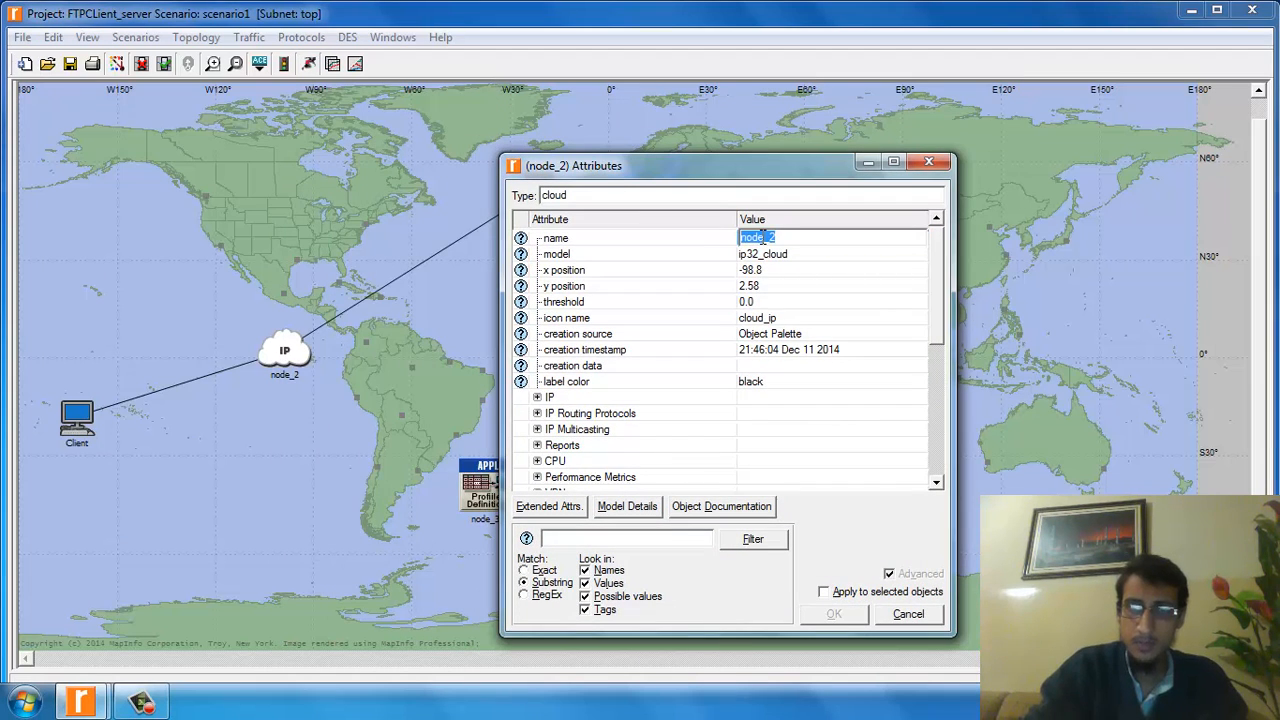
{"action": "type", "text": "IPv3"}
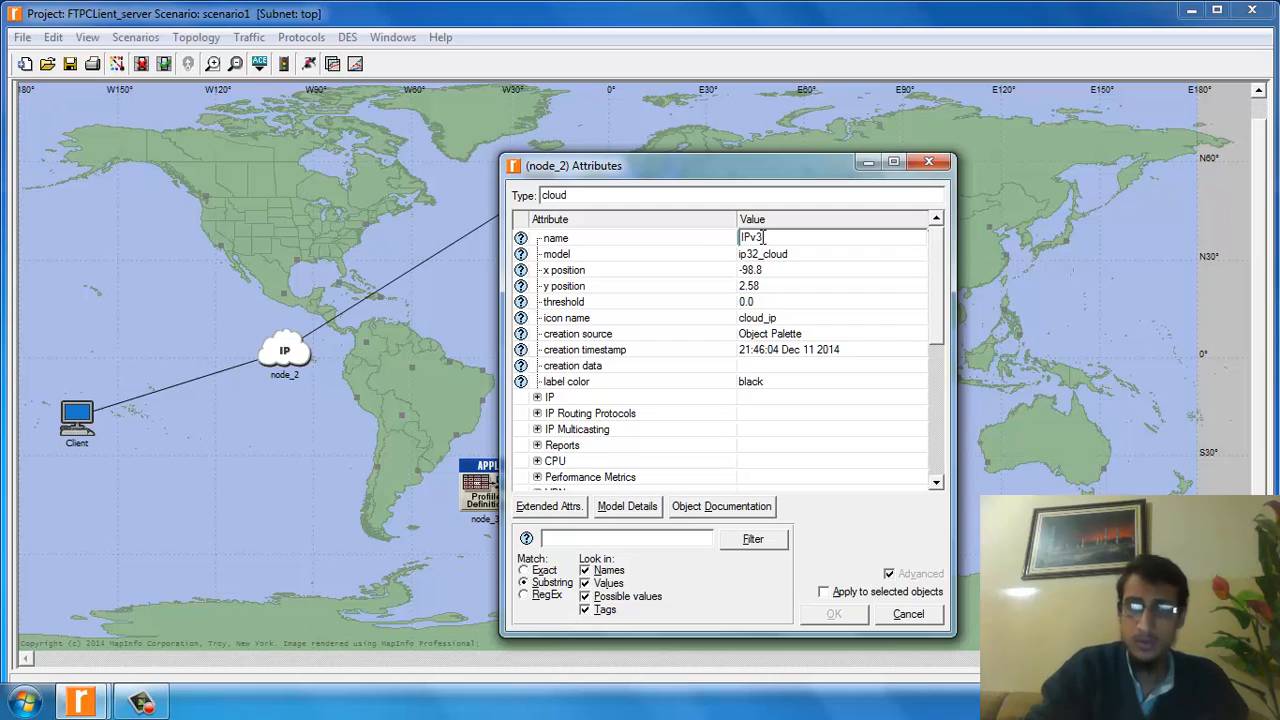
{"action": "type", "text": "Cloud"}
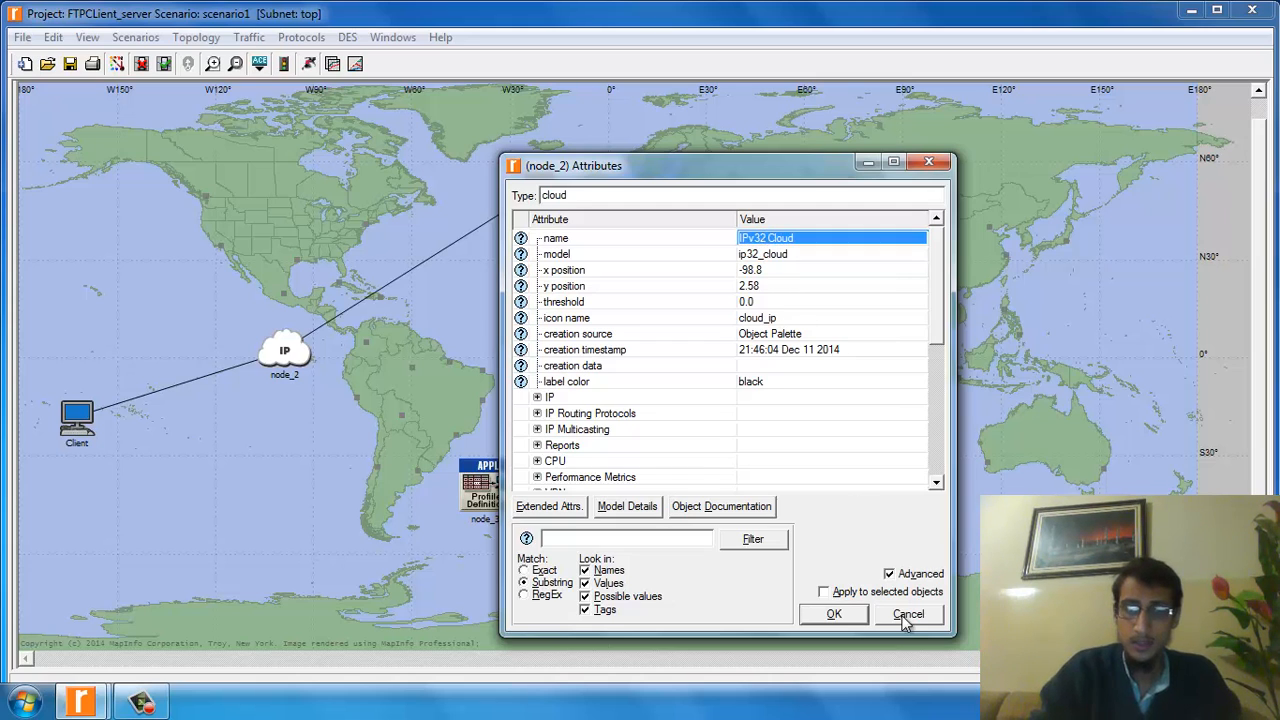
{"action": "left_click", "coordinate": [832, 612]}
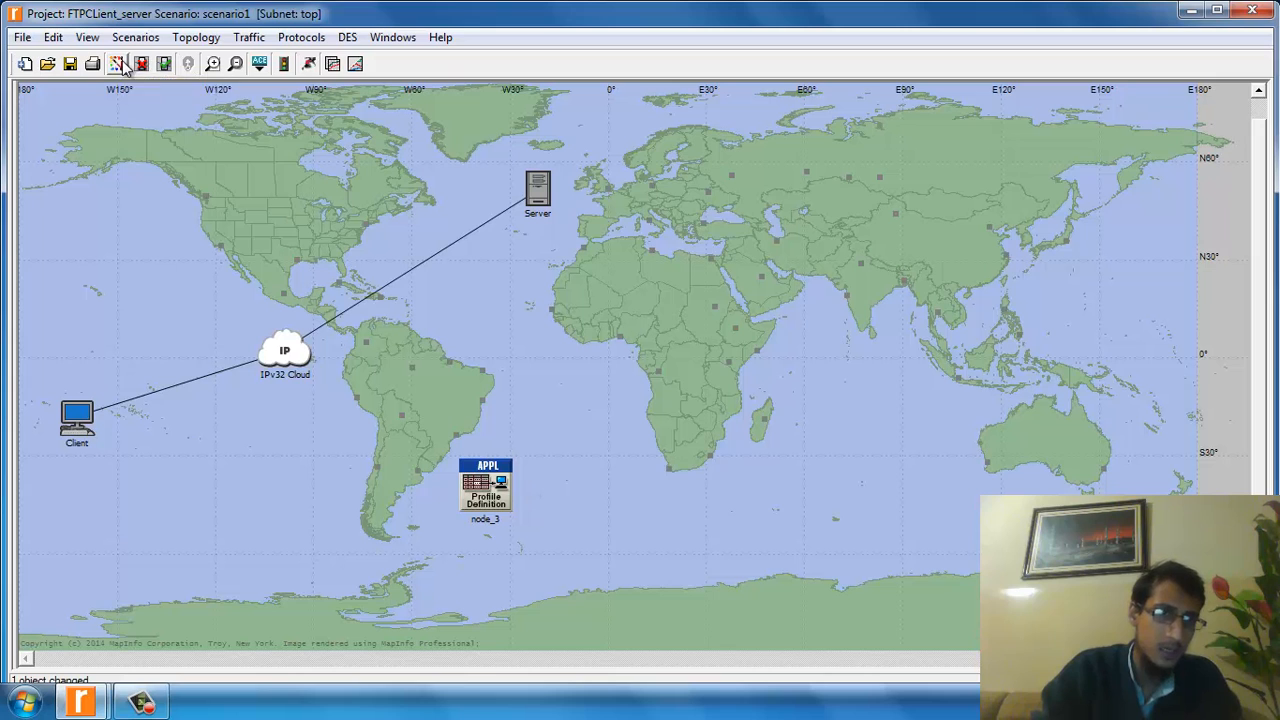
{"action": "mouse_move", "coordinate": [120, 62]}
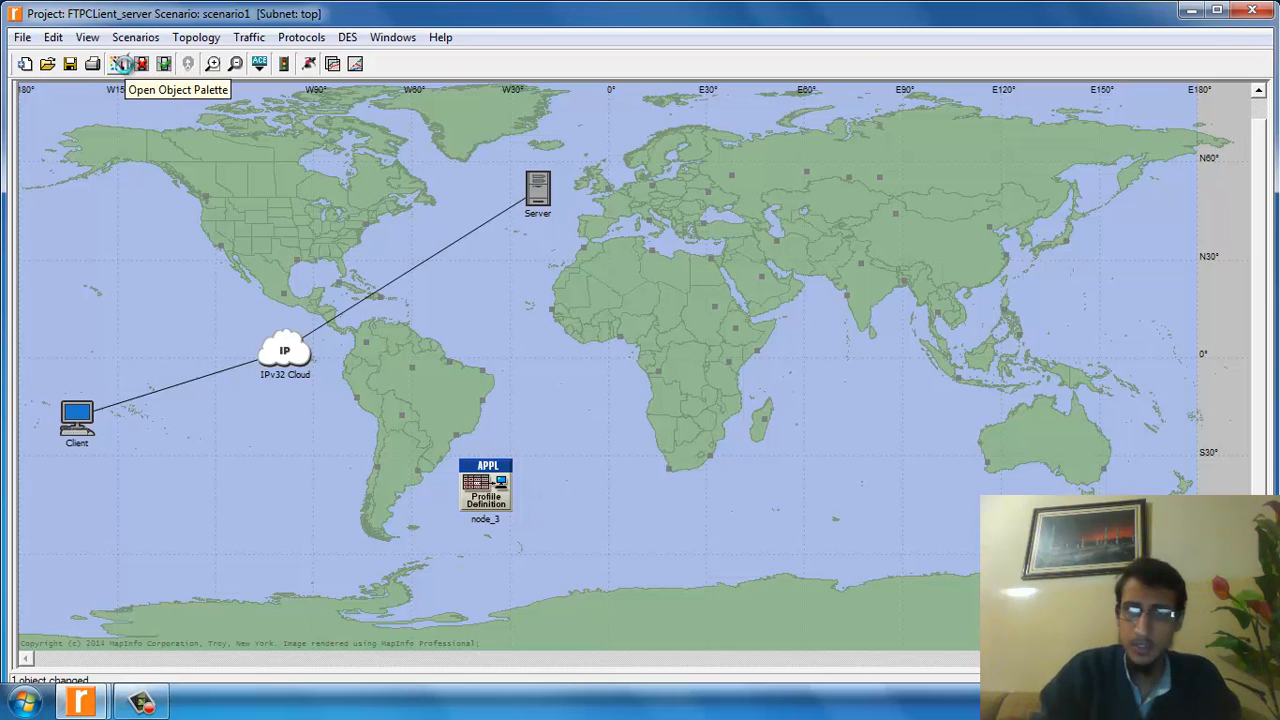
Step: Drag an Application Config from the palette onto the map beside the profile node
{"action": "left_click", "coordinate": [120, 62]}
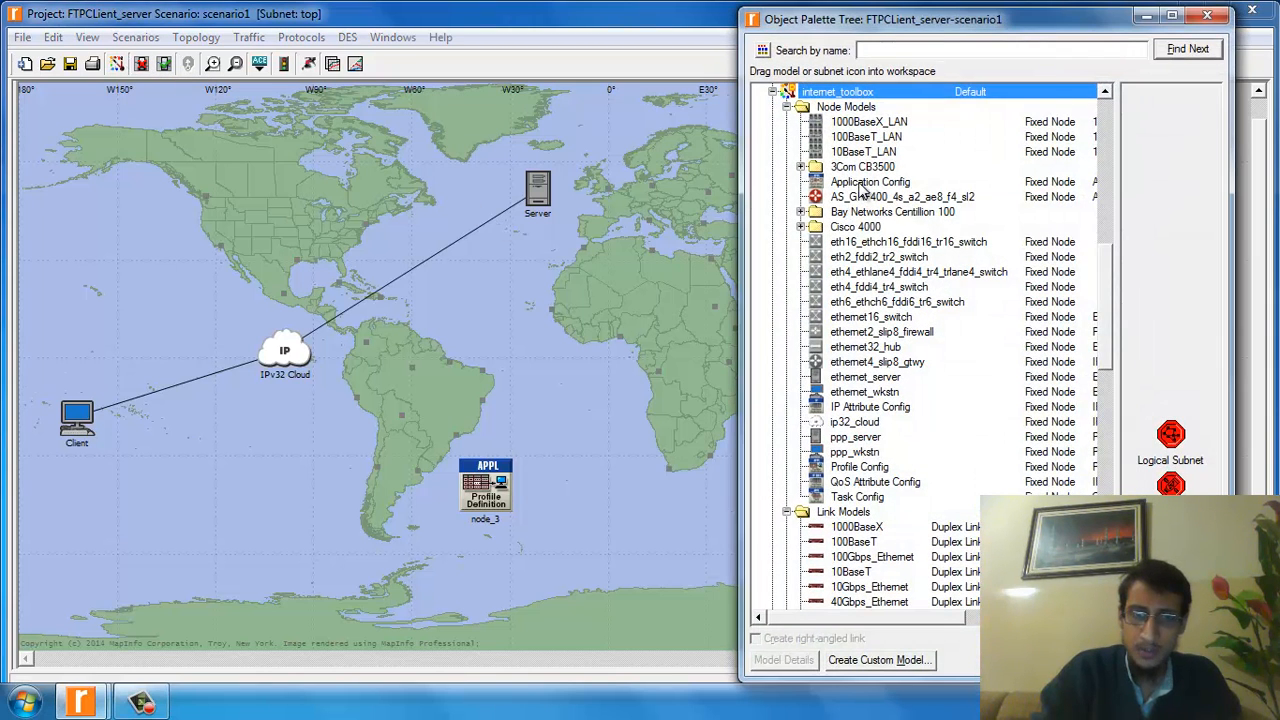
{"action": "left_click_drag", "start_coordinate": [870, 180], "coordinate": [562, 490]}
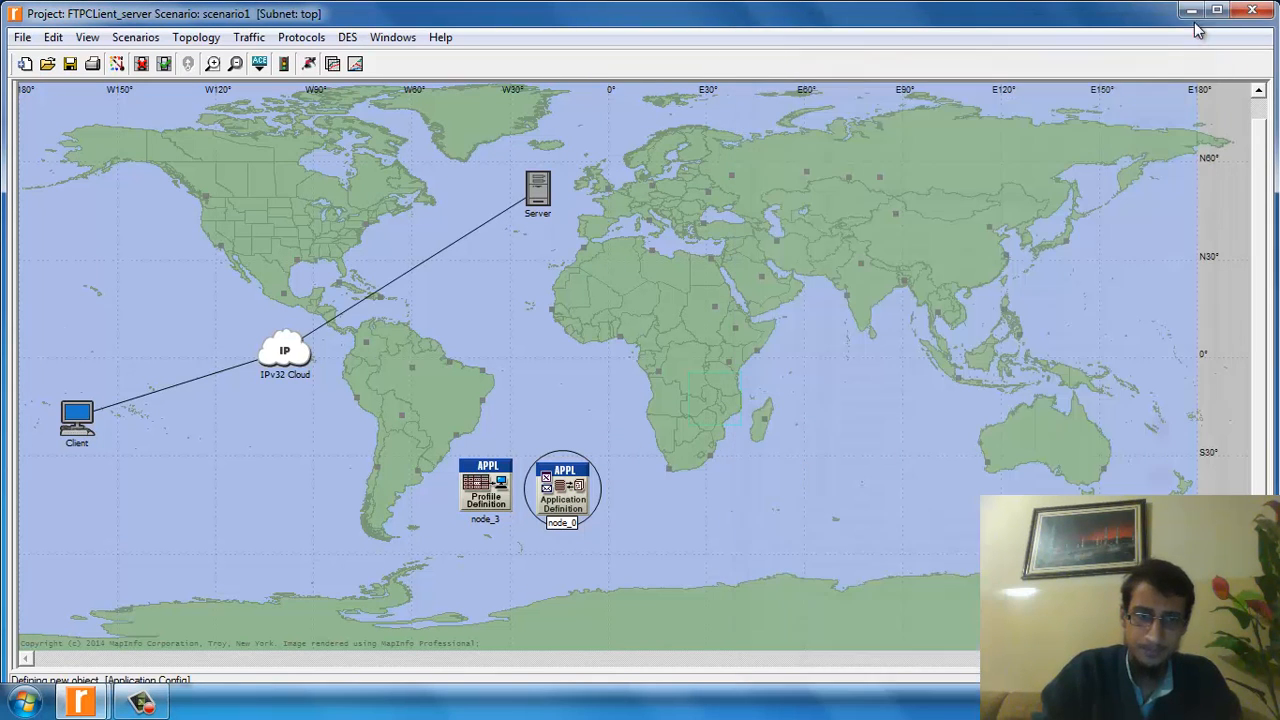
{"action": "mouse_move", "coordinate": [536, 376]}
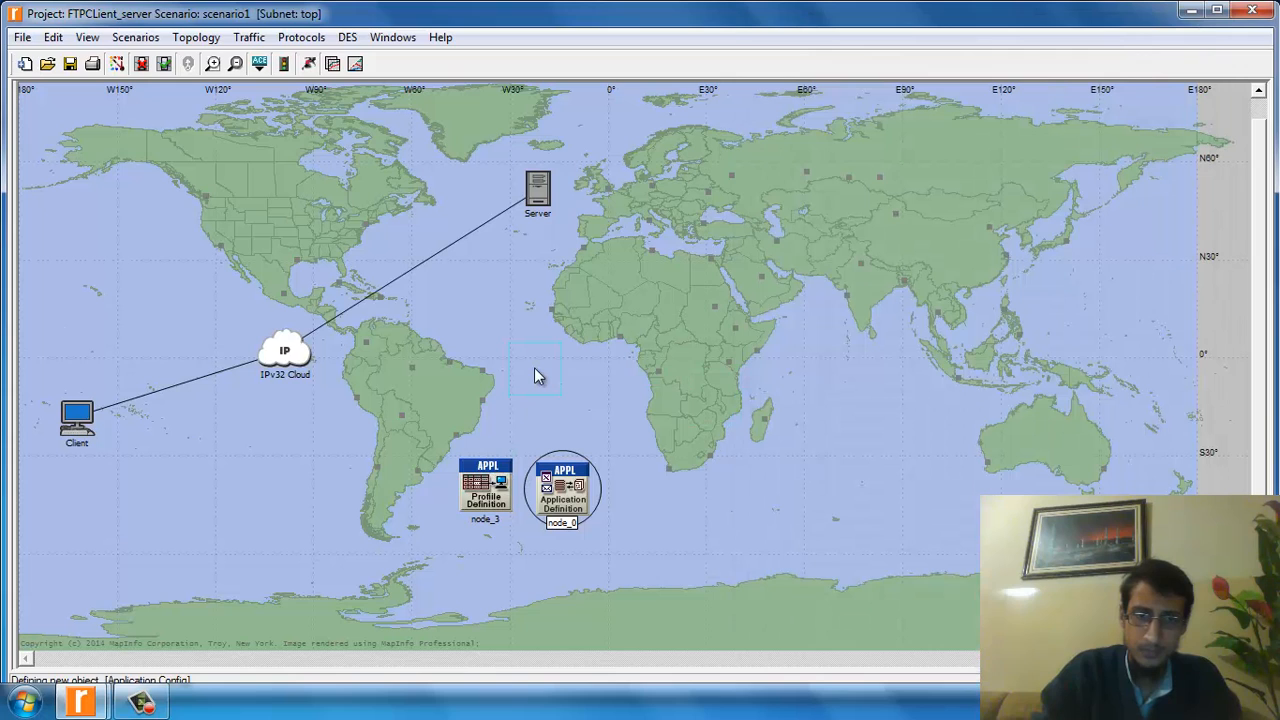
{"action": "mouse_move", "coordinate": [496, 530]}
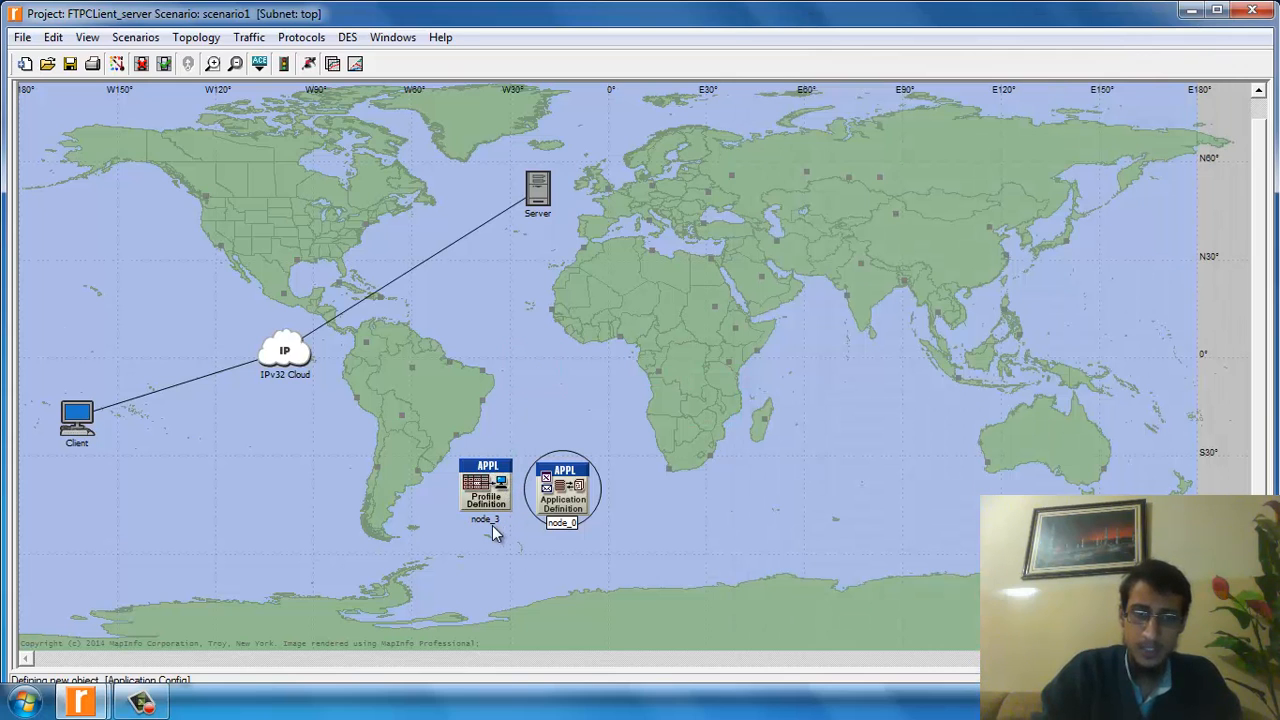
Step: Rename the profile node to FTP Profile
{"action": "right_click", "coordinate": [538, 188]}
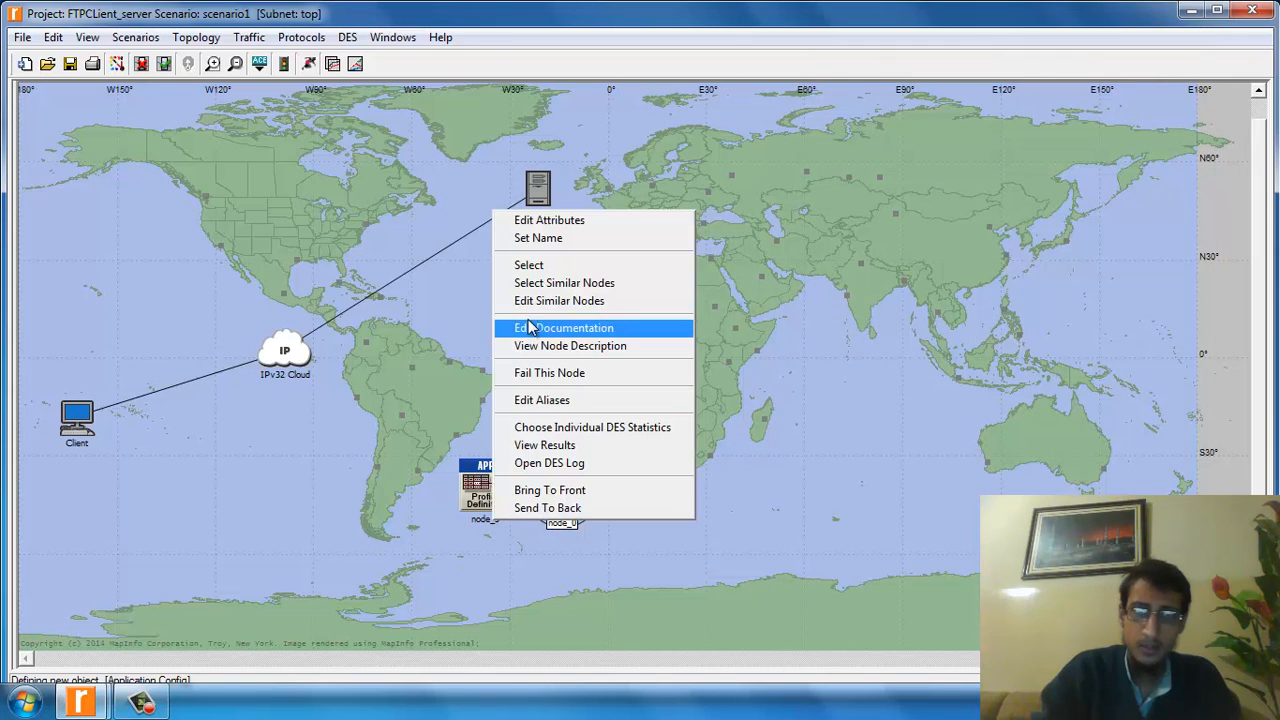
{"action": "left_click", "coordinate": [548, 220]}
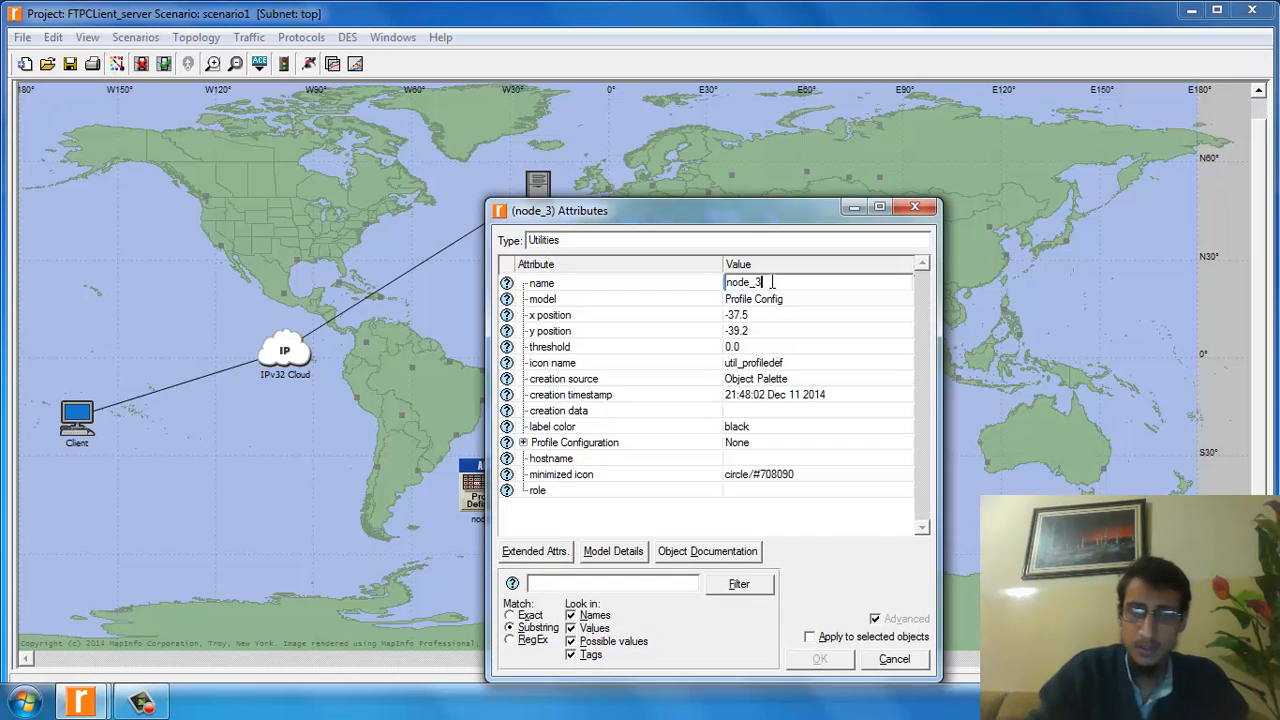
{"action": "type", "text": "FT"}
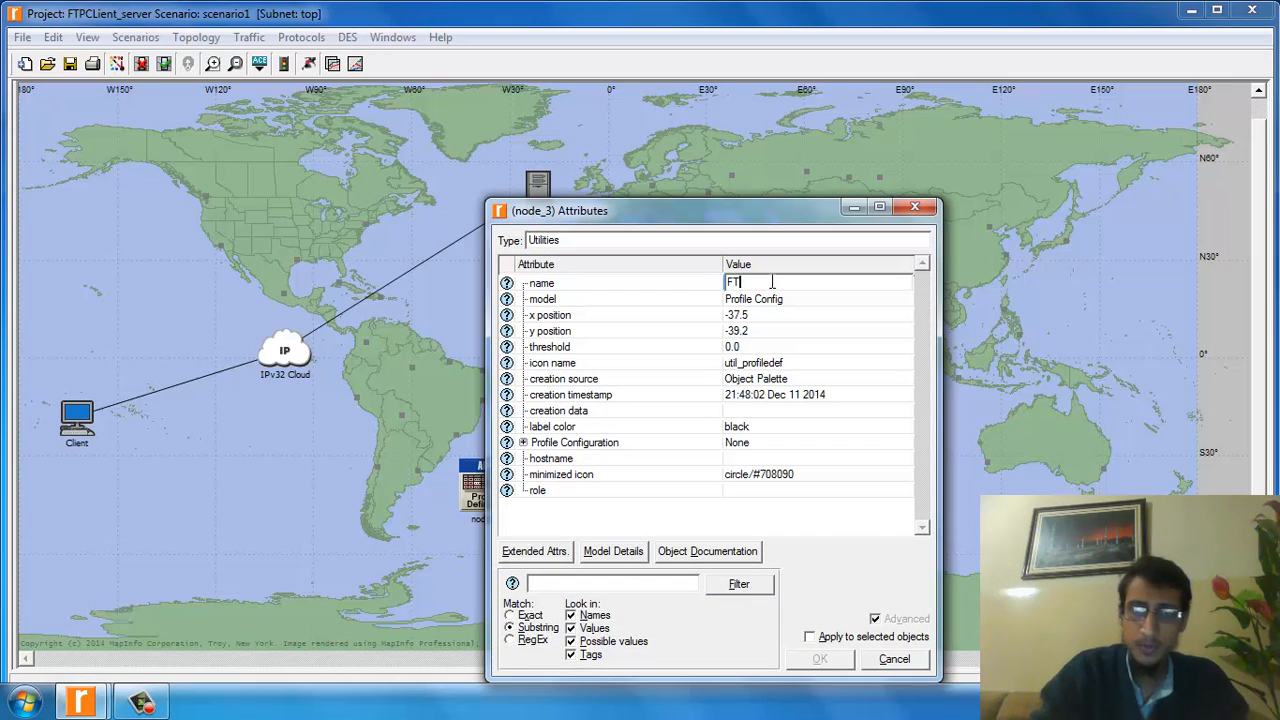
{"action": "type", "text": "P Profile"}
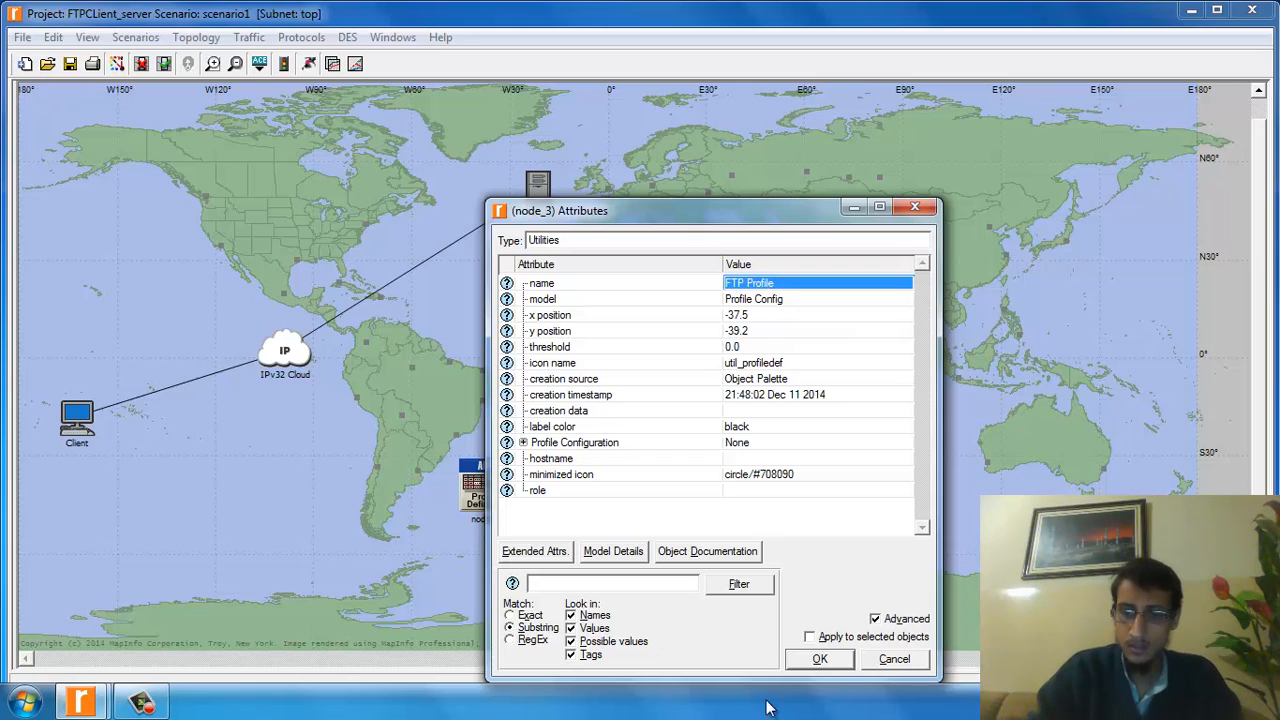
{"action": "left_click", "coordinate": [820, 658]}
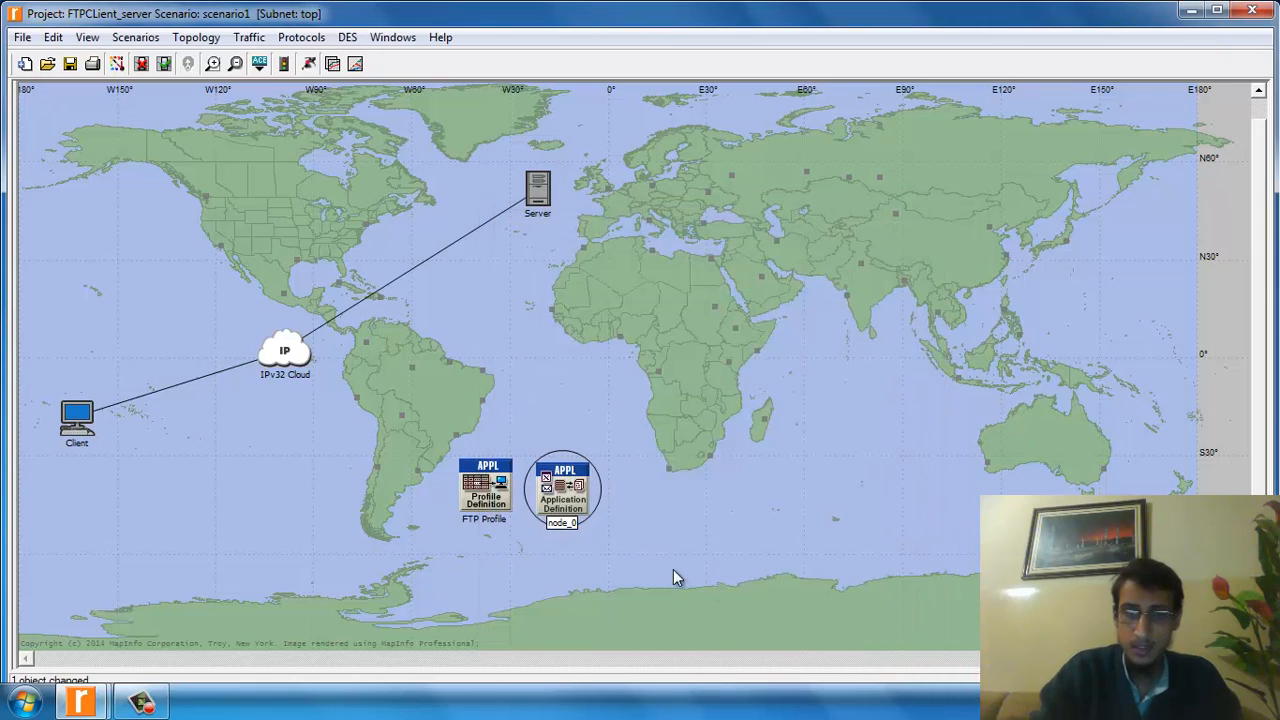
Step: Rename the application node to FTP Application
{"action": "right_click", "coordinate": [538, 188]}
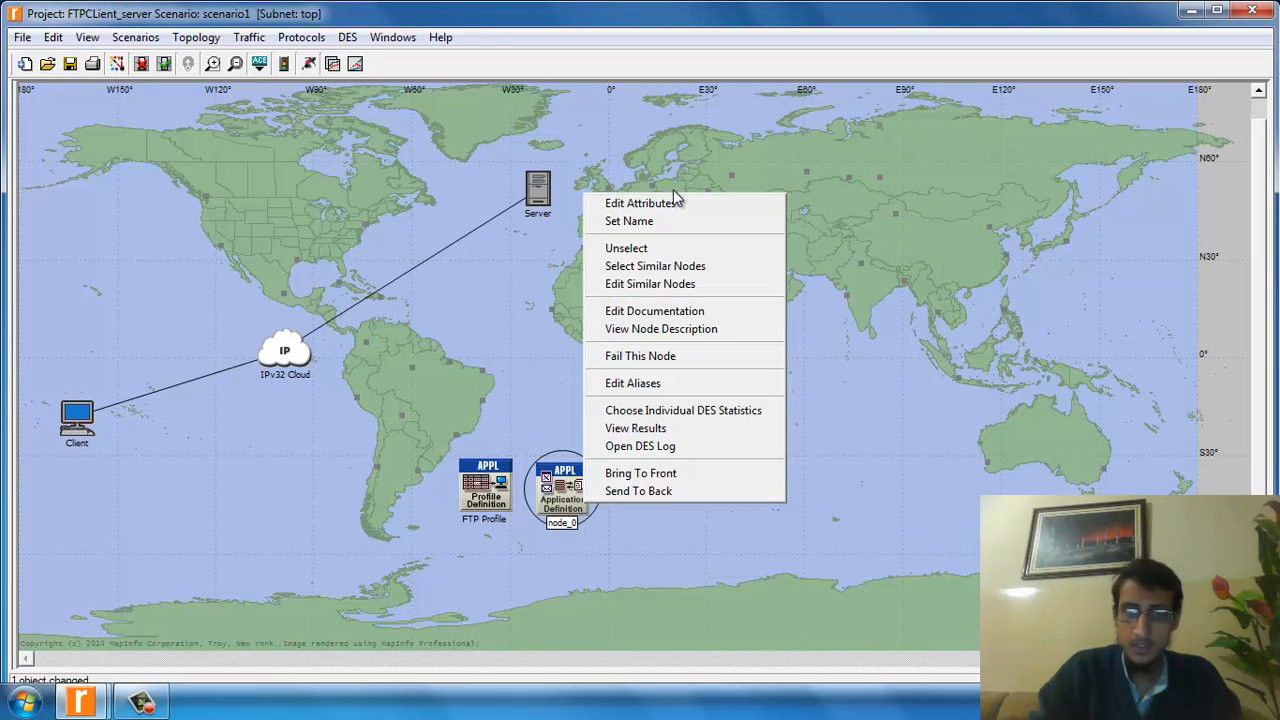
{"action": "left_click", "coordinate": [640, 204]}
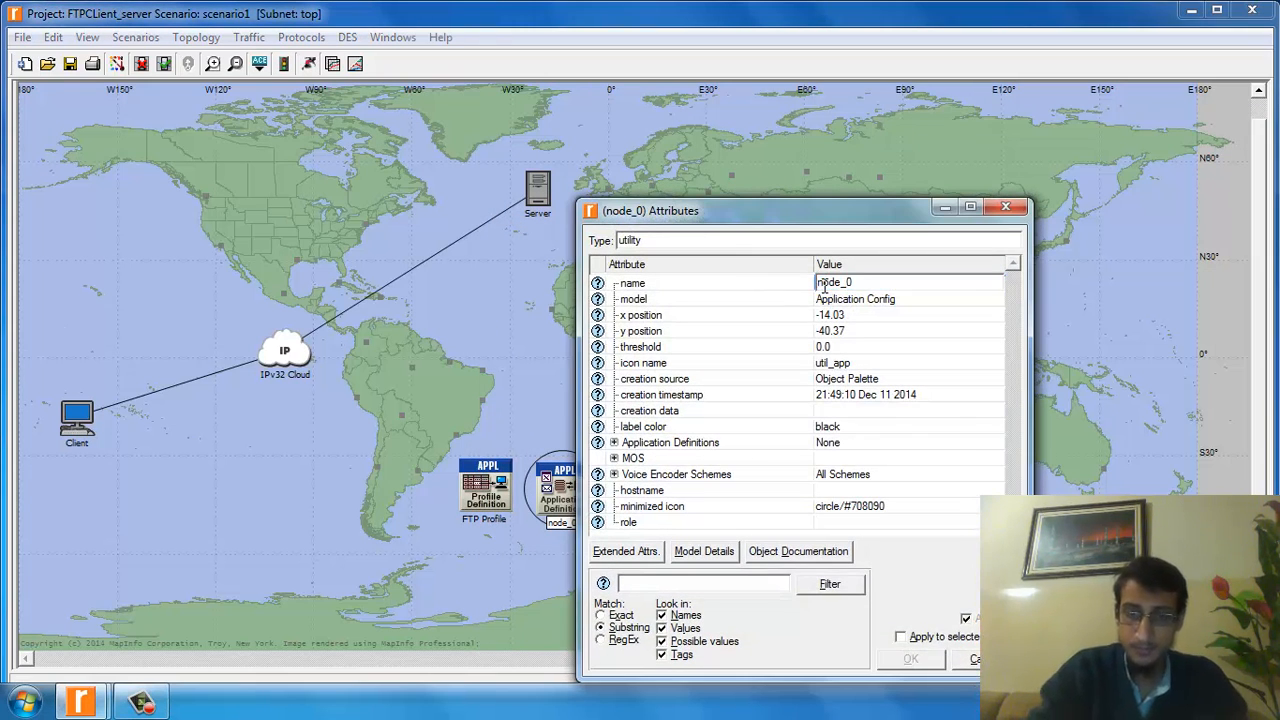
{"action": "type", "text": "FTP"}
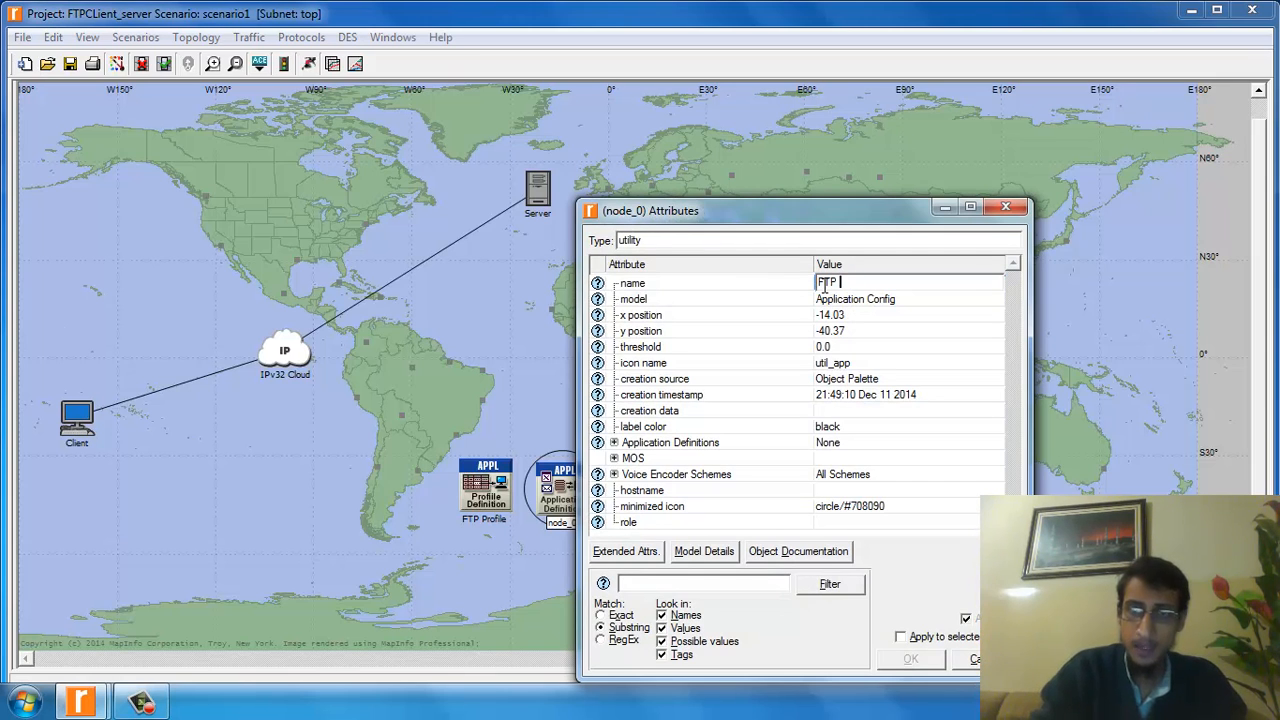
{"action": "type", "text": "Application"}
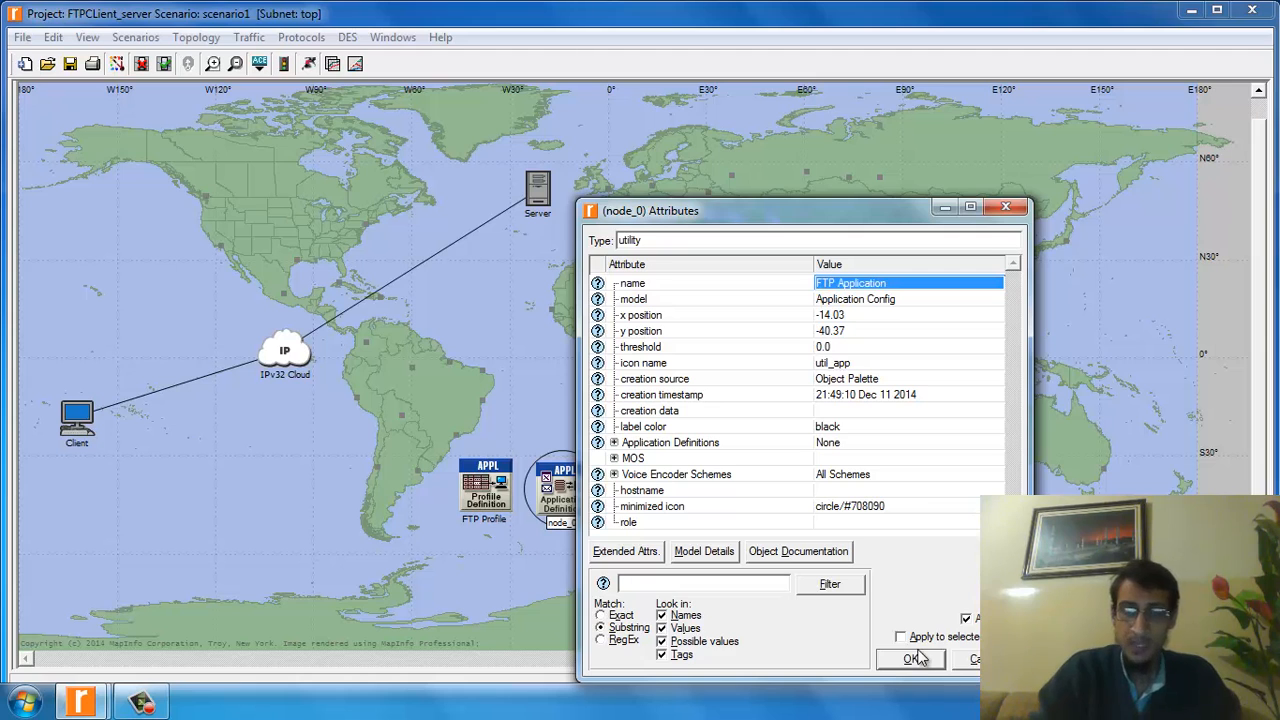
{"action": "left_click", "coordinate": [908, 658]}
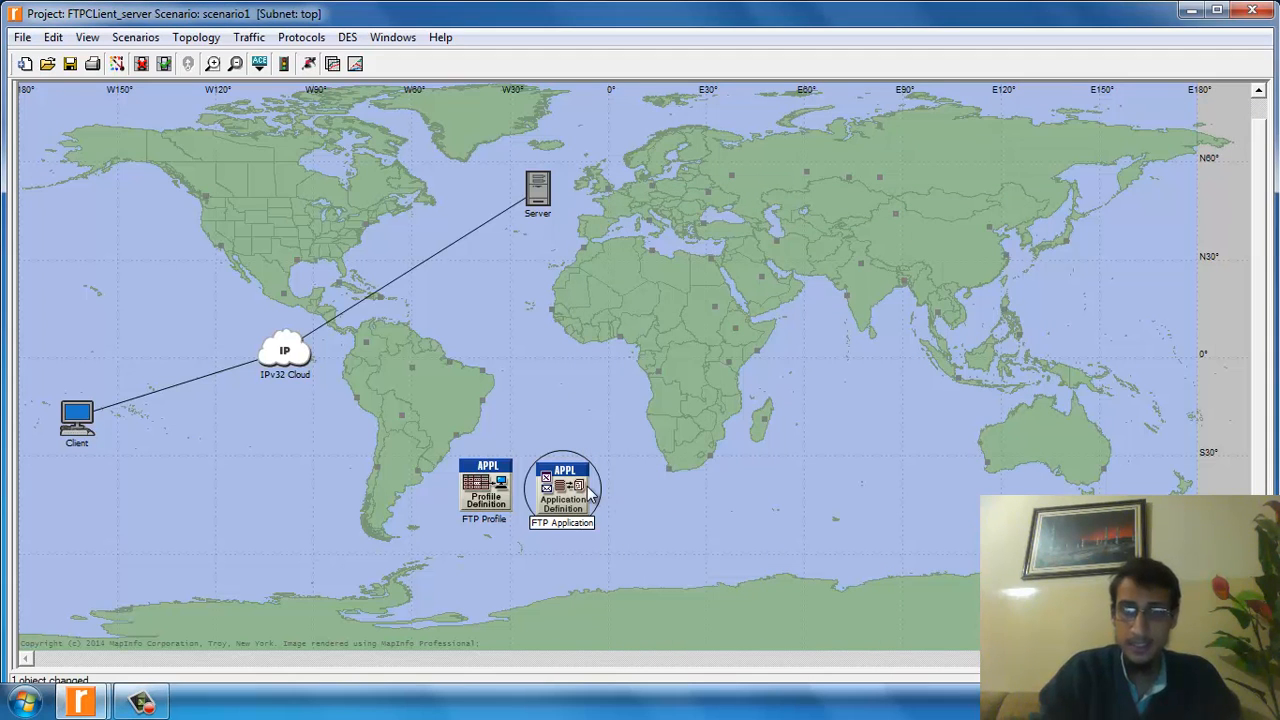
Step: Bring up the context menu of the FTP Application node
{"action": "right_click", "coordinate": [562, 490]}
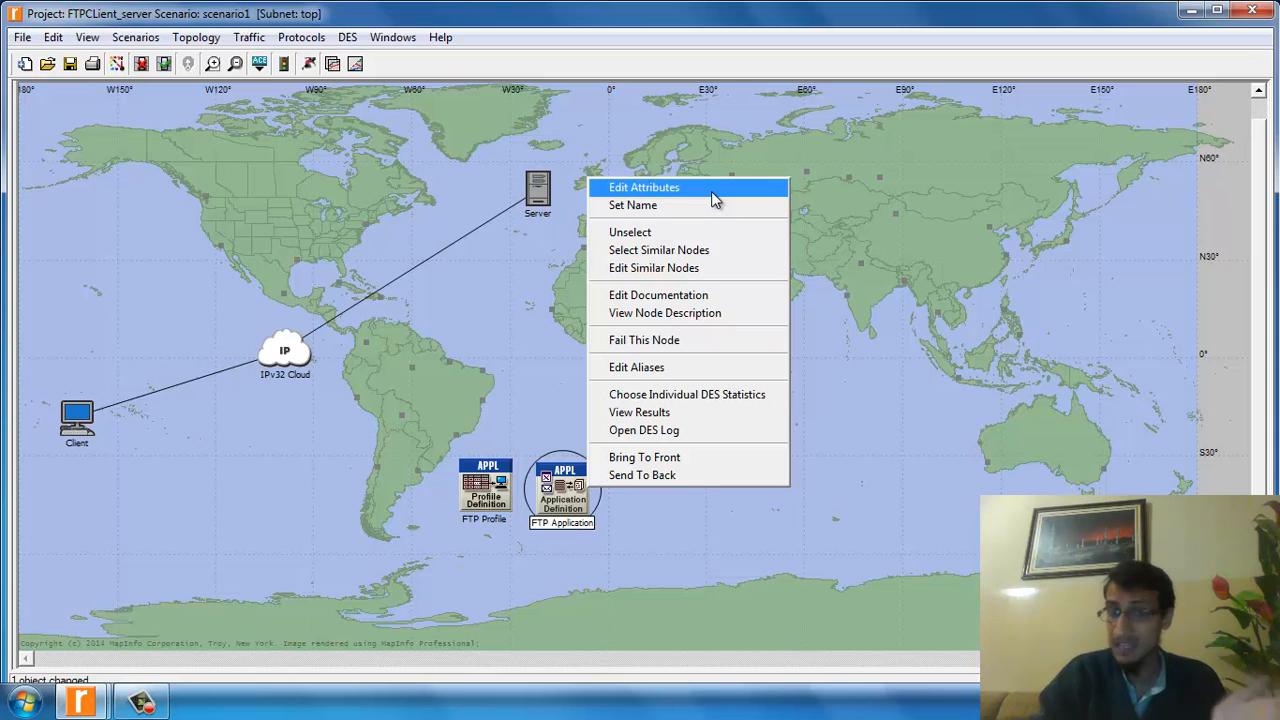
Step: Add one Application Definitions row to the FTP Application node and name it FTP
{"action": "left_click", "coordinate": [644, 188]}
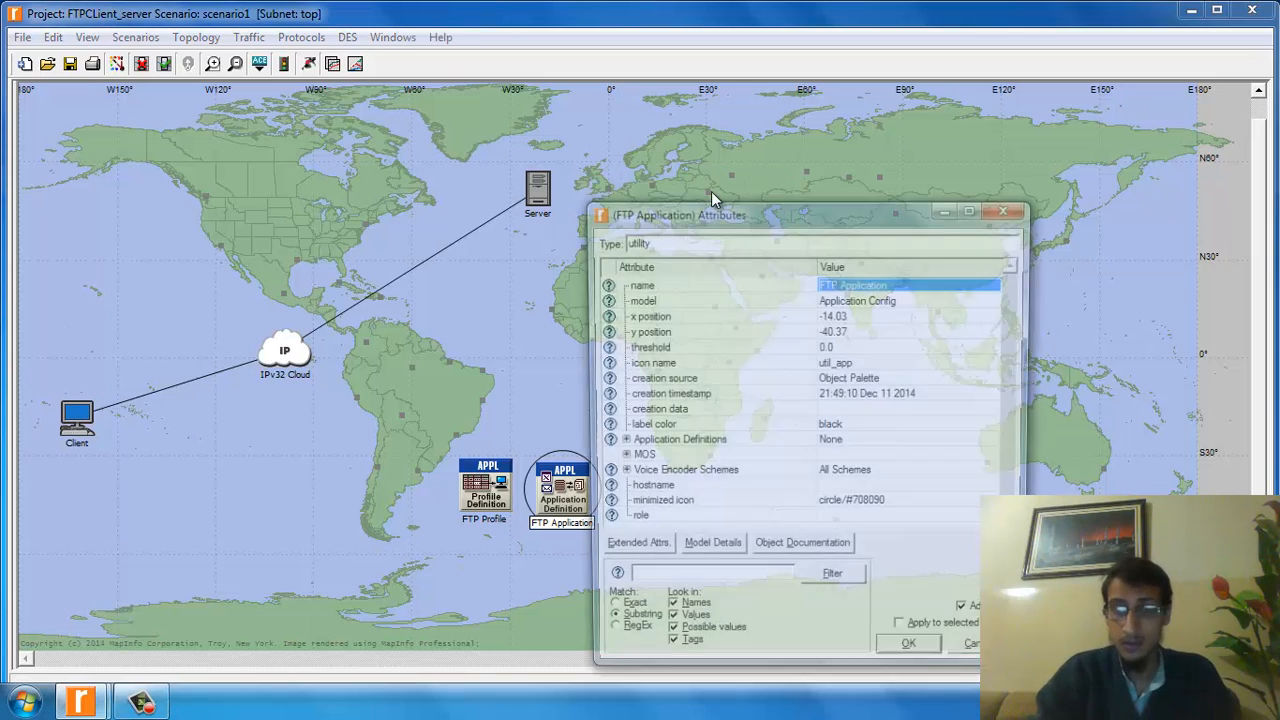
{"action": "left_click_drag", "start_coordinate": [680, 216], "coordinate": [800, 144]}
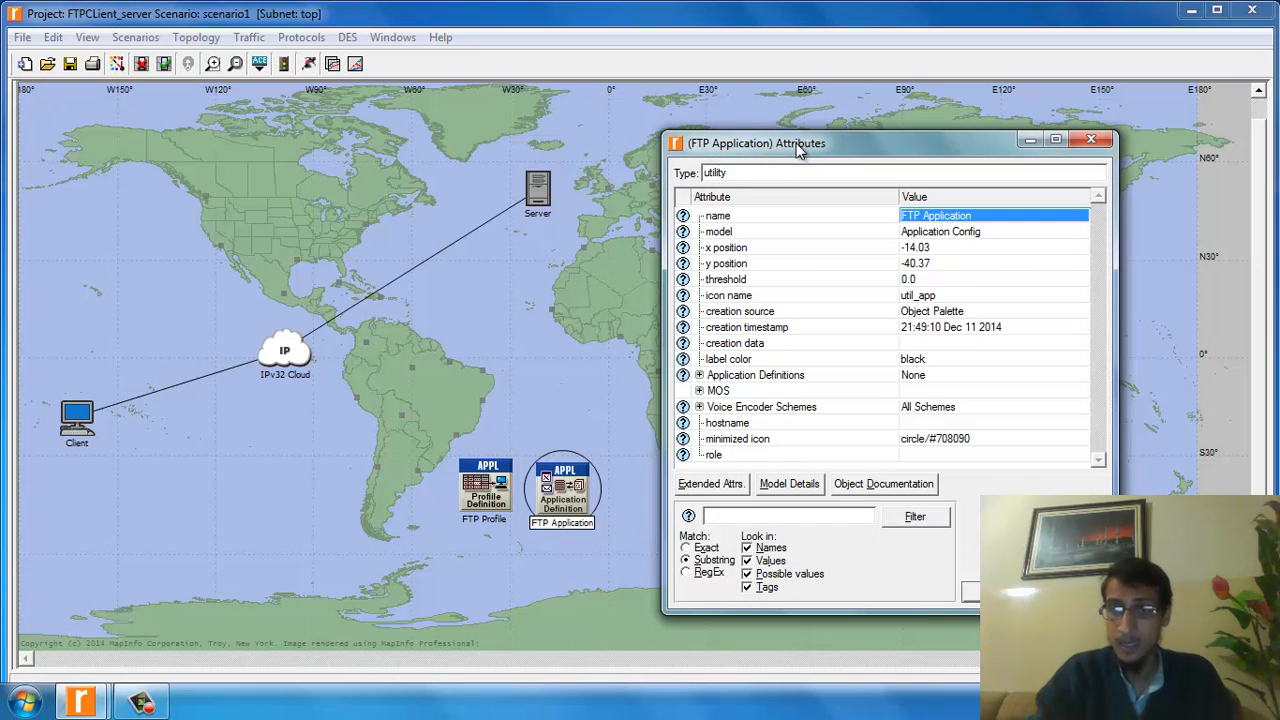
{"action": "mouse_move", "coordinate": [704, 384]}
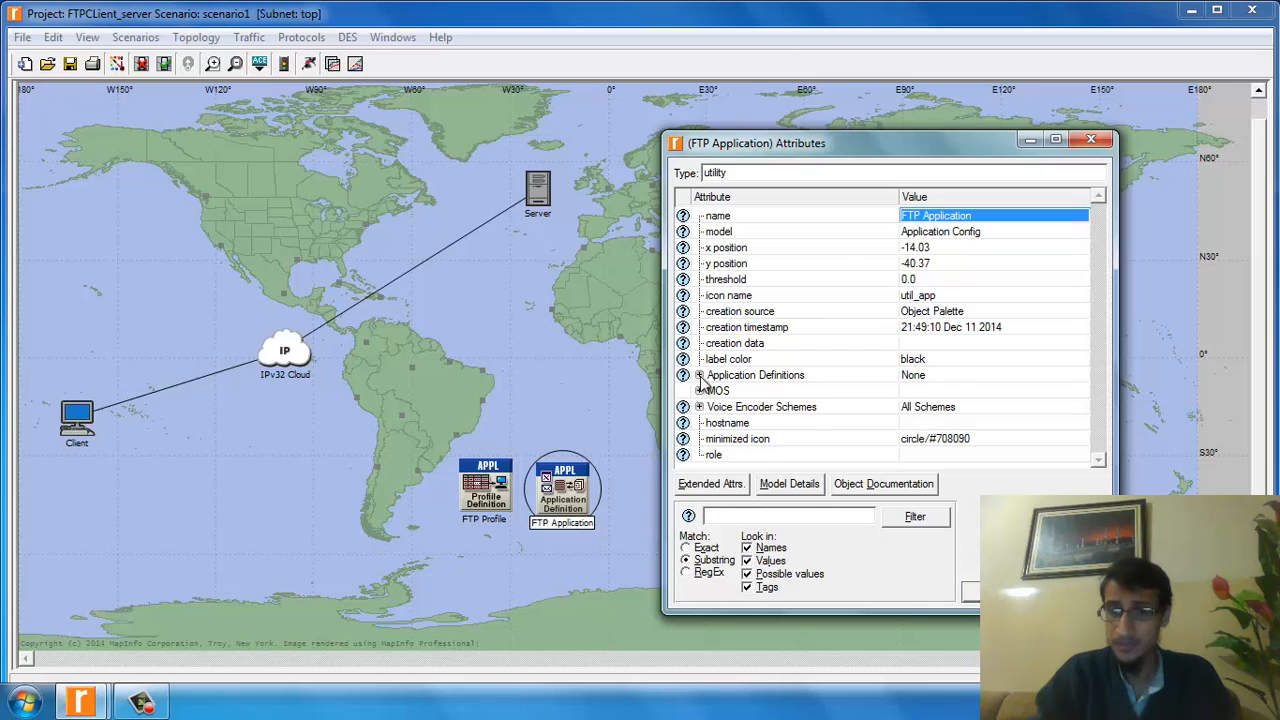
{"action": "left_click", "coordinate": [700, 374]}
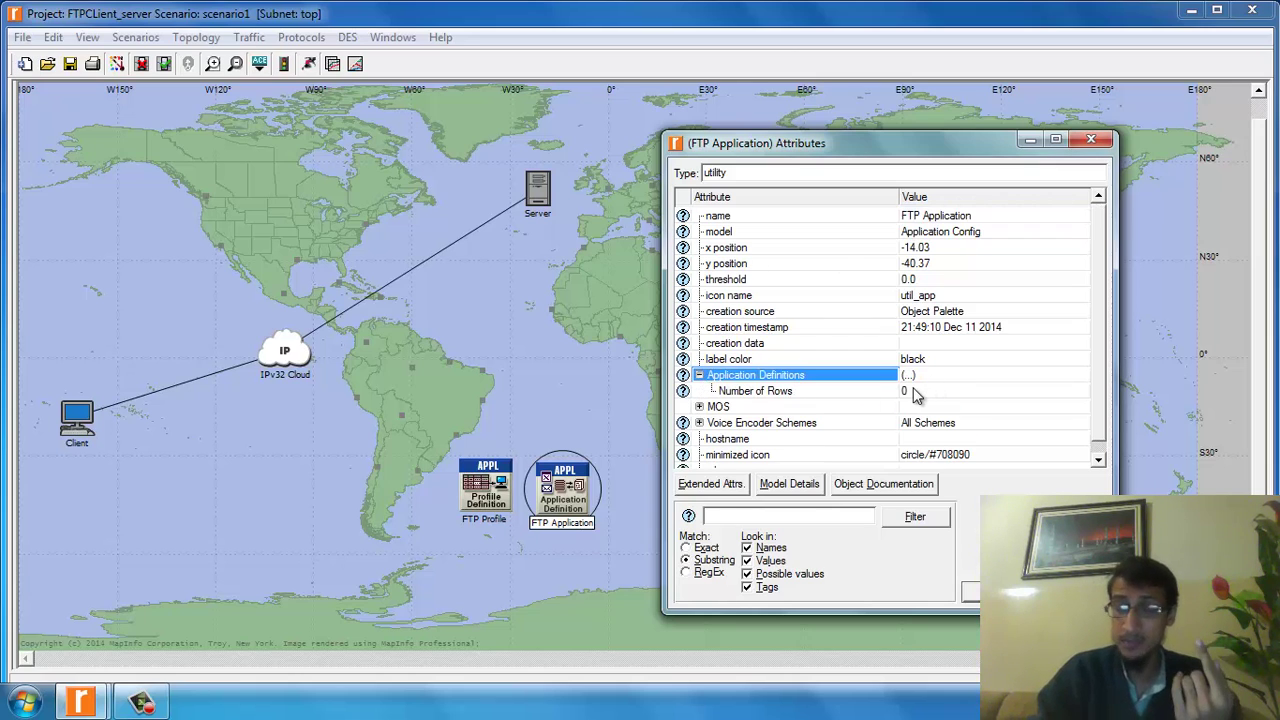
{"action": "mouse_move", "coordinate": [912, 400]}
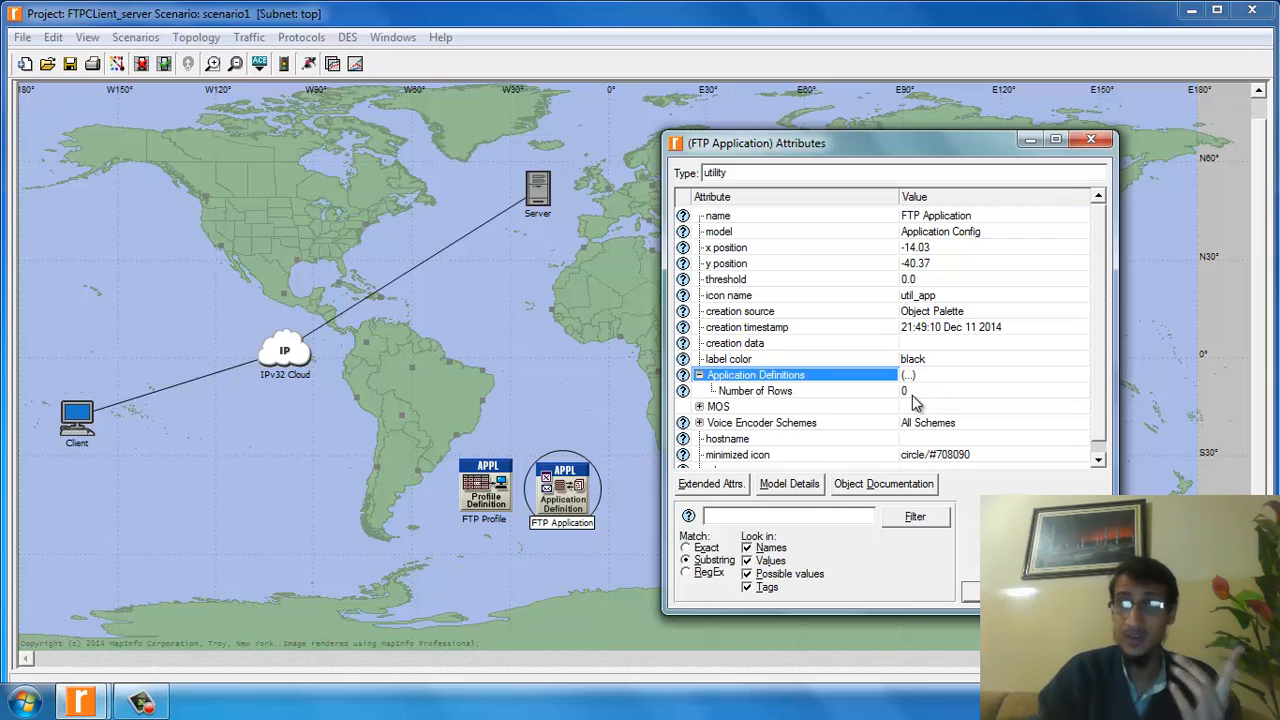
{"action": "mouse_move", "coordinate": [916, 404]}
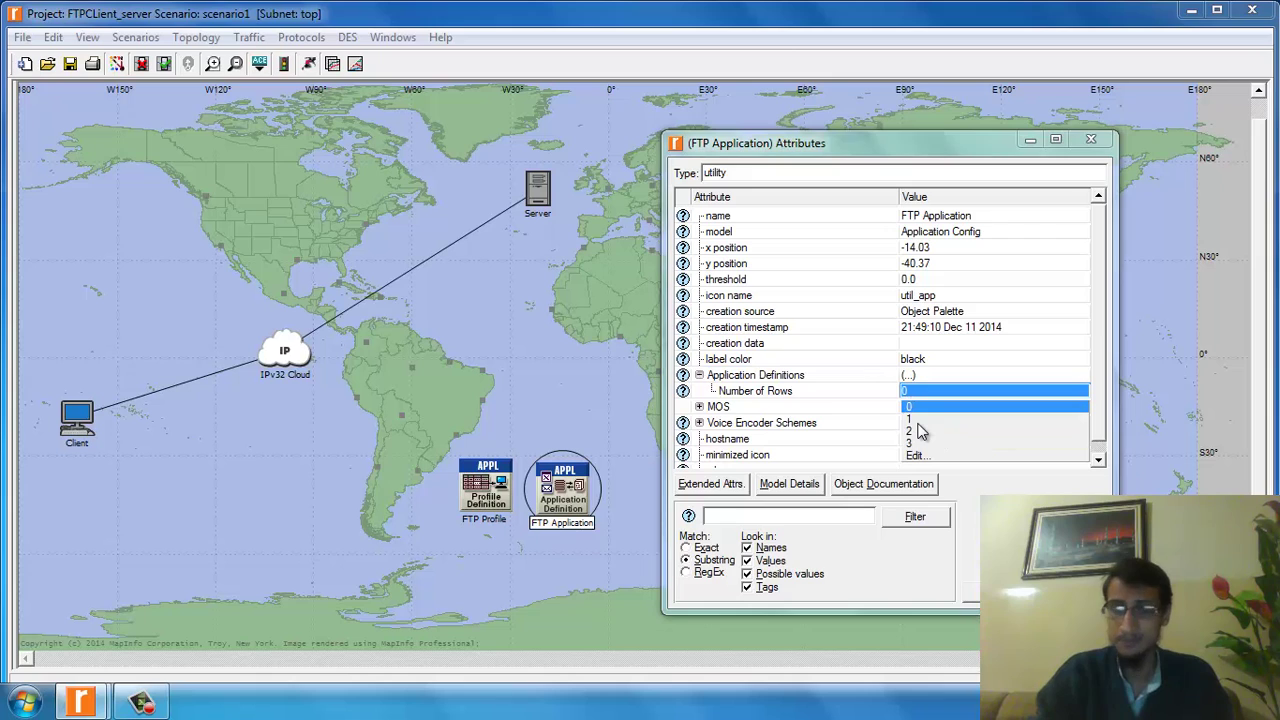
{"action": "left_click", "coordinate": [908, 418]}
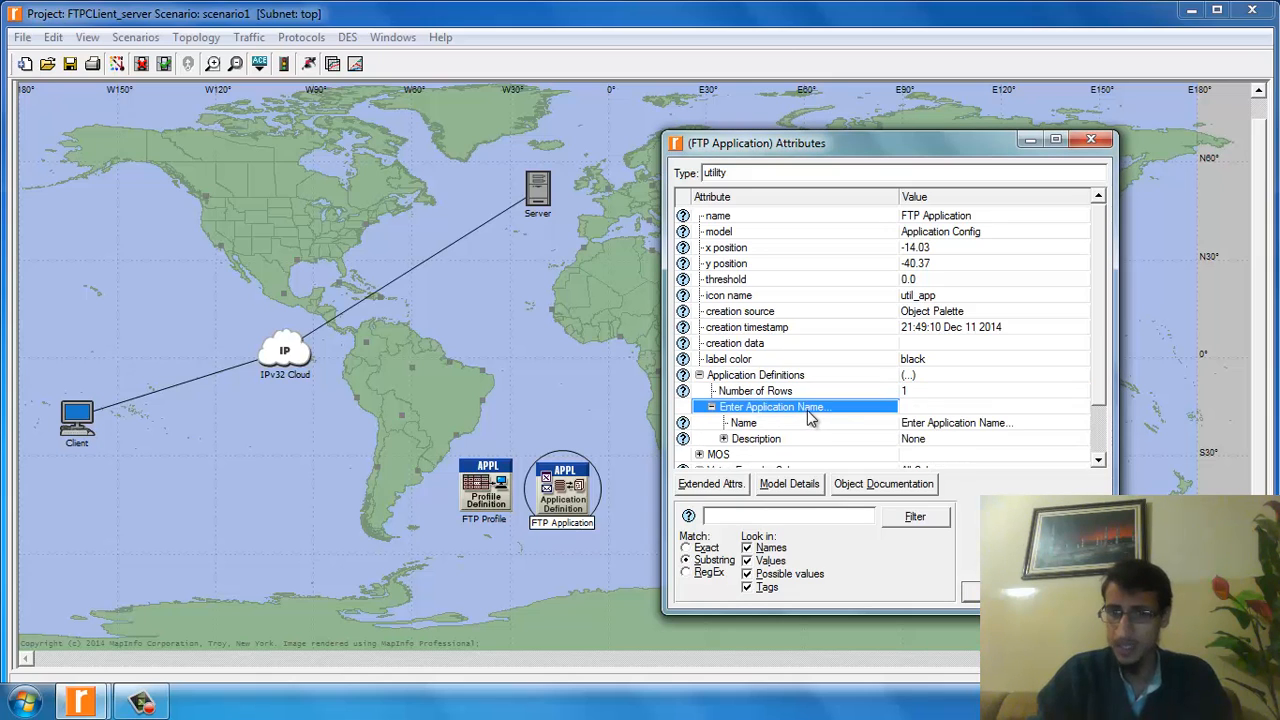
{"action": "left_click", "coordinate": [712, 406]}
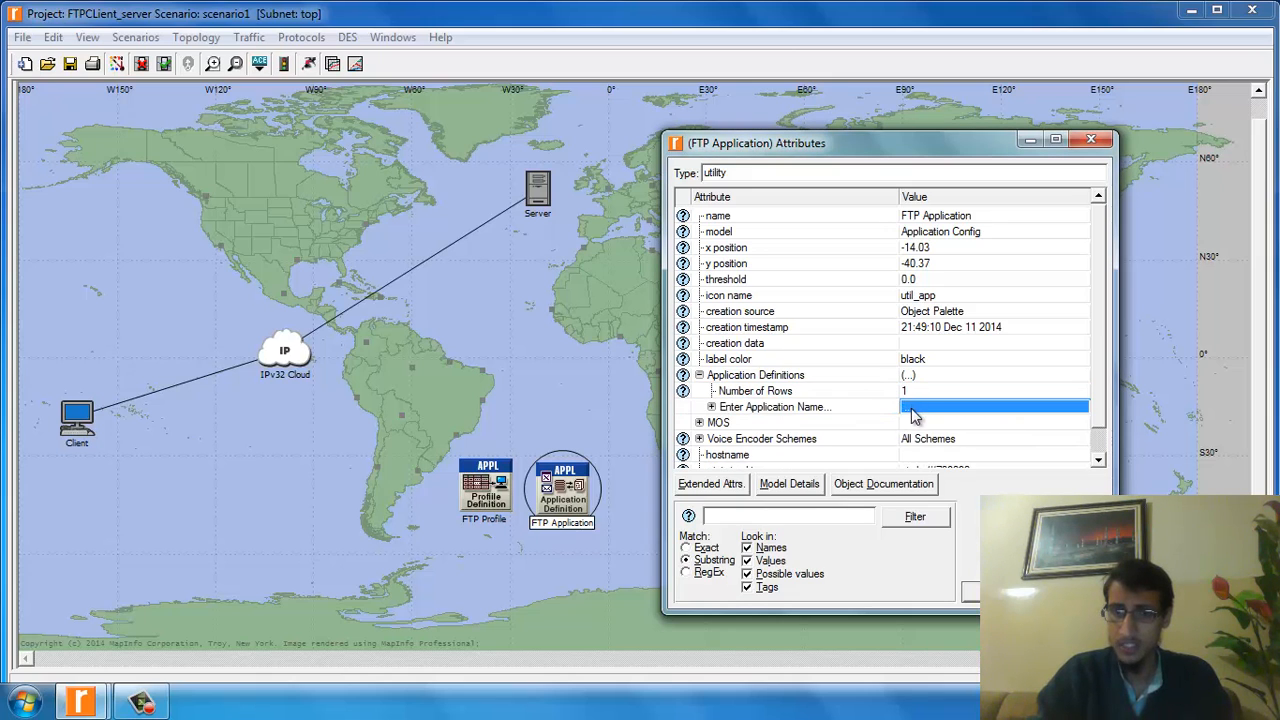
{"action": "left_click", "coordinate": [712, 406]}
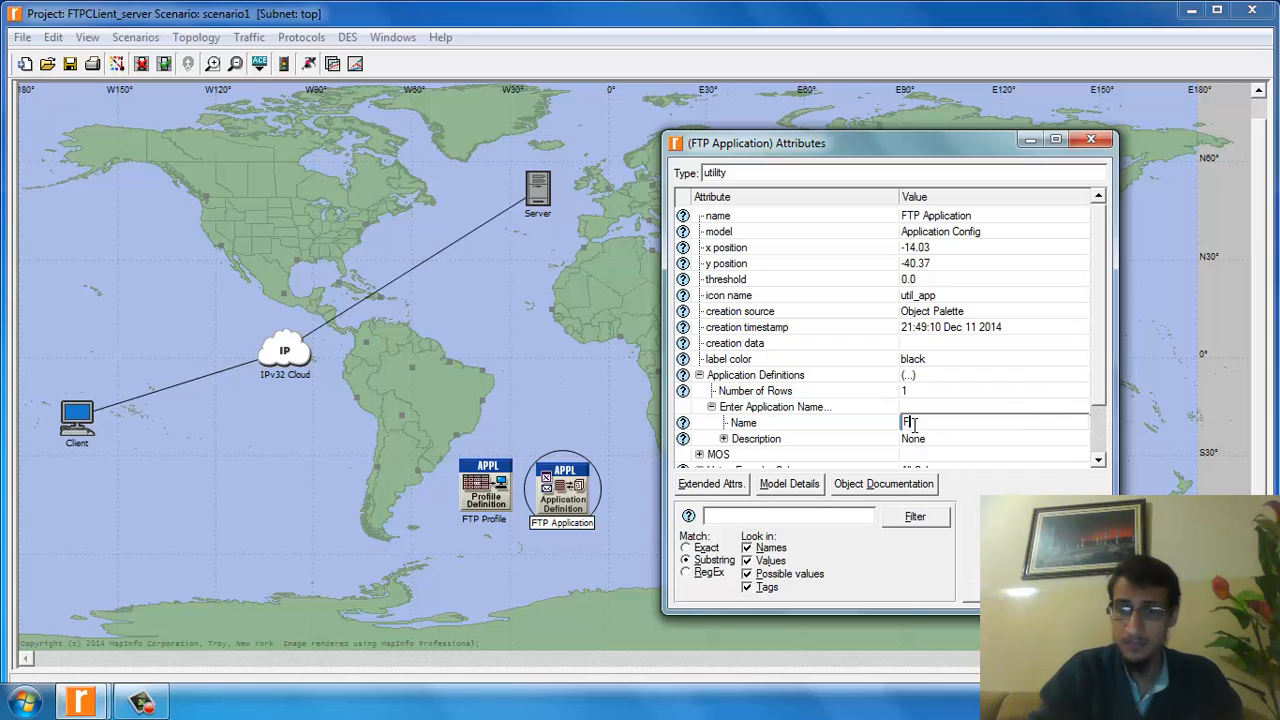
{"action": "key", "text": "Backspace"}
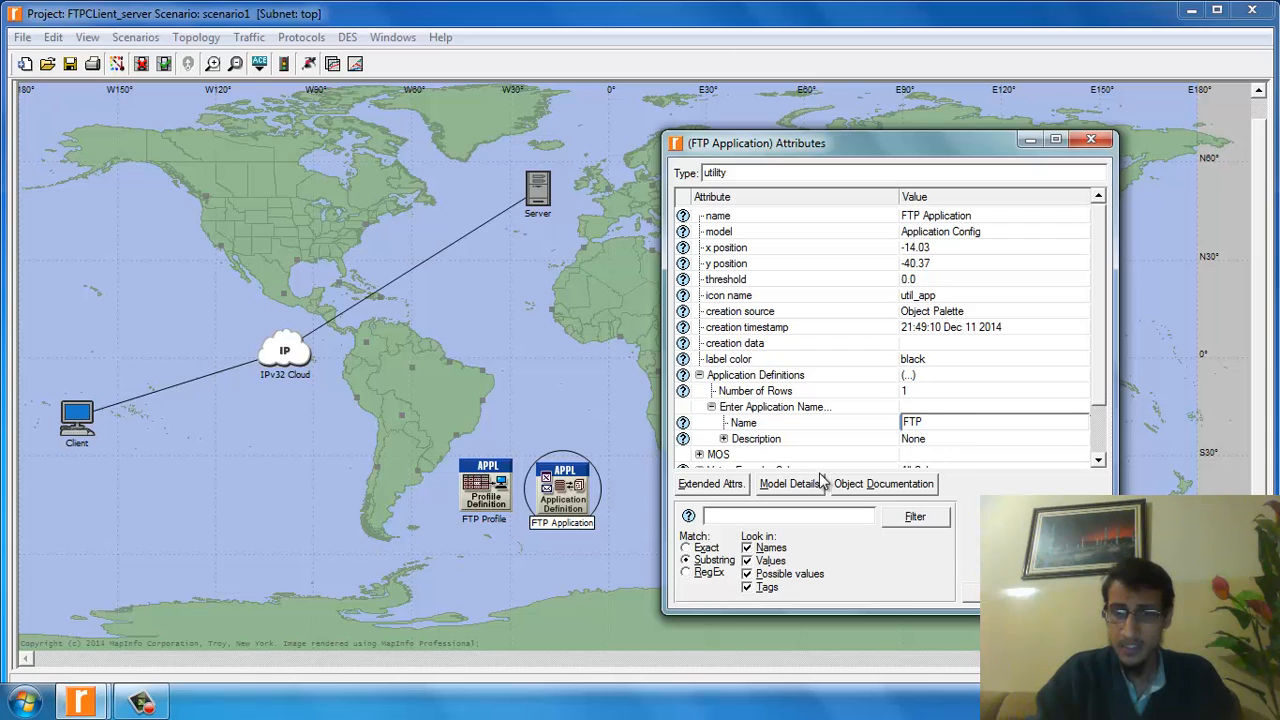
Step: Give the FTP application an Ftp traffic load level in its Description
{"action": "left_click", "coordinate": [724, 438]}
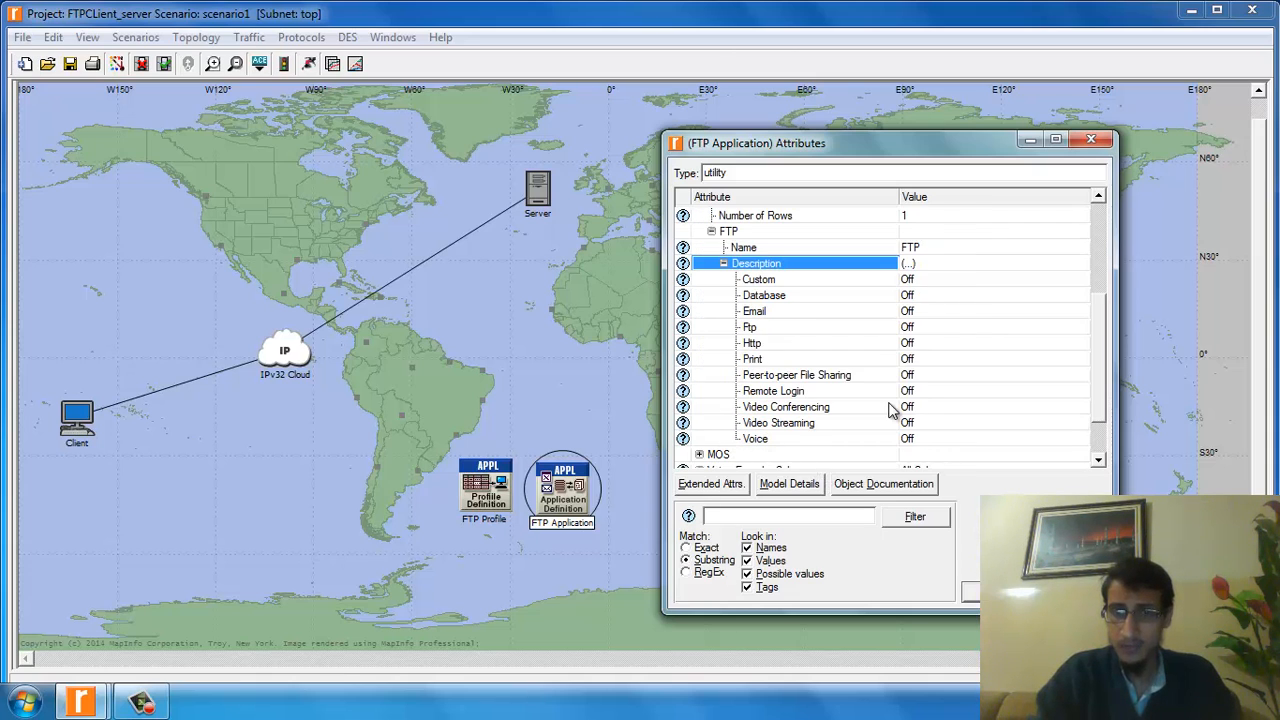
{"action": "mouse_move", "coordinate": [908, 330]}
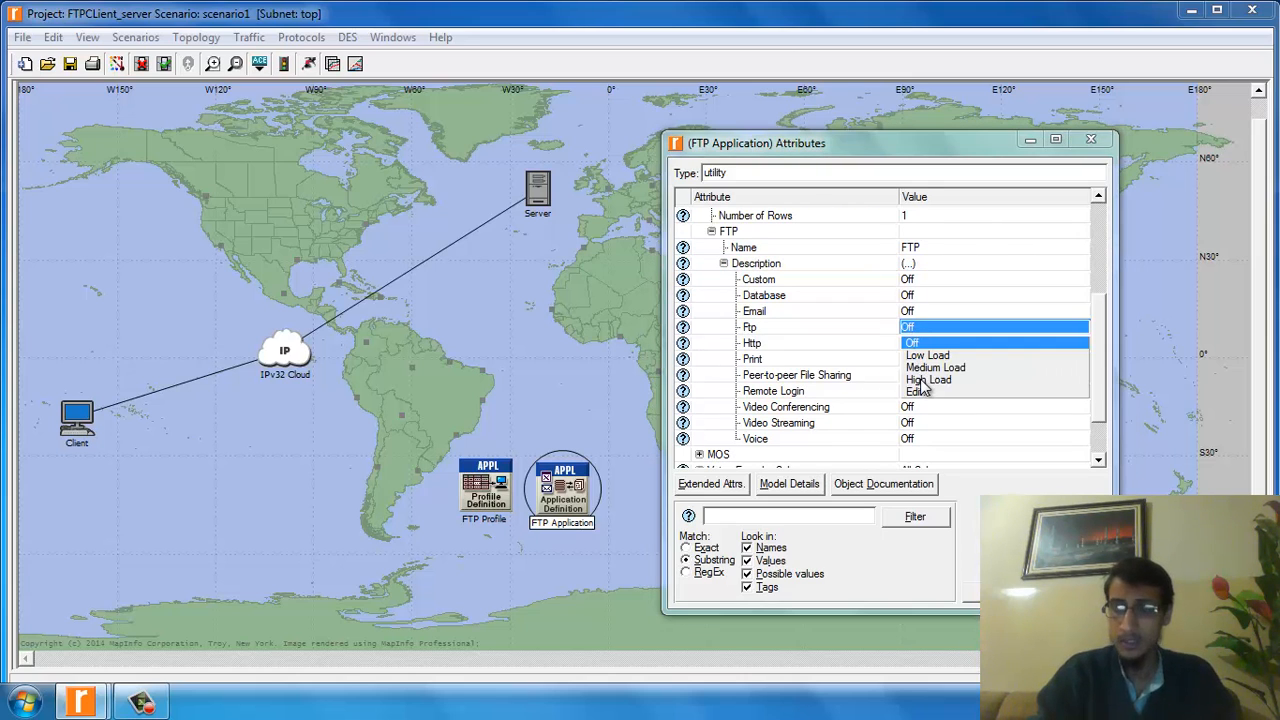
{"action": "left_click", "coordinate": [928, 380]}
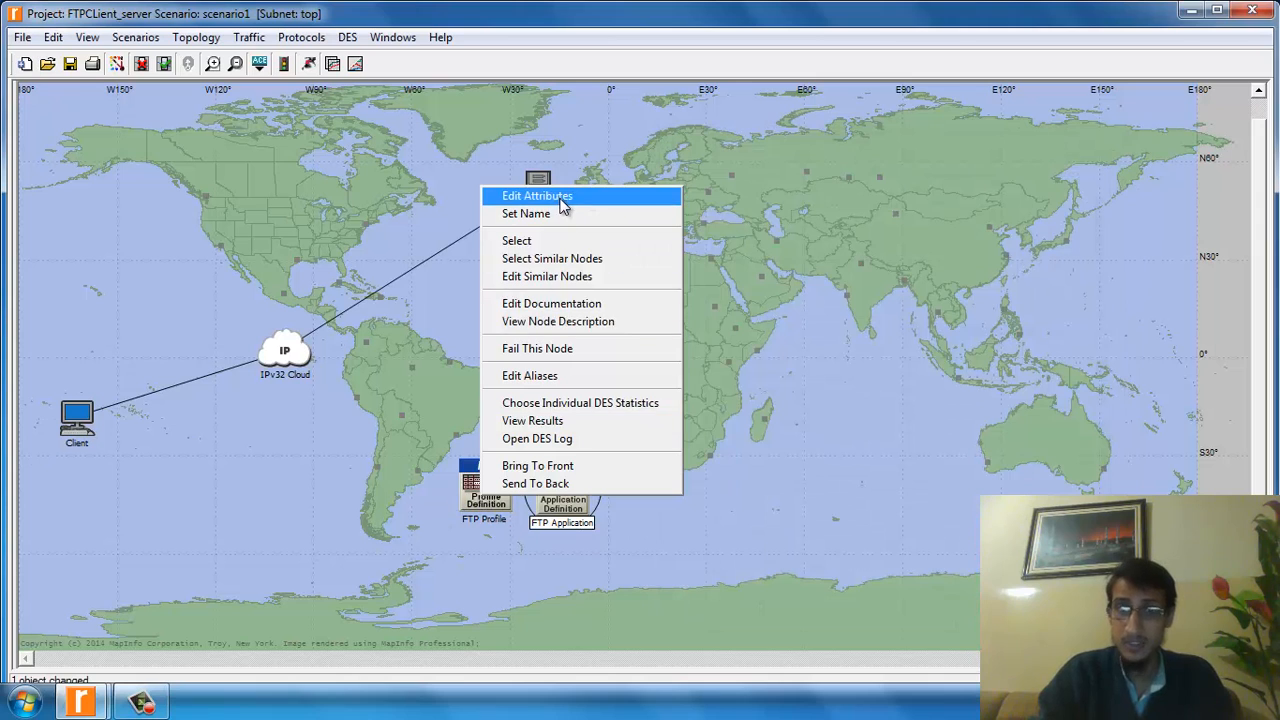
Step: Add one Profile Configuration row named 'FTP Profile' and expand its applications list to add FTP
{"action": "left_click", "coordinate": [536, 196]}
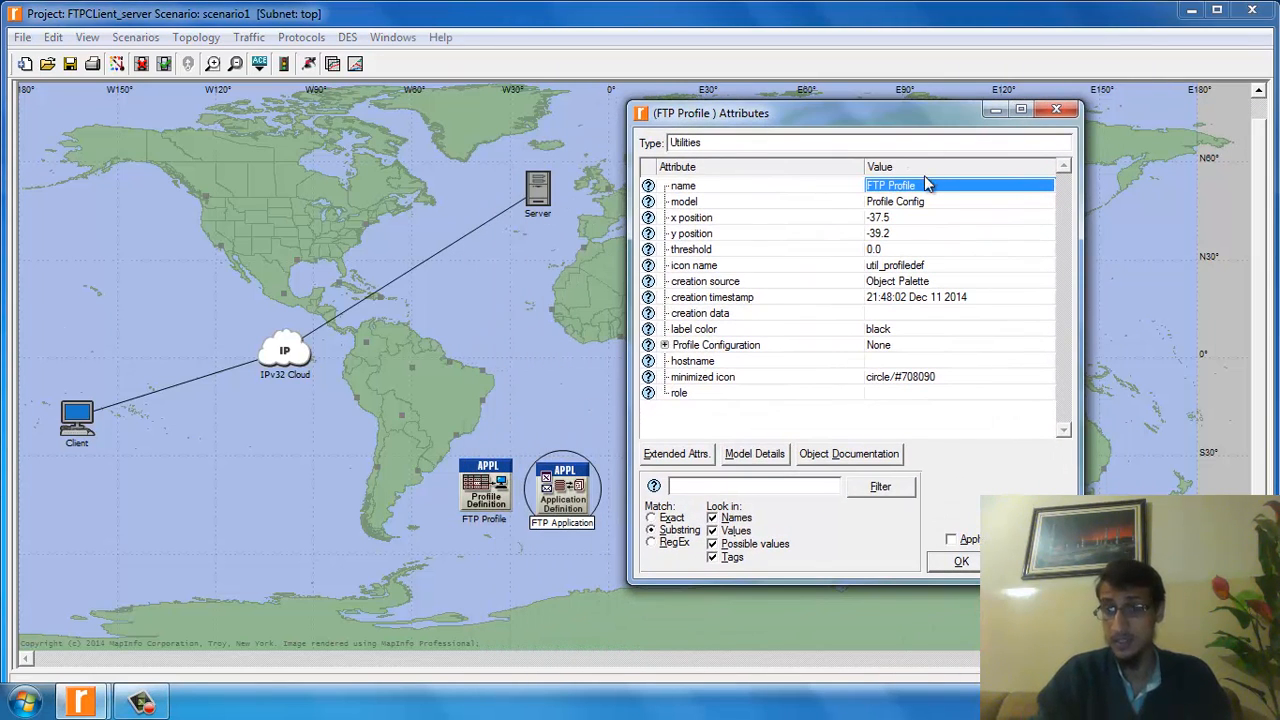
{"action": "mouse_move", "coordinate": [696, 332]}
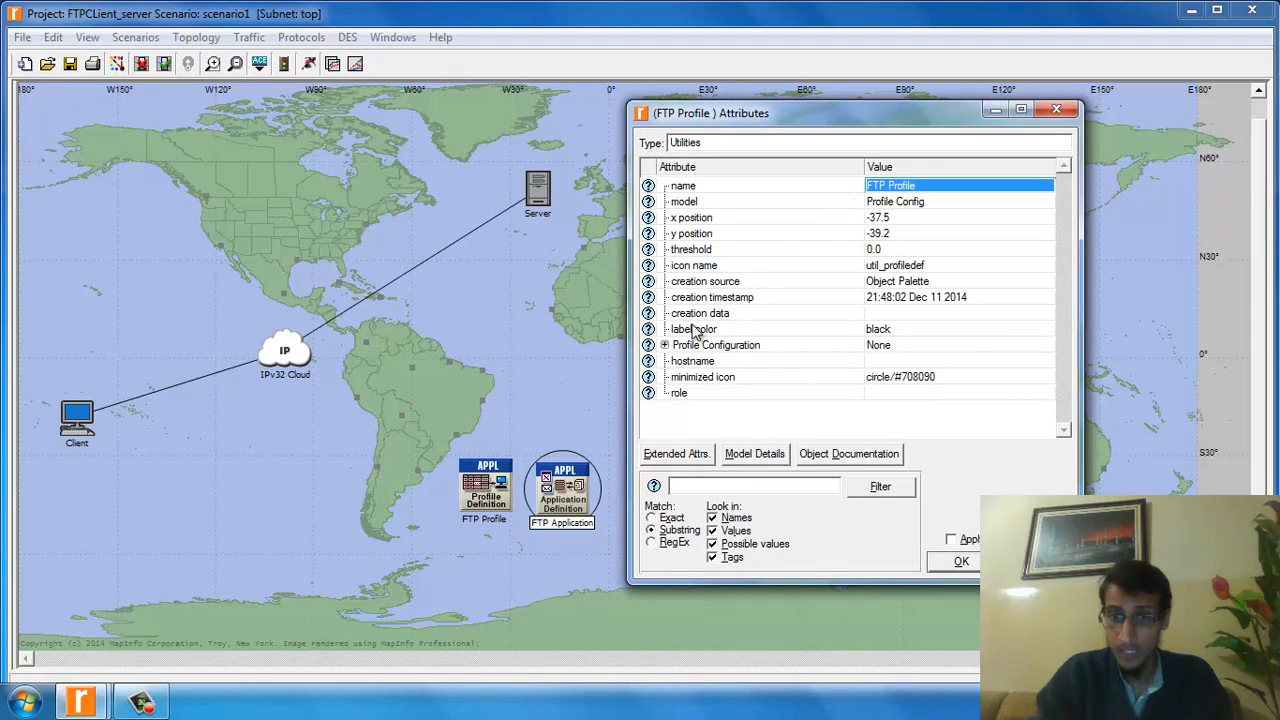
{"action": "left_click", "coordinate": [664, 344]}
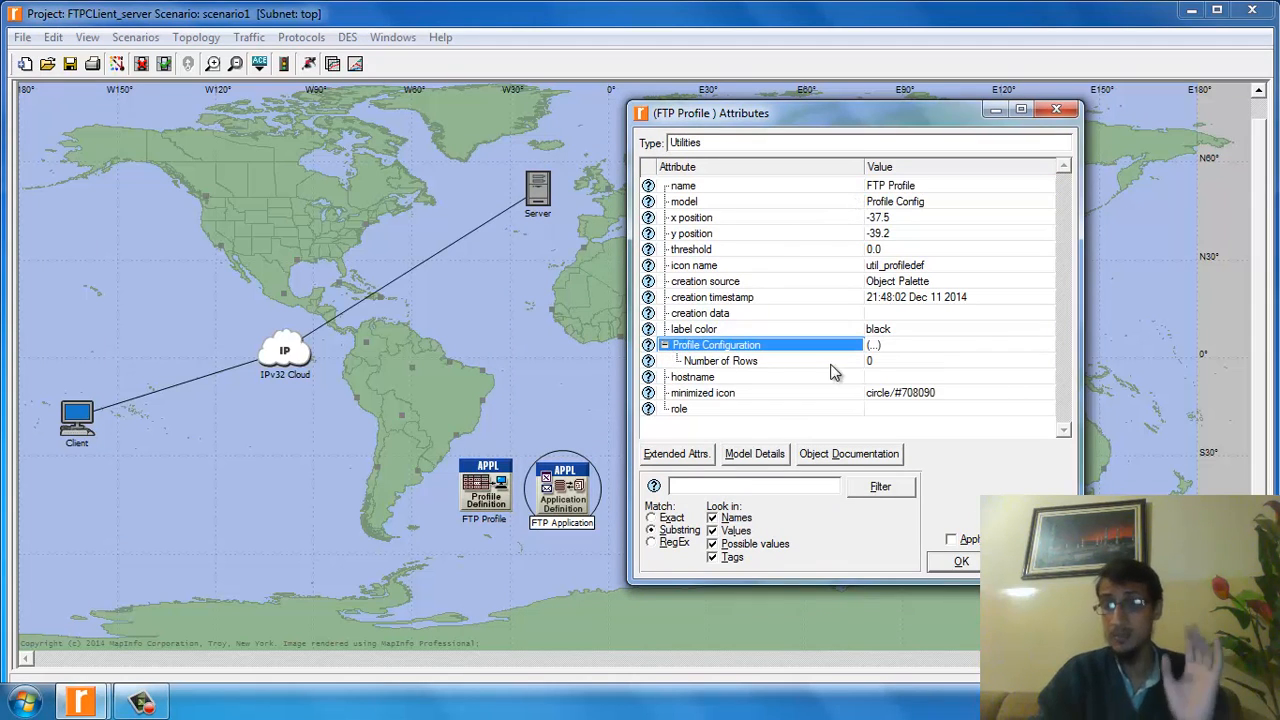
{"action": "mouse_move", "coordinate": [876, 374]}
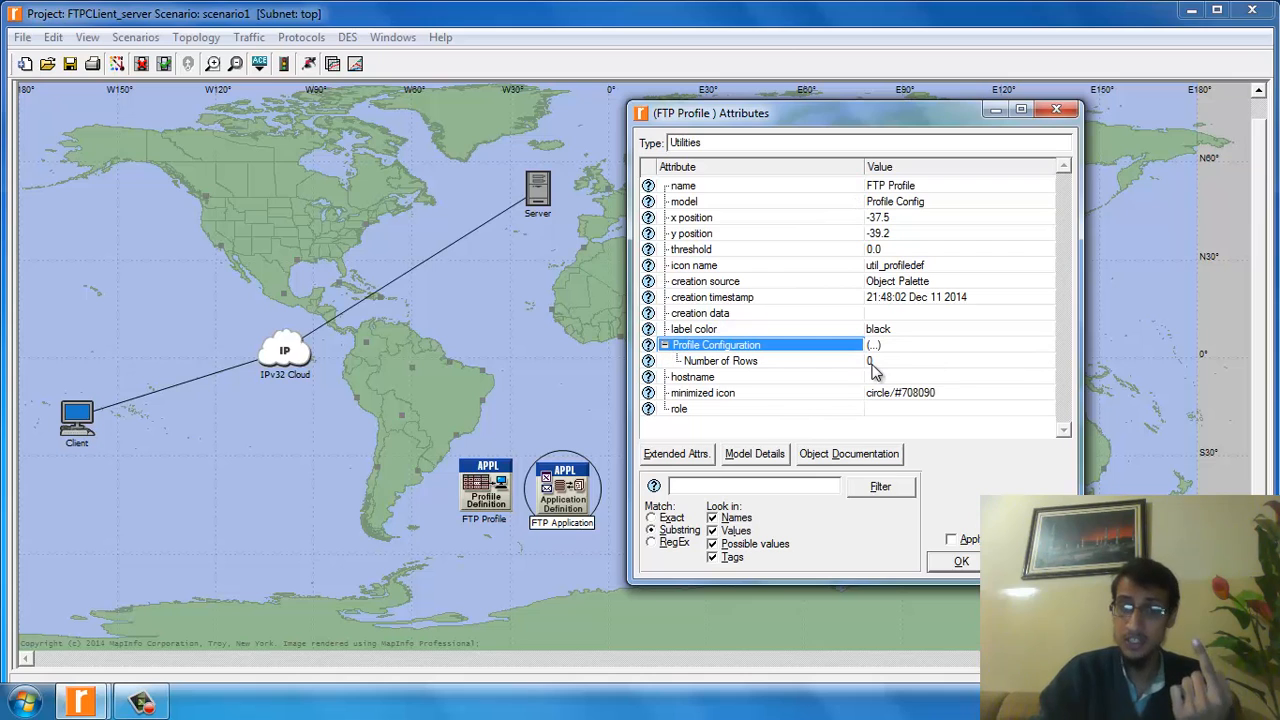
{"action": "mouse_move", "coordinate": [796, 384]}
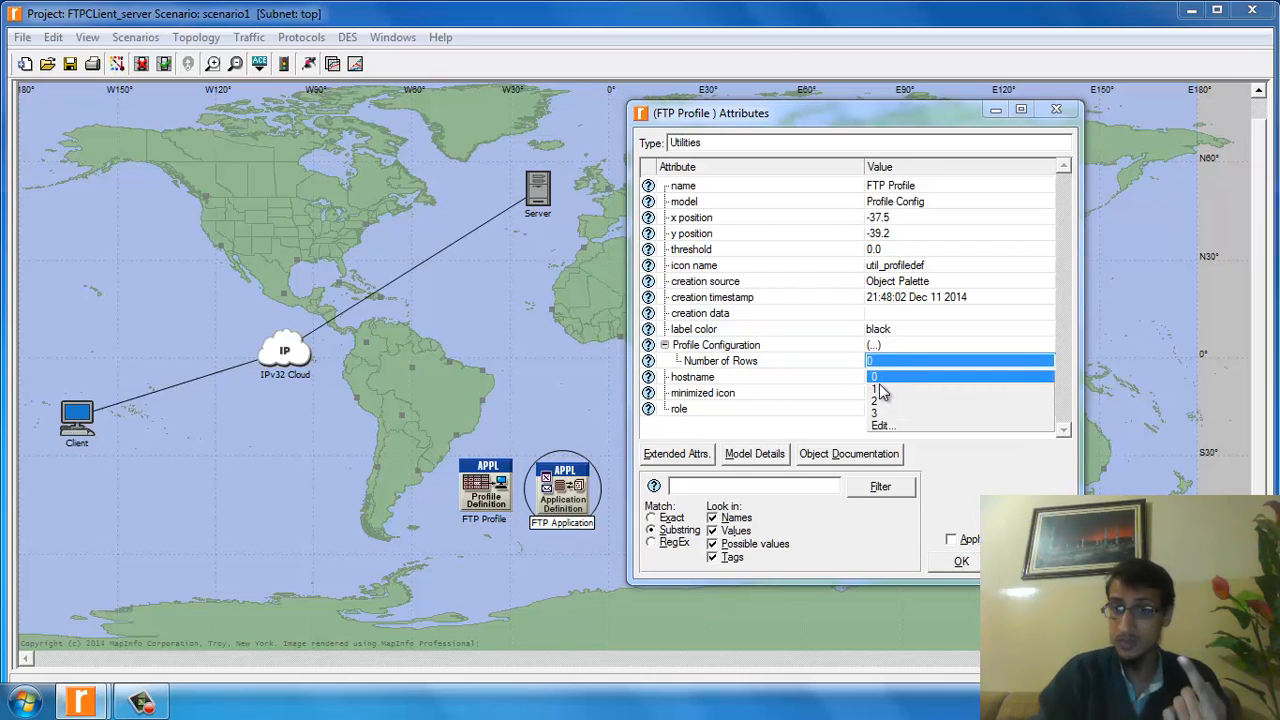
{"action": "left_click", "coordinate": [874, 388]}
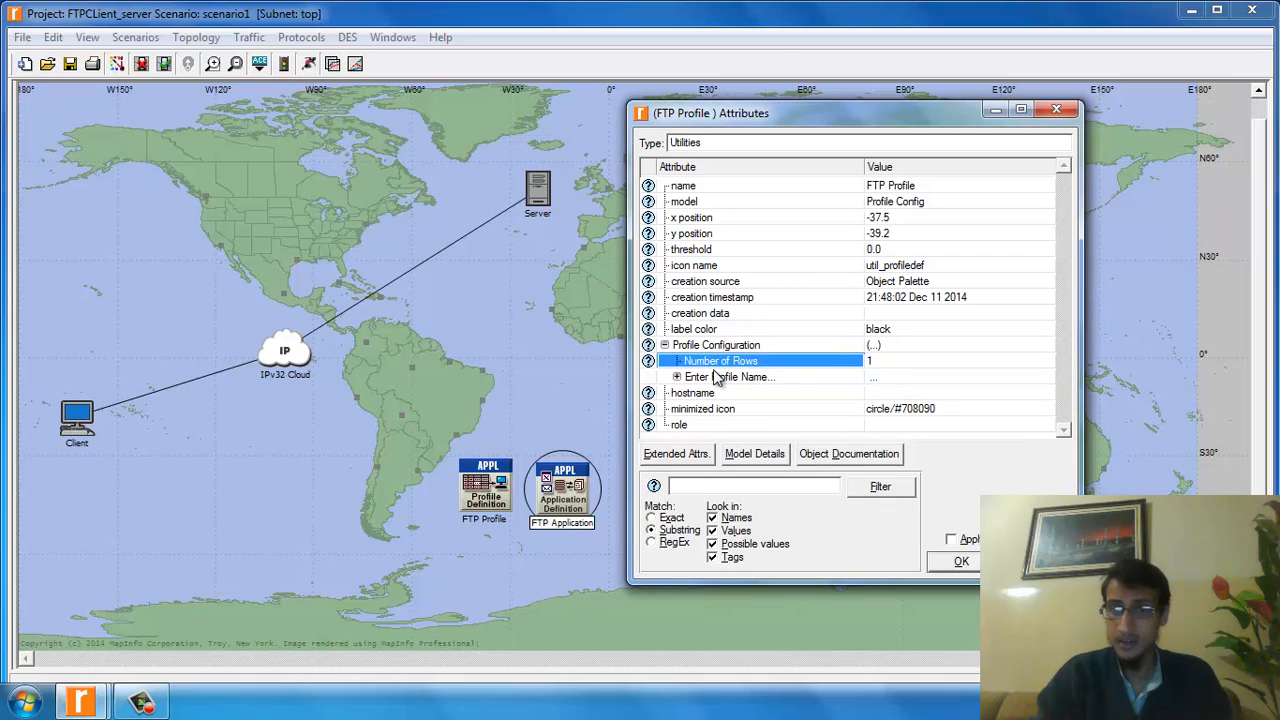
{"action": "left_click", "coordinate": [676, 376]}
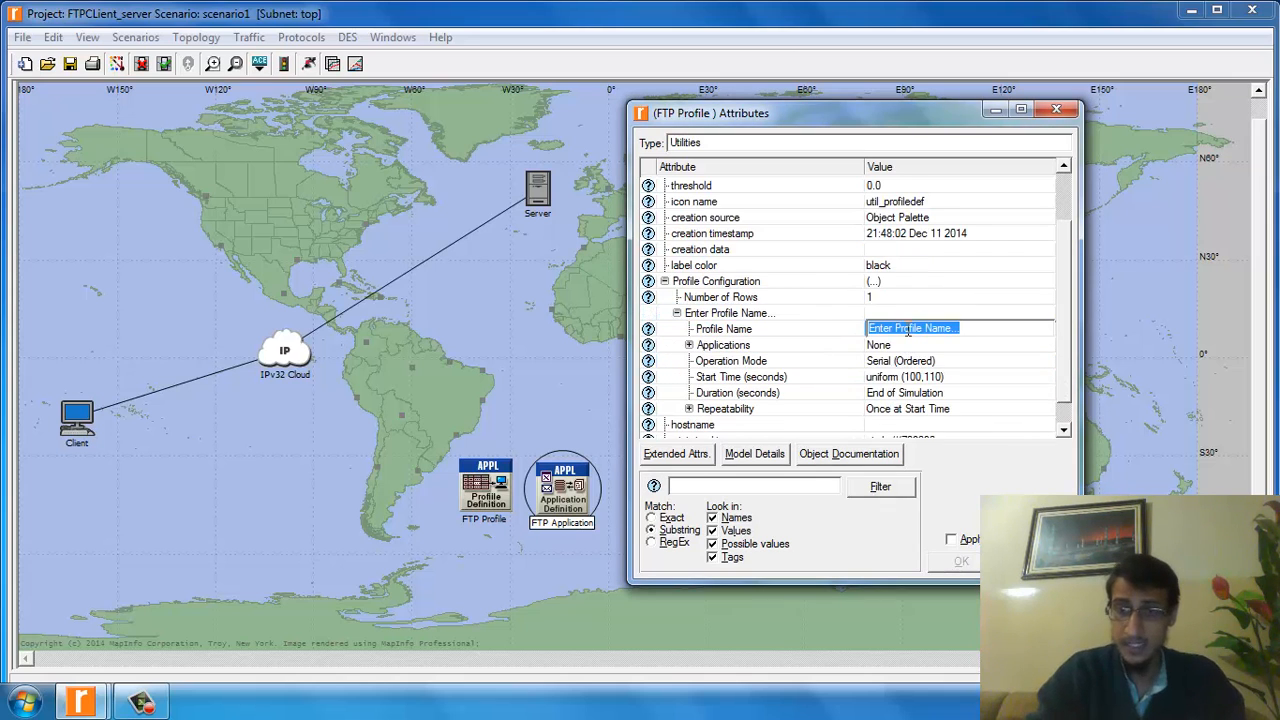
{"action": "type", "text": "FTP P"}
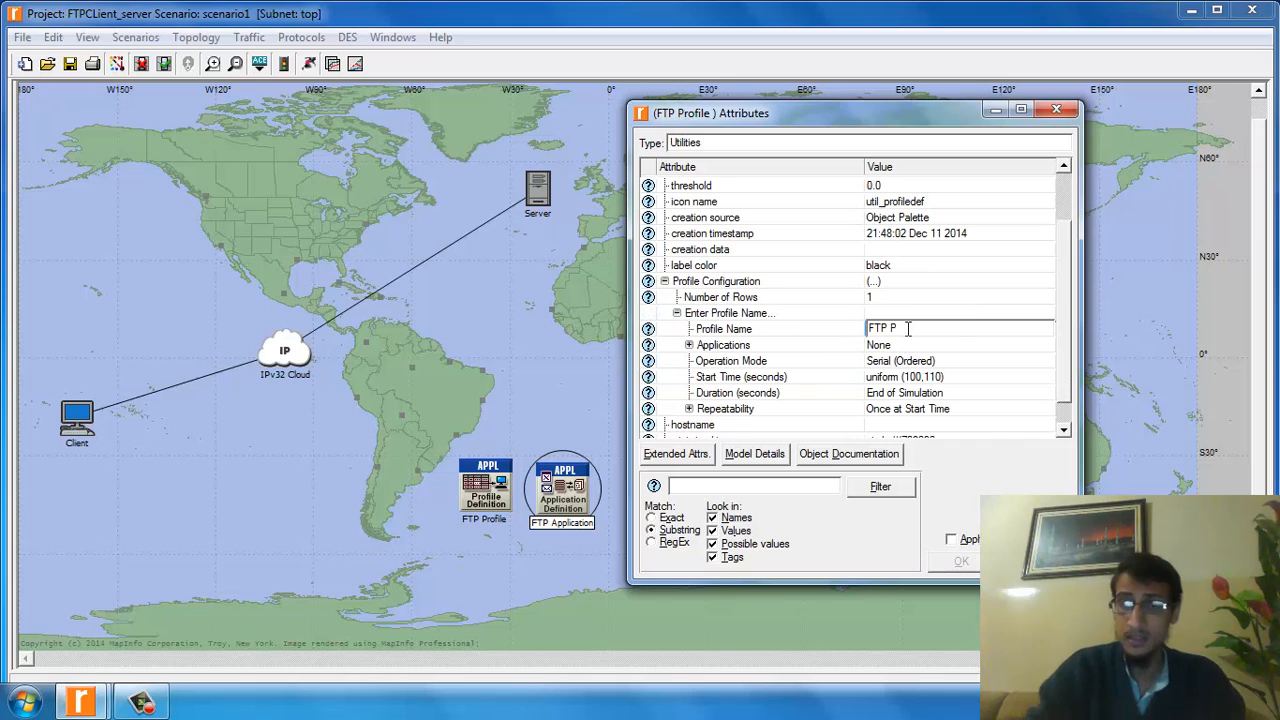
{"action": "type", "text": "rofile"}
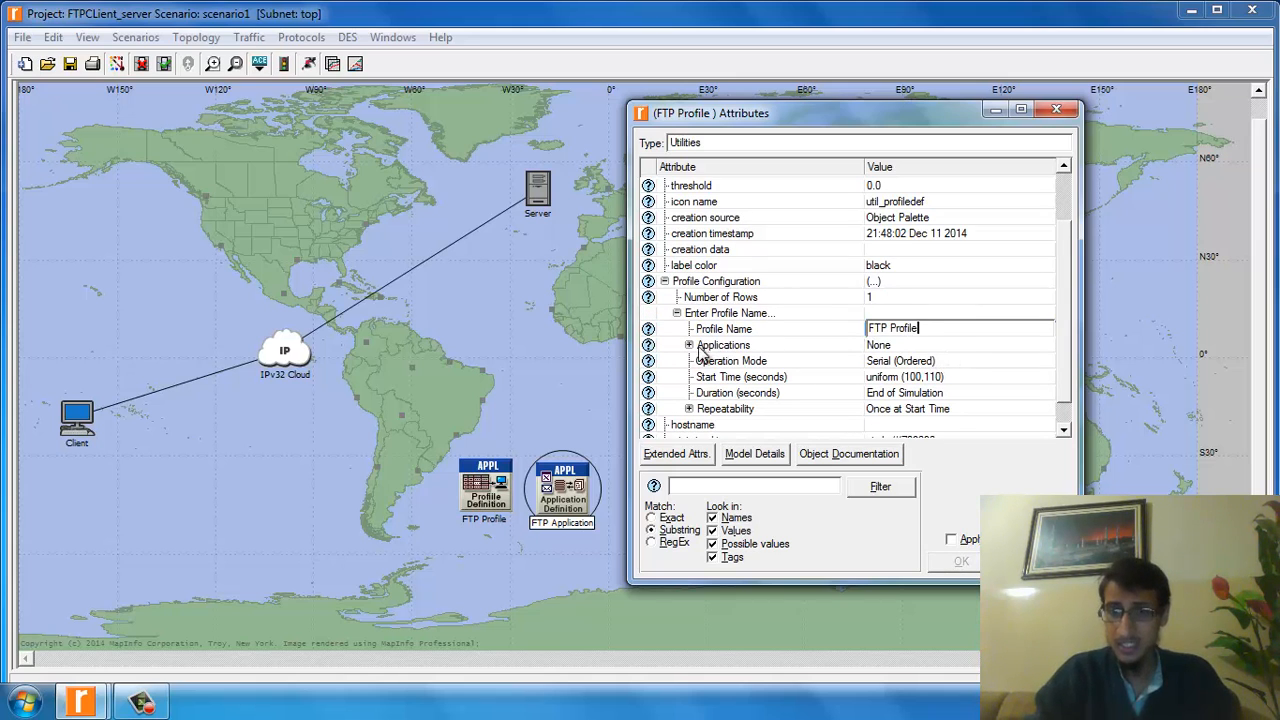
{"action": "left_click", "coordinate": [722, 344]}
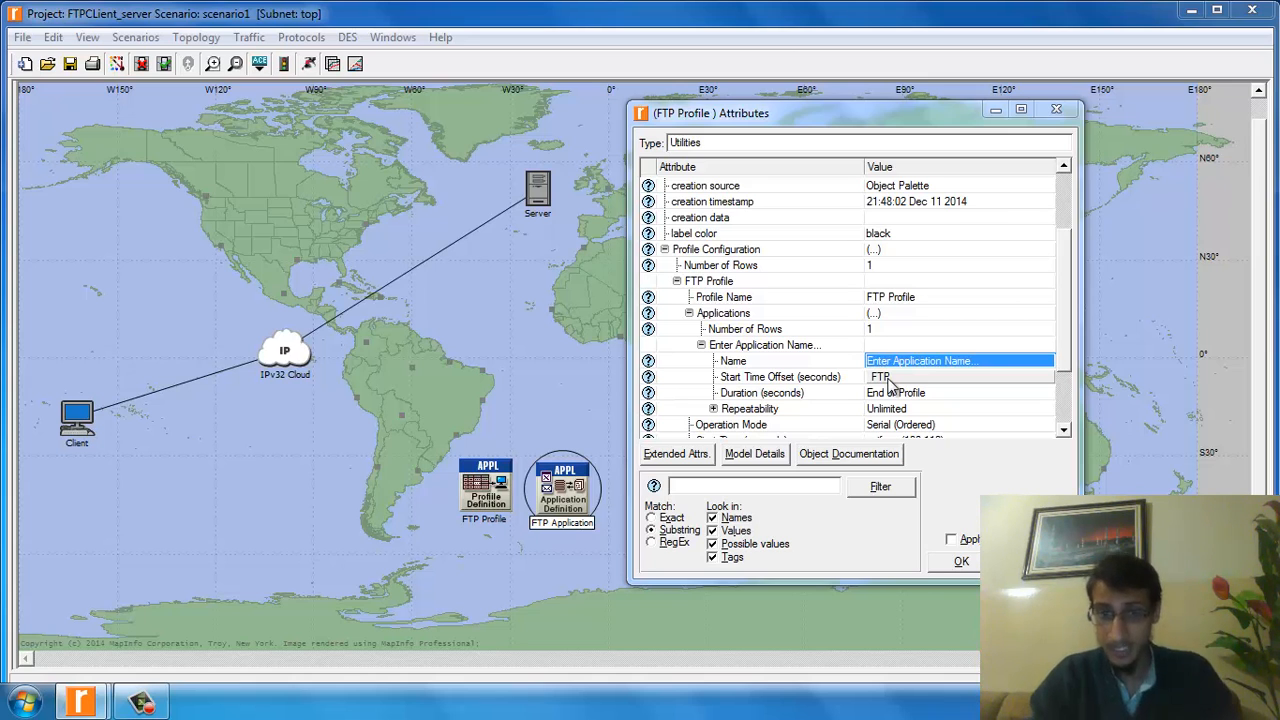
{"action": "mouse_move", "coordinate": [564, 508]}
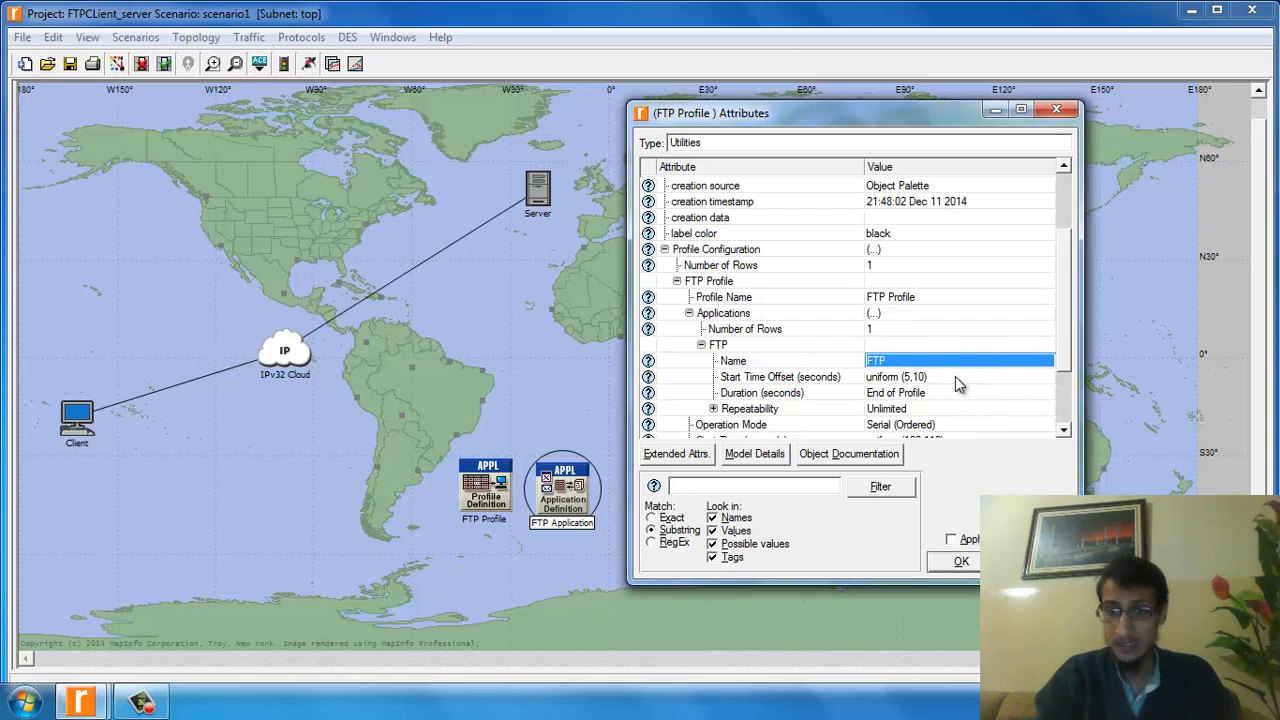
{"action": "mouse_move", "coordinate": [940, 572]}
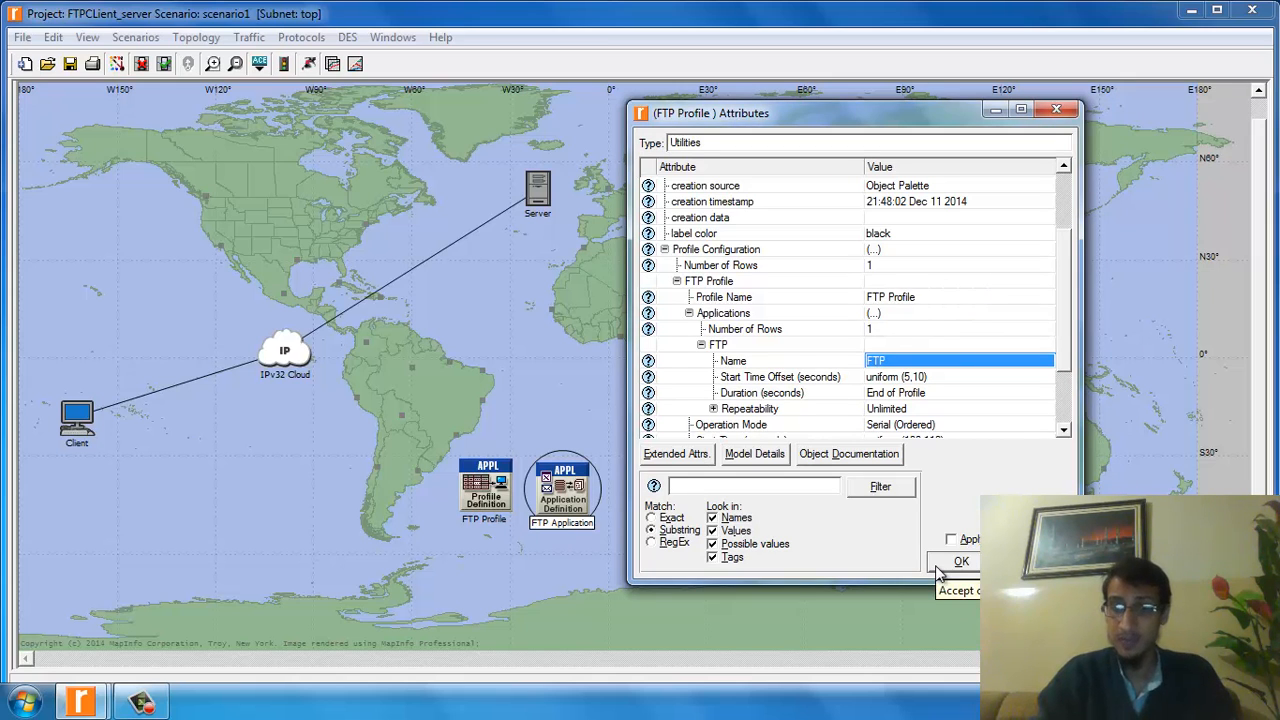
{"action": "mouse_move", "coordinate": [960, 560]}
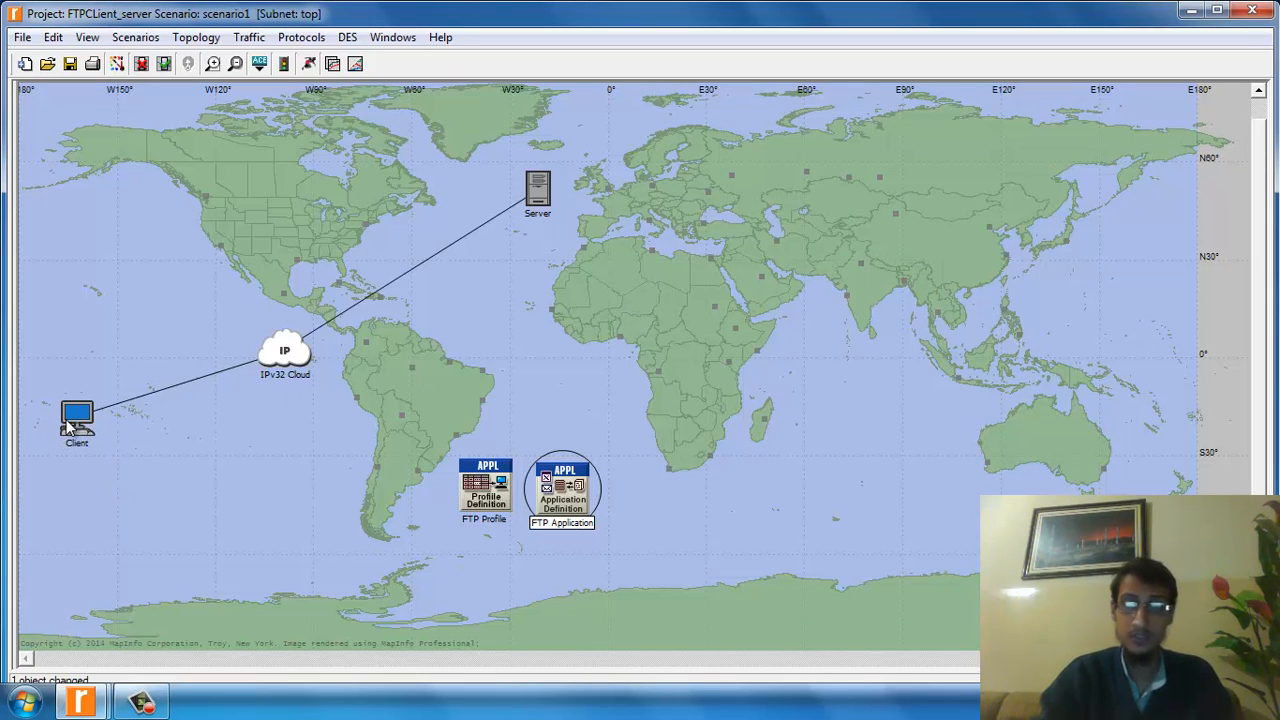
{"action": "mouse_move", "coordinate": [484, 200]}
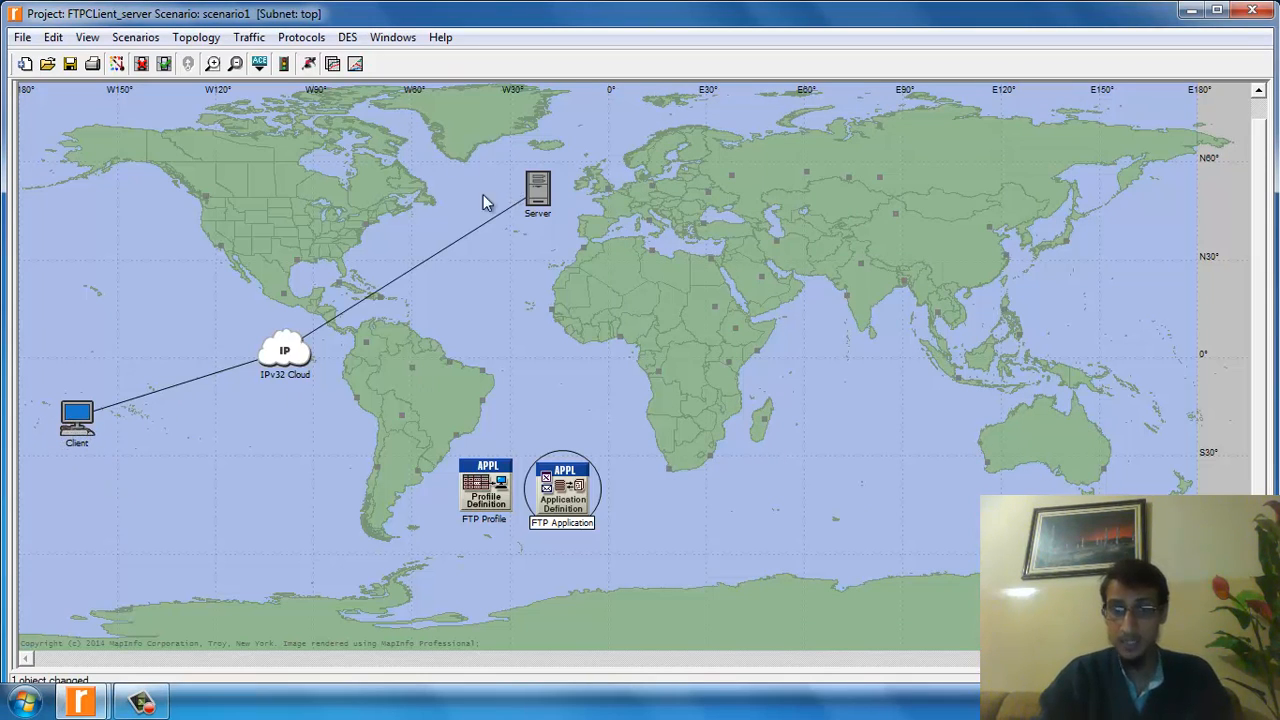
{"action": "mouse_move", "coordinate": [278, 400]}
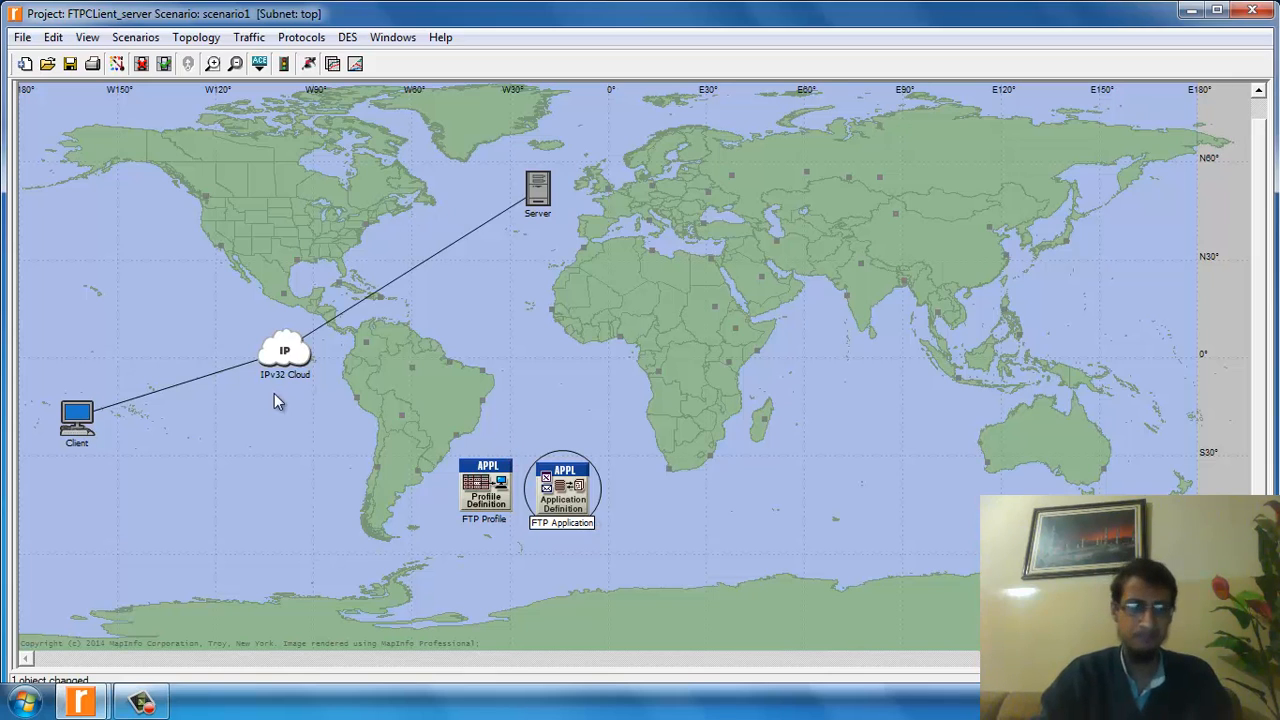
Step: Give the Client one Destination Preferences row with Application FTP and apply it
{"action": "right_click", "coordinate": [76, 414]}
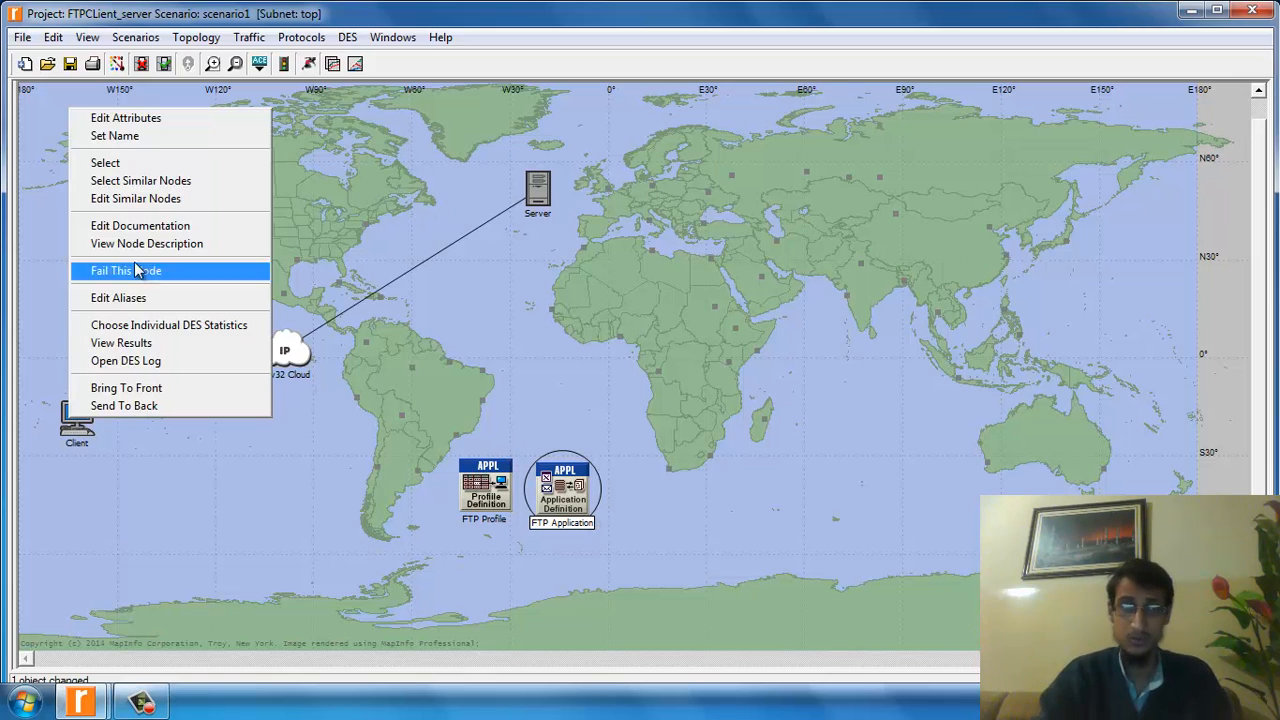
{"action": "left_click", "coordinate": [126, 116]}
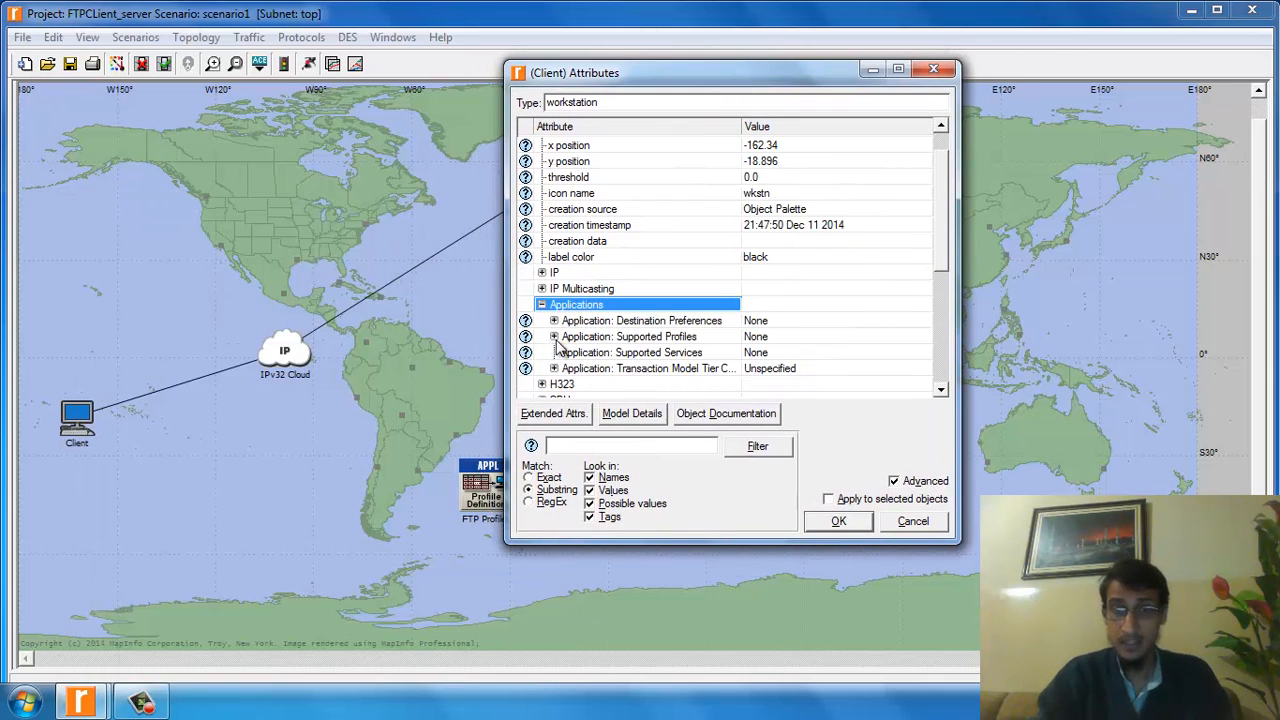
{"action": "mouse_move", "coordinate": [616, 336]}
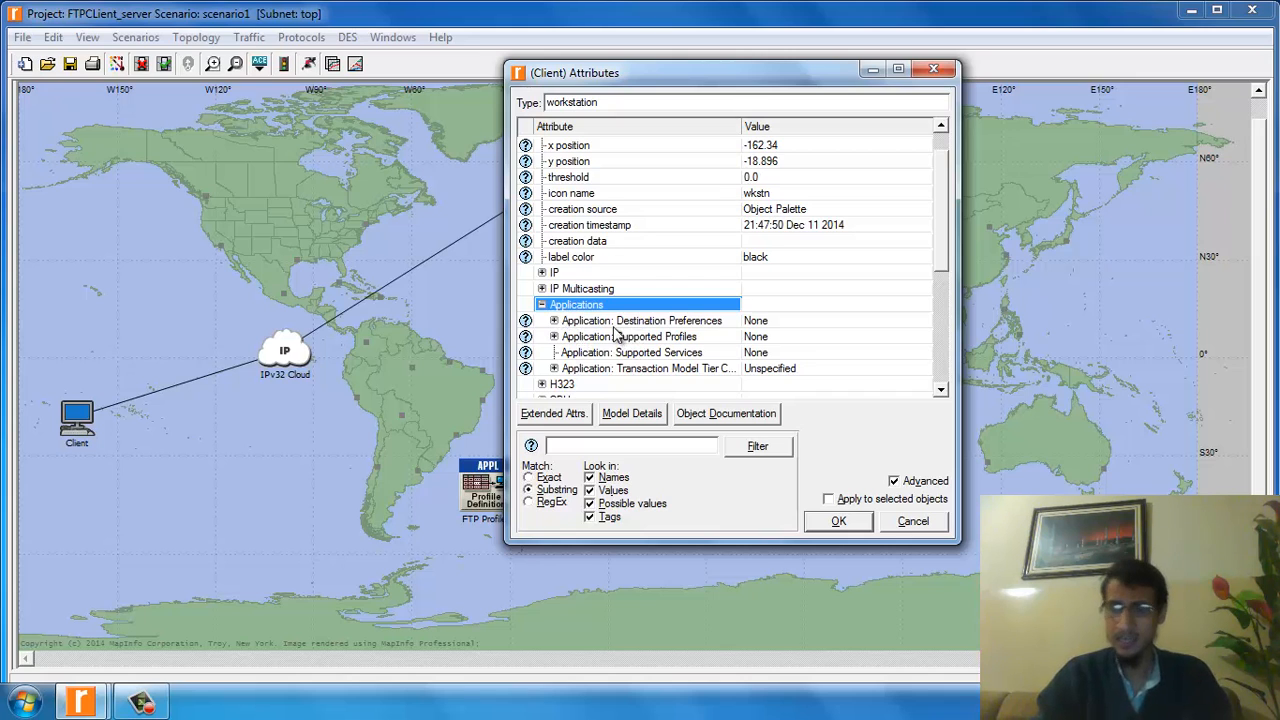
{"action": "mouse_move", "coordinate": [672, 336]}
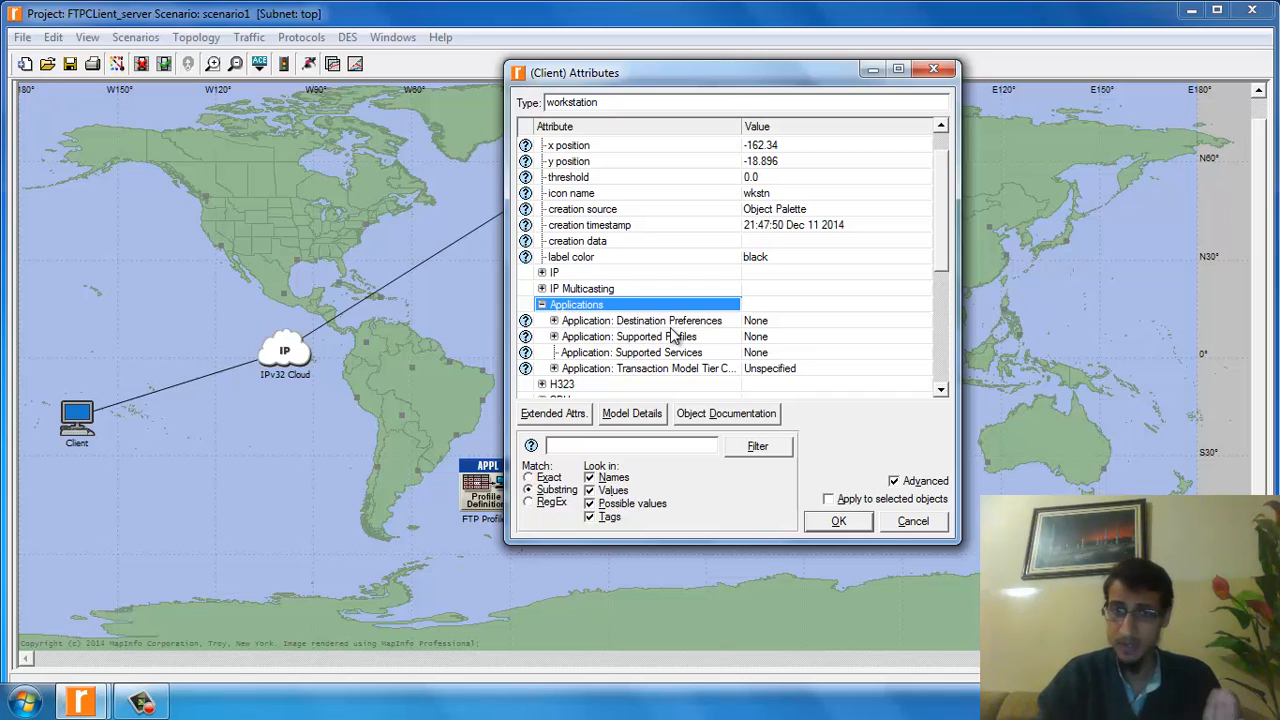
{"action": "mouse_move", "coordinate": [668, 352]}
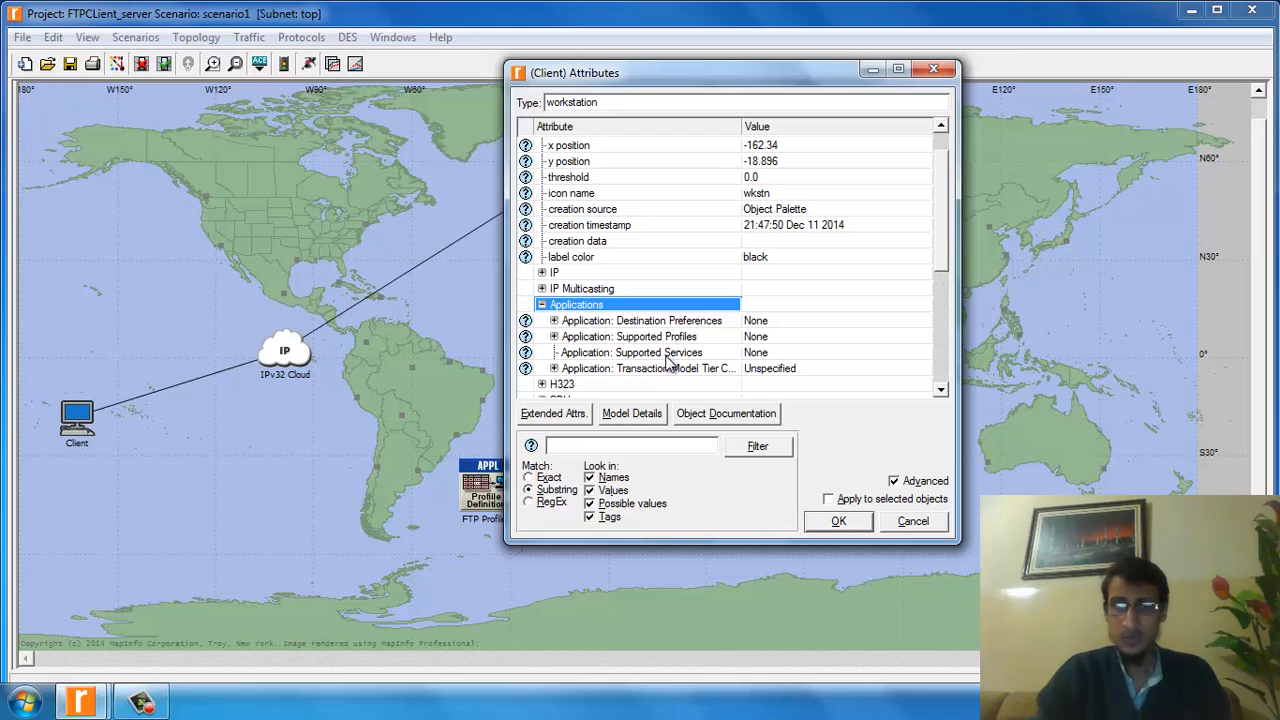
{"action": "mouse_move", "coordinate": [678, 344]}
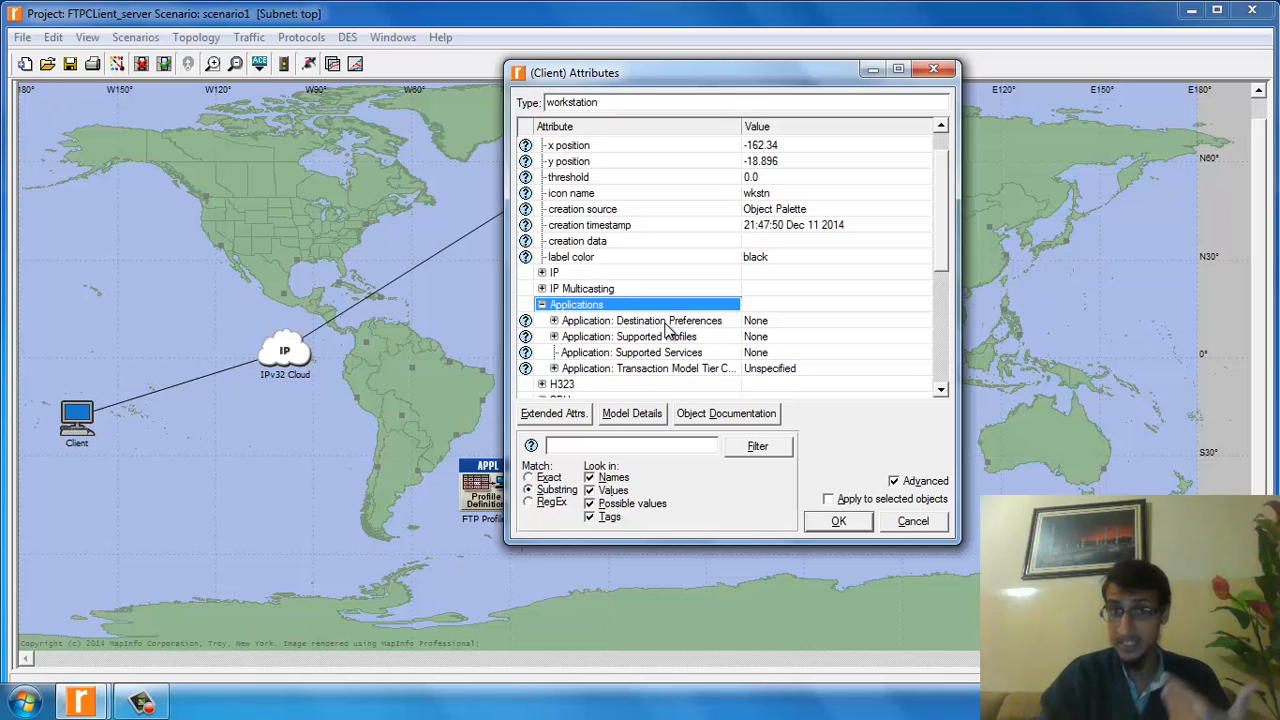
{"action": "mouse_move", "coordinate": [642, 320]}
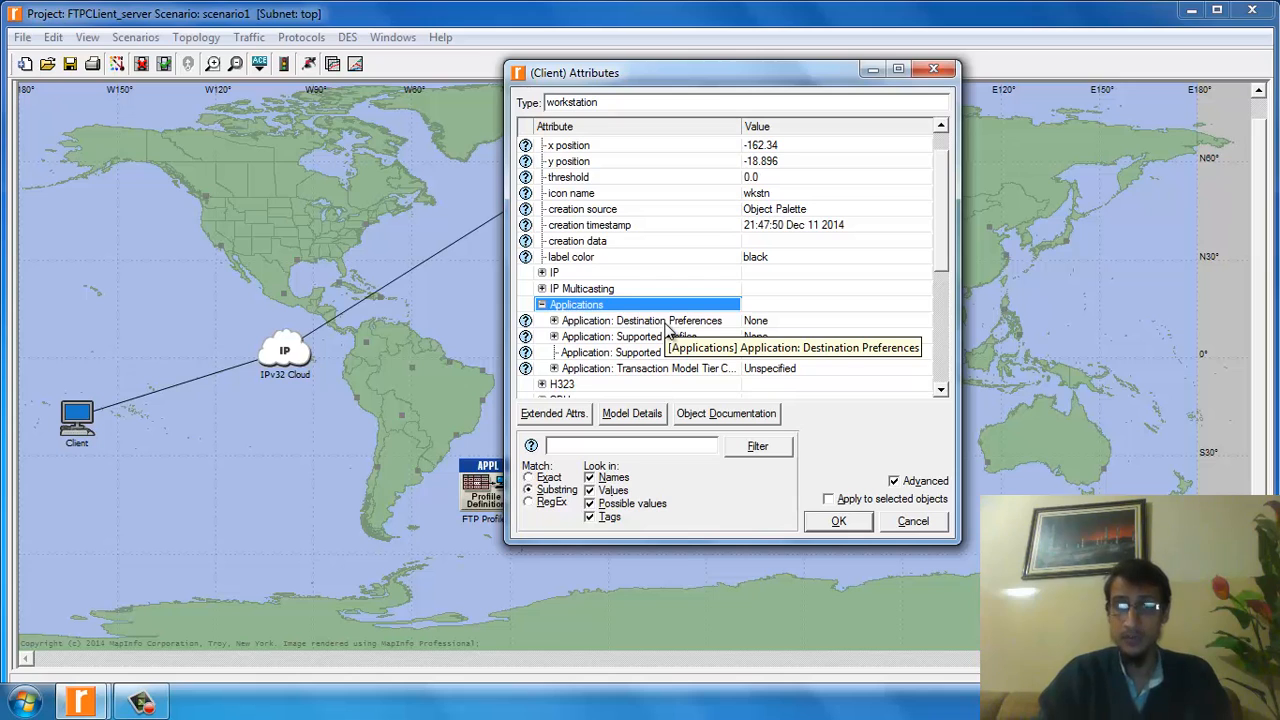
{"action": "left_click", "coordinate": [554, 320]}
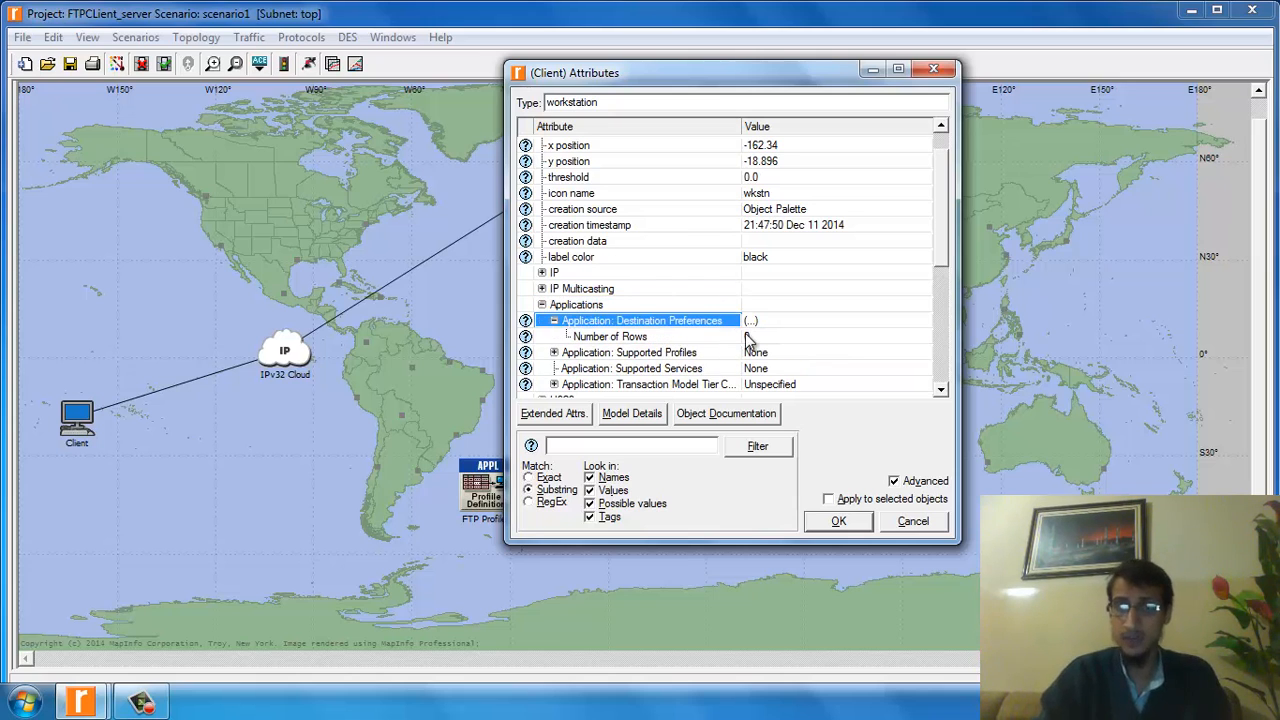
{"action": "left_click", "coordinate": [836, 336]}
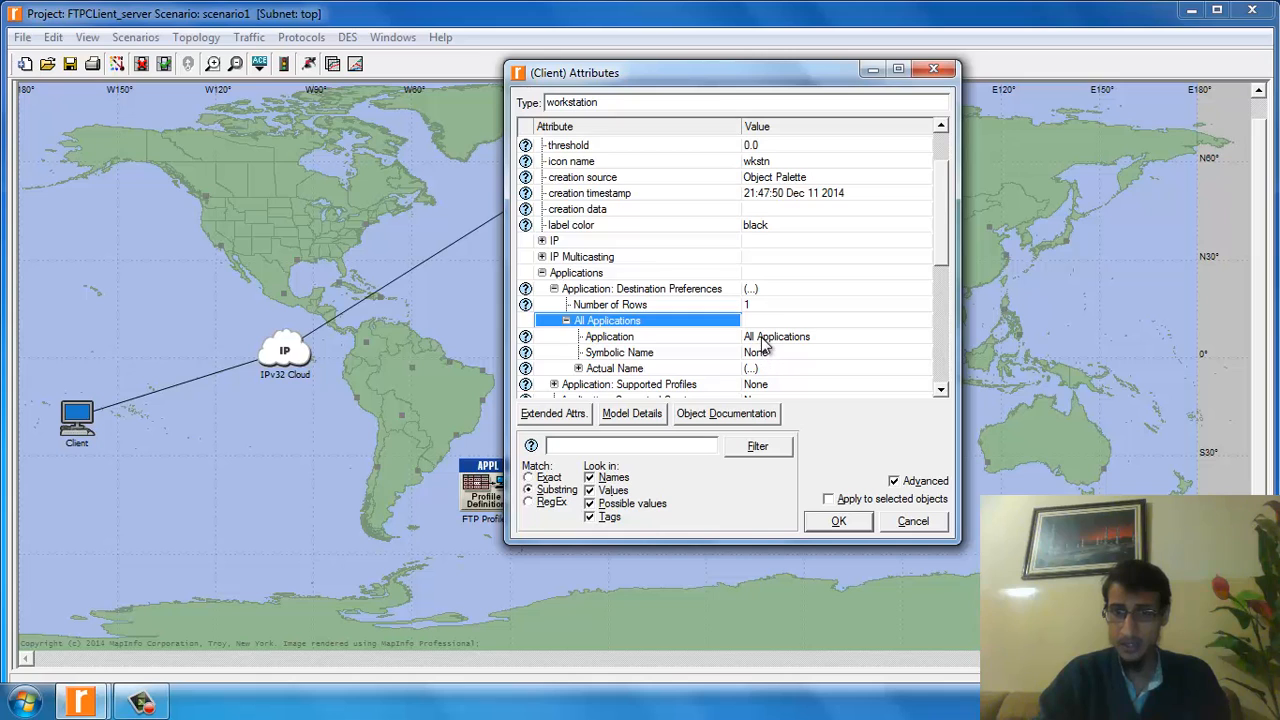
{"action": "left_click", "coordinate": [836, 336]}
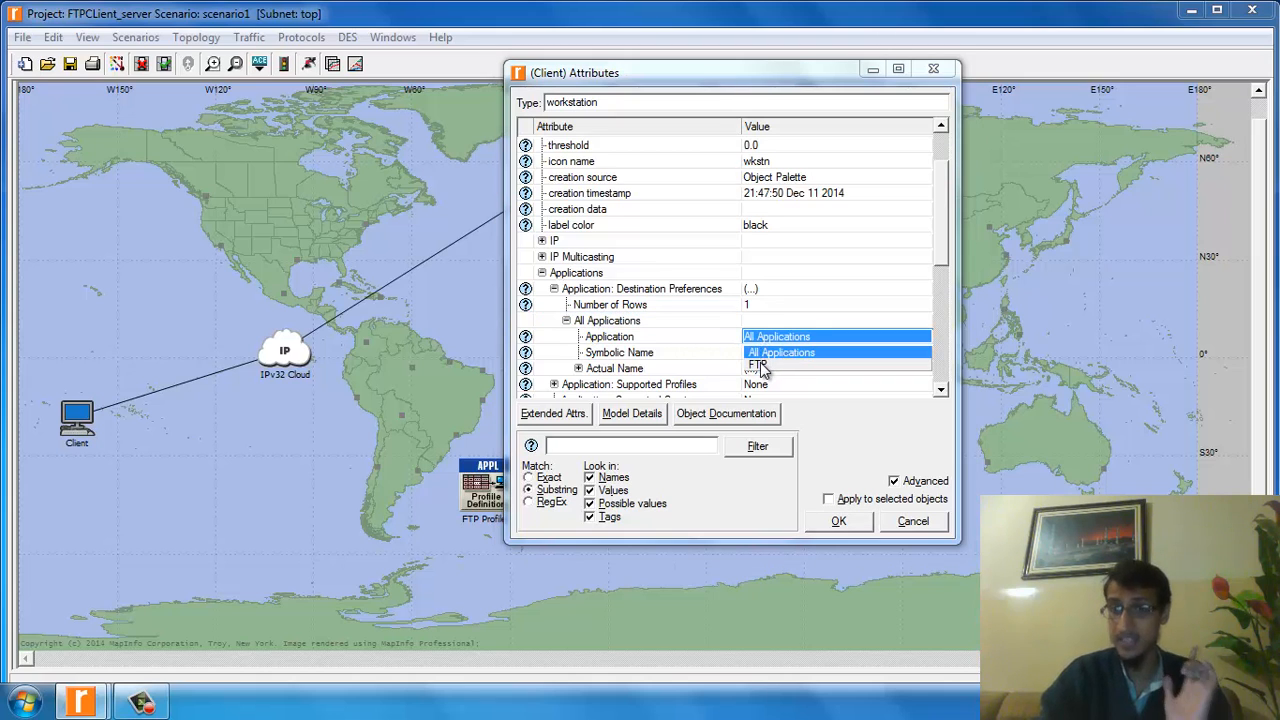
{"action": "left_click", "coordinate": [836, 336]}
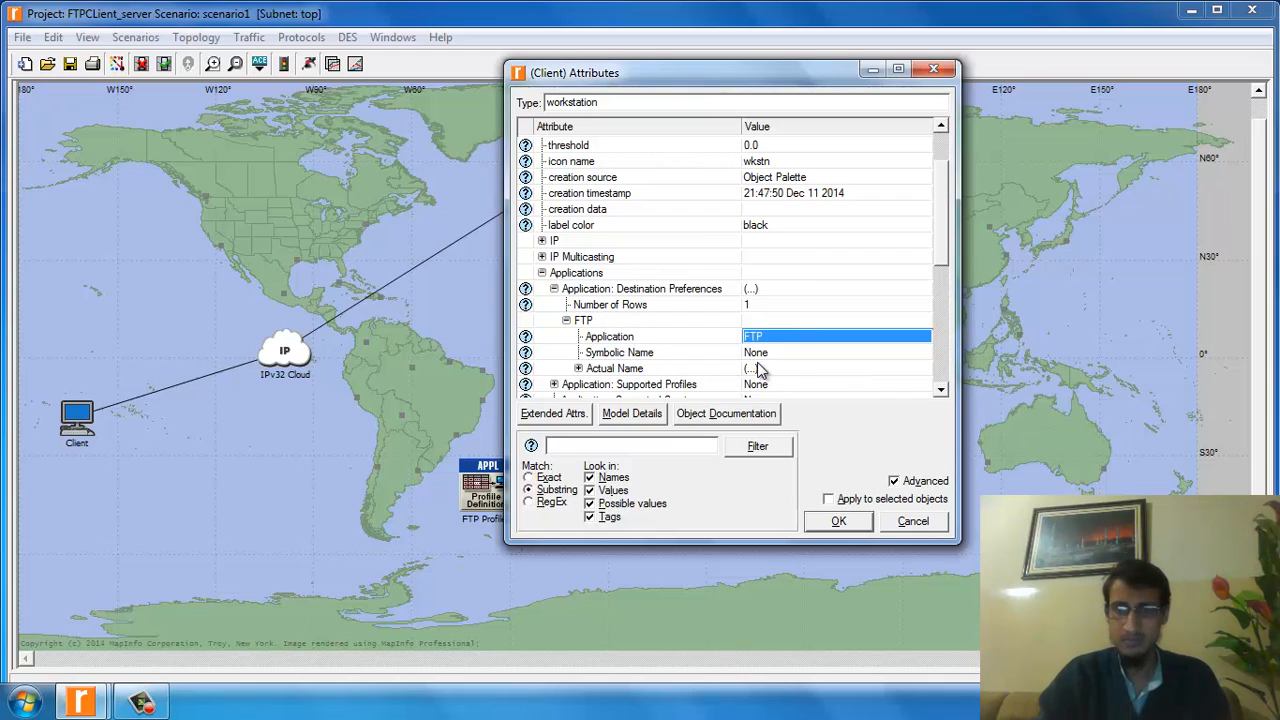
{"action": "mouse_move", "coordinate": [596, 372]}
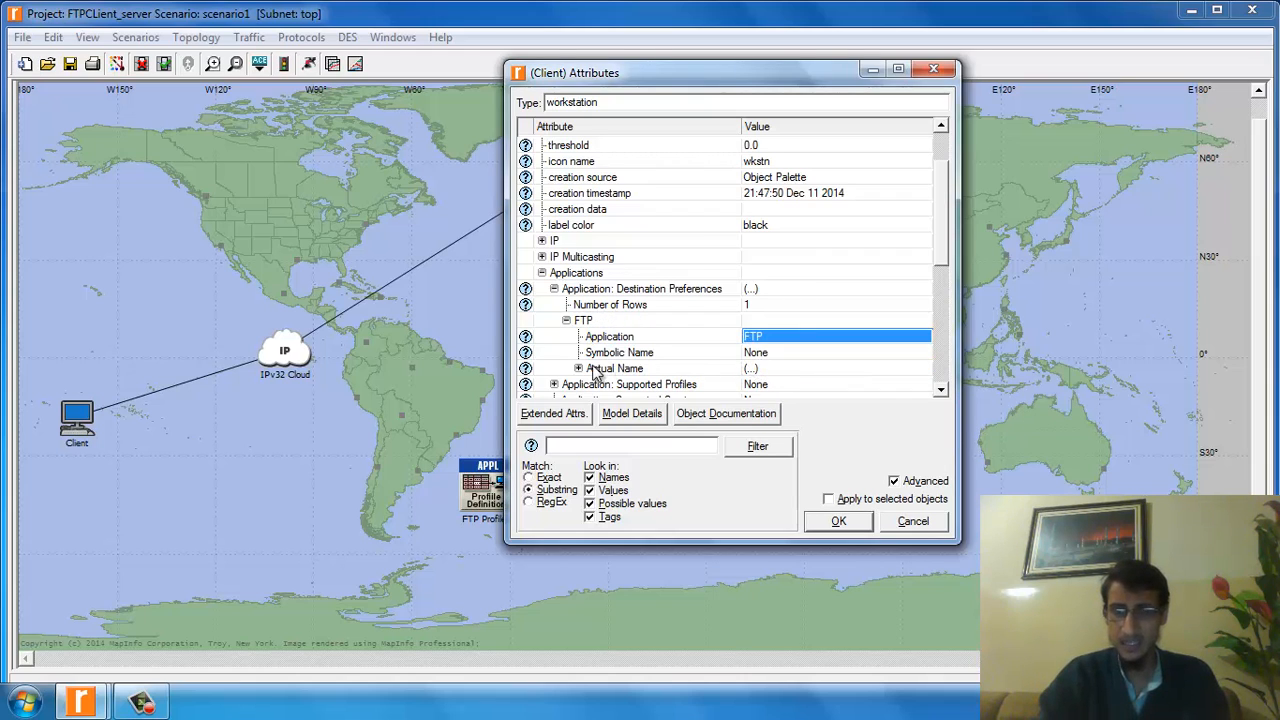
{"action": "left_click", "coordinate": [838, 520]}
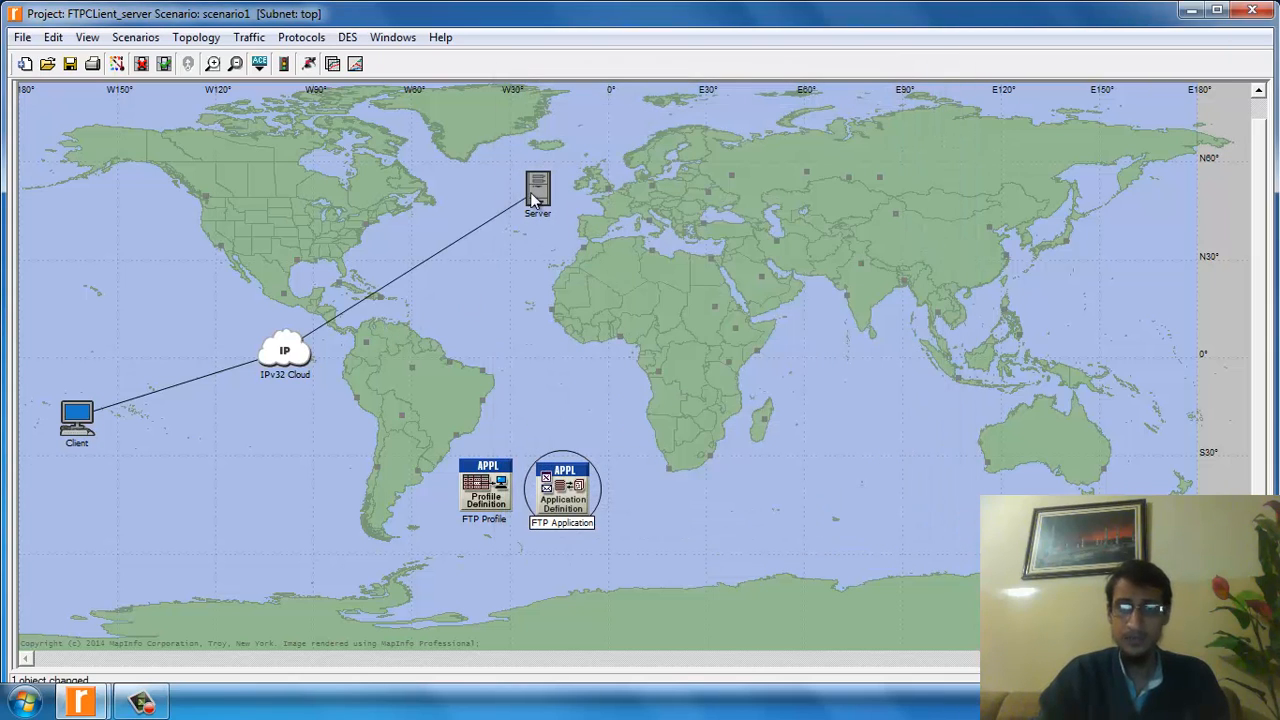
Step: Add one row to the Server's Supported Services table so FTP is supported, and confirm
{"action": "double_click", "coordinate": [538, 188]}
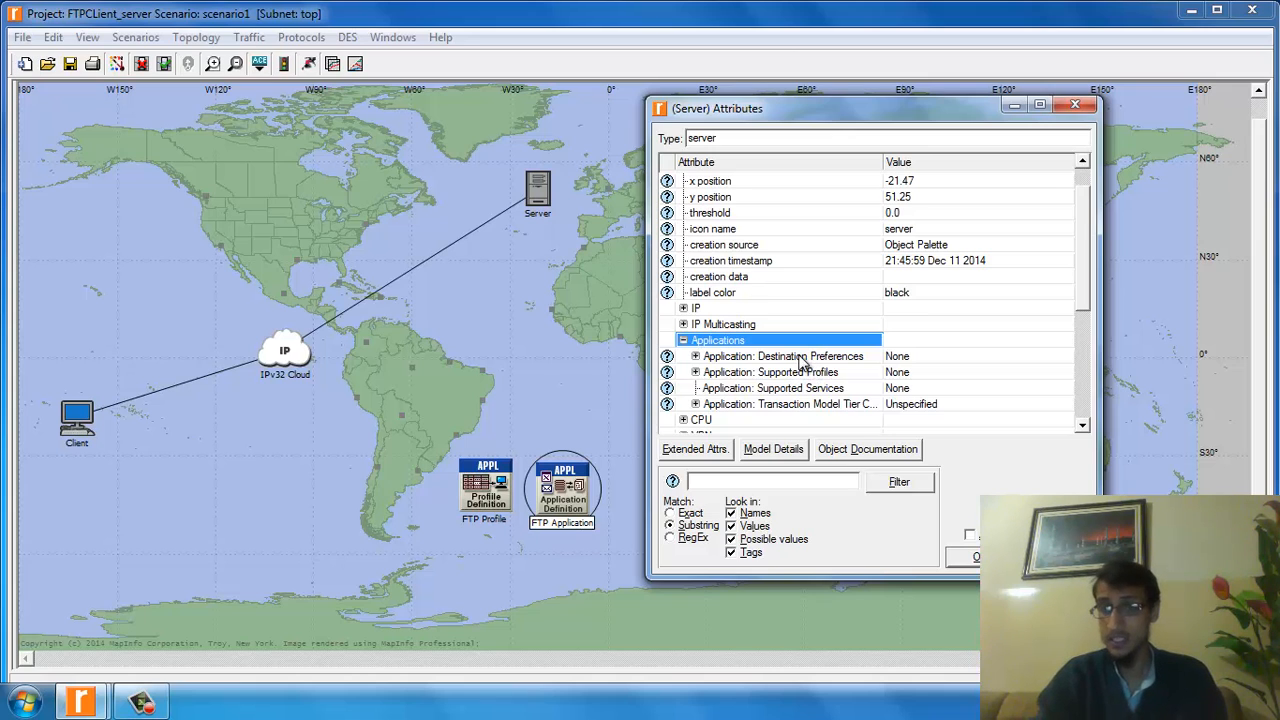
{"action": "mouse_move", "coordinate": [784, 420]}
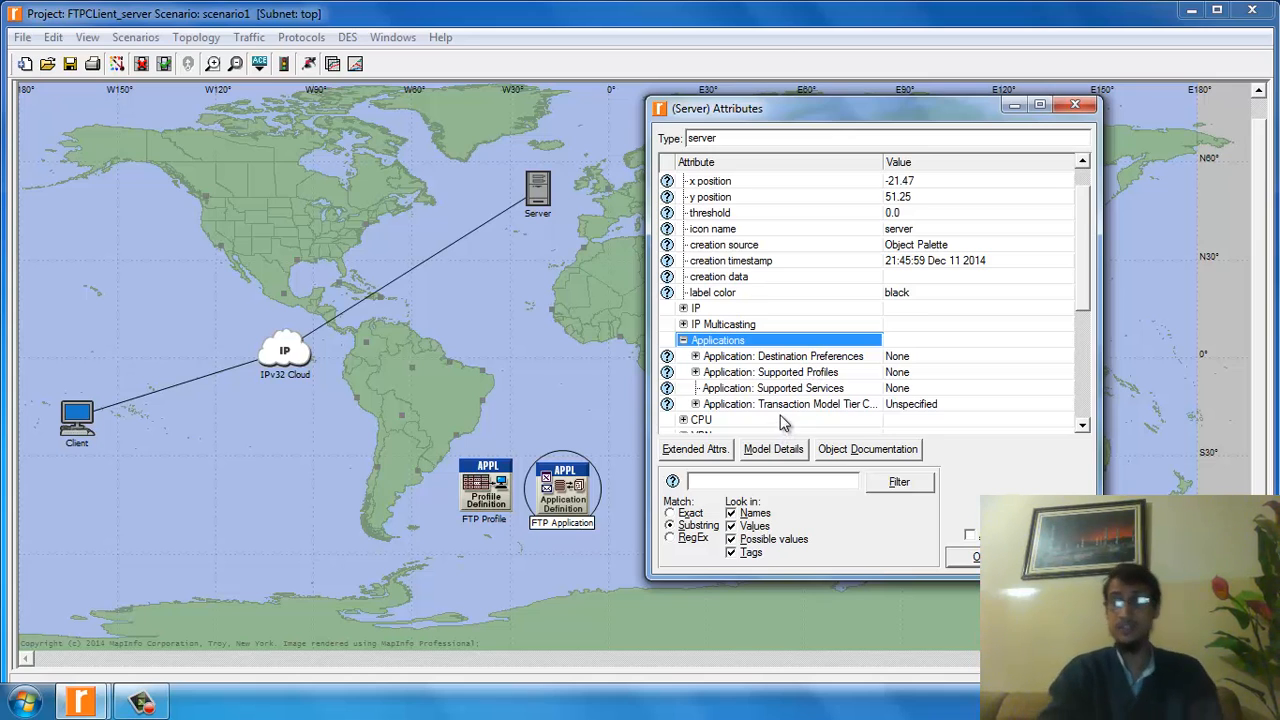
{"action": "mouse_move", "coordinate": [784, 404]}
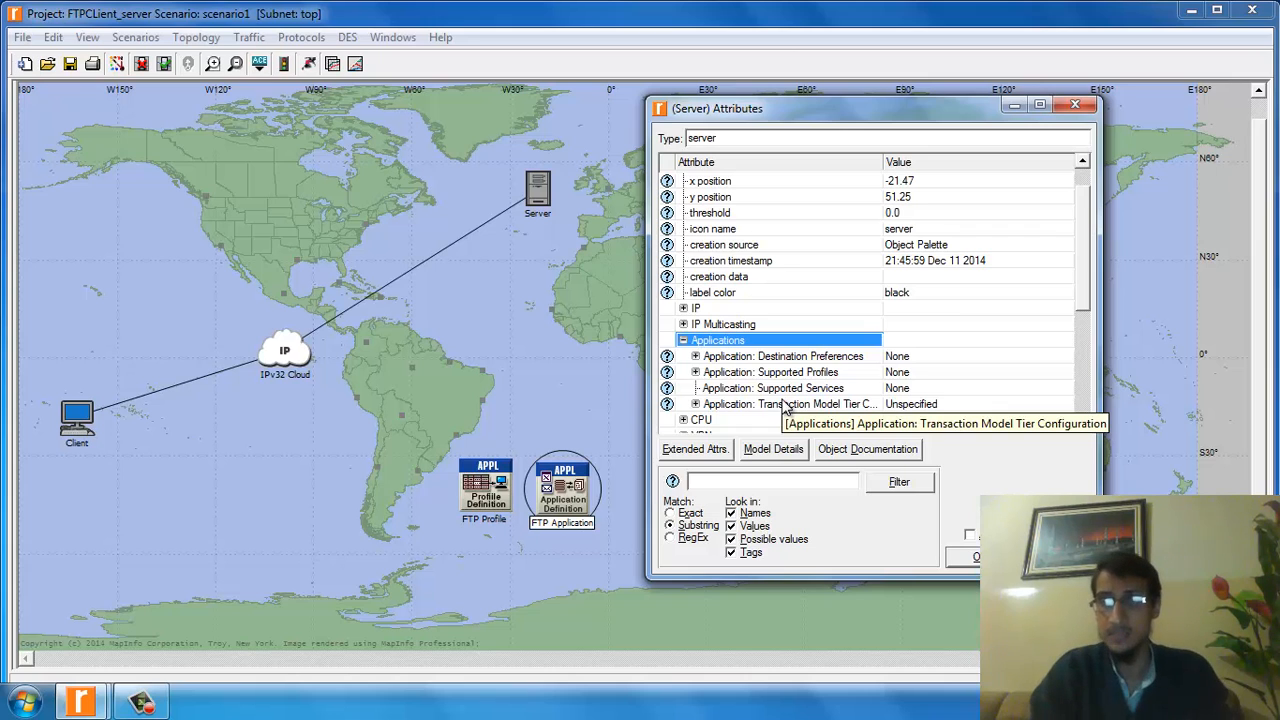
{"action": "mouse_move", "coordinate": [784, 390]}
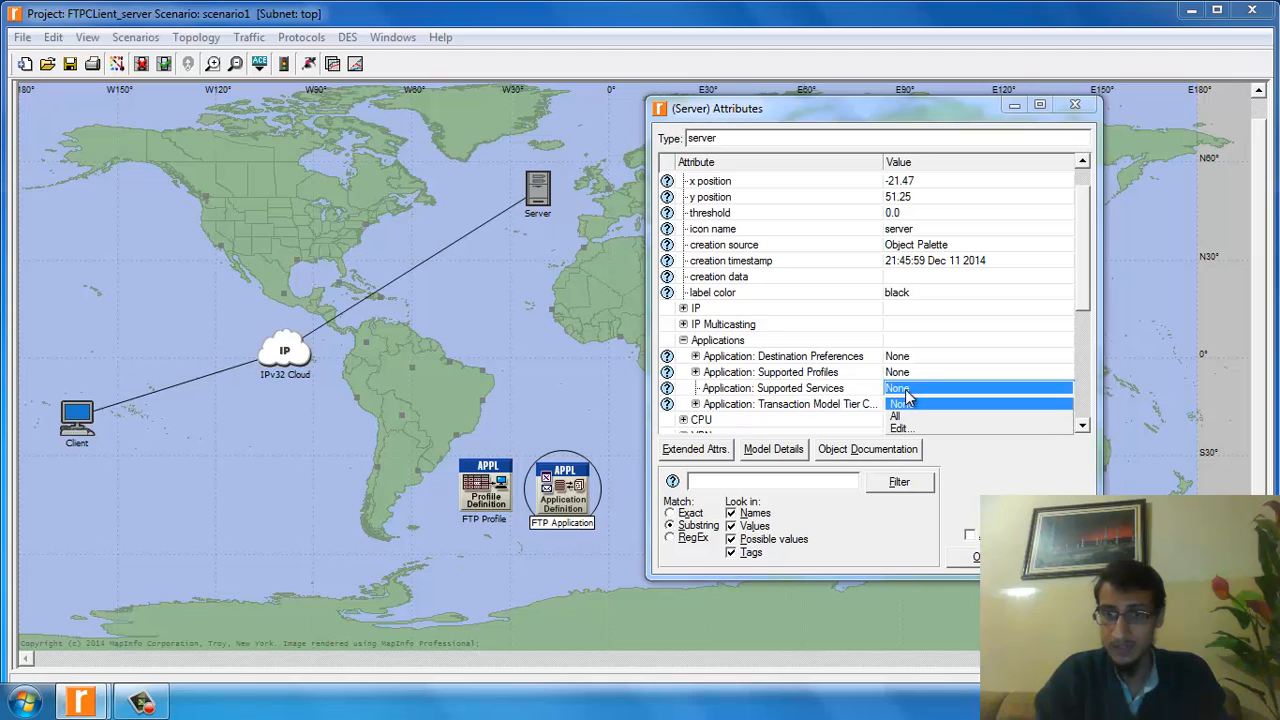
{"action": "left_click", "coordinate": [902, 428]}
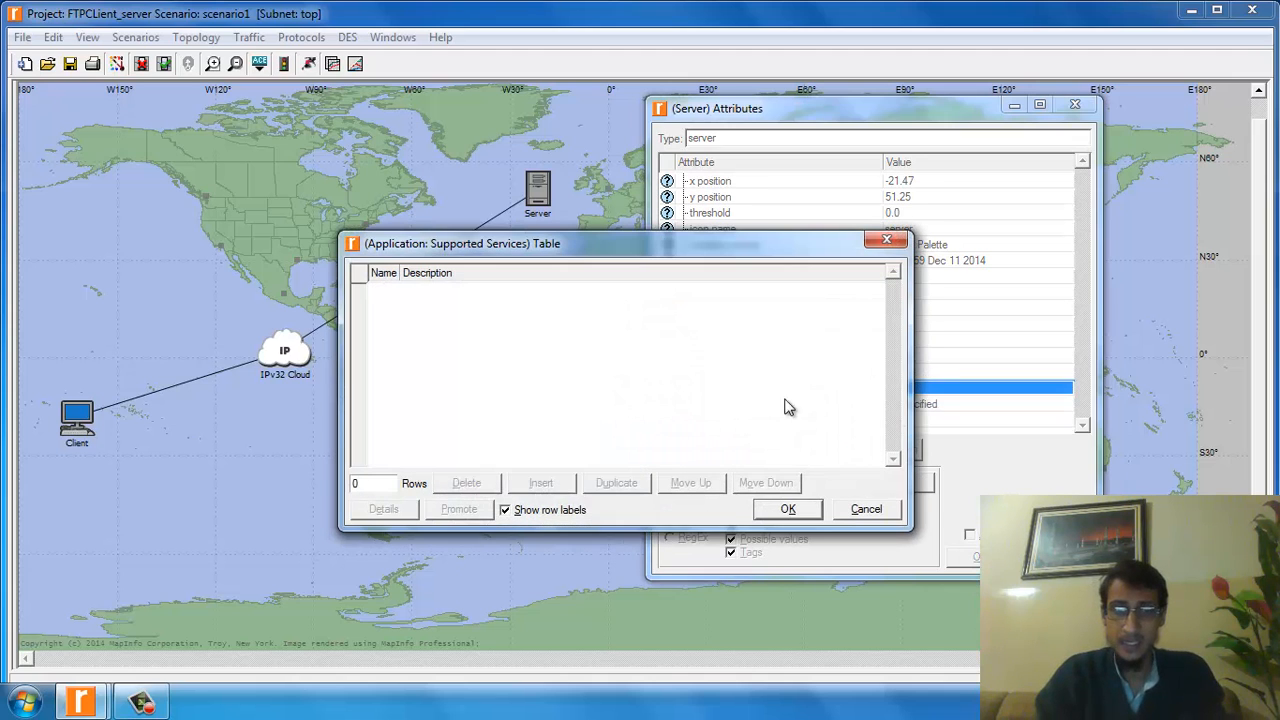
{"action": "left_click", "coordinate": [372, 482]}
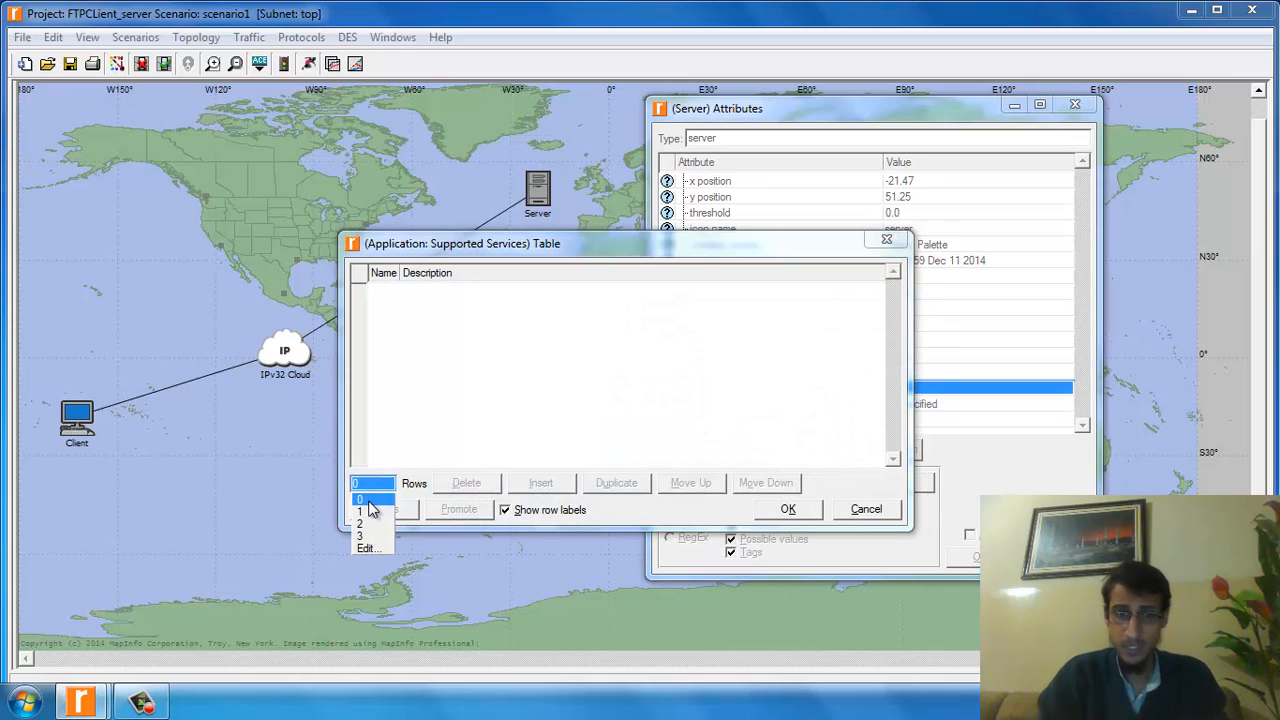
{"action": "left_click", "coordinate": [360, 512]}
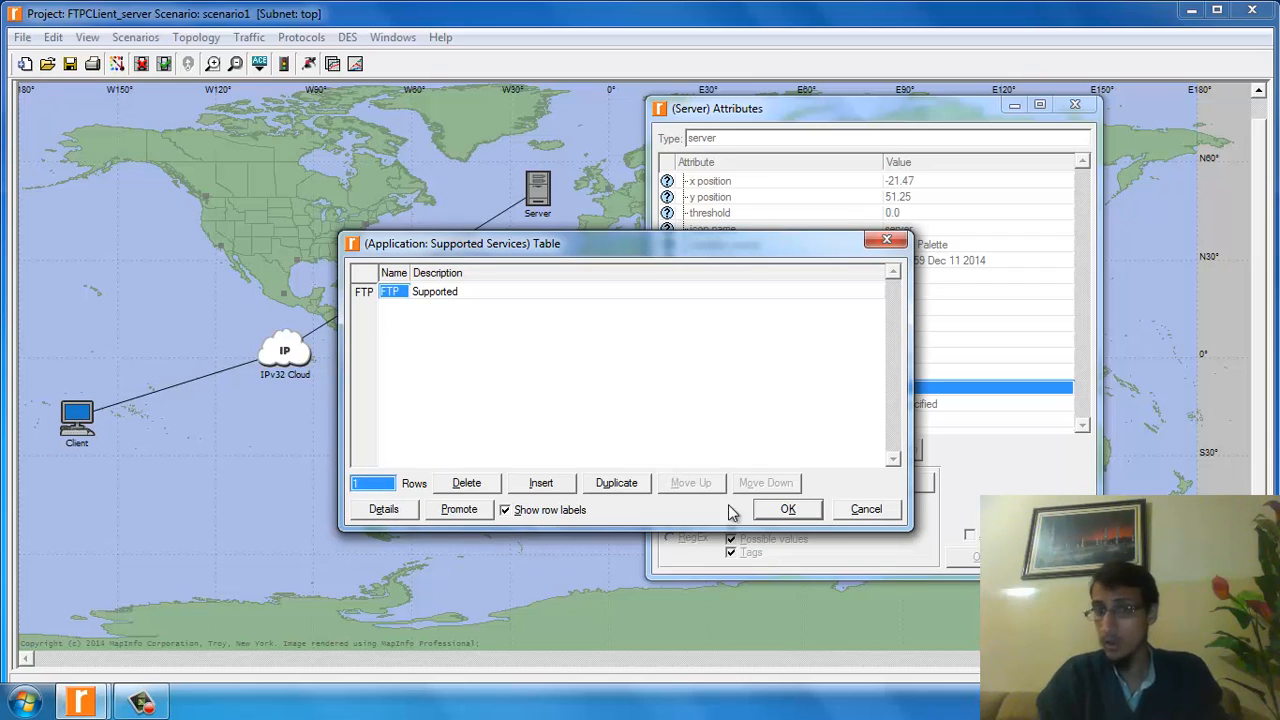
{"action": "left_click", "coordinate": [788, 510]}
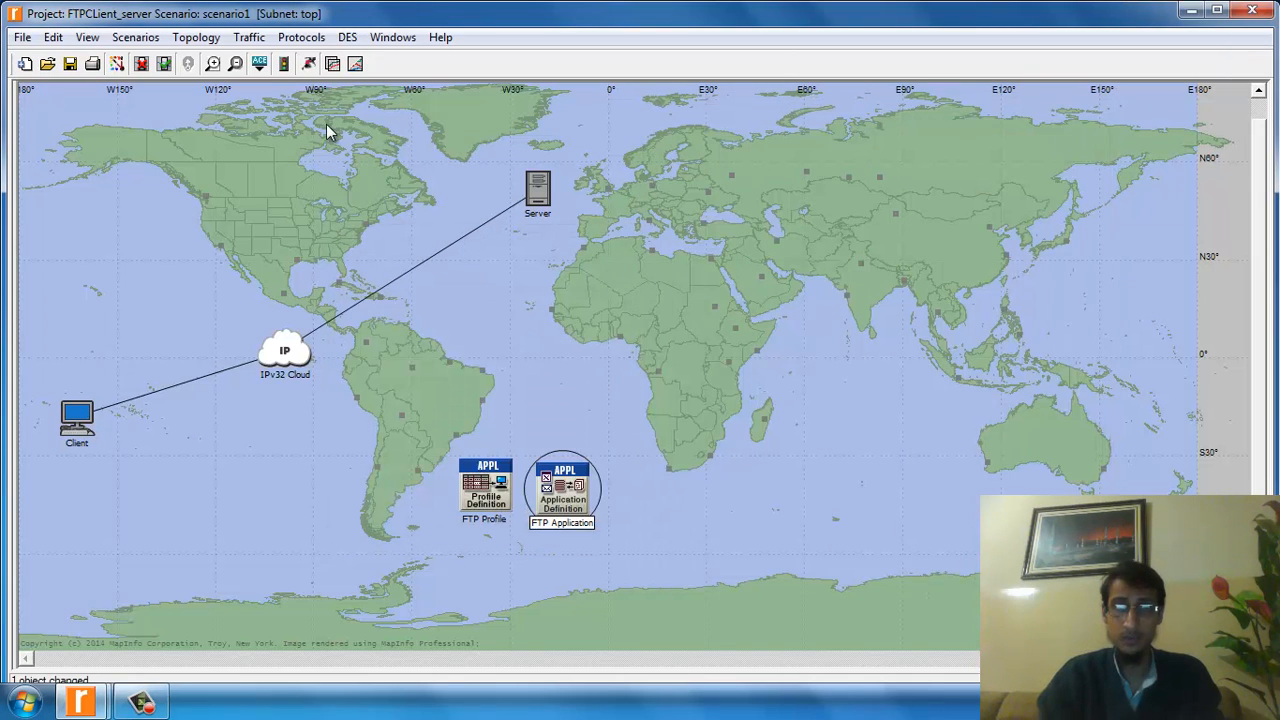
Step: In Deploy Defined Applications, assign Client as the FTP Profile's source
{"action": "left_click", "coordinate": [300, 36]}
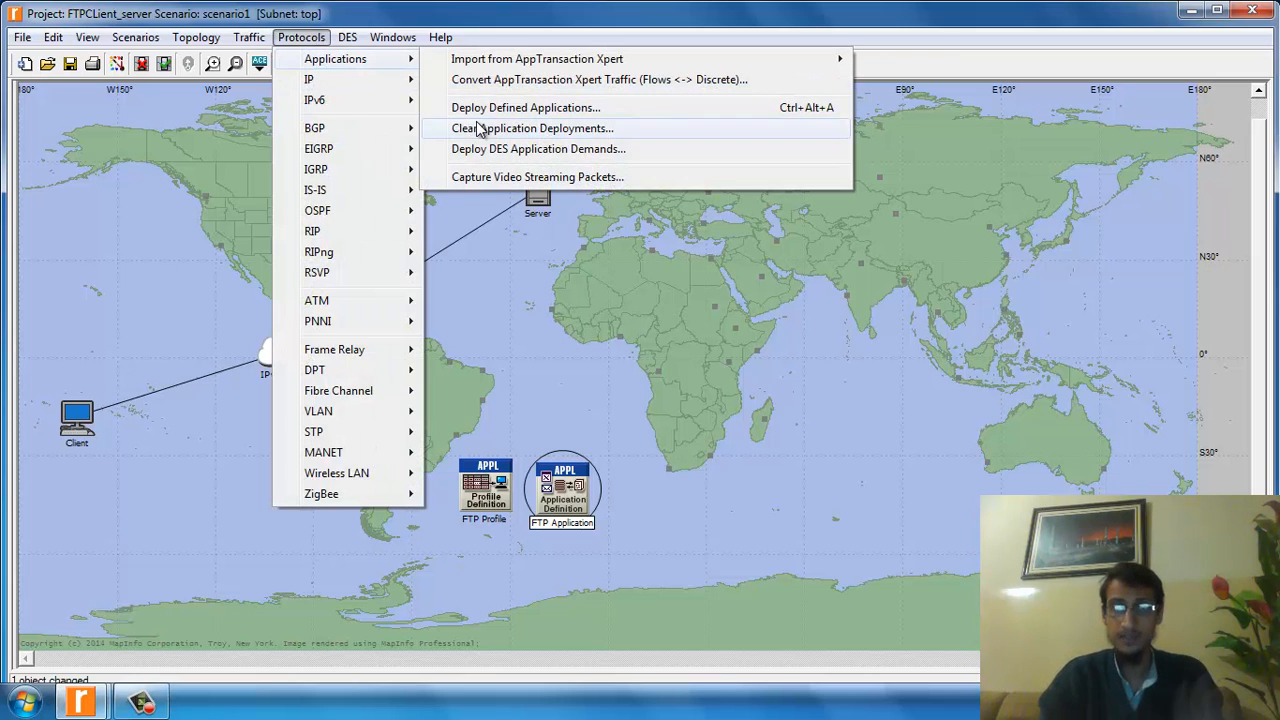
{"action": "left_click", "coordinate": [524, 108]}
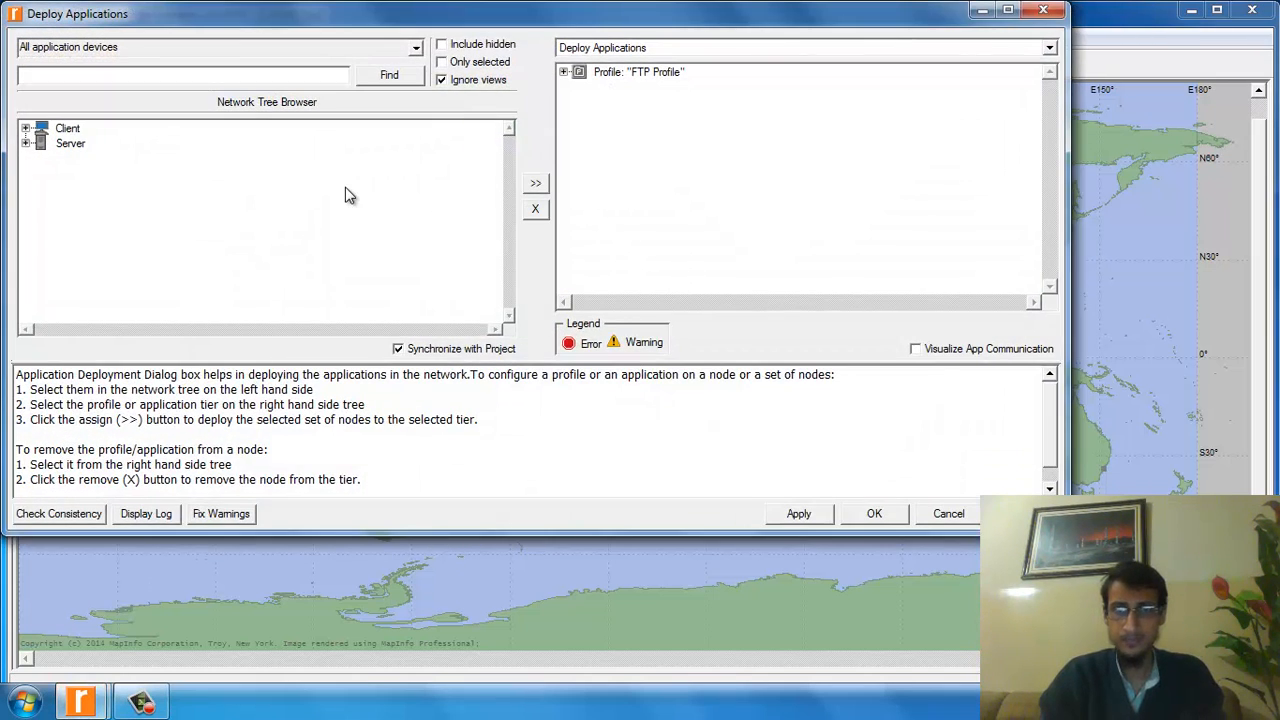
{"action": "left_click", "coordinate": [564, 72]}
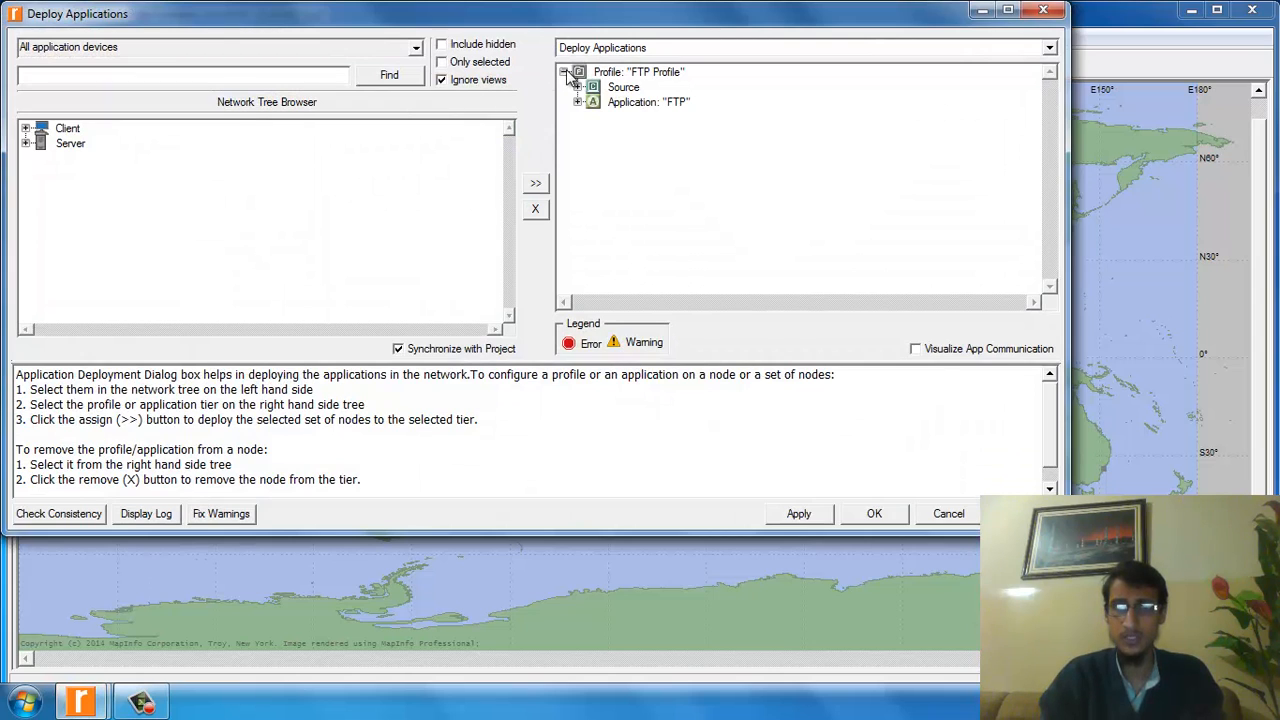
{"action": "left_click", "coordinate": [578, 86]}
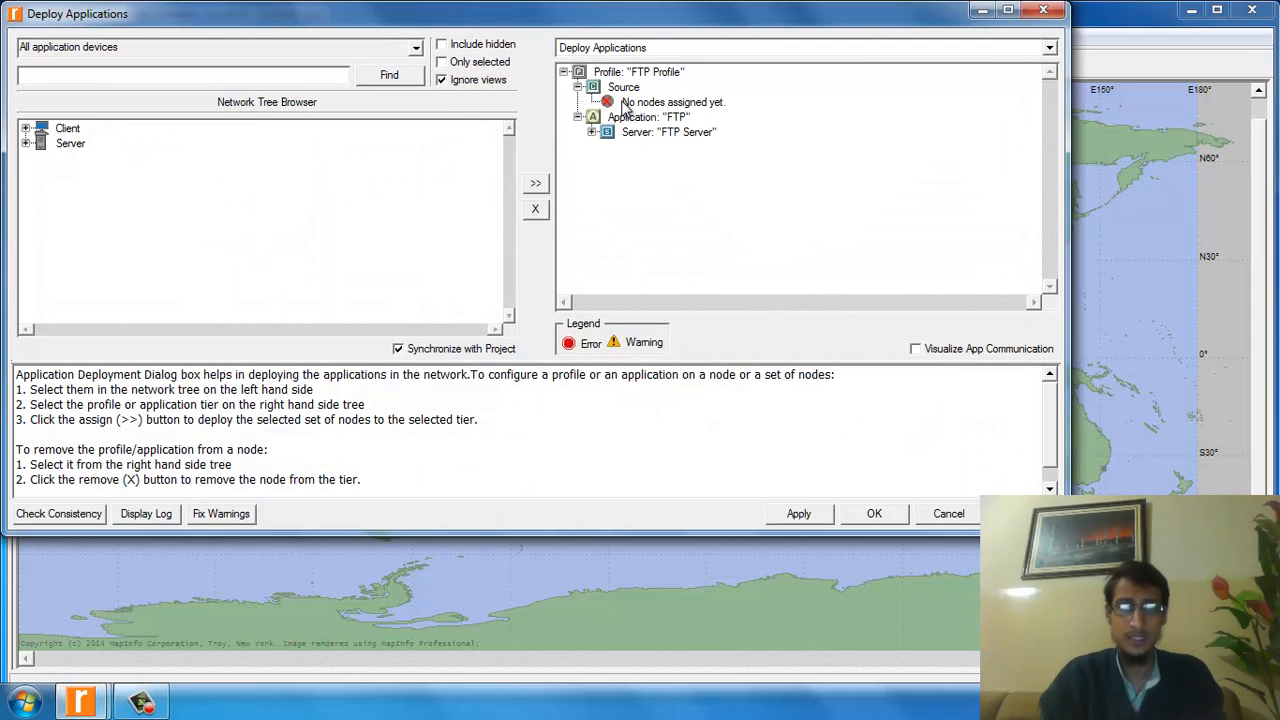
{"action": "left_click", "coordinate": [670, 102]}
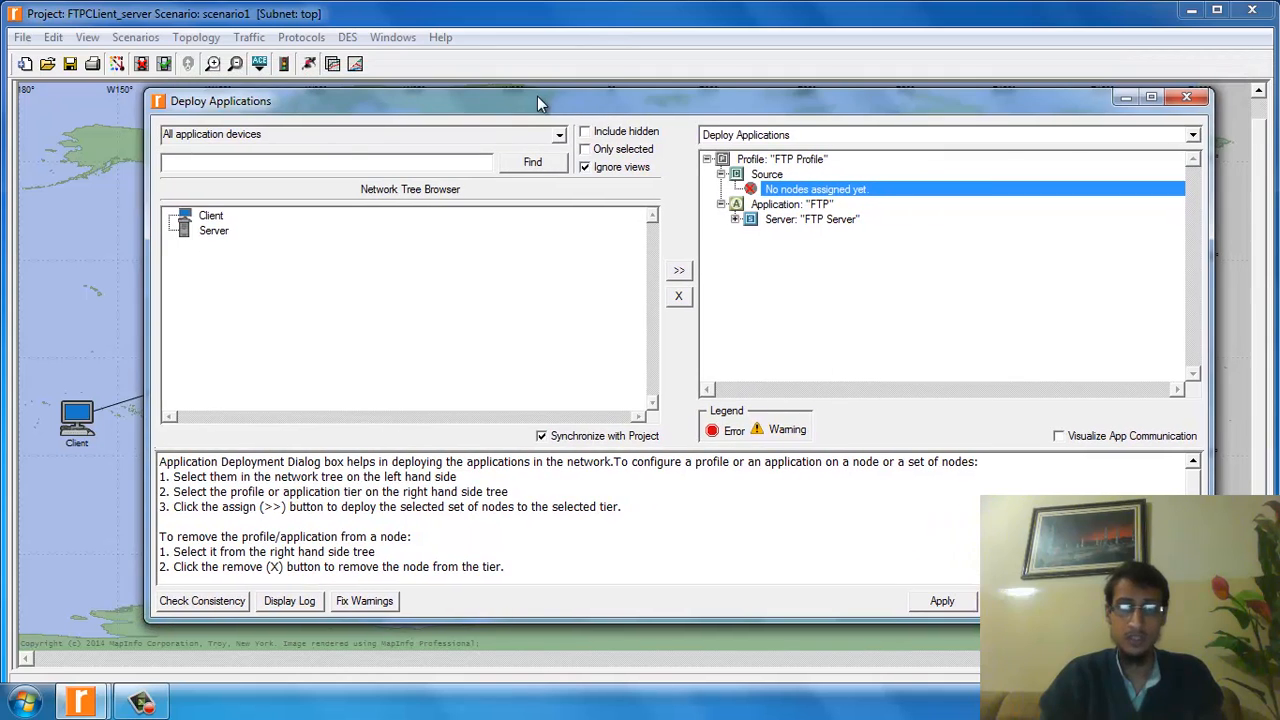
{"action": "left_click", "coordinate": [212, 216]}
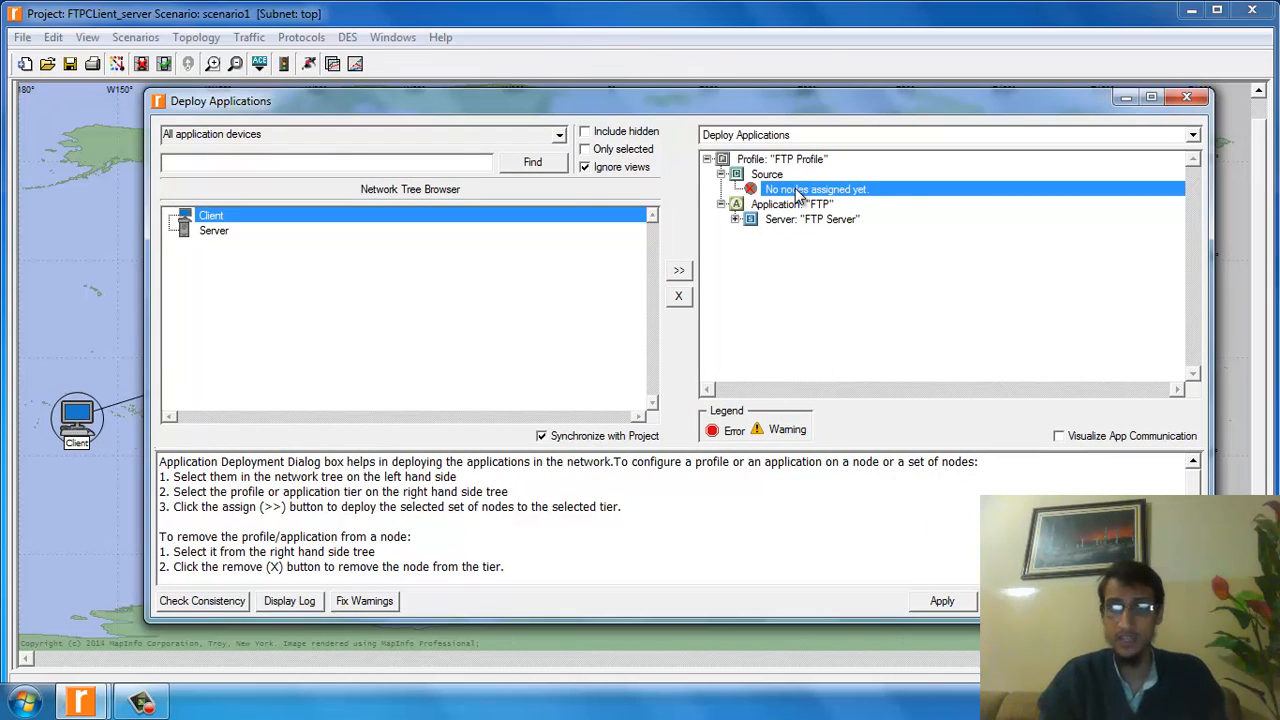
{"action": "mouse_move", "coordinate": [852, 380]}
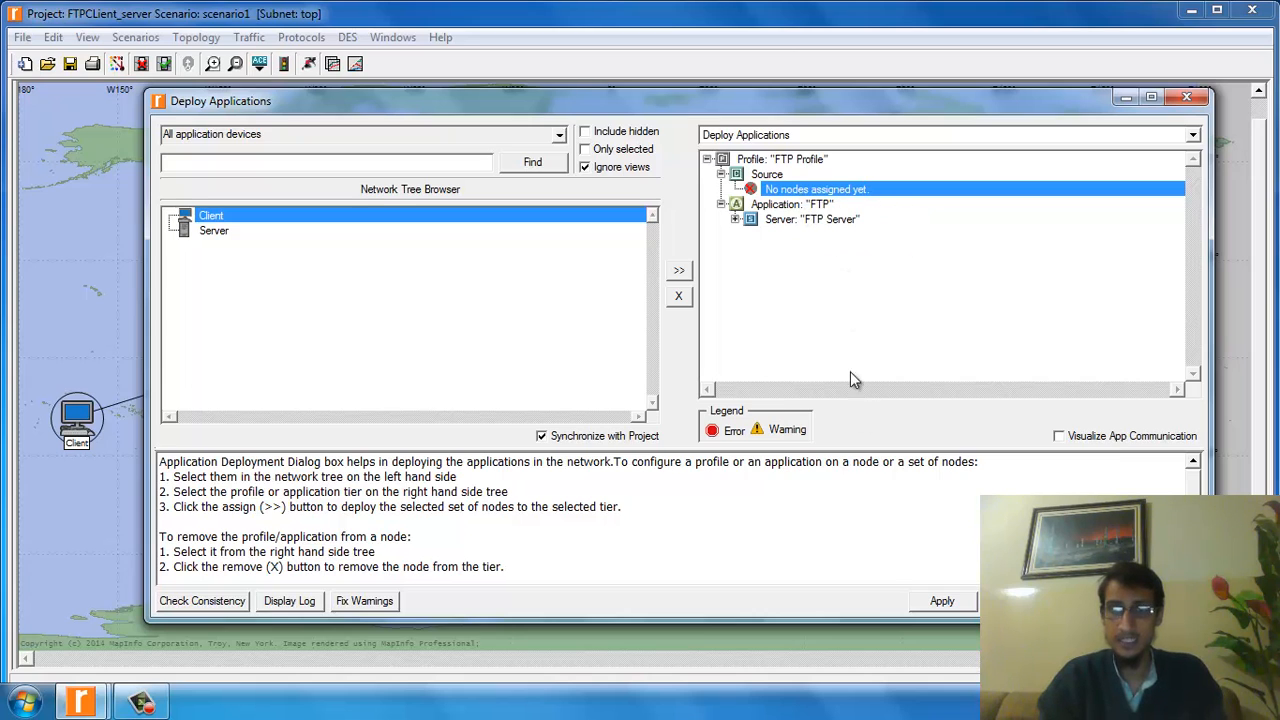
{"action": "left_click", "coordinate": [678, 270]}
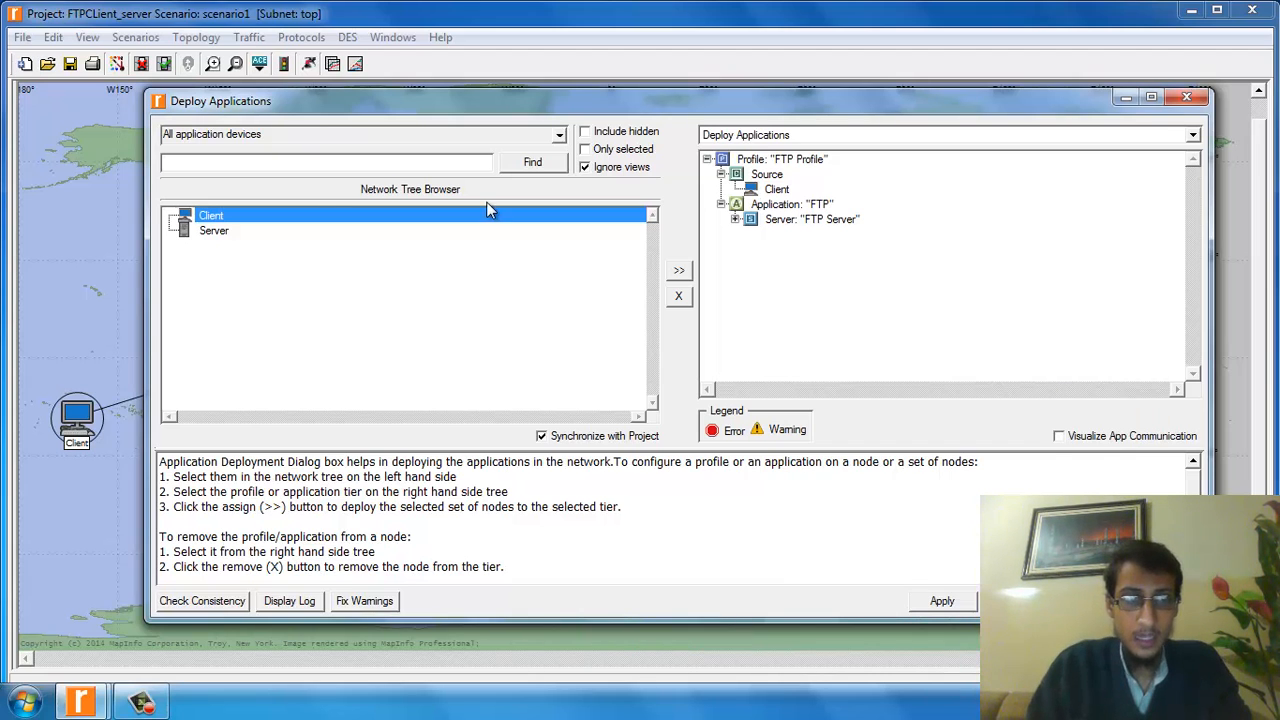
Step: Assign Server to the FTP Server tier and check the deployment for consistency
{"action": "left_click", "coordinate": [214, 230]}
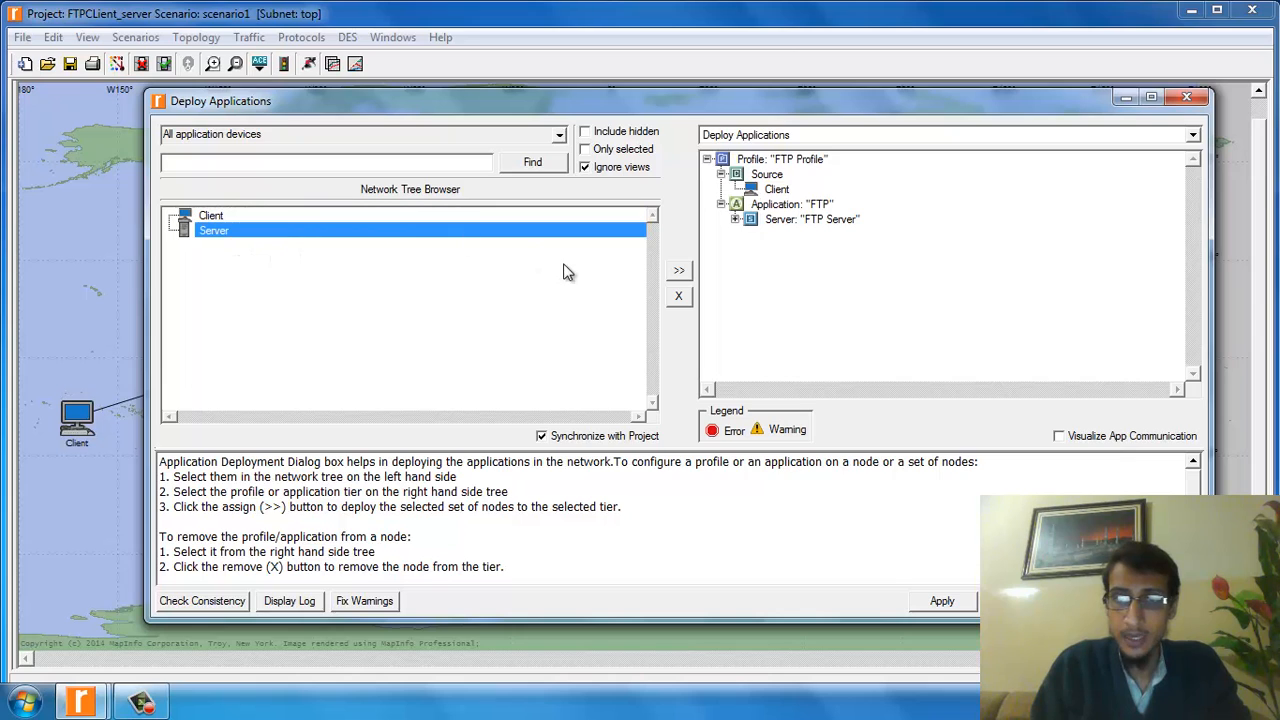
{"action": "left_click", "coordinate": [734, 218]}
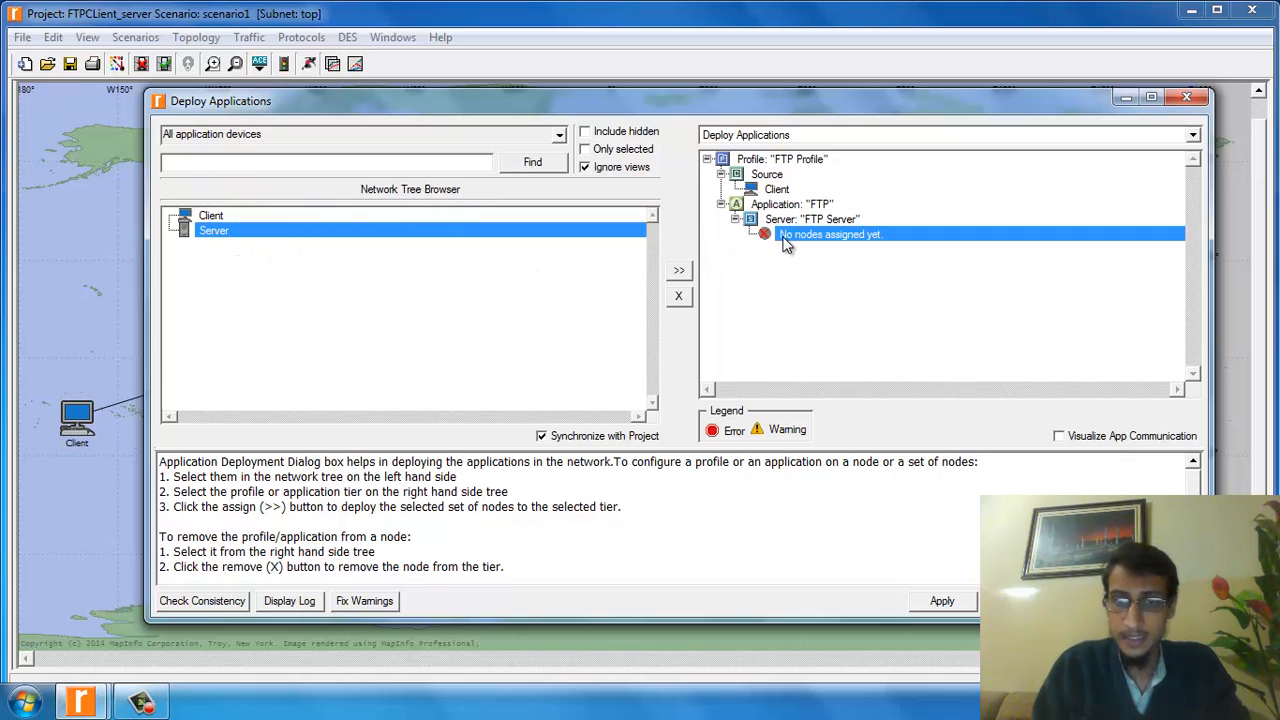
{"action": "mouse_move", "coordinate": [812, 224]}
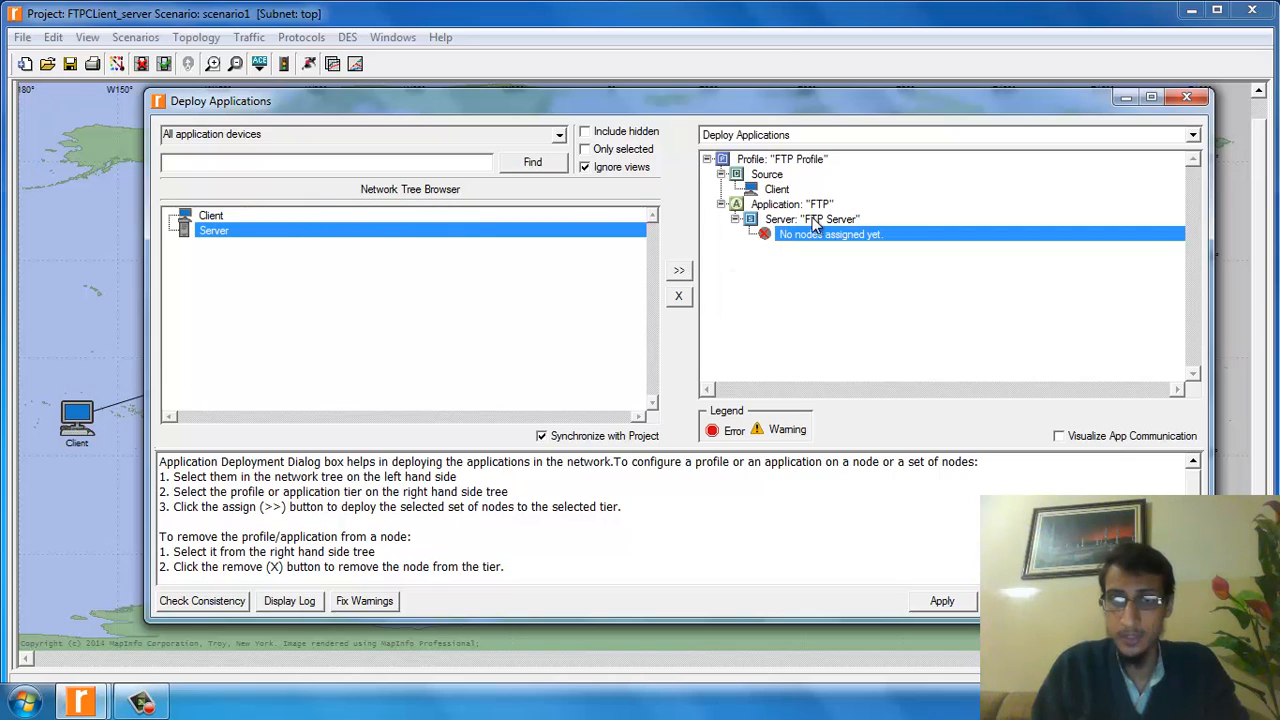
{"action": "left_click", "coordinate": [678, 270]}
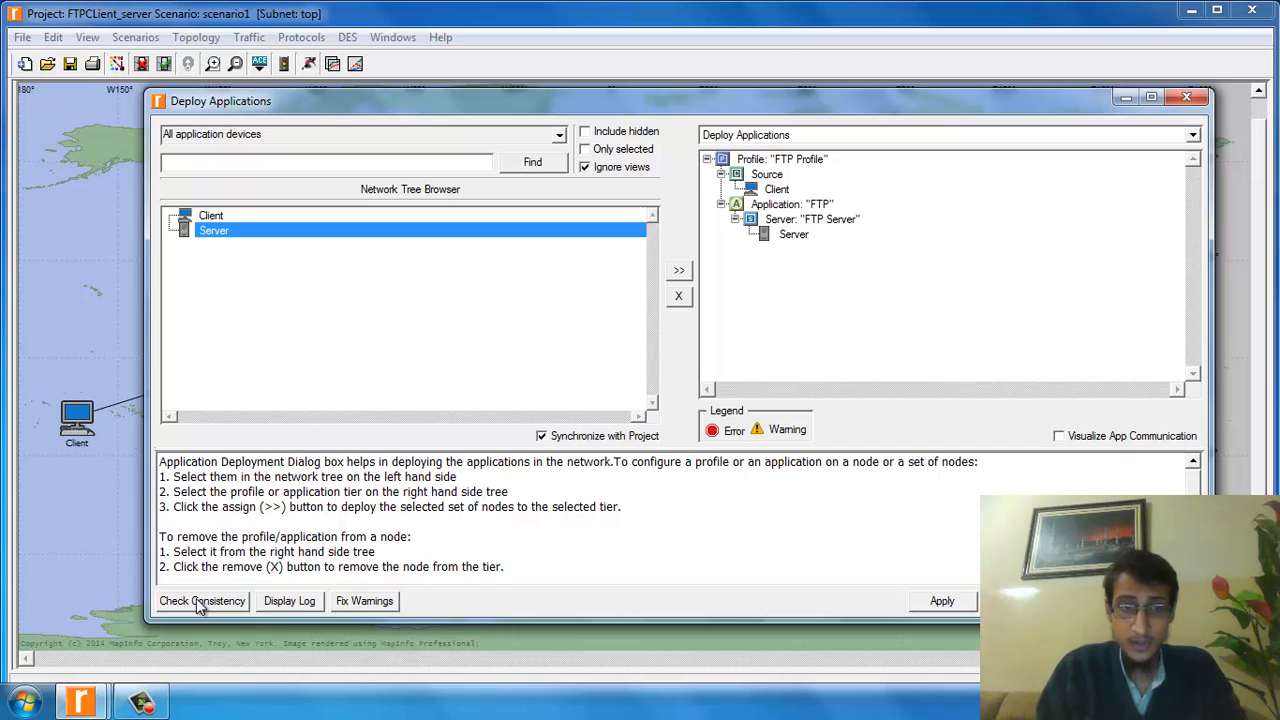
{"action": "left_click", "coordinate": [202, 600]}
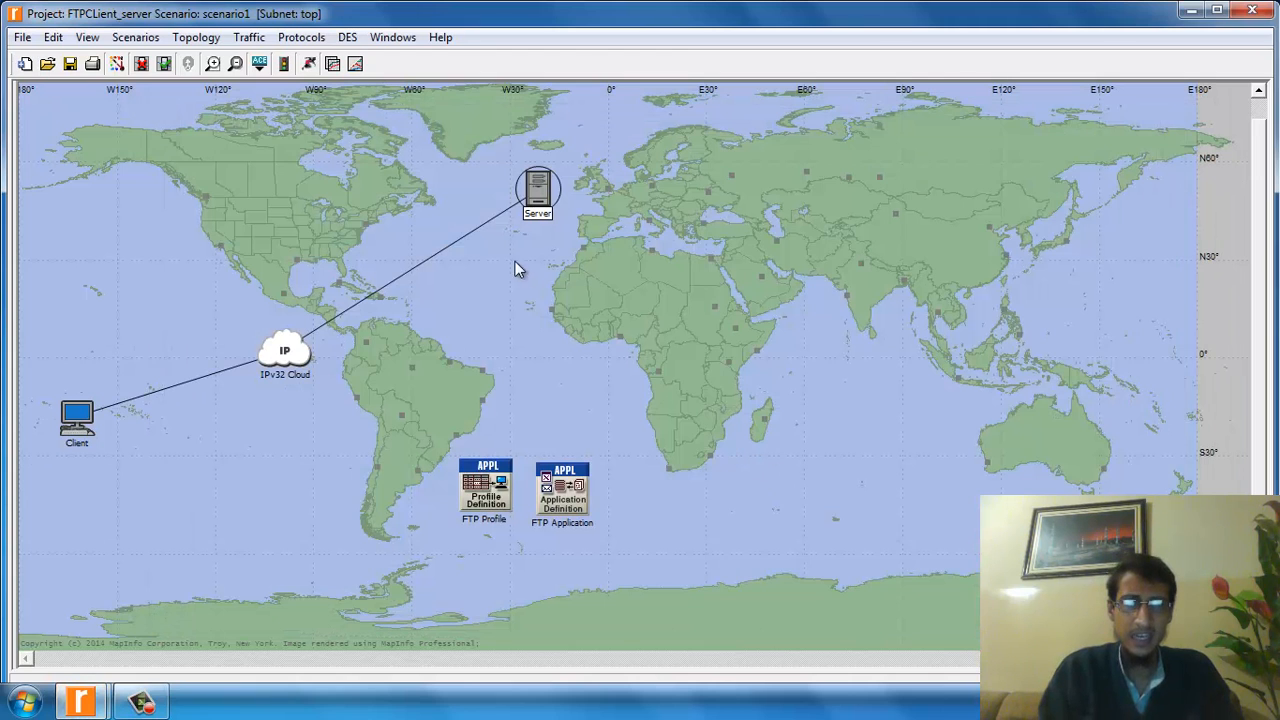
Step: Review the Server's FTP Profile branch in Deploy Applications and apply to close it
{"action": "left_click", "coordinate": [300, 36]}
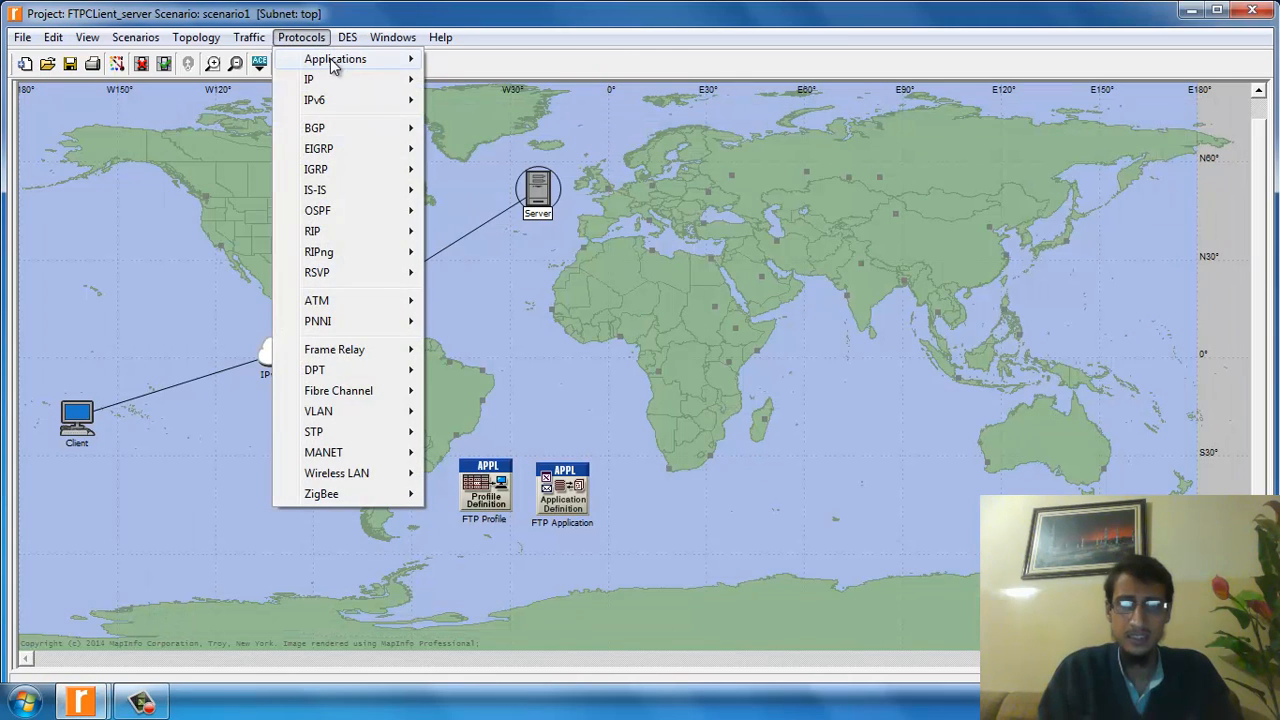
{"action": "mouse_move", "coordinate": [304, 50]}
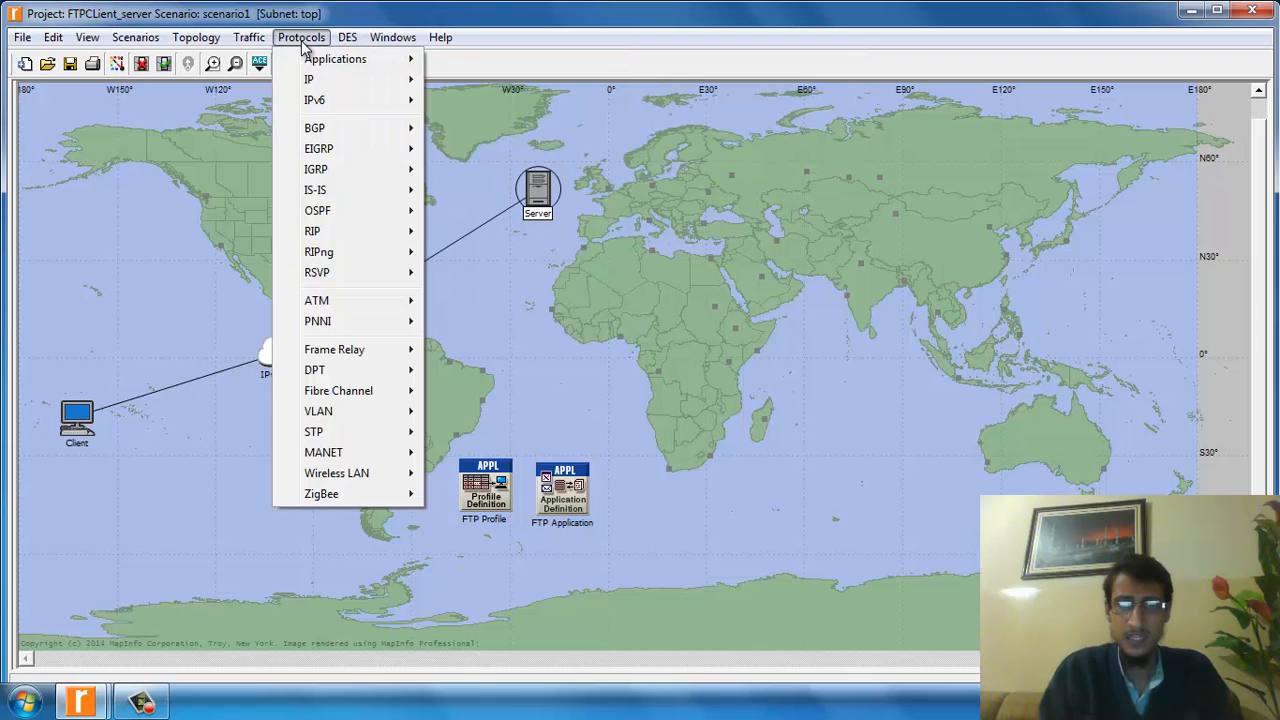
{"action": "left_click", "coordinate": [336, 58]}
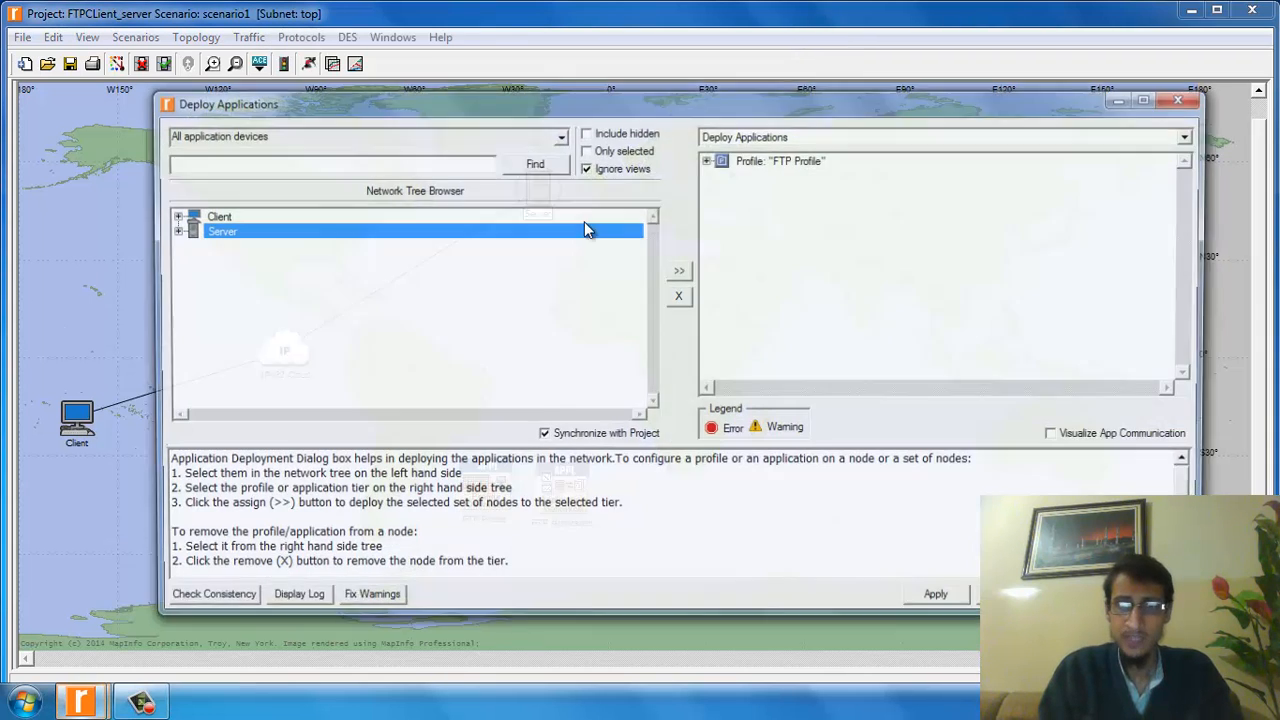
{"action": "left_click", "coordinate": [708, 160]}
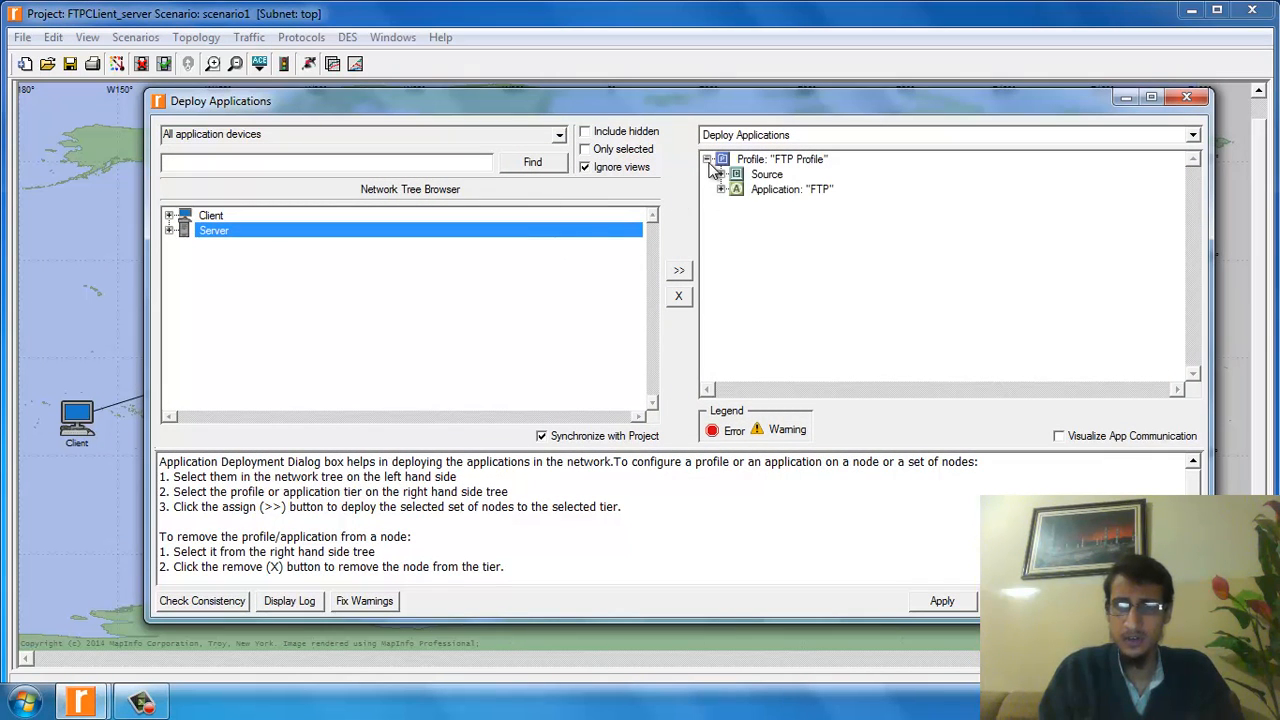
{"action": "left_click", "coordinate": [720, 174]}
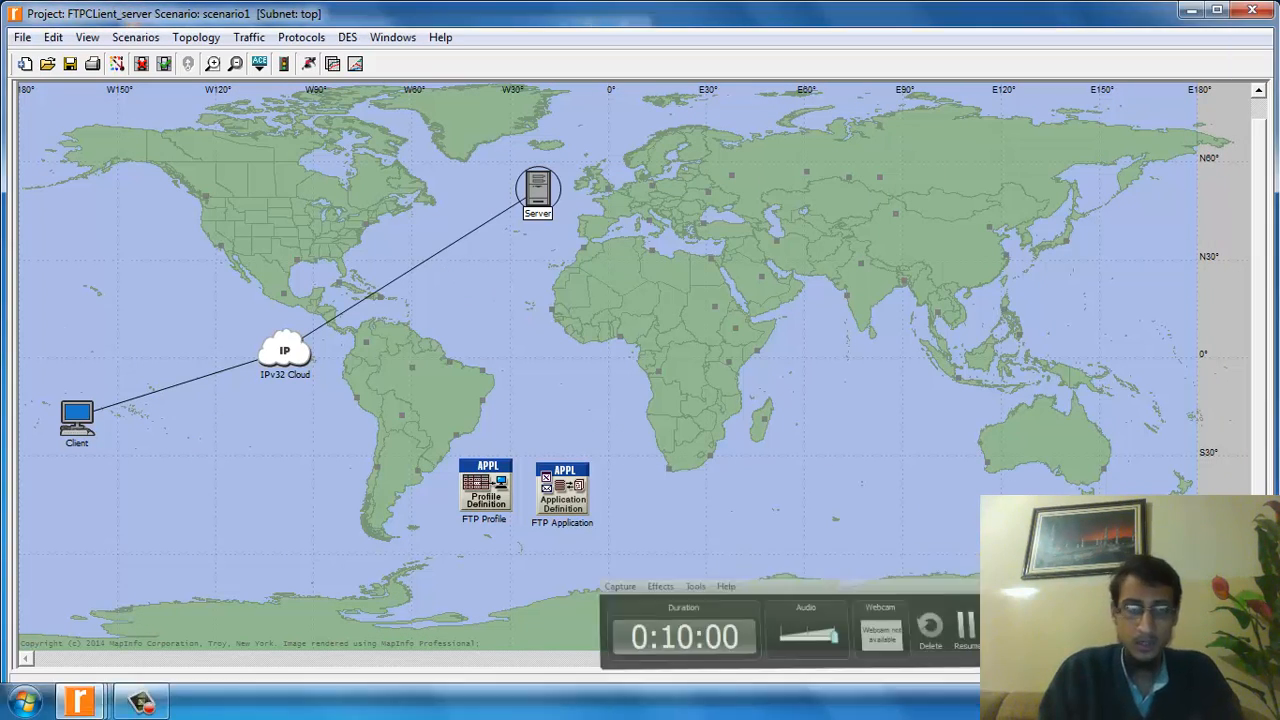
Step: In Individual DES Statistics, select the Node Statistics > Server Ftp group and confirm
{"action": "right_click", "coordinate": [170, 220]}
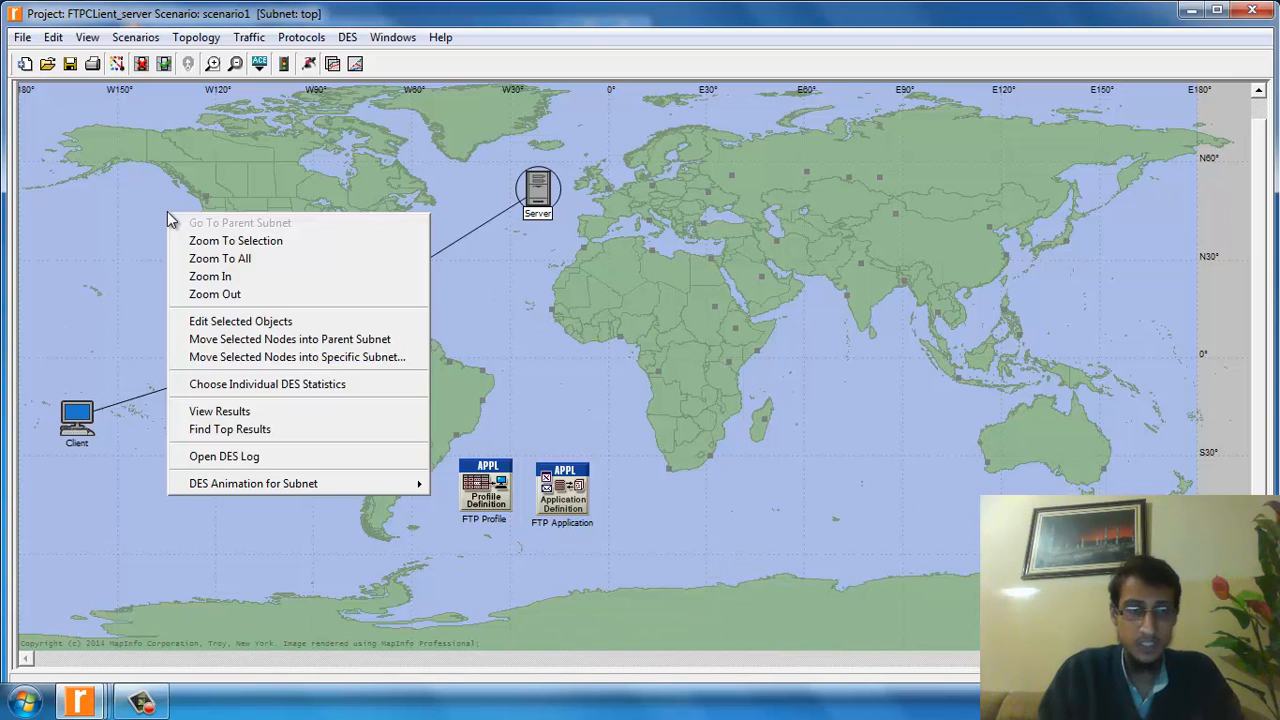
{"action": "mouse_move", "coordinate": [296, 356]}
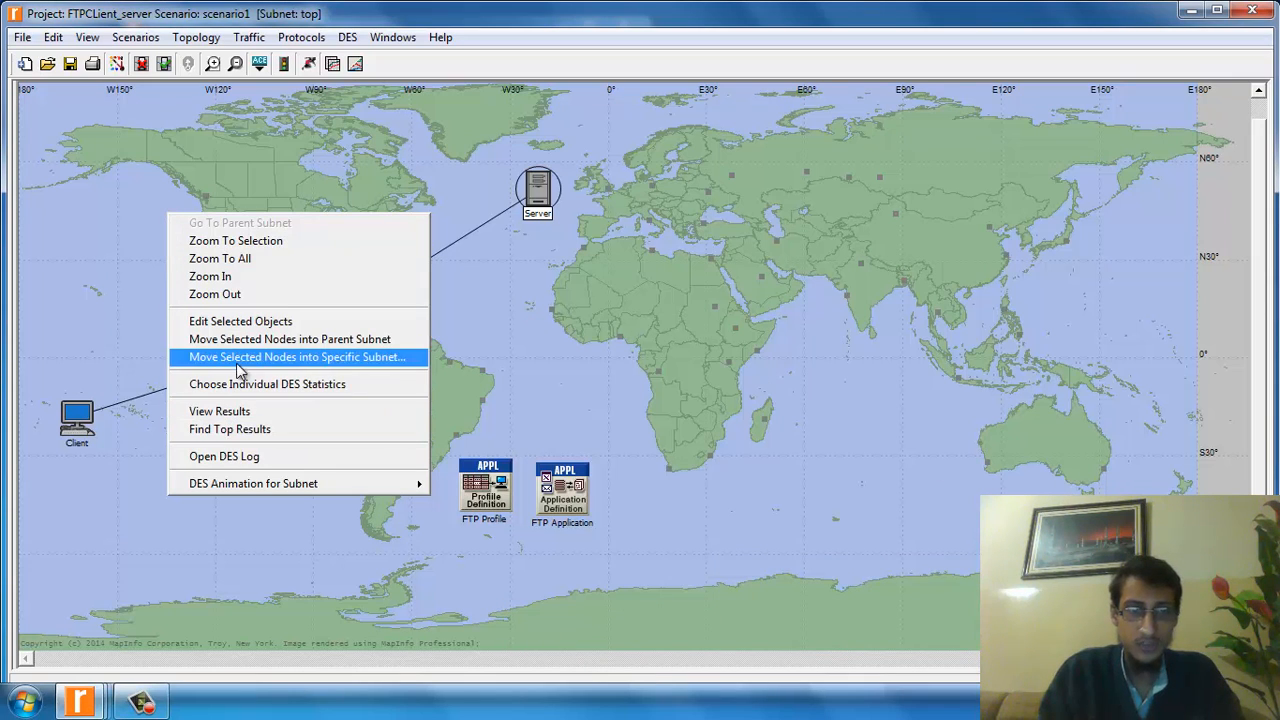
{"action": "left_click", "coordinate": [268, 384]}
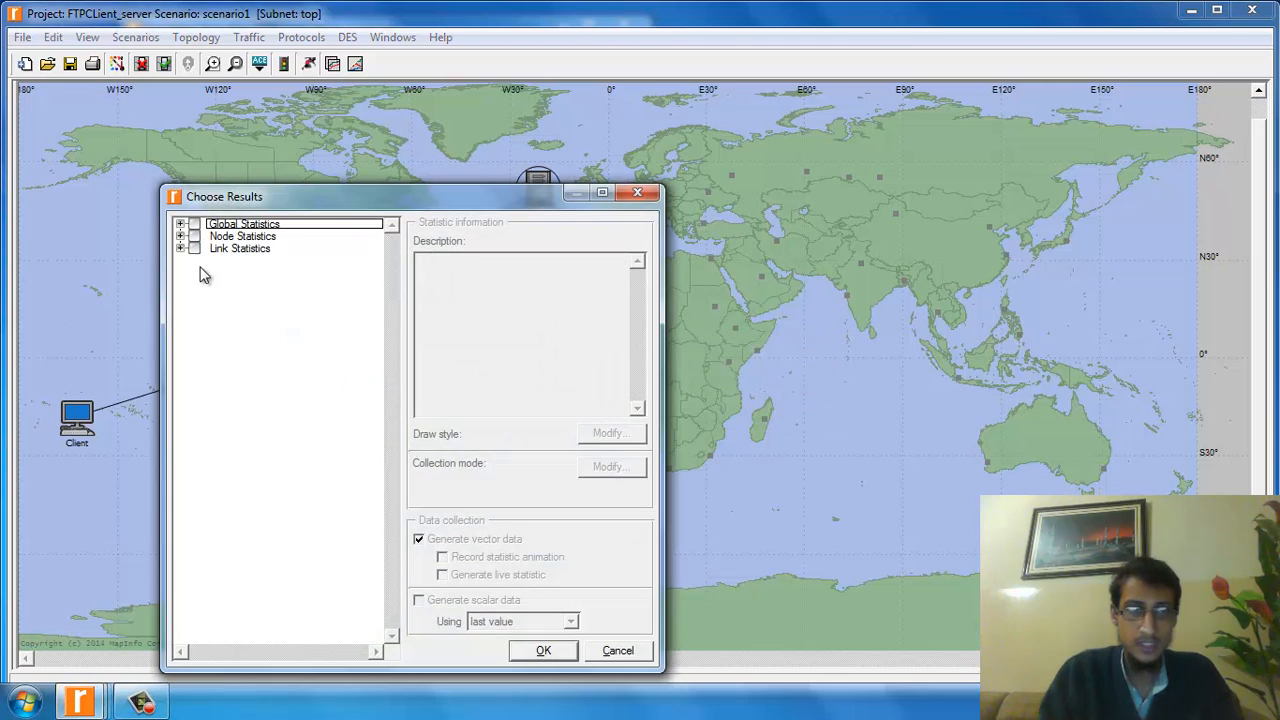
{"action": "left_click", "coordinate": [180, 236]}
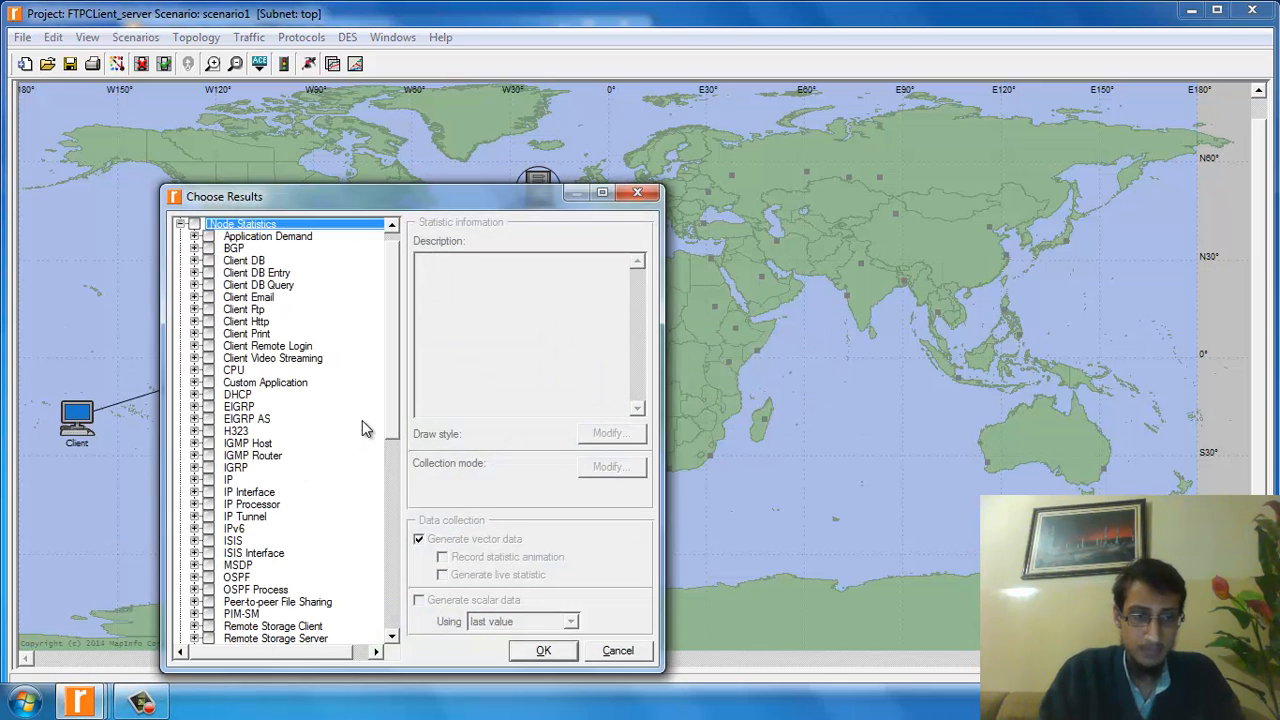
{"action": "scroll", "scroll_direction": "down", "scroll_amount": 3}
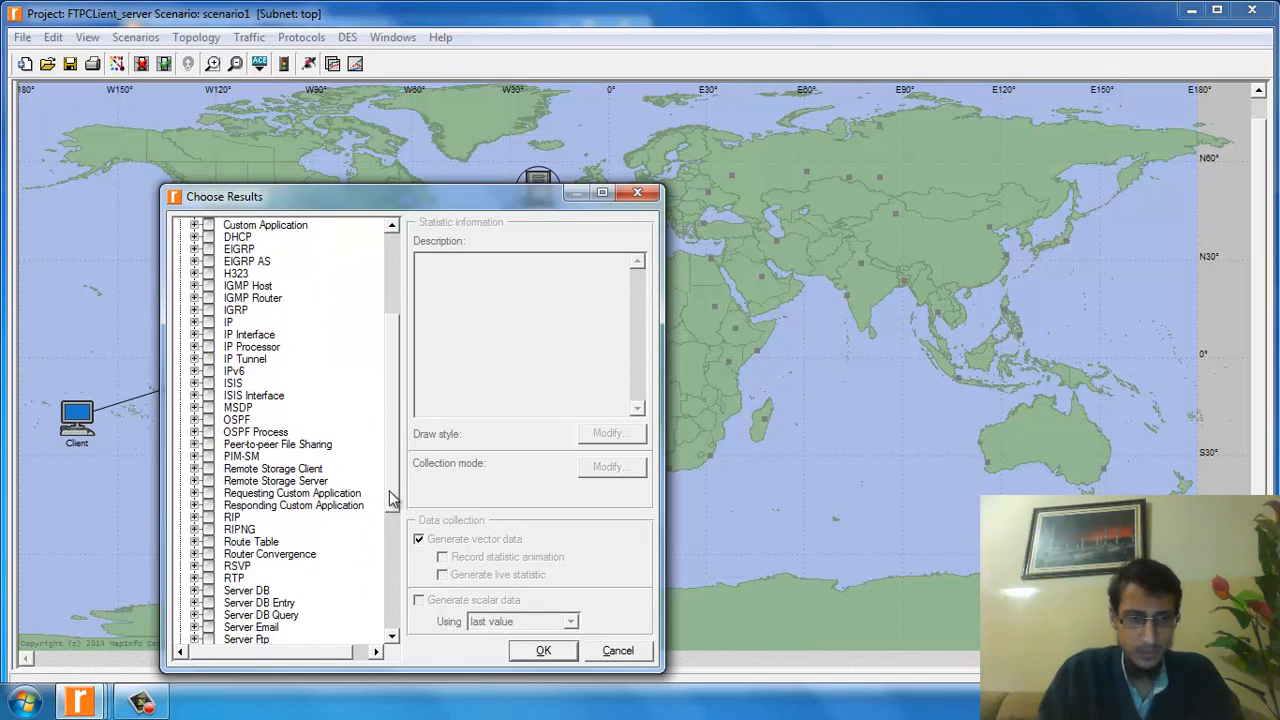
{"action": "scroll", "scroll_direction": "down", "scroll_amount": 3}
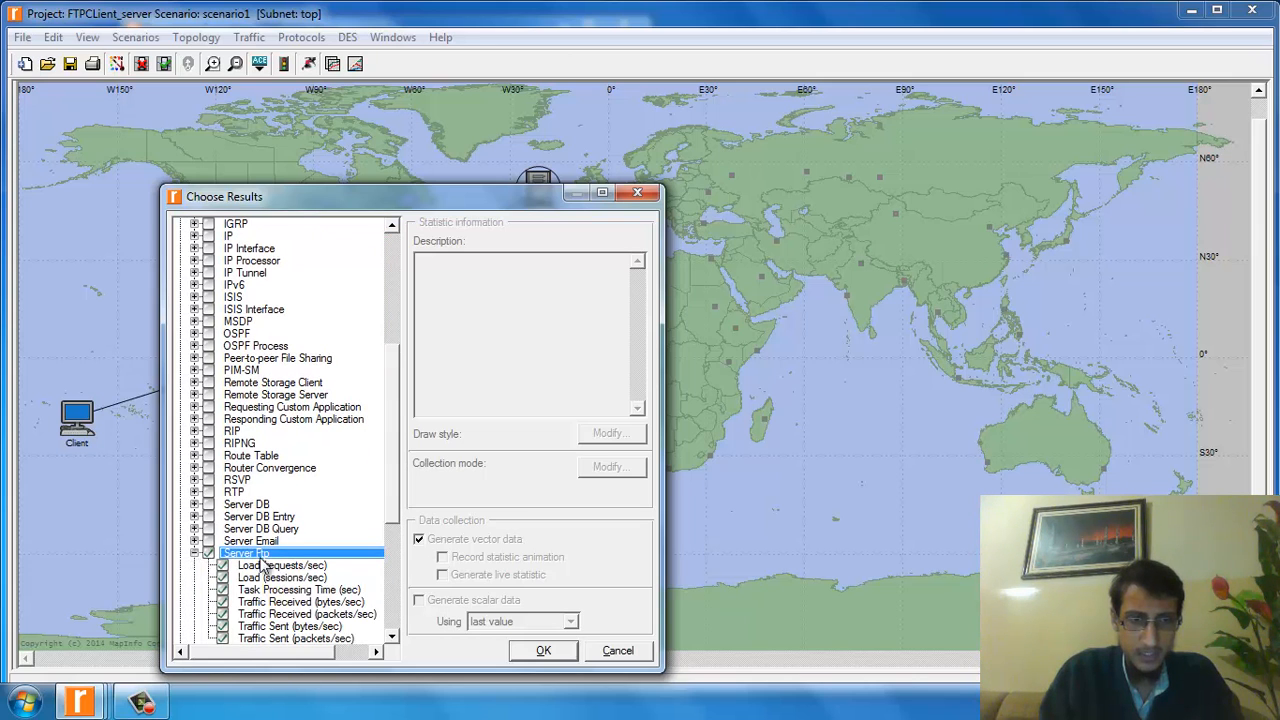
{"action": "scroll", "scroll_direction": "down", "scroll_amount": 3}
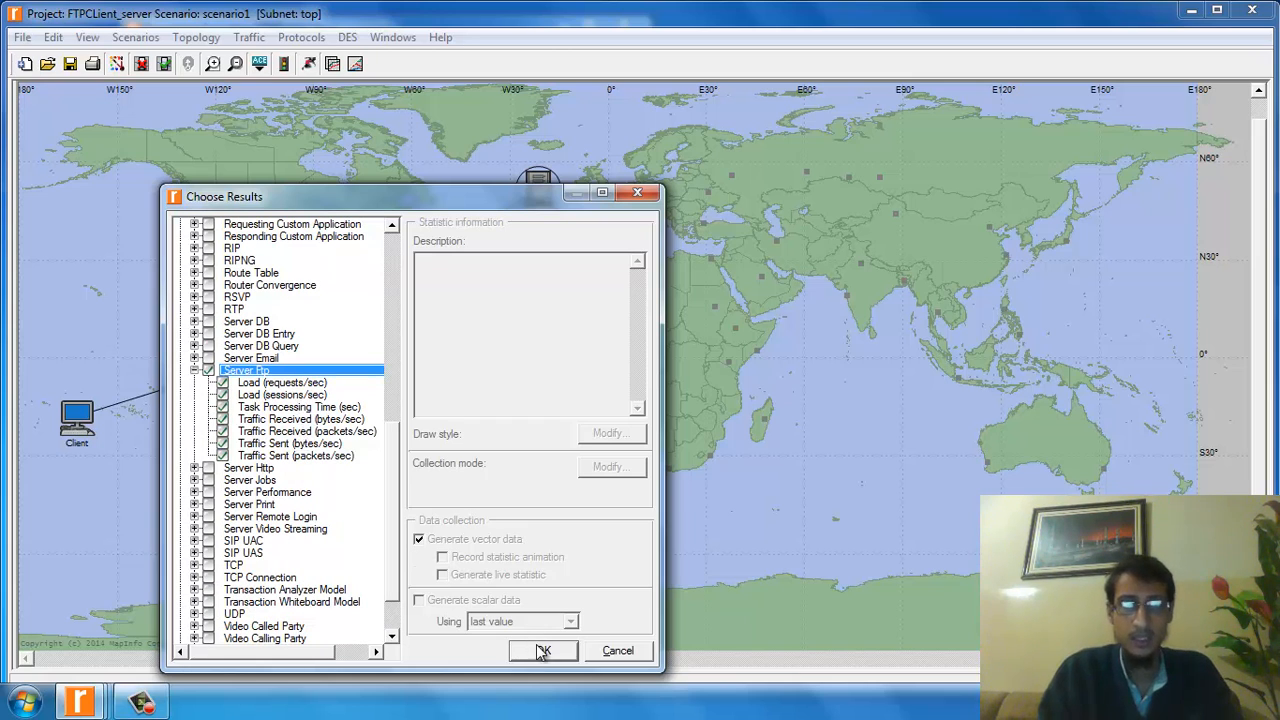
{"action": "left_click", "coordinate": [544, 652]}
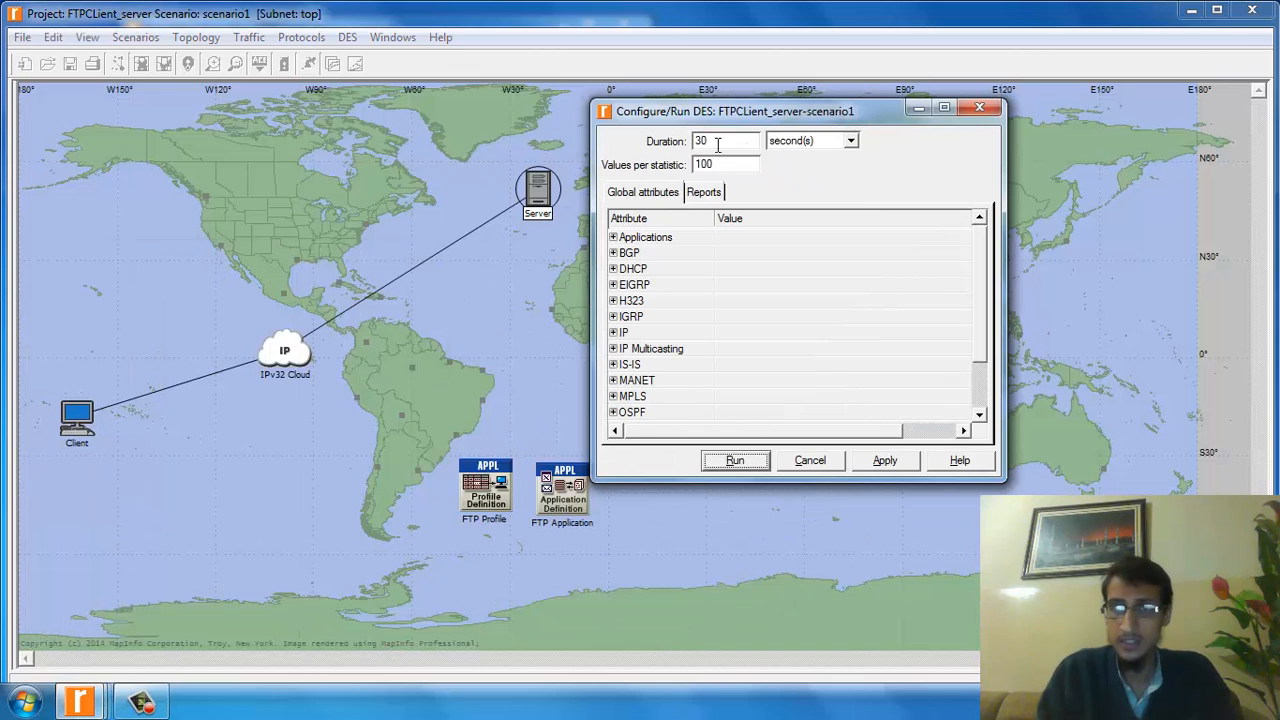
{"action": "mouse_move", "coordinate": [800, 156]}
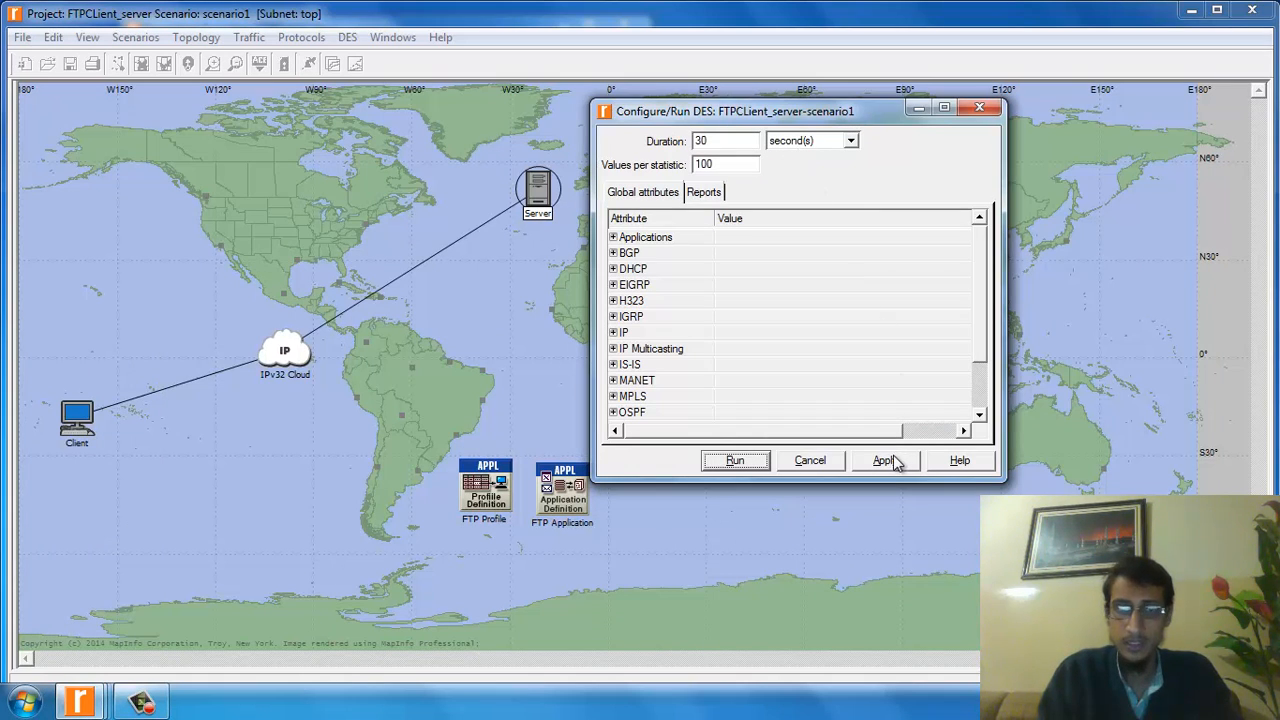
Step: Run the 30-second simulation, preview all Server Ftp results in the Results Browser, then close it
{"action": "left_click", "coordinate": [736, 460]}
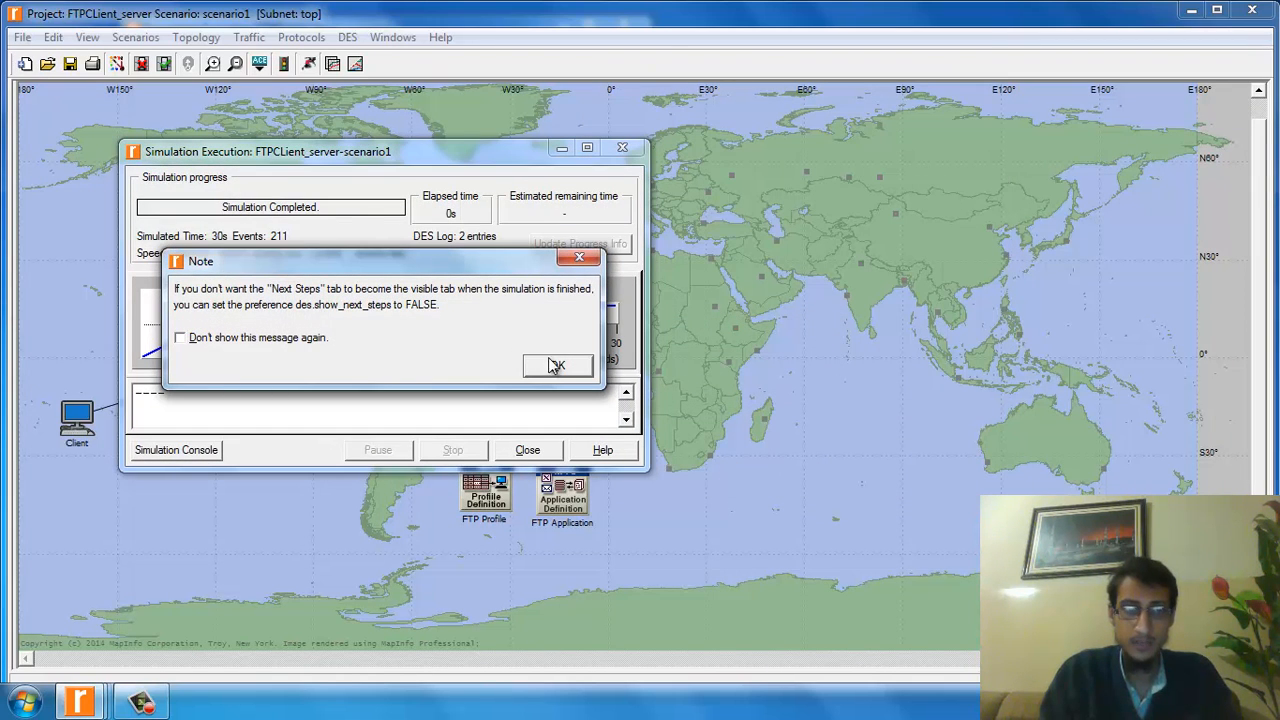
{"action": "left_click", "coordinate": [556, 364]}
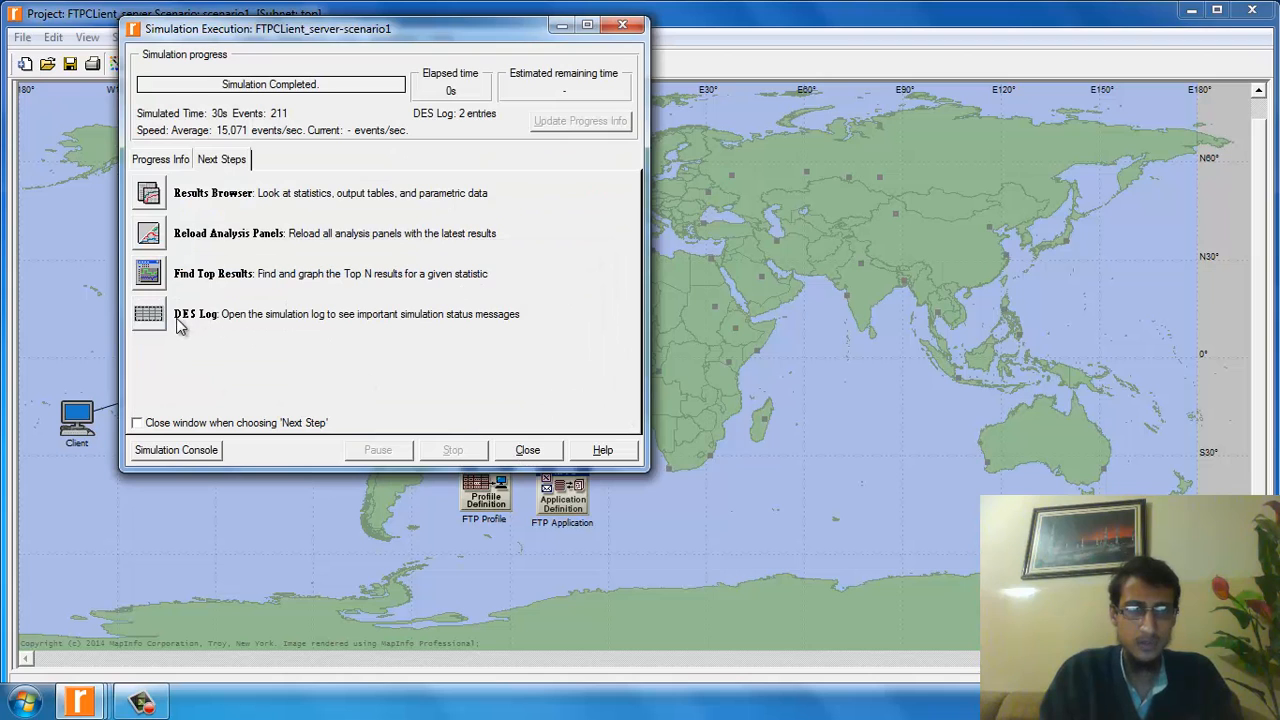
{"action": "mouse_move", "coordinate": [172, 218]}
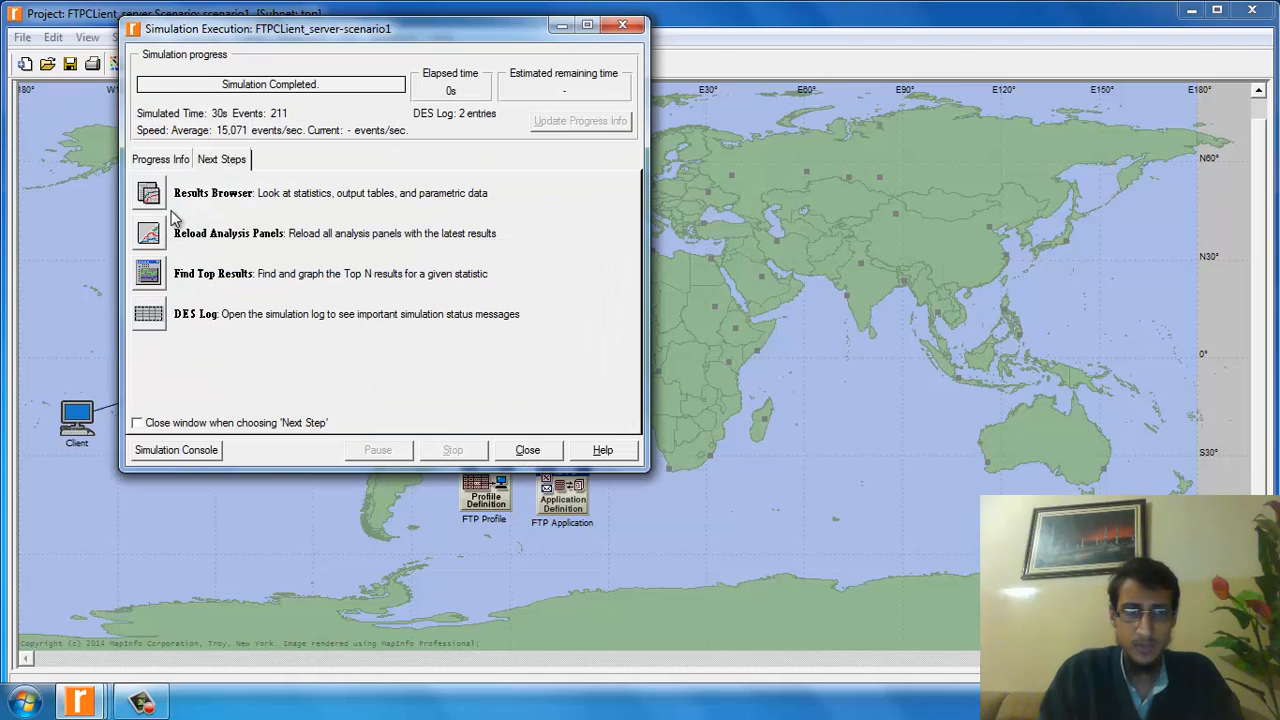
{"action": "left_click", "coordinate": [148, 192]}
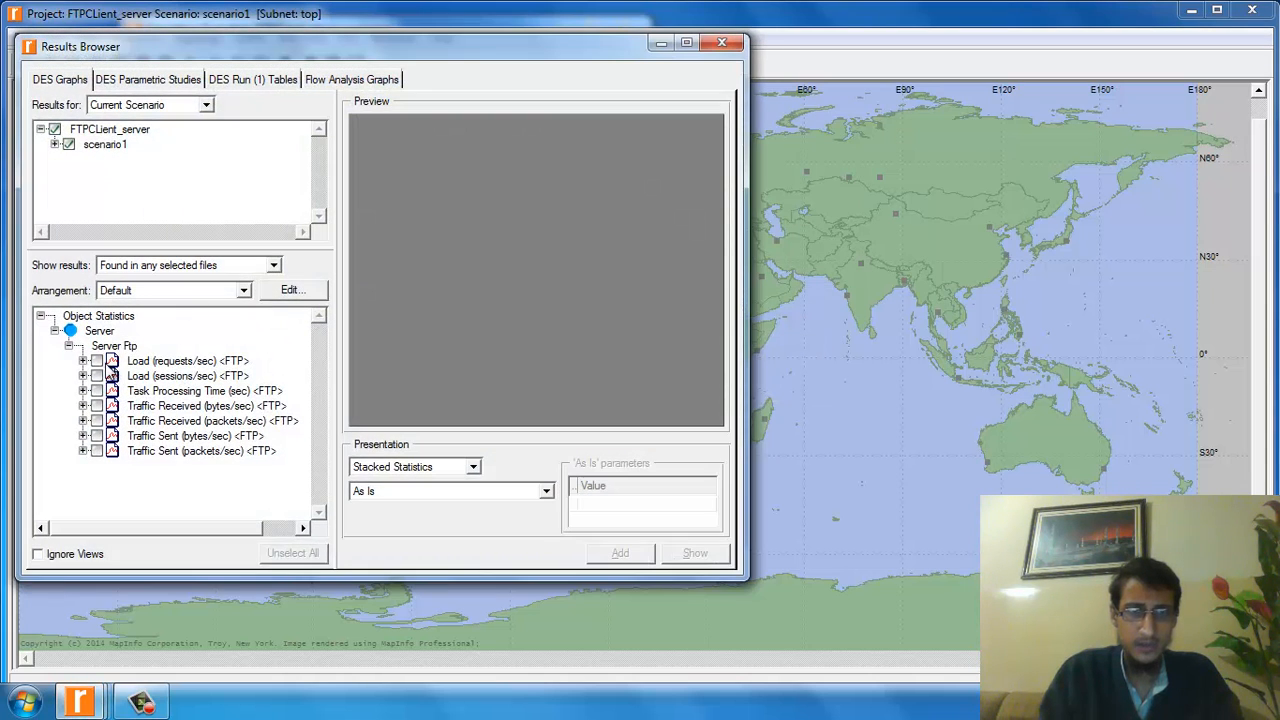
{"action": "left_click", "coordinate": [98, 376]}
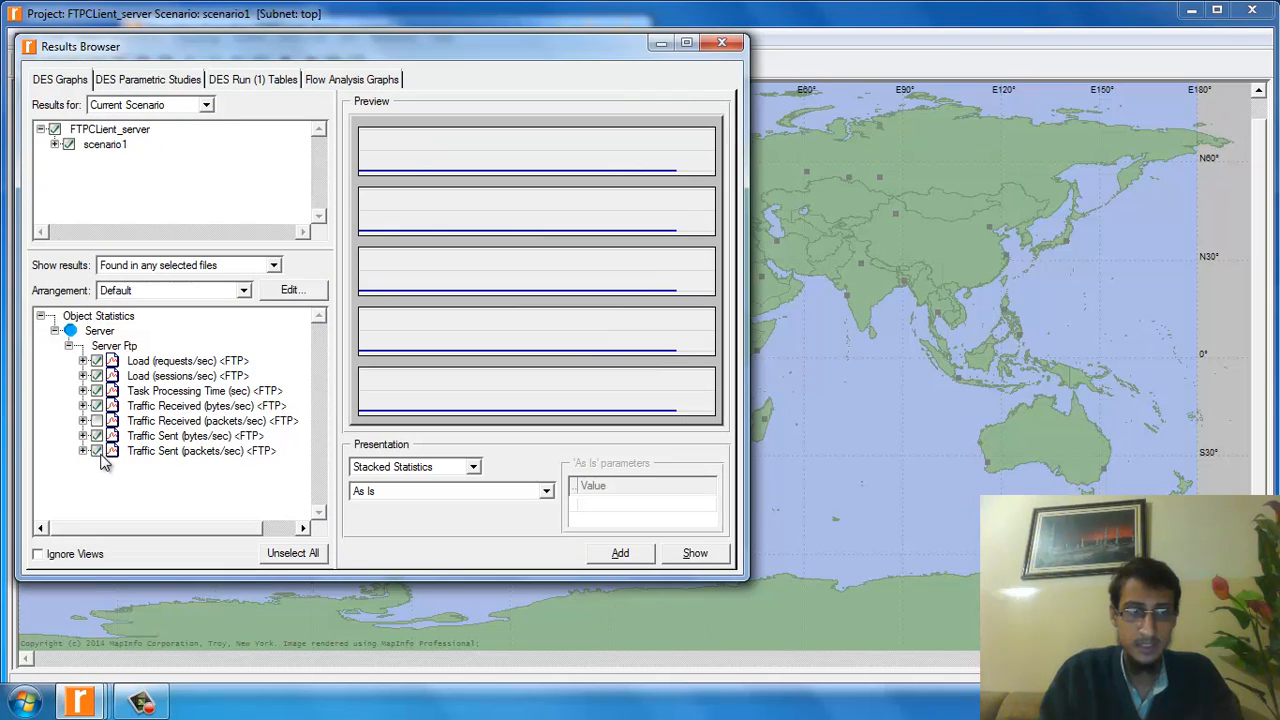
{"action": "left_click", "coordinate": [188, 360]}
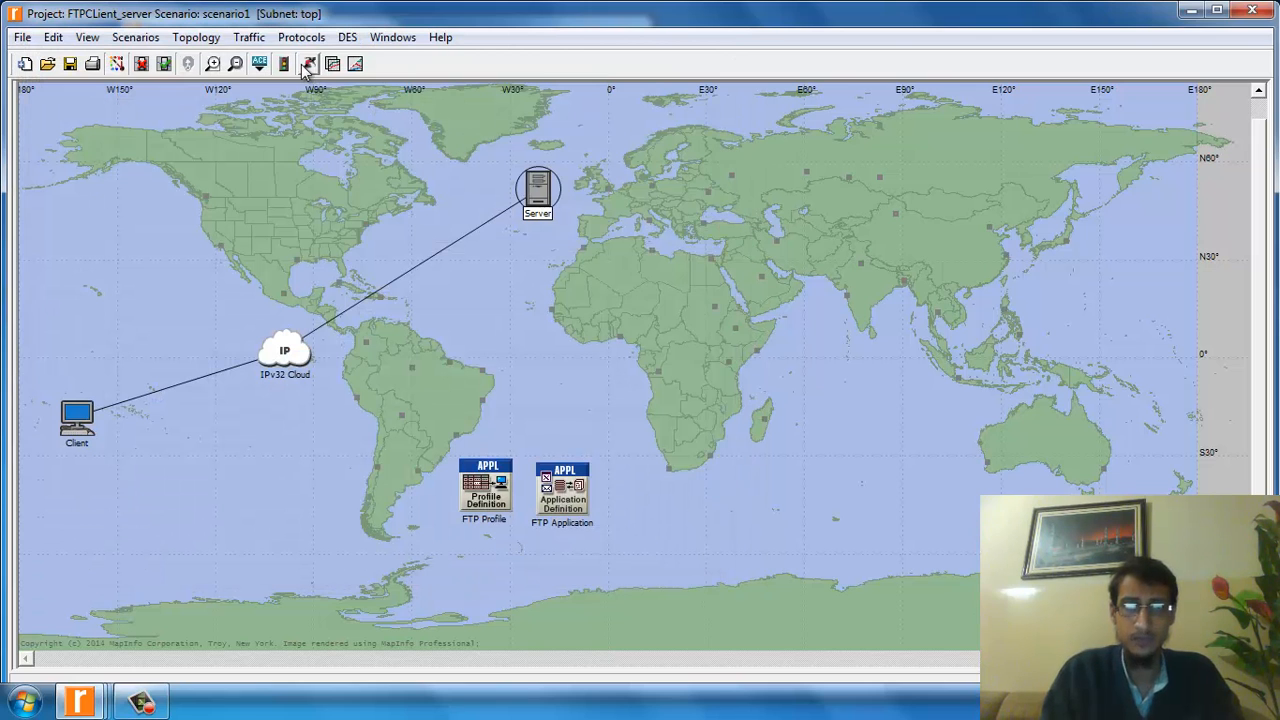
Step: Change the run duration to 30 minutes, rerun the simulation and open its results
{"action": "left_click", "coordinate": [308, 62]}
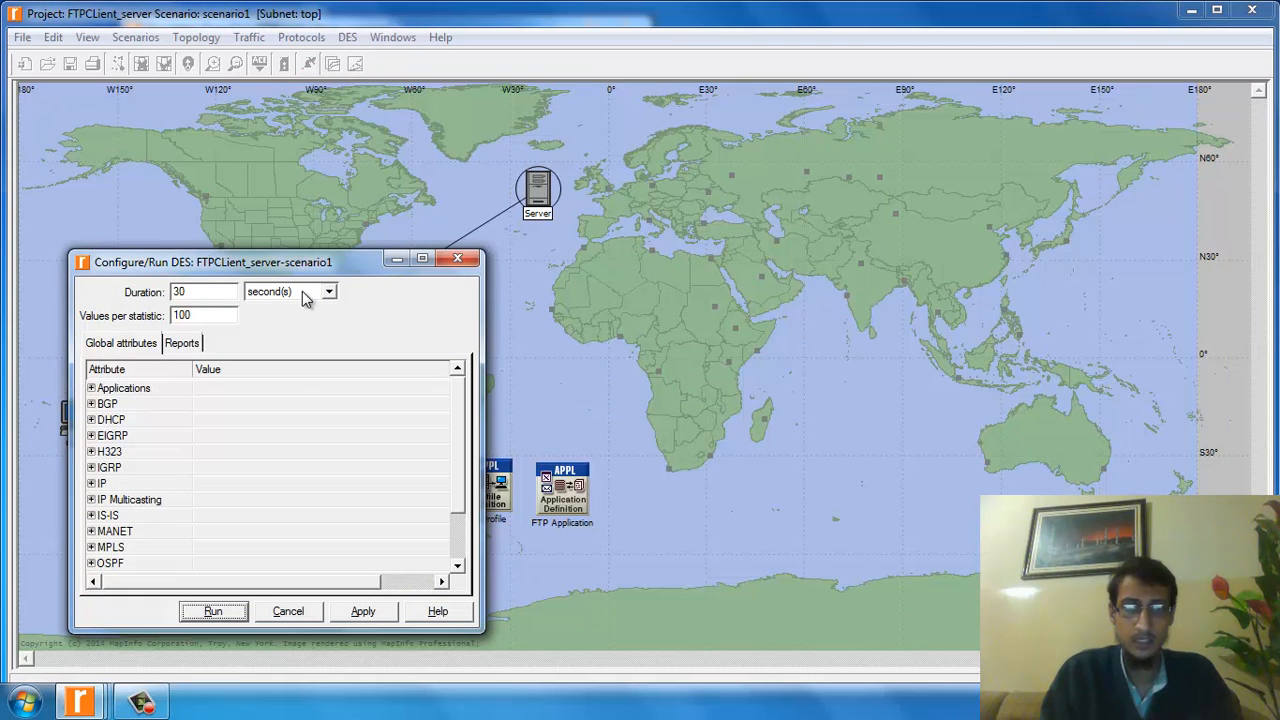
{"action": "left_click", "coordinate": [328, 292]}
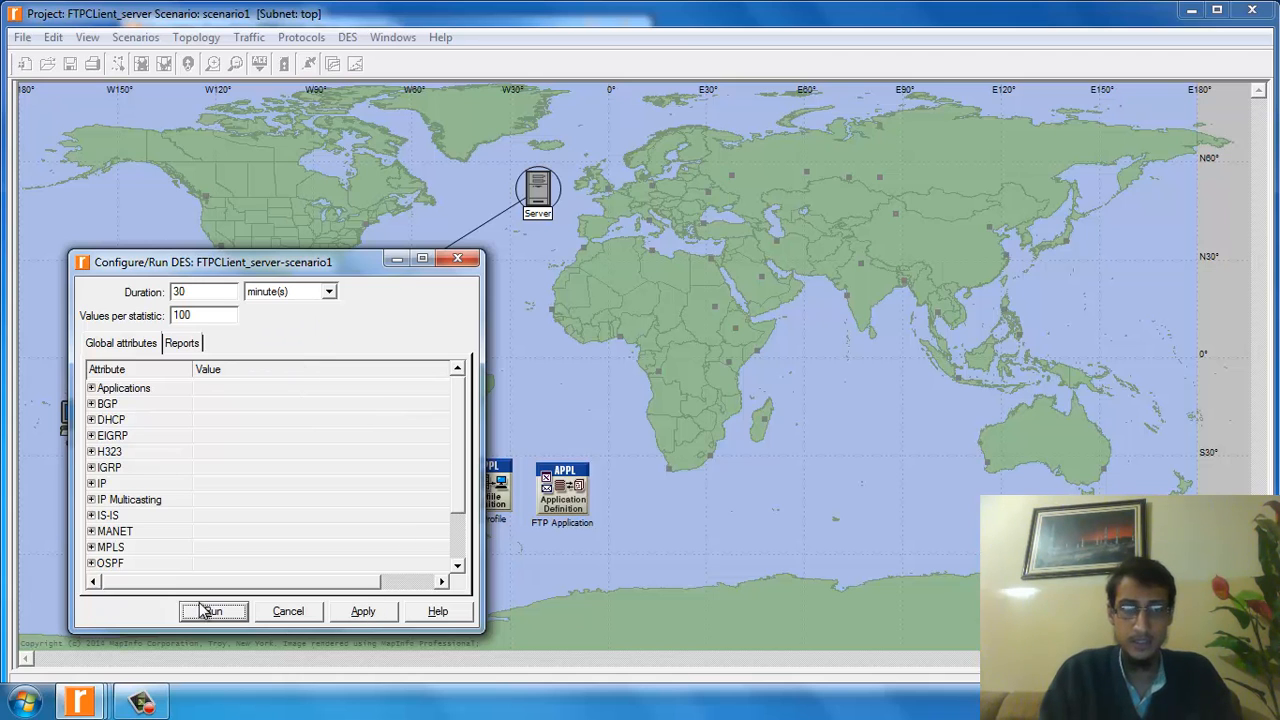
{"action": "left_click", "coordinate": [212, 612]}
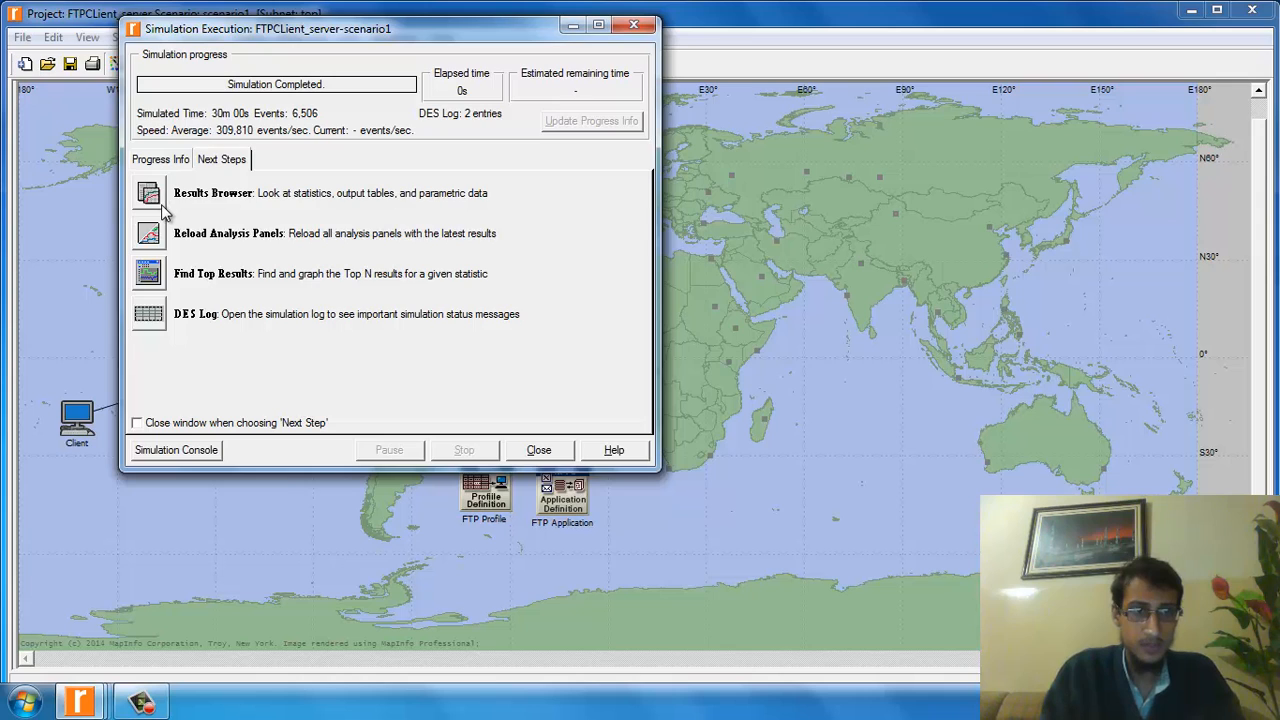
{"action": "left_click", "coordinate": [148, 192]}
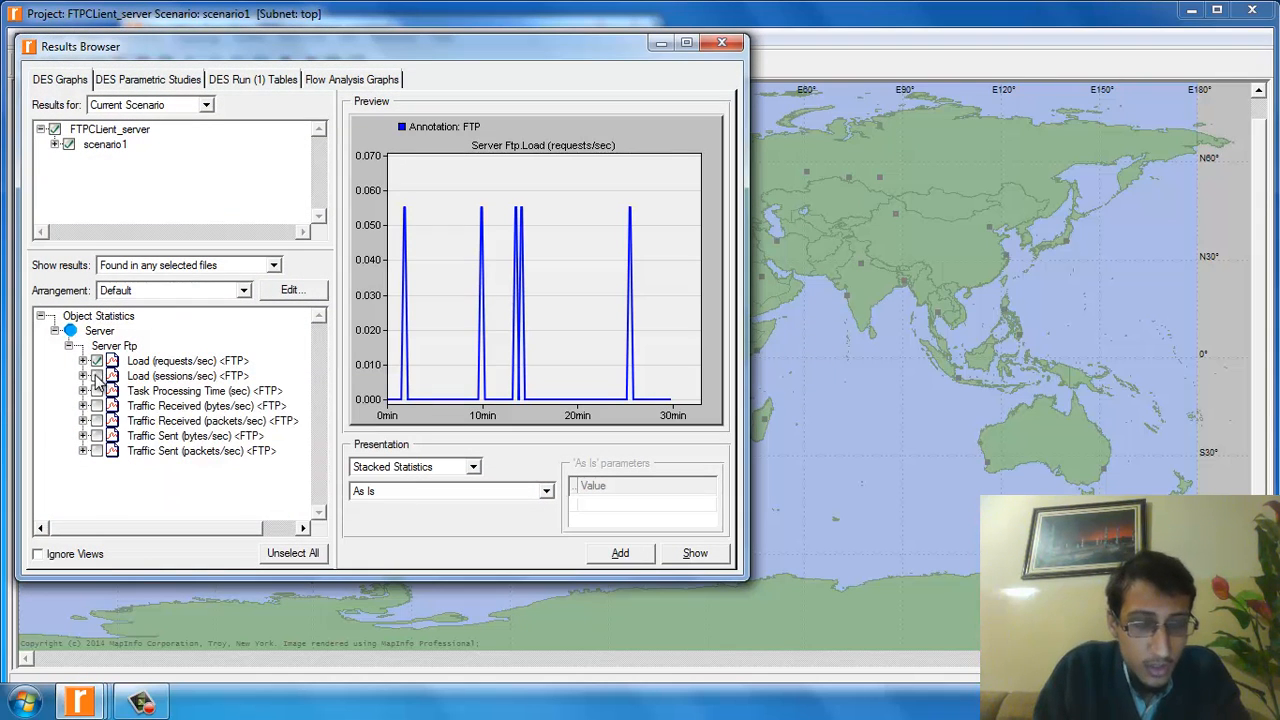
Step: Stack the Server Ftp Load (sessions/sec), Task Processing Time and Traffic Received graphs in Preview
{"action": "left_click", "coordinate": [96, 376]}
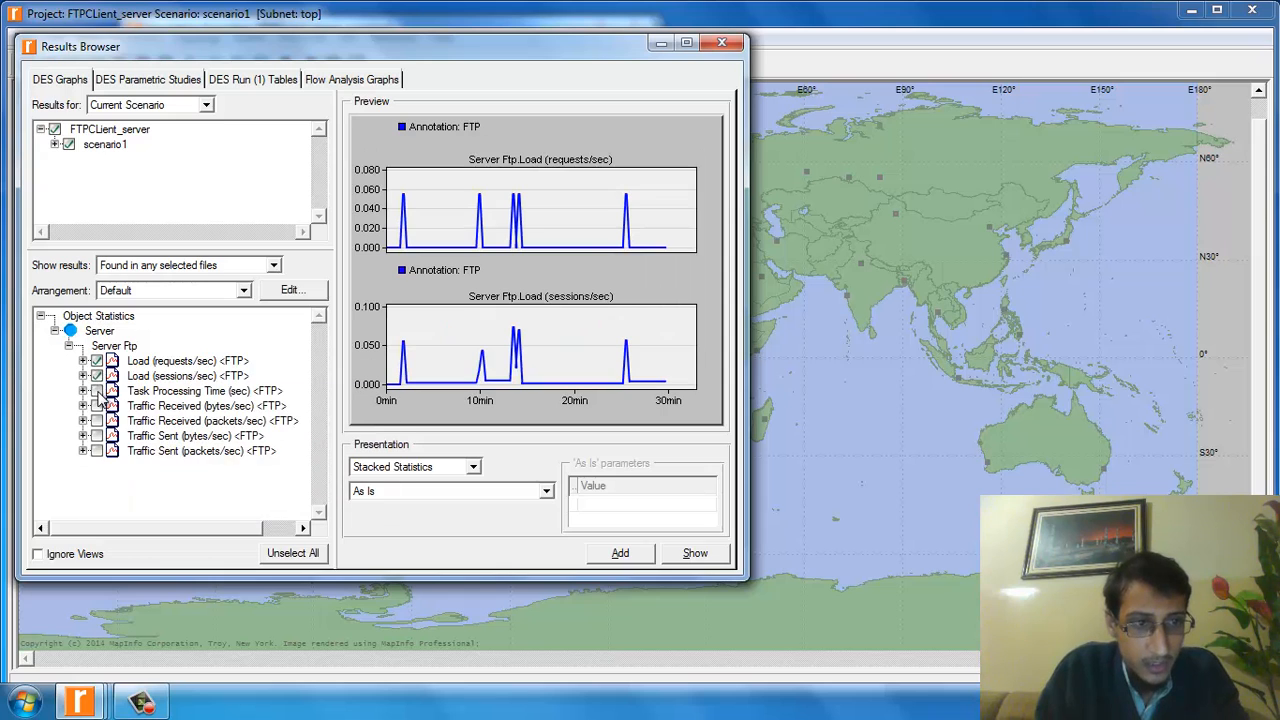
{"action": "left_click", "coordinate": [96, 390]}
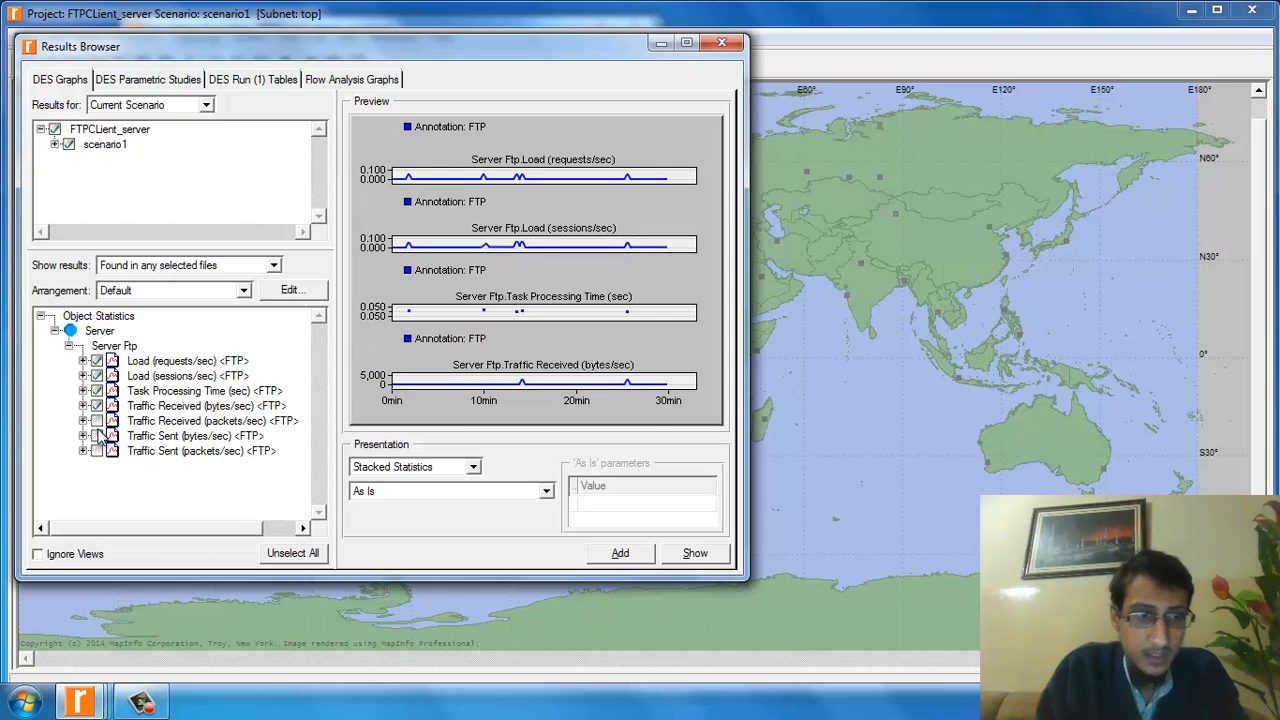
{"action": "left_click", "coordinate": [96, 452]}
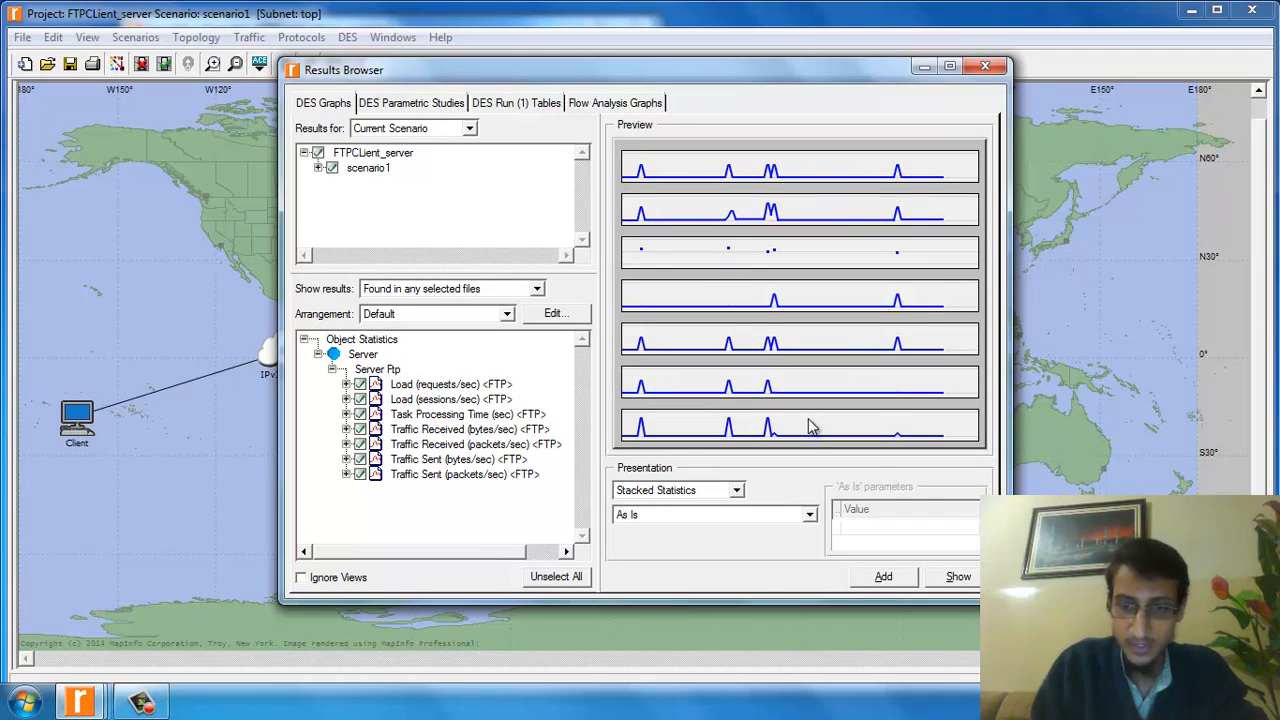
{"action": "mouse_move", "coordinate": [970, 570]}
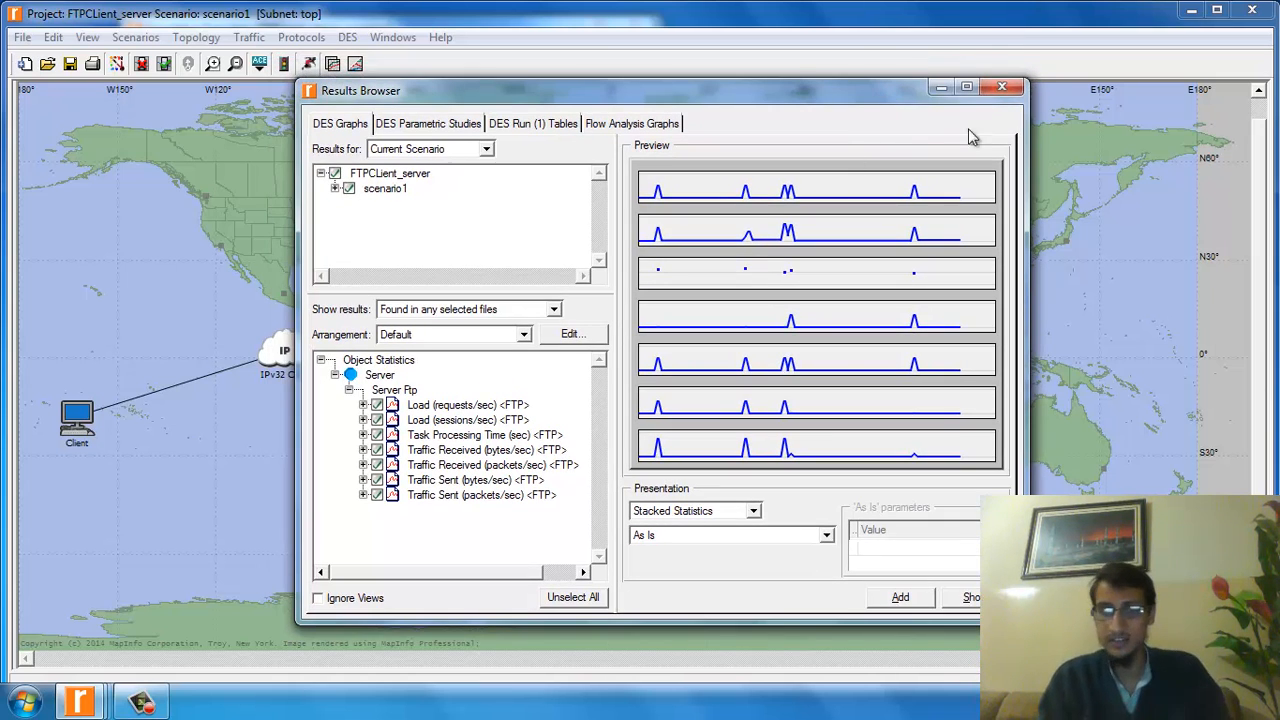
{"action": "mouse_move", "coordinate": [944, 548]}
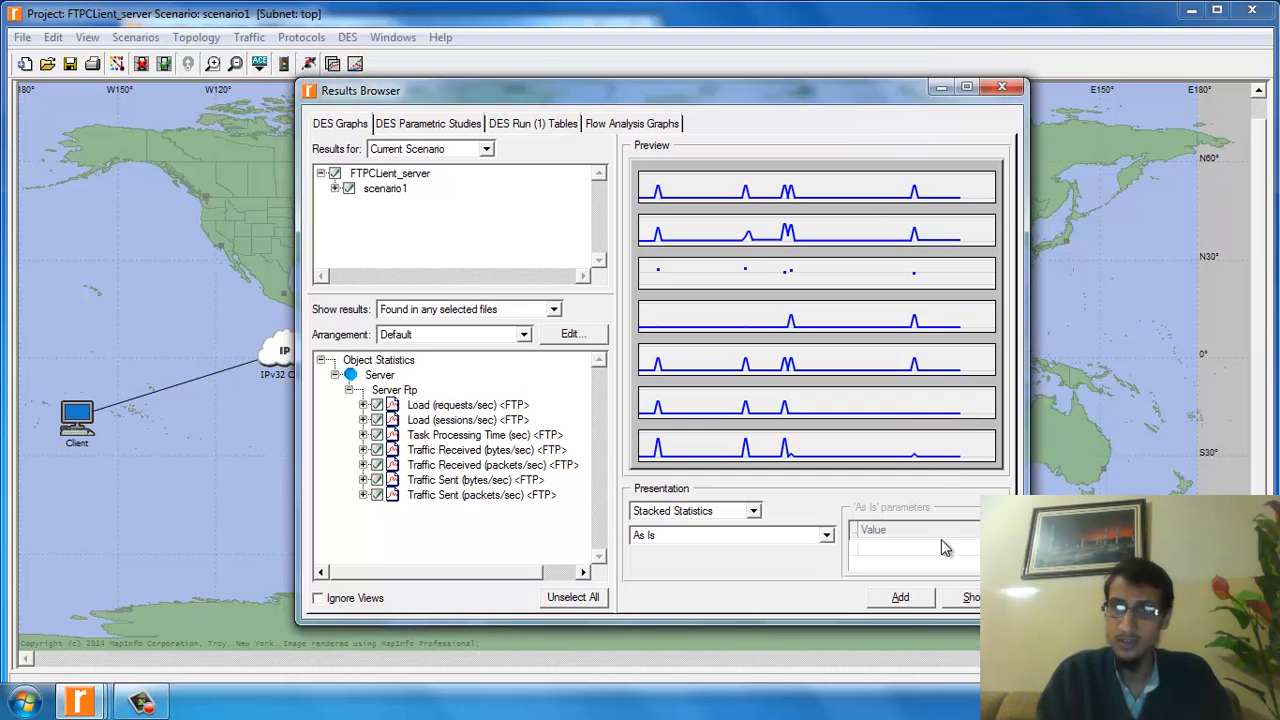